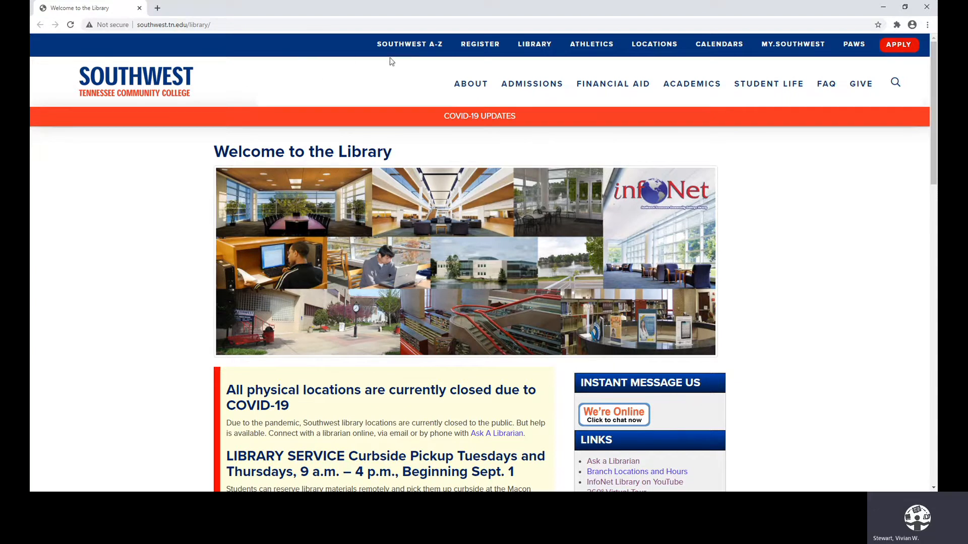
pyautogui.moveTo(540, 56)
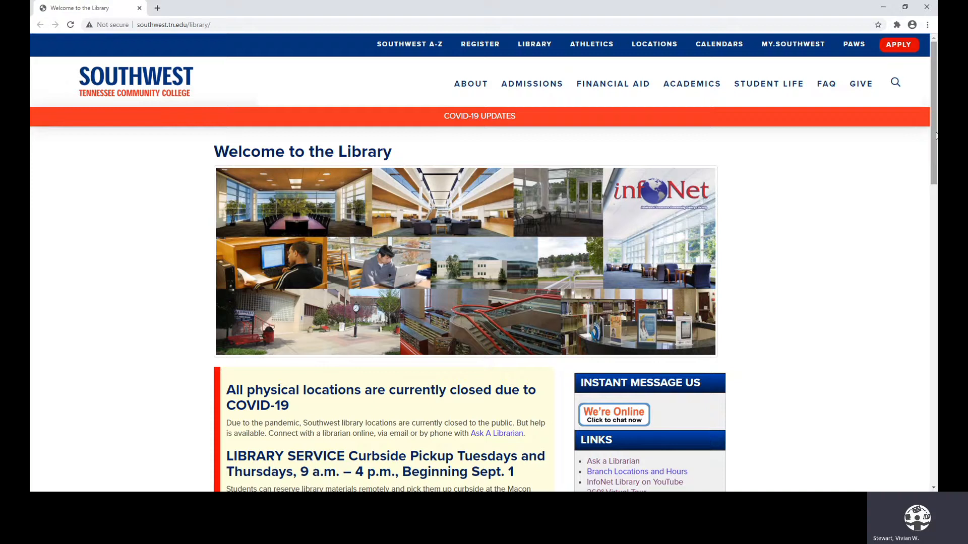
# - Scroll down through the library website's homepage
pyautogui.scroll(-3)
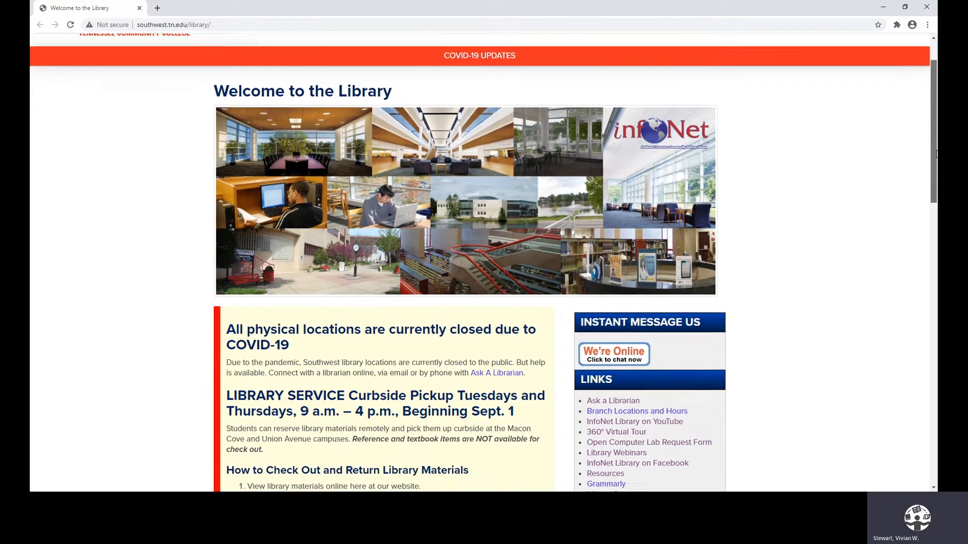
pyautogui.scroll(-3)
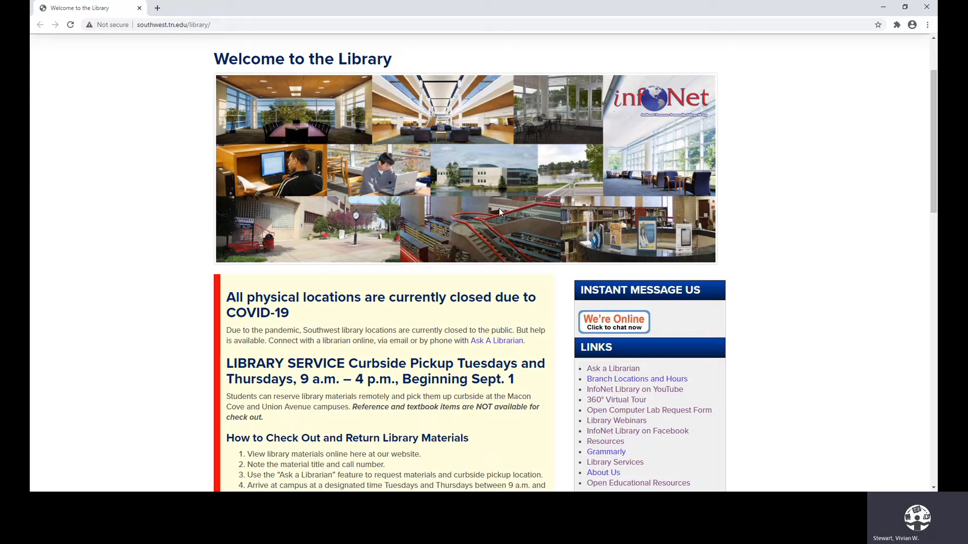
pyautogui.scroll(-3)
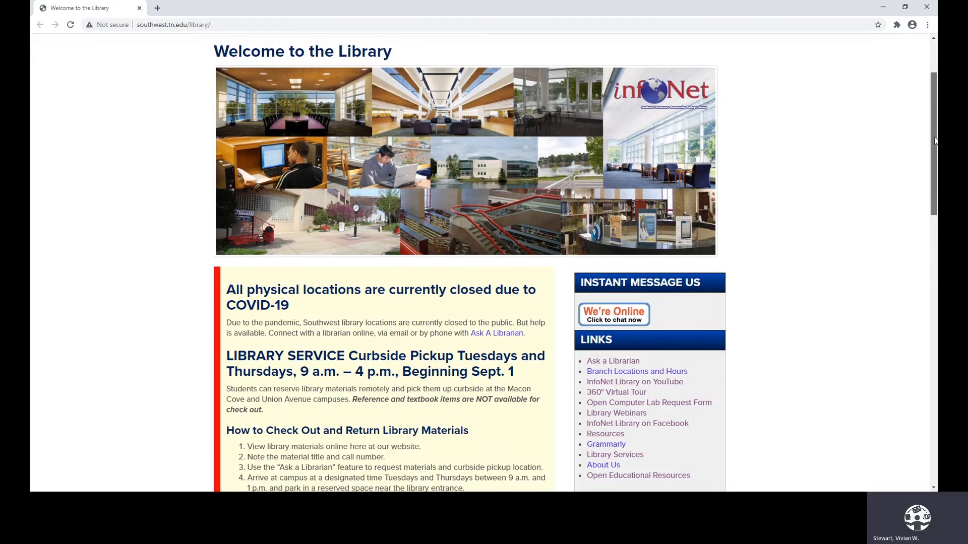
pyautogui.scroll(-3)
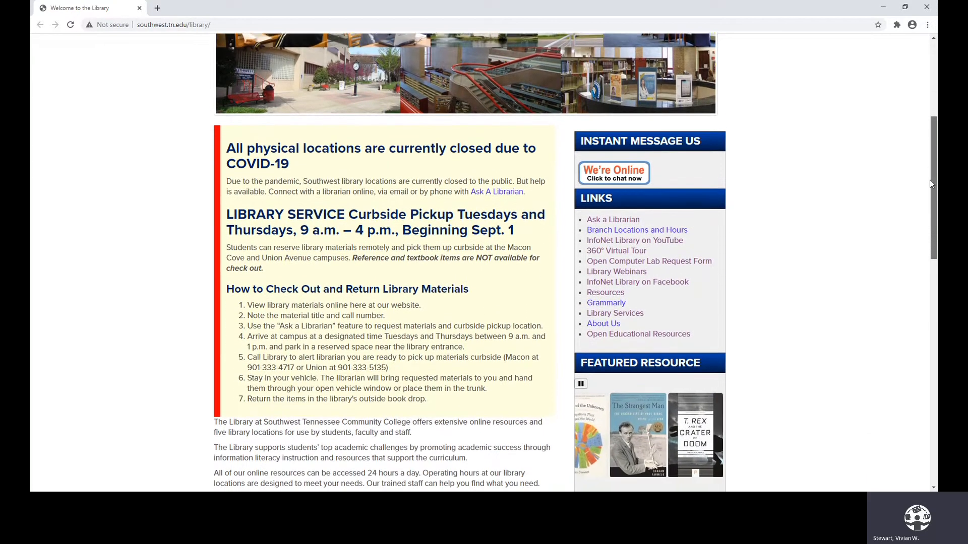
pyautogui.scroll(-3)
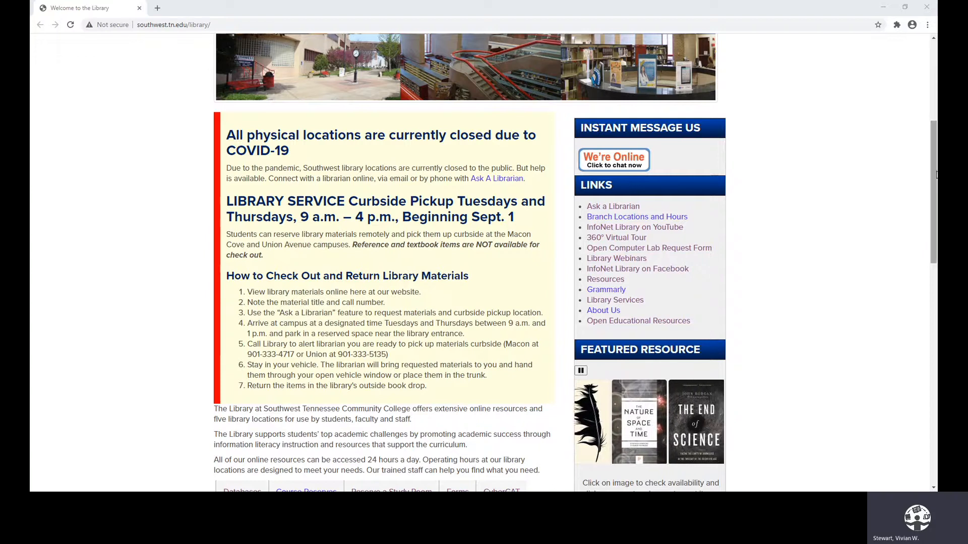
pyautogui.scroll(-3)
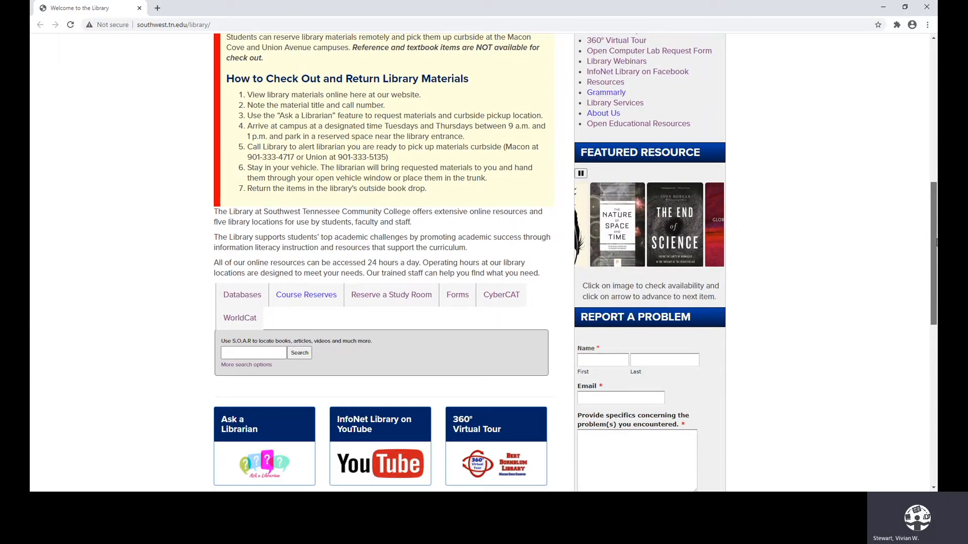
pyautogui.scroll(-3)
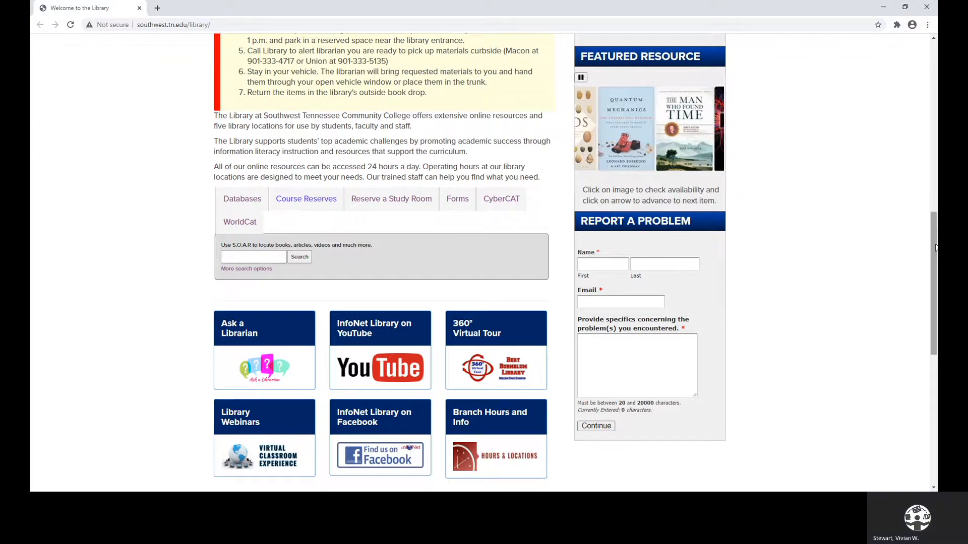
pyautogui.scroll(-3)
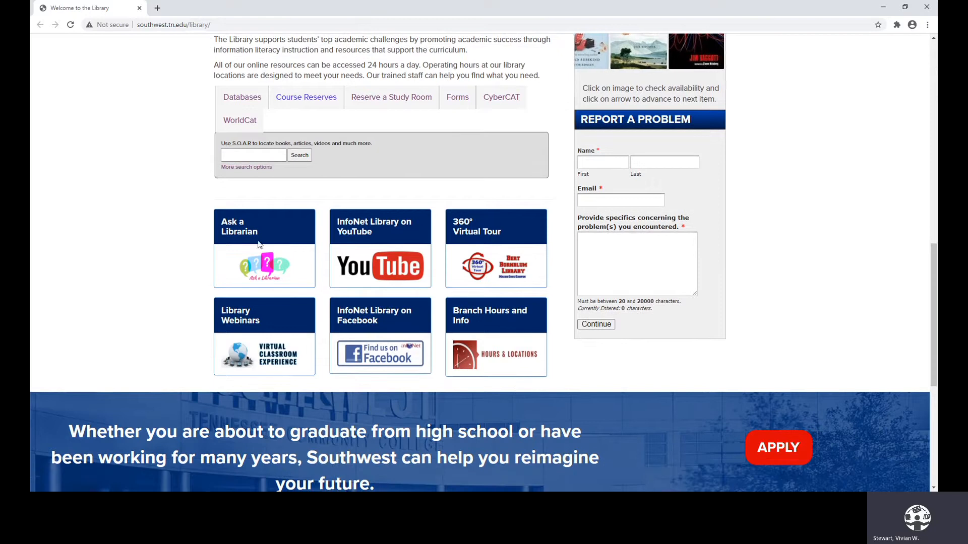
pyautogui.moveTo(238, 226)
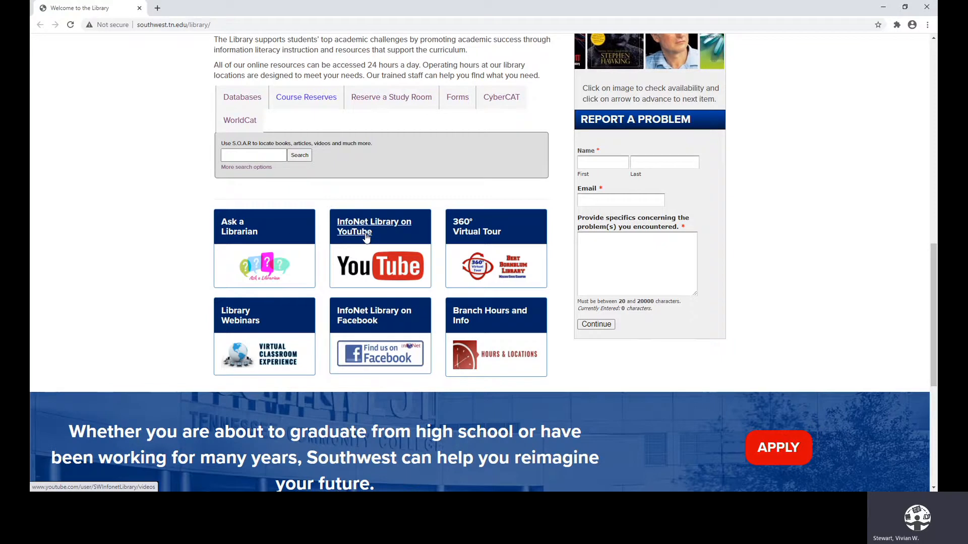
pyautogui.moveTo(476, 226)
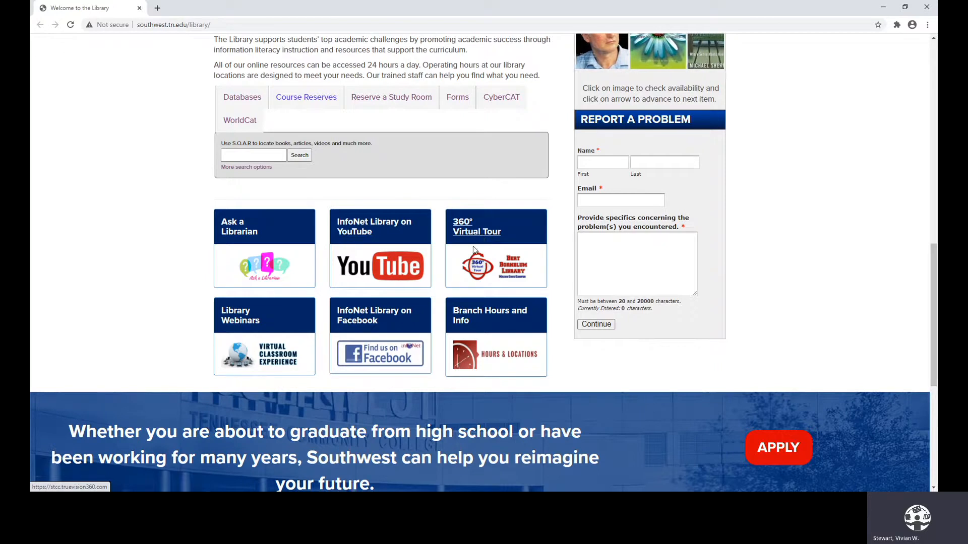
pyautogui.moveTo(240, 316)
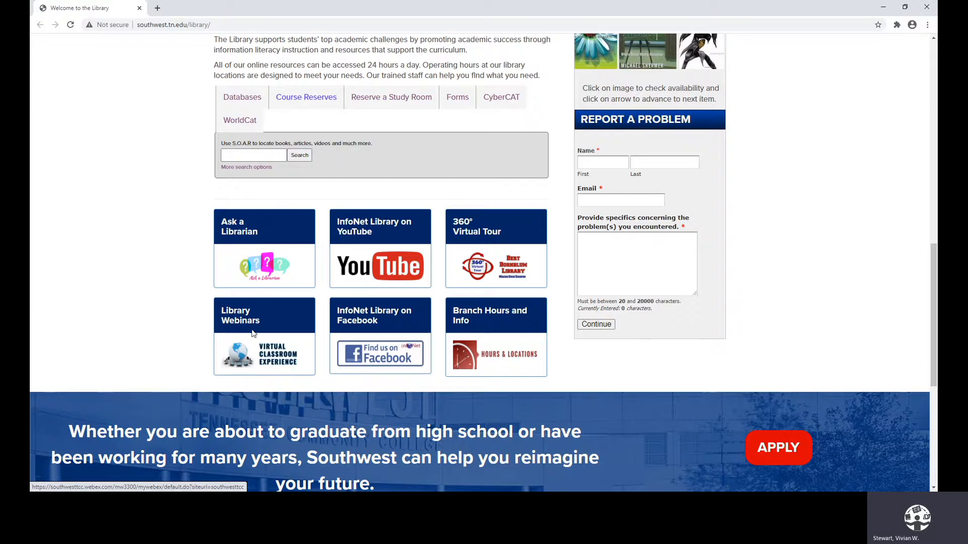
pyautogui.moveTo(374, 315)
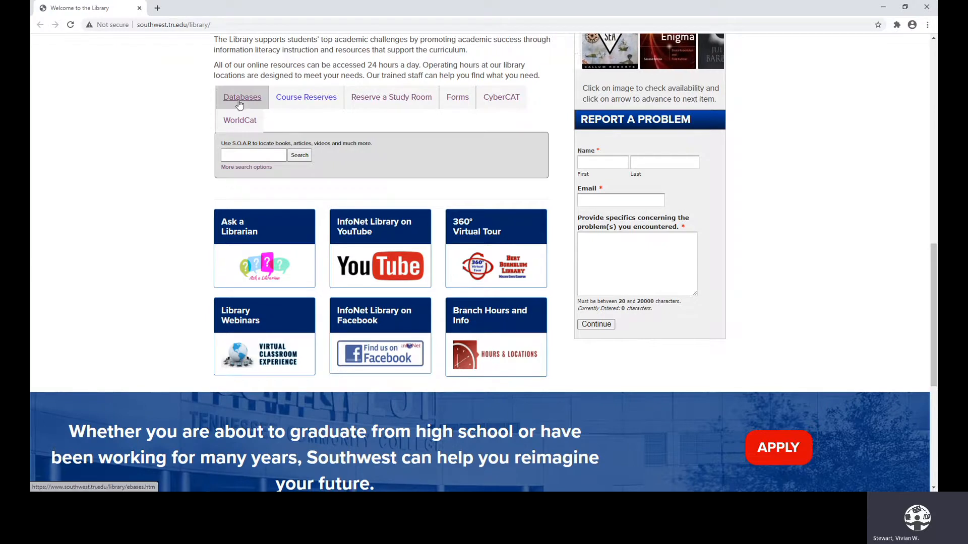
# - Go to the Databases page and scroll the subject categories from Biographies through Exams
pyautogui.click(242, 97)
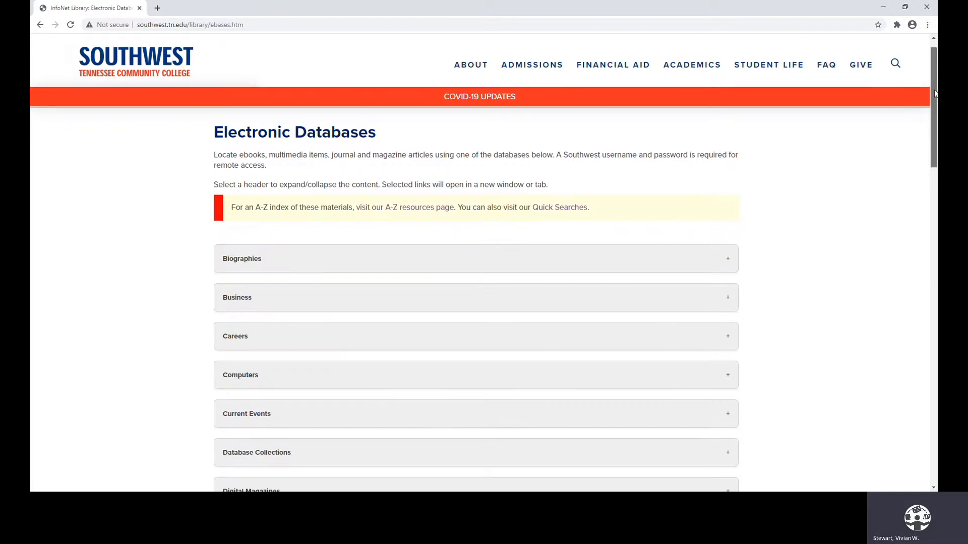
pyautogui.scroll(-3)
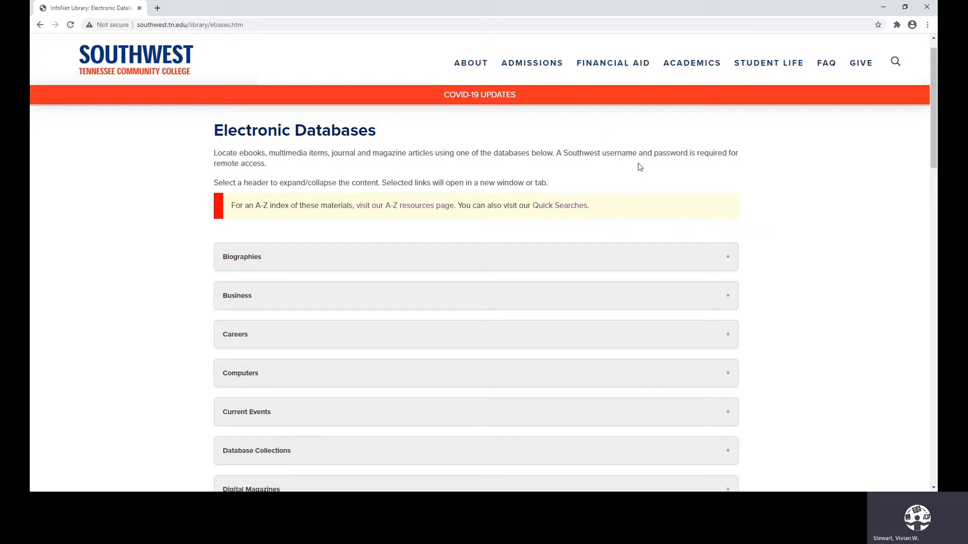
pyautogui.moveTo(560, 220)
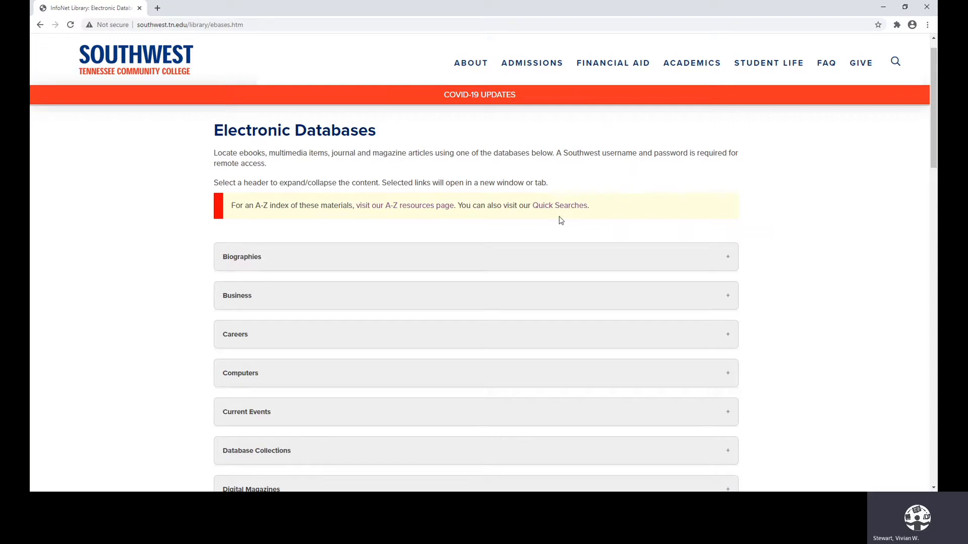
pyautogui.moveTo(363, 213)
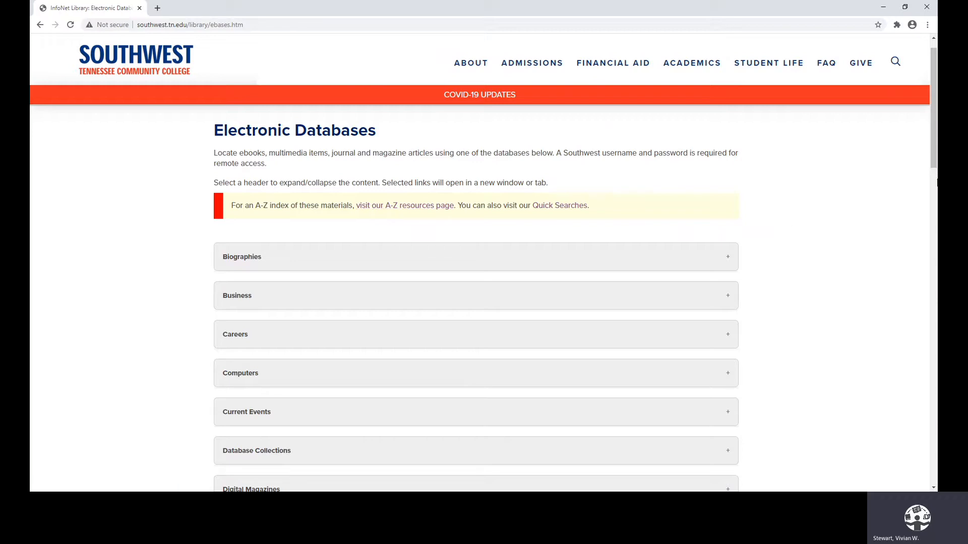
pyautogui.scroll(-3)
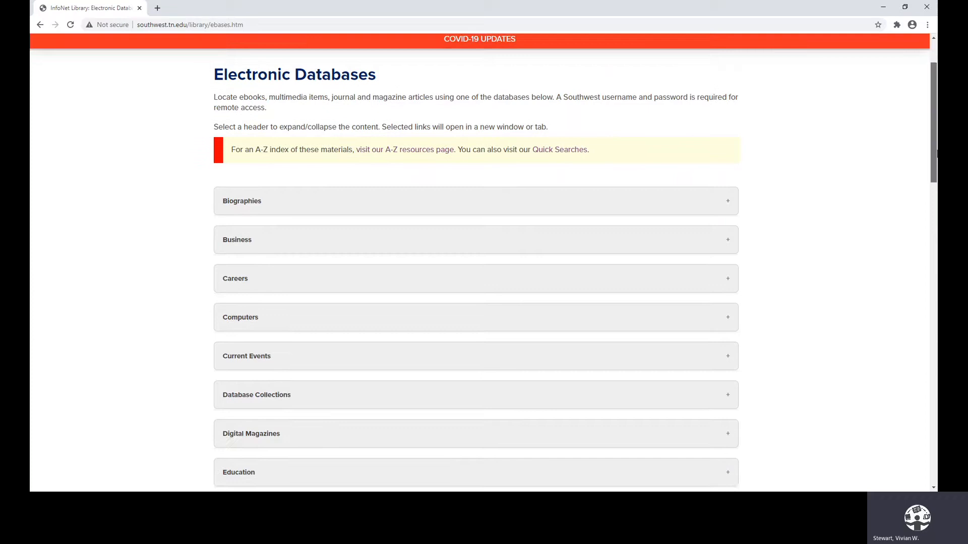
pyautogui.scroll(-3)
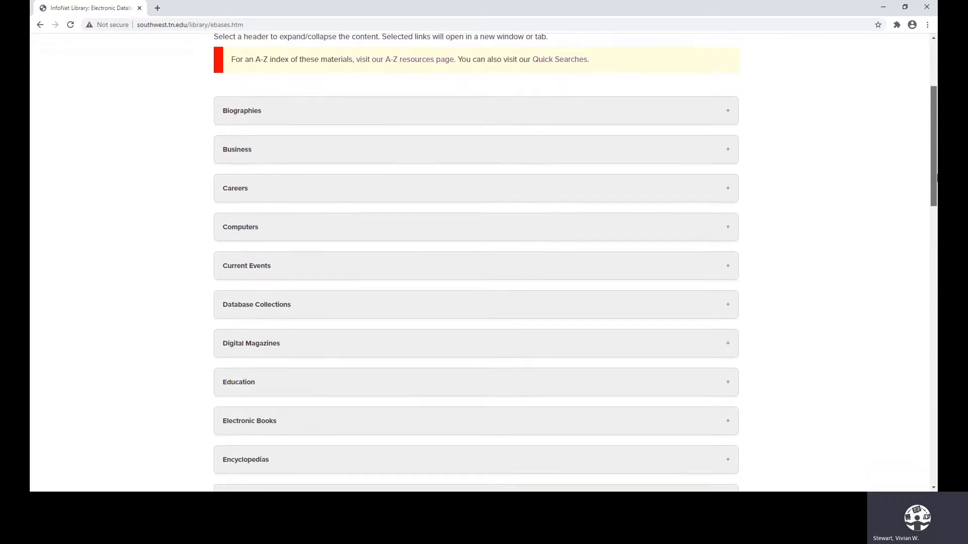
pyautogui.scroll(-3)
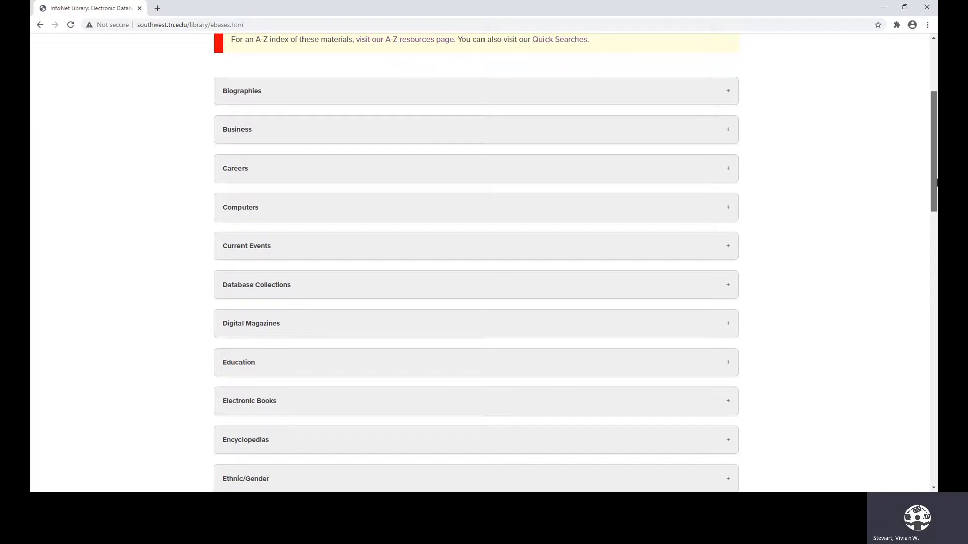
pyautogui.scroll(-3)
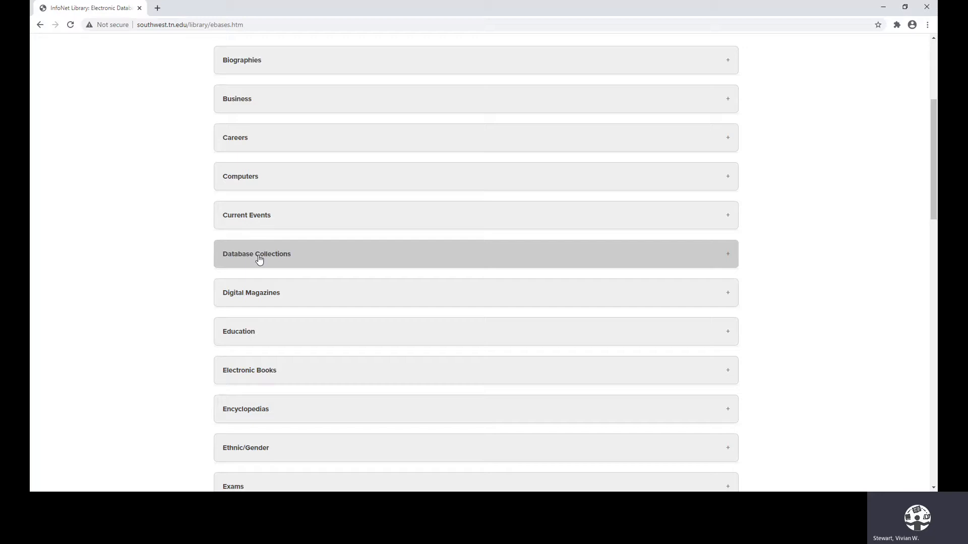
# - Expand Database Collections to show ProQuest Central, SOAR, TEL Power Search and multimedia links
pyautogui.click(256, 254)
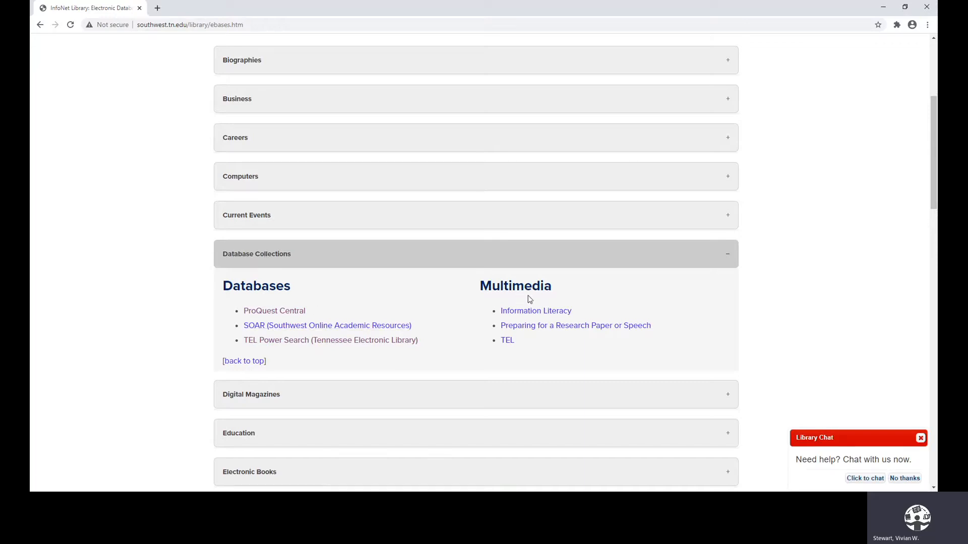
pyautogui.moveTo(518, 347)
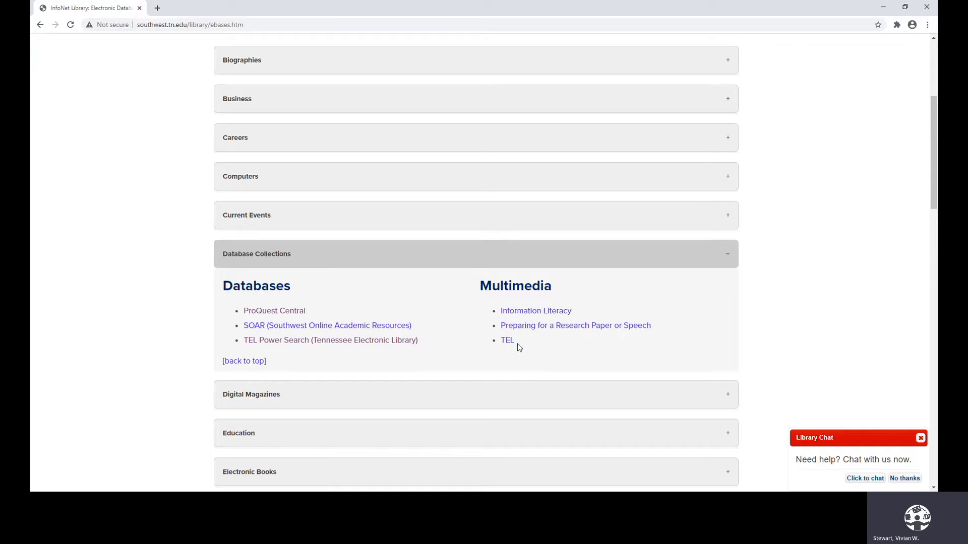
pyautogui.moveTo(506, 349)
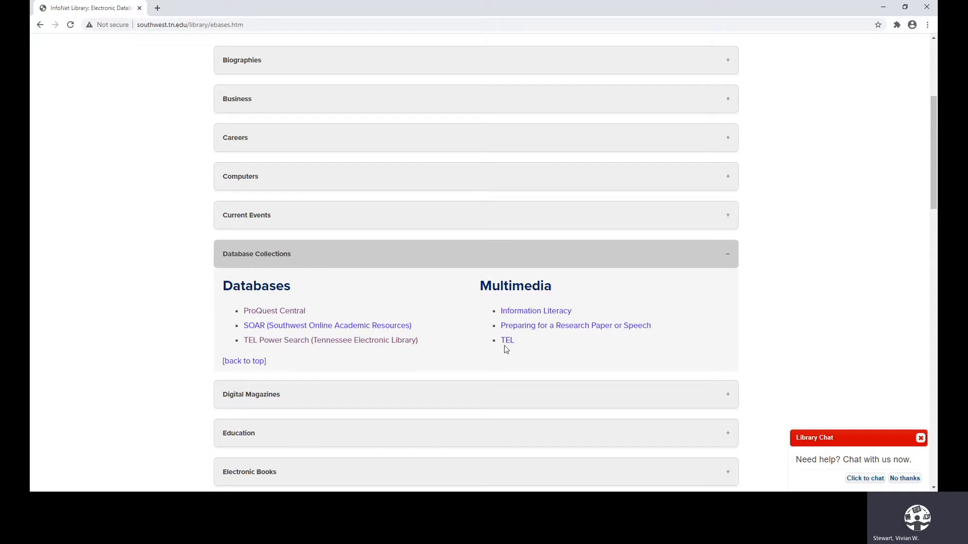
pyautogui.moveTo(506, 340)
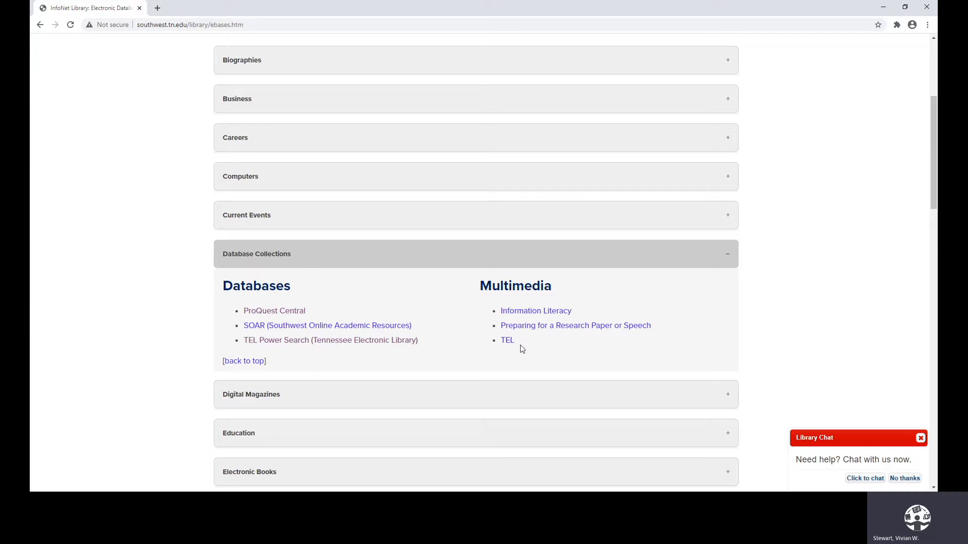
pyautogui.moveTo(524, 346)
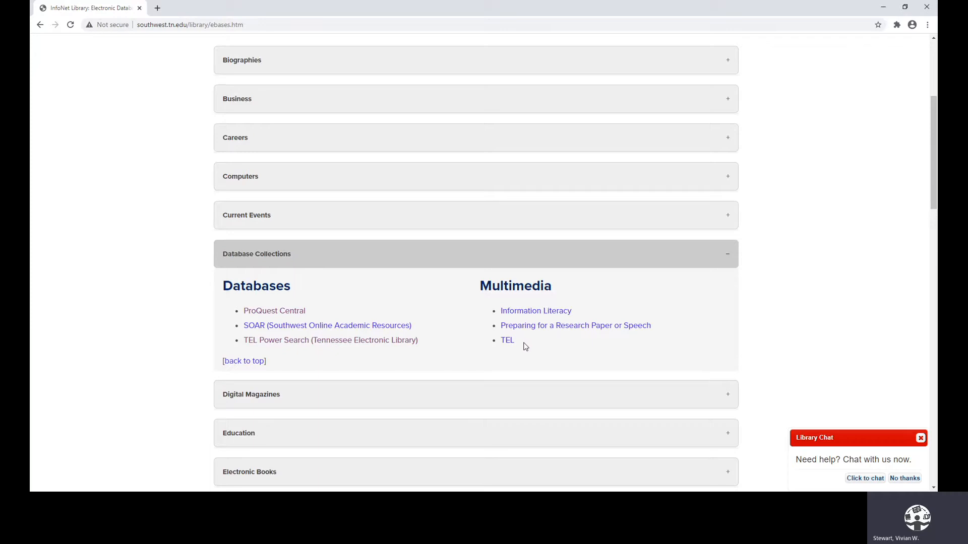
pyautogui.moveTo(274, 310)
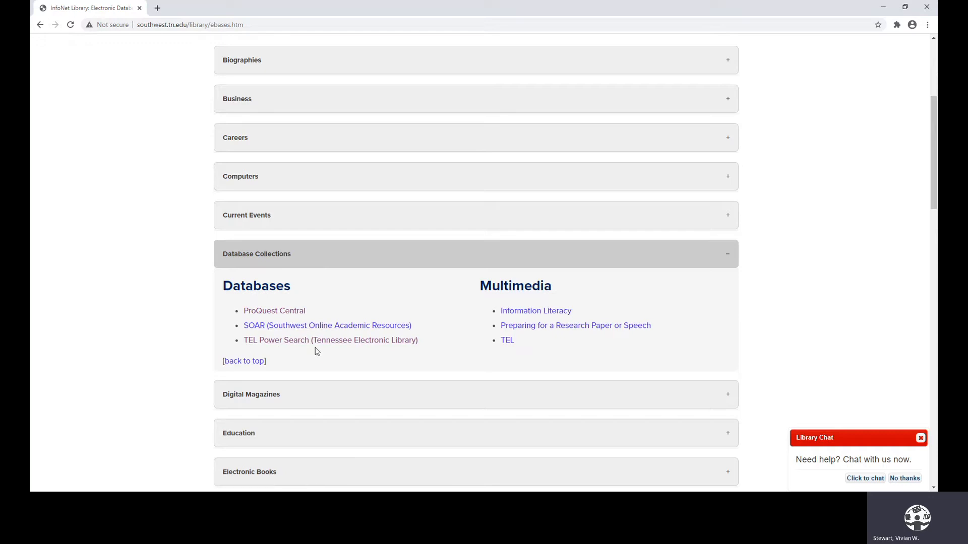
pyautogui.moveTo(317, 352)
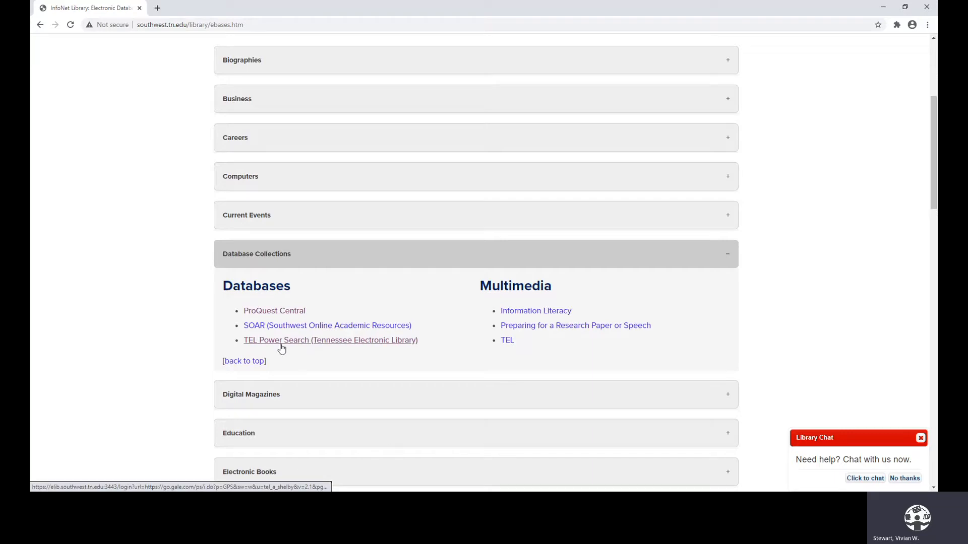
pyautogui.click(330, 340)
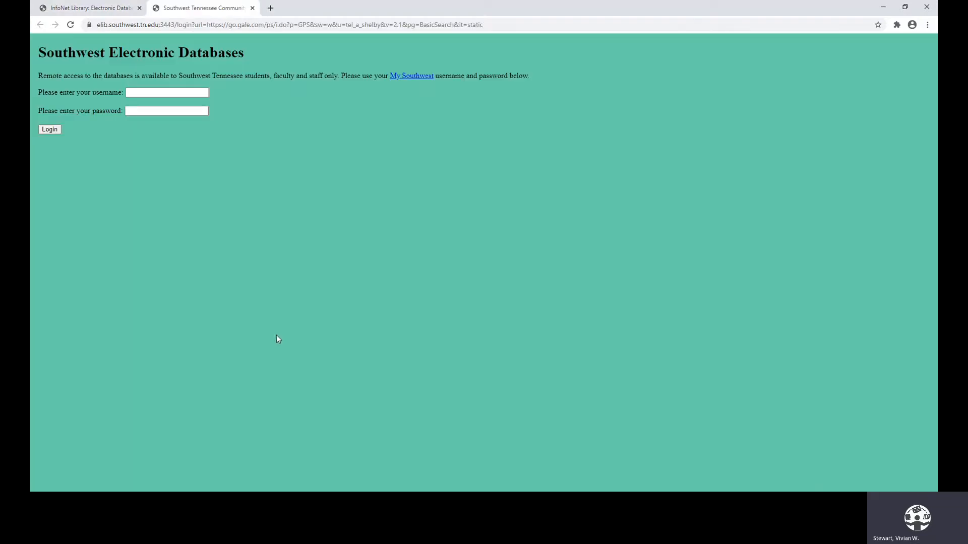
pyautogui.write('vstewart')
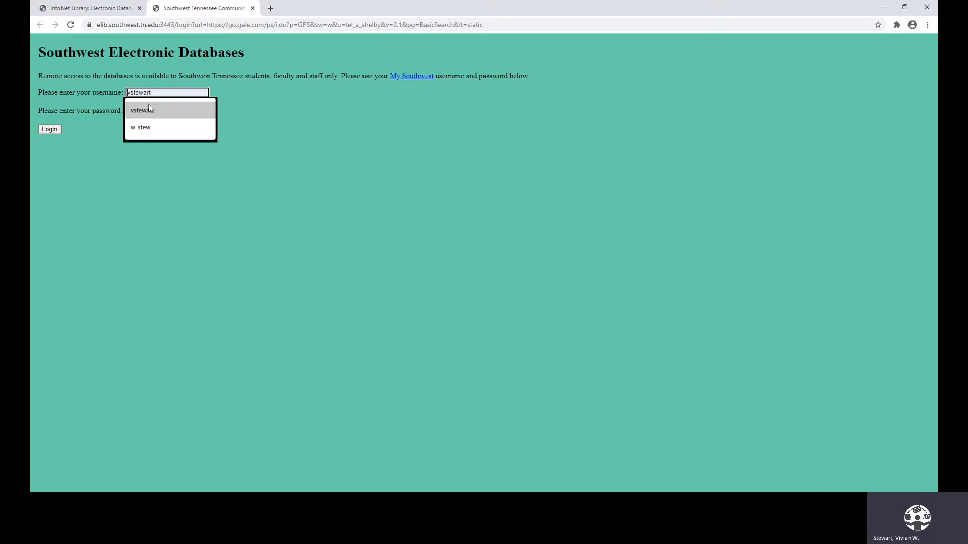
pyautogui.click(166, 110)
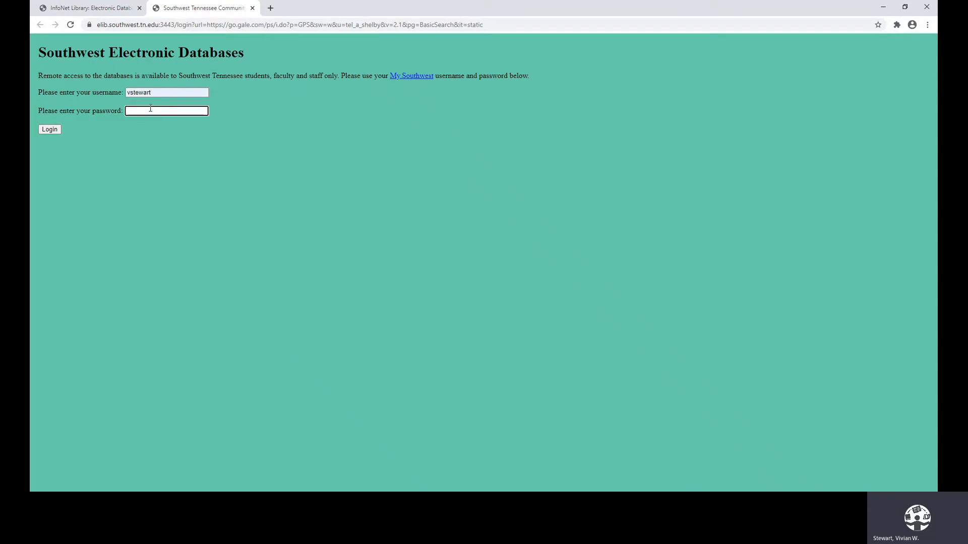
pyautogui.write('•••')
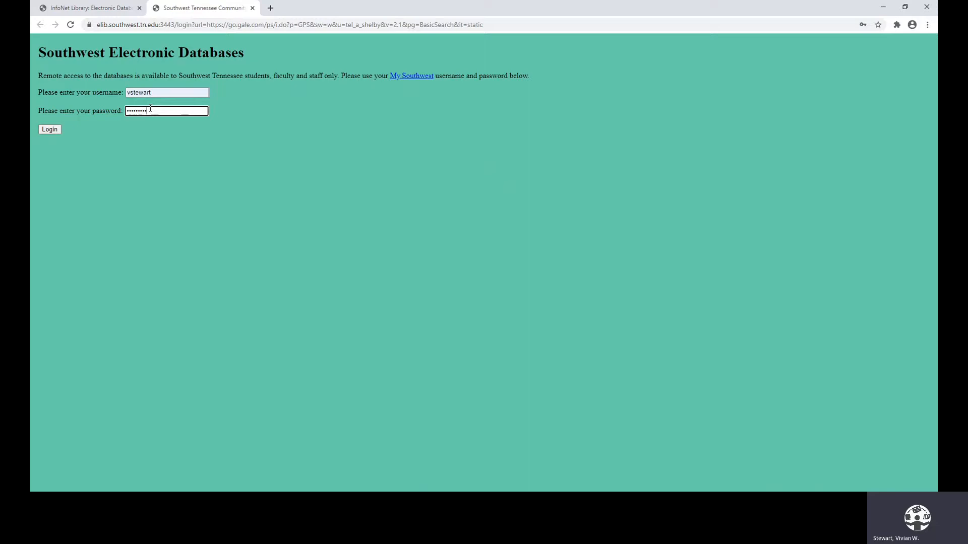
pyautogui.click(49, 129)
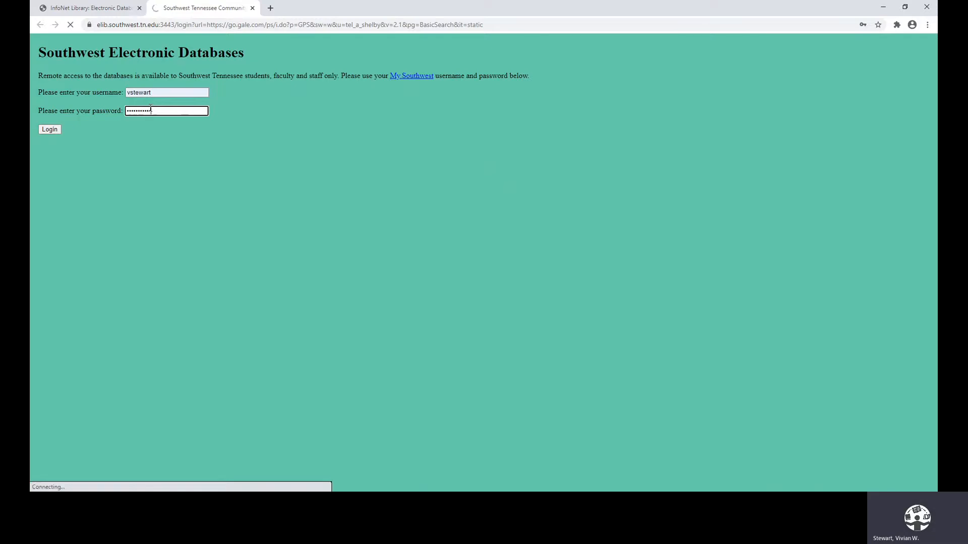
pyautogui.click(50, 129)
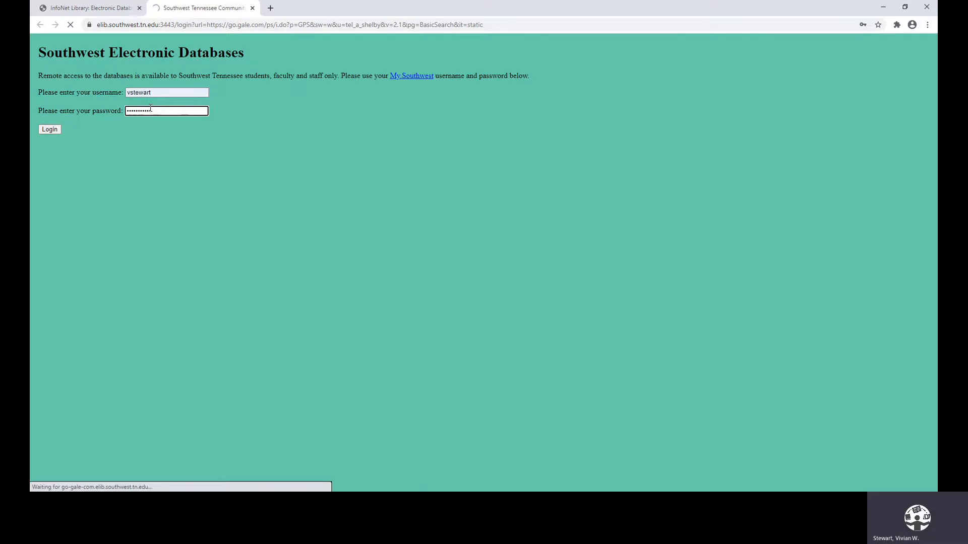
pyautogui.click(49, 129)
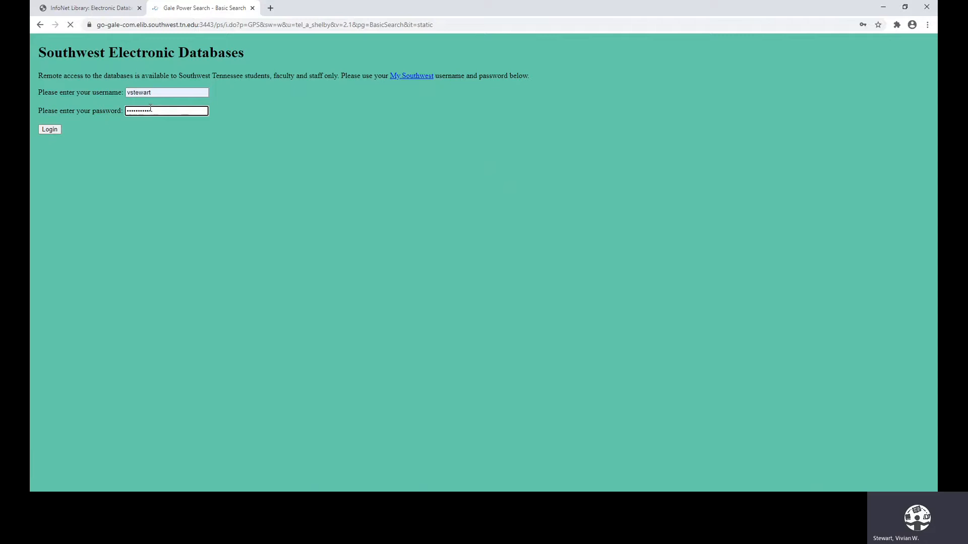
pyautogui.click(50, 129)
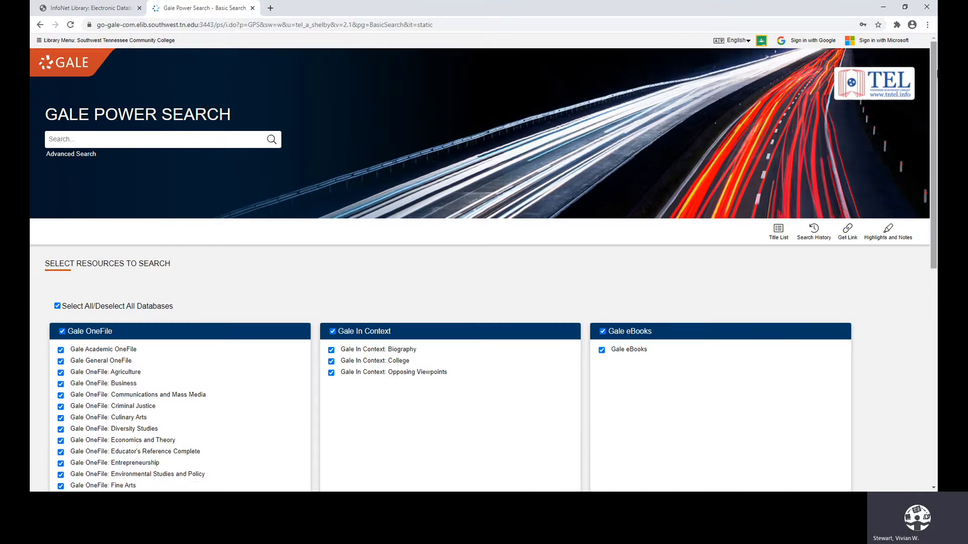
pyautogui.scroll(-3)
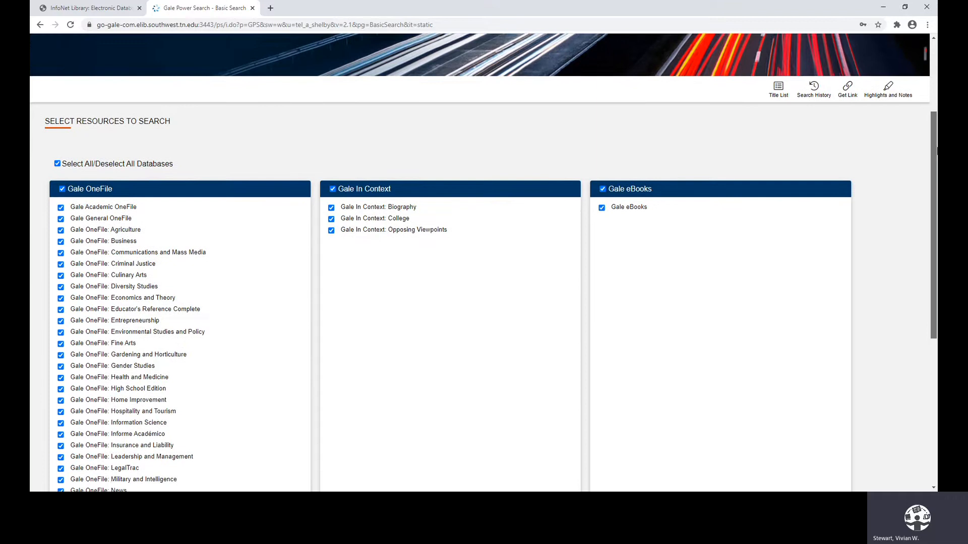
pyautogui.scroll(-3)
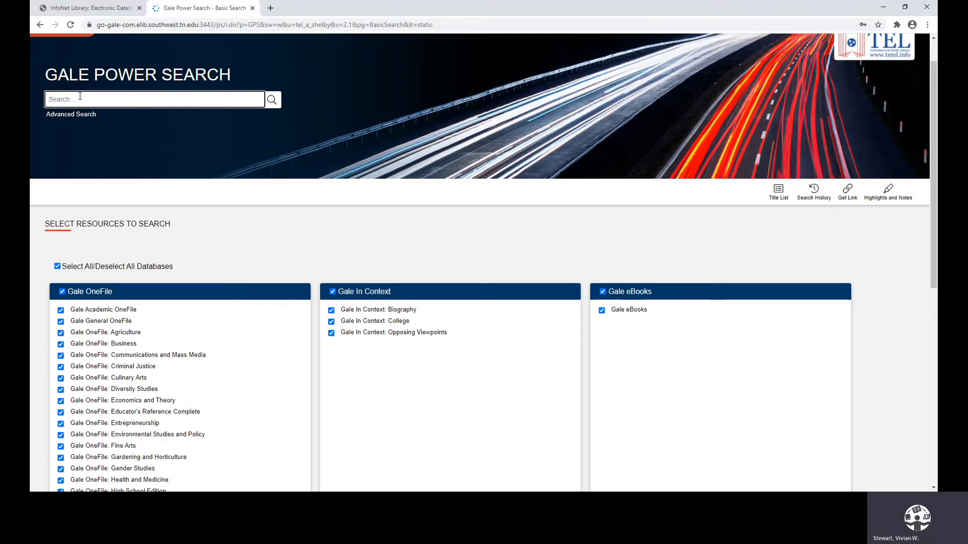
# - Search Gale Power Search for 'Great Depression, 1929-1934' and scroll the 236 magazine results
pyautogui.write('great depressio')
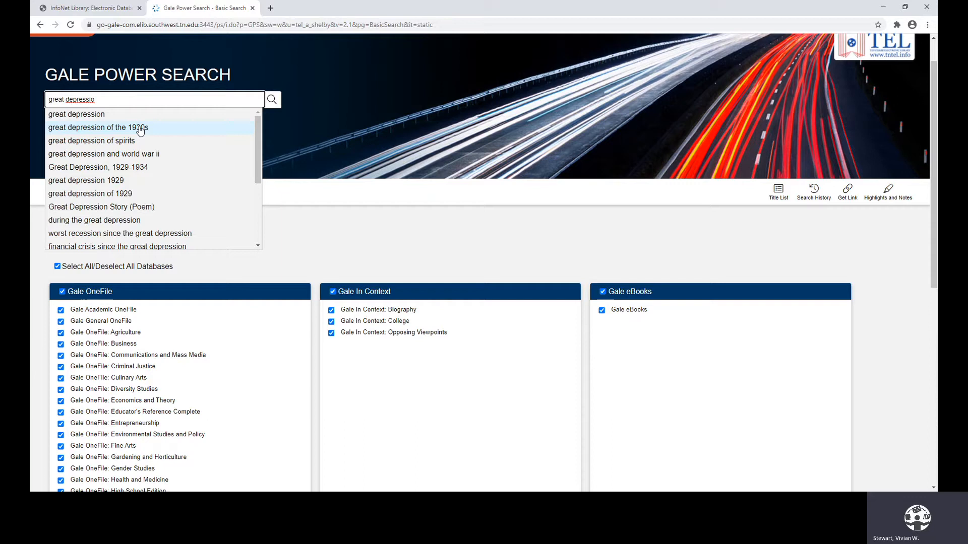
pyautogui.moveTo(98, 115)
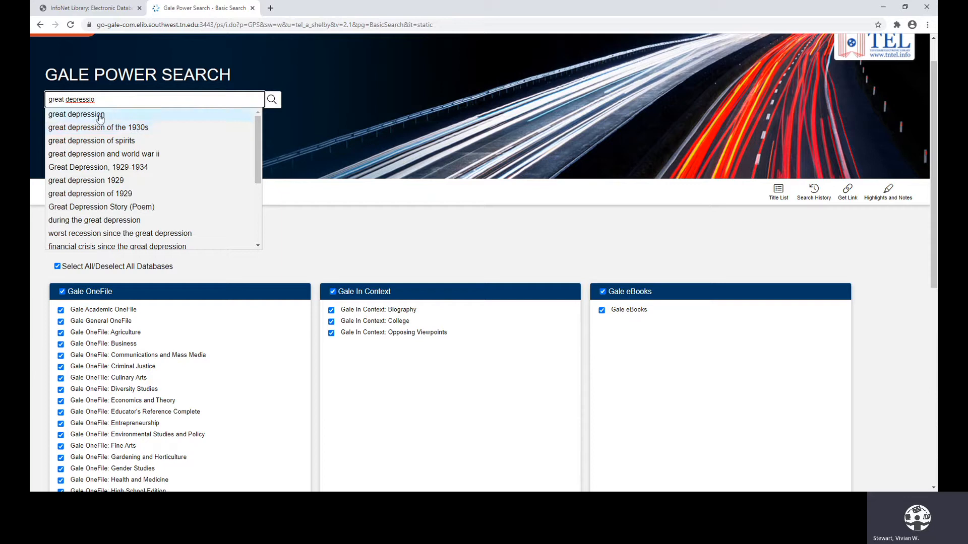
pyautogui.moveTo(165, 189)
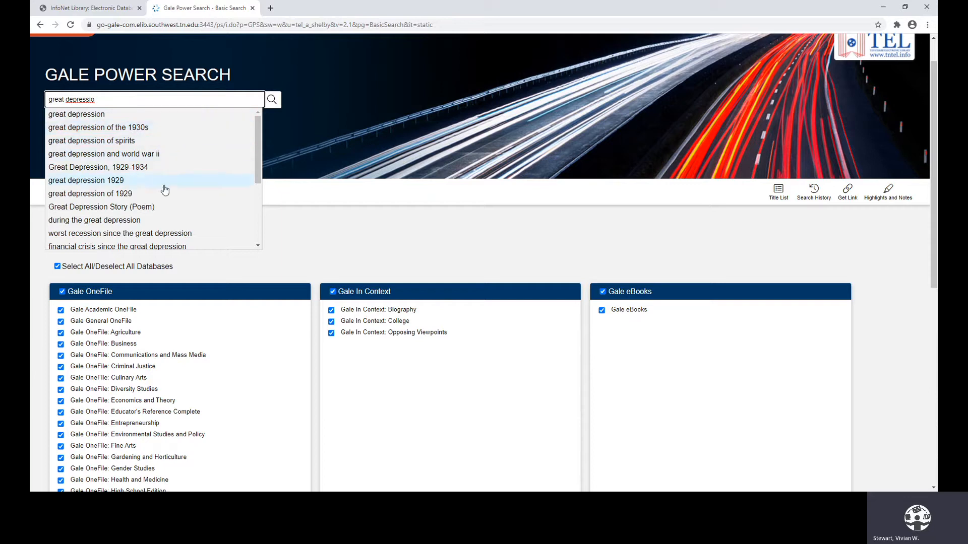
pyautogui.moveTo(120, 234)
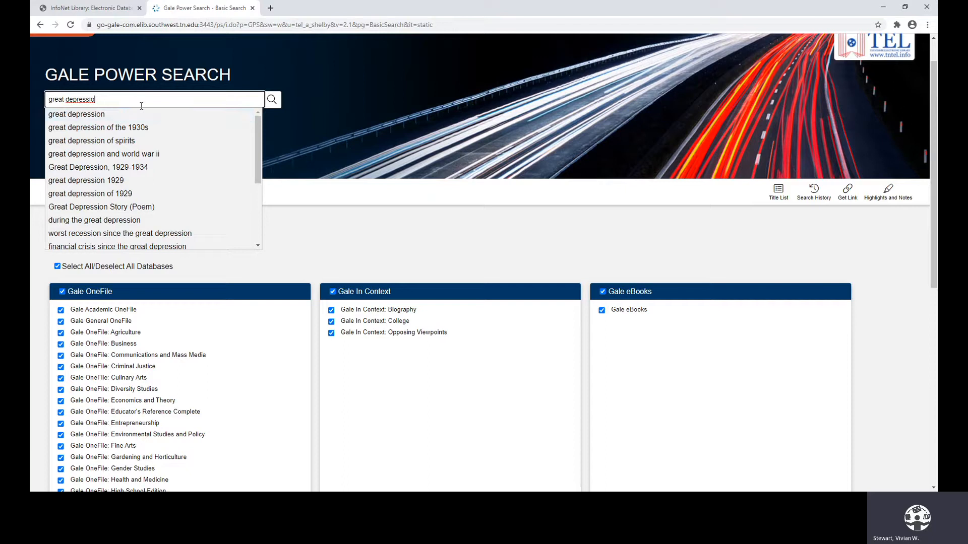
pyautogui.moveTo(147, 115)
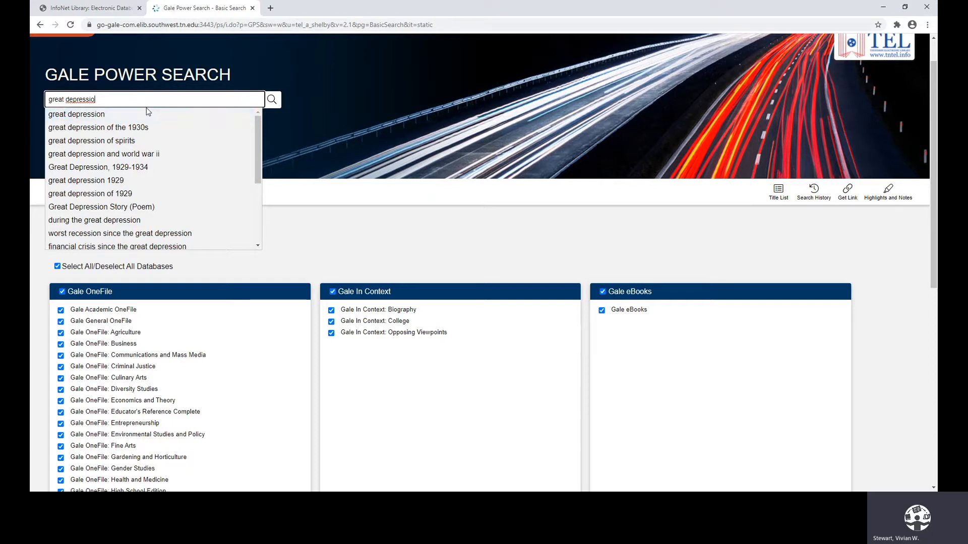
pyautogui.moveTo(97, 167)
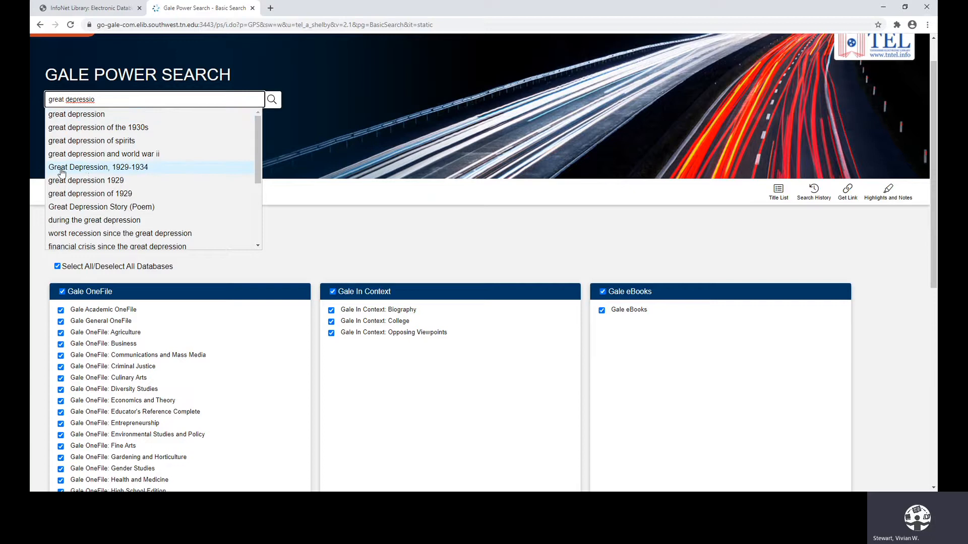
pyautogui.moveTo(122, 174)
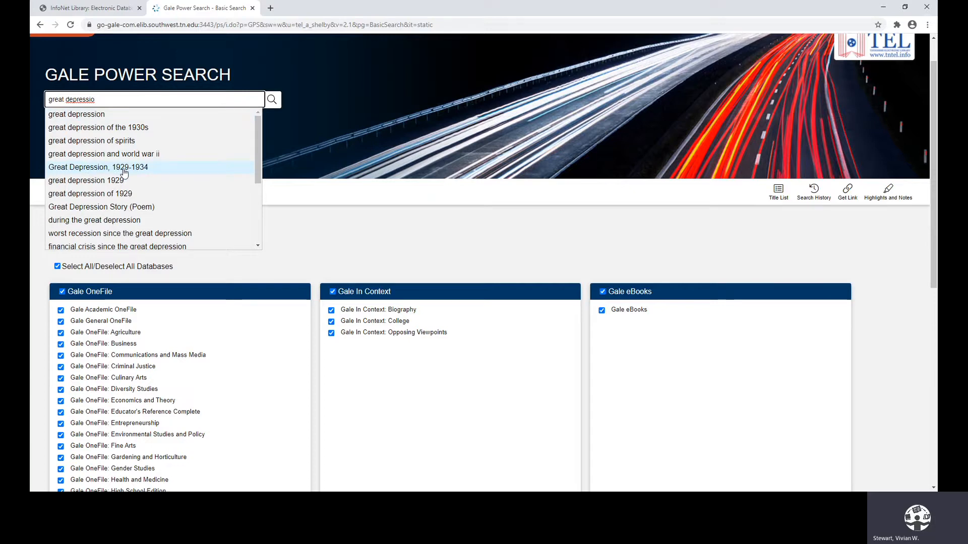
pyautogui.moveTo(126, 174)
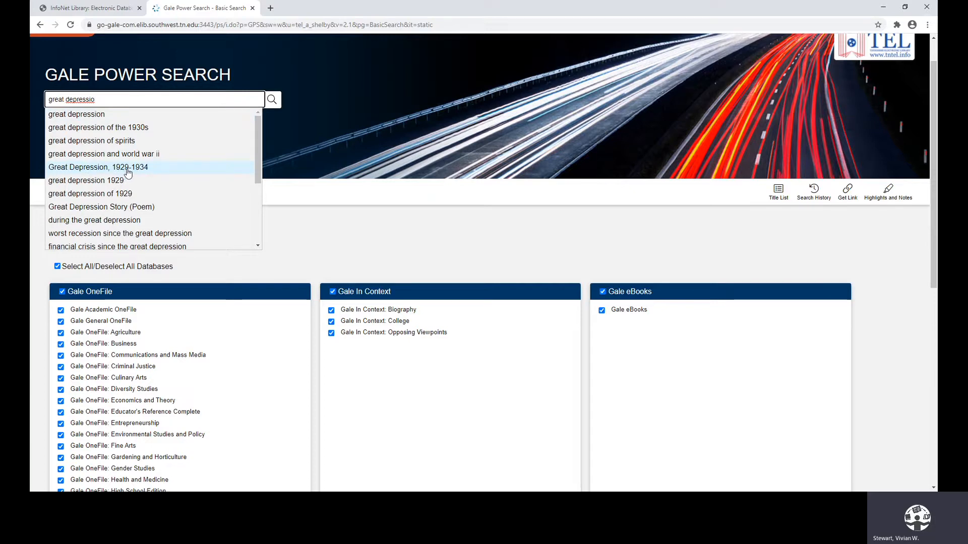
pyautogui.click(97, 168)
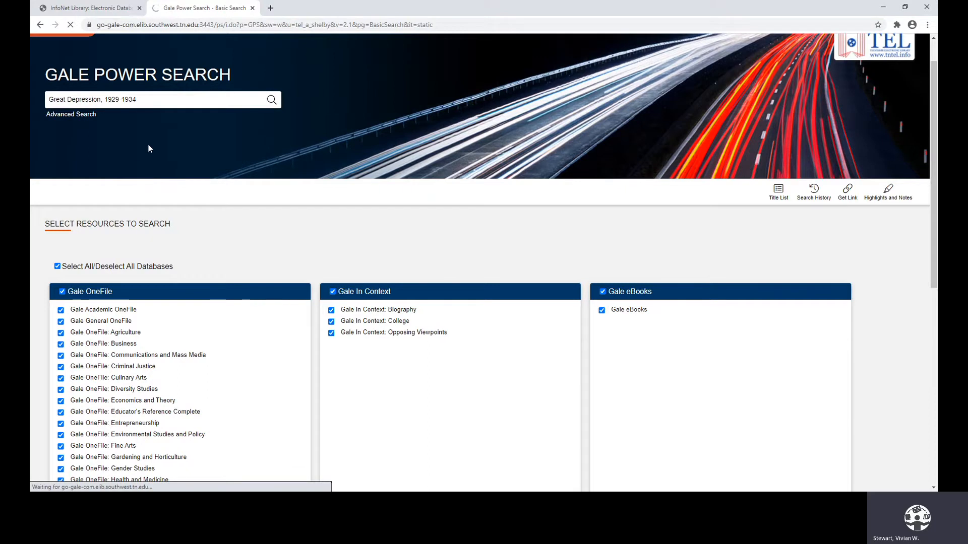
pyautogui.click(270, 99)
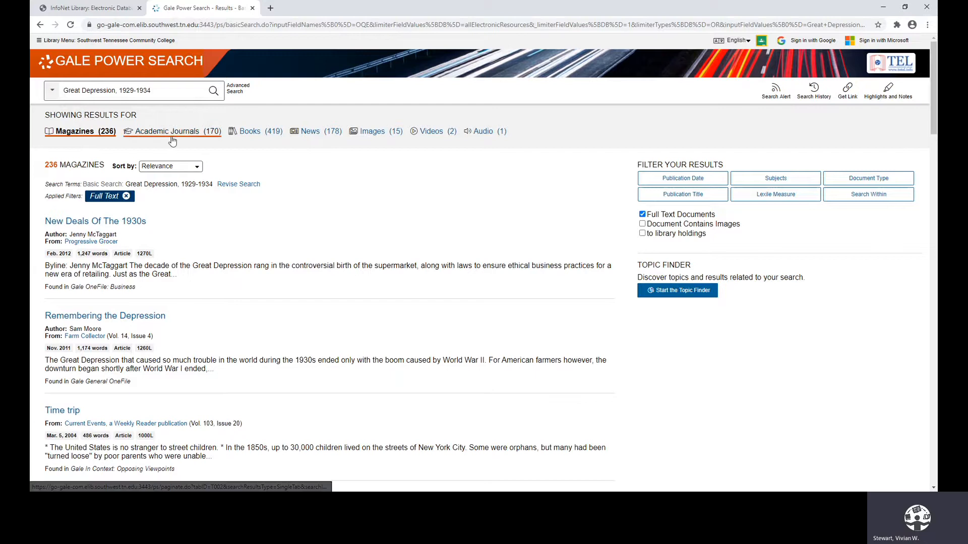
pyautogui.moveTo(175, 141)
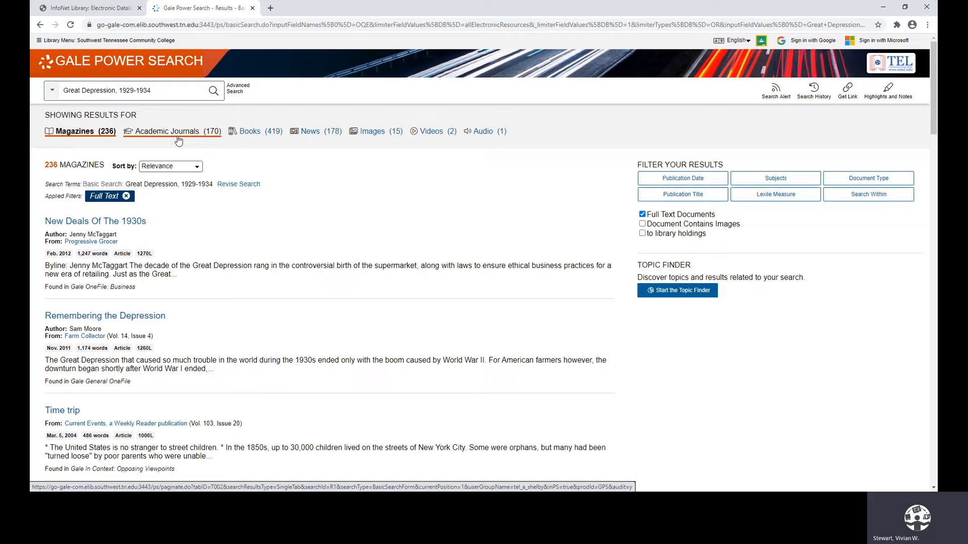
pyautogui.moveTo(168, 140)
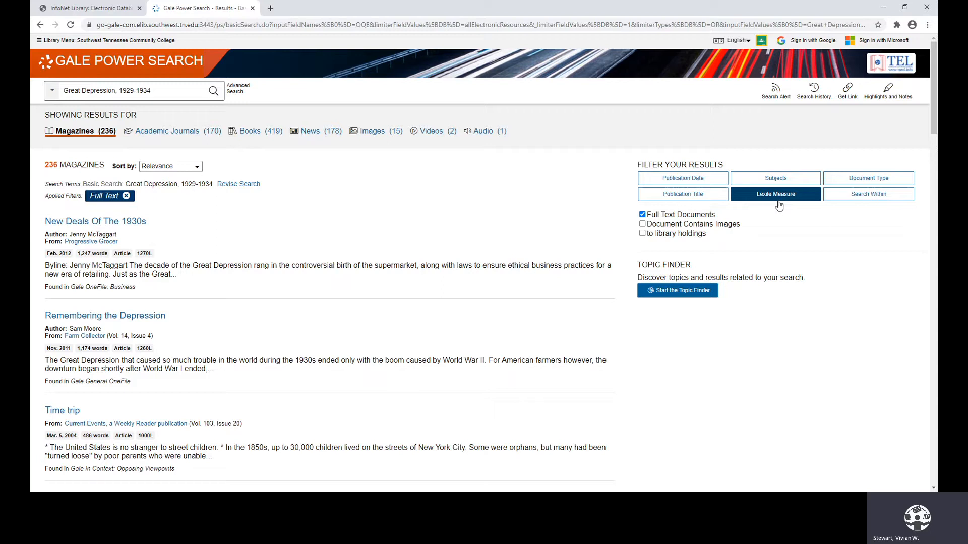
pyautogui.scroll(-3)
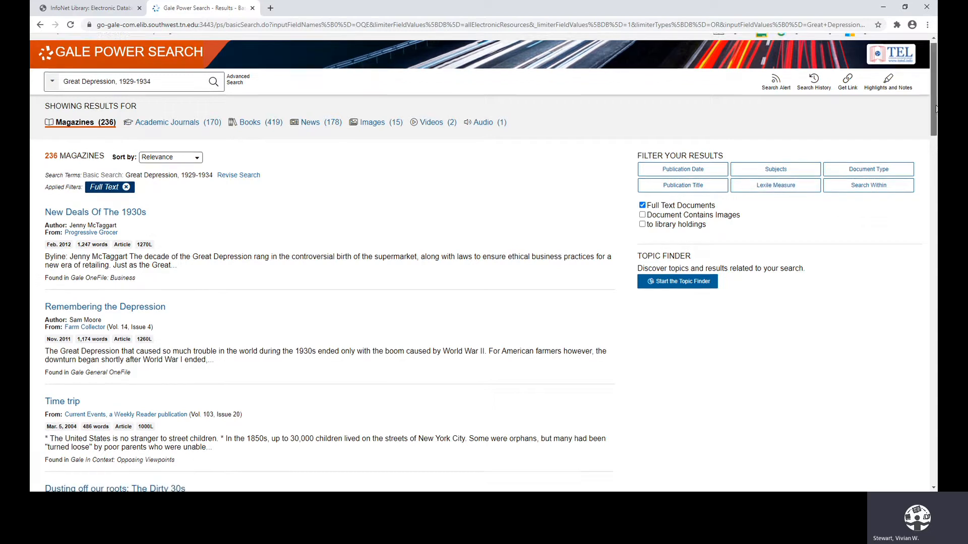
pyautogui.scroll(-3)
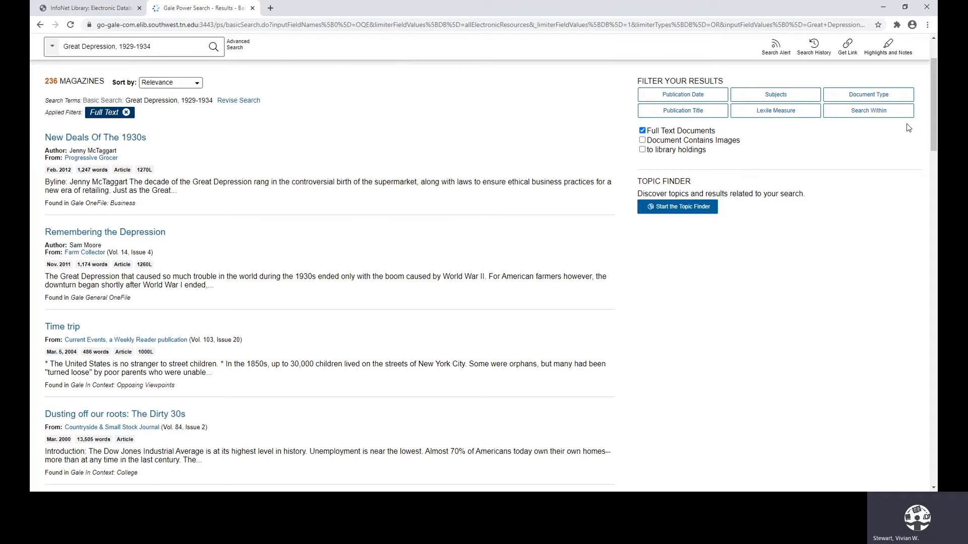
pyautogui.moveTo(906, 127)
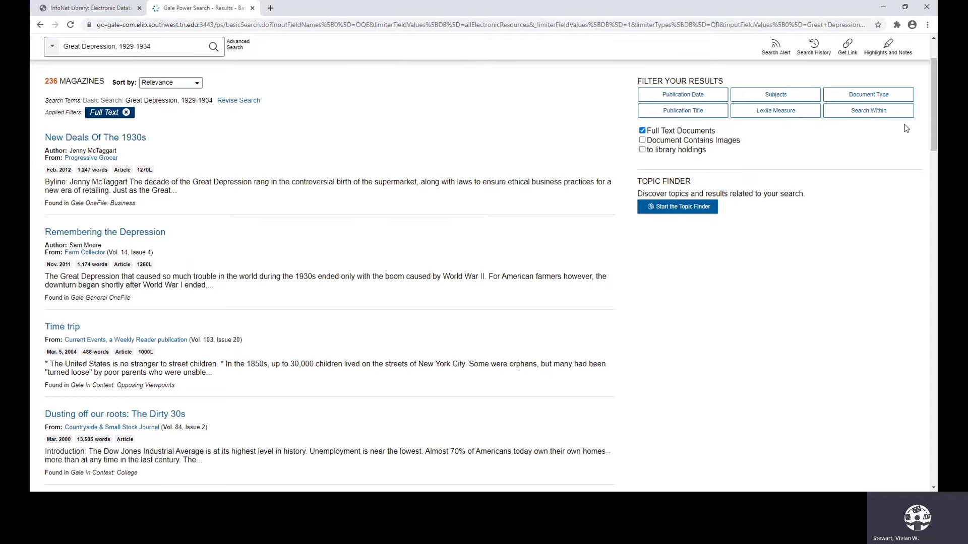
pyautogui.moveTo(889, 129)
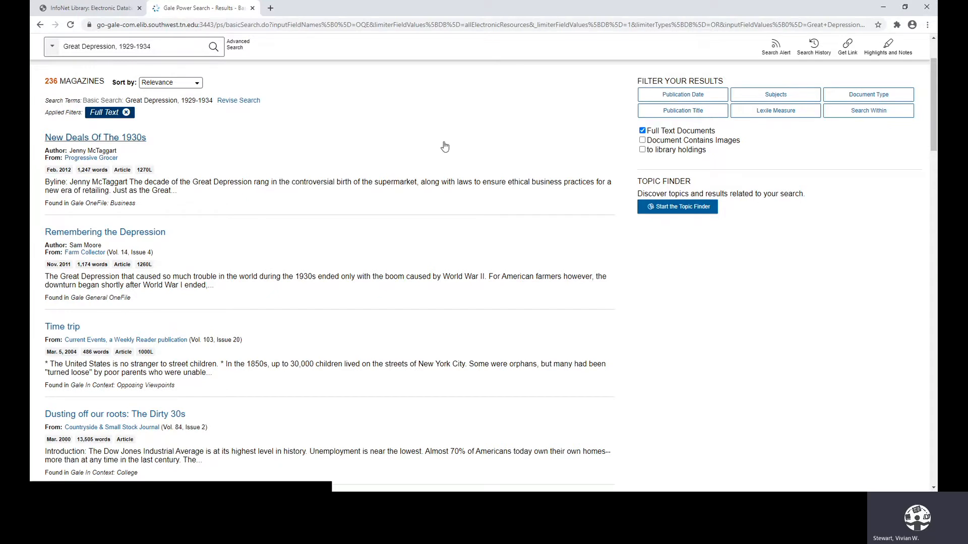
pyautogui.moveTo(59, 148)
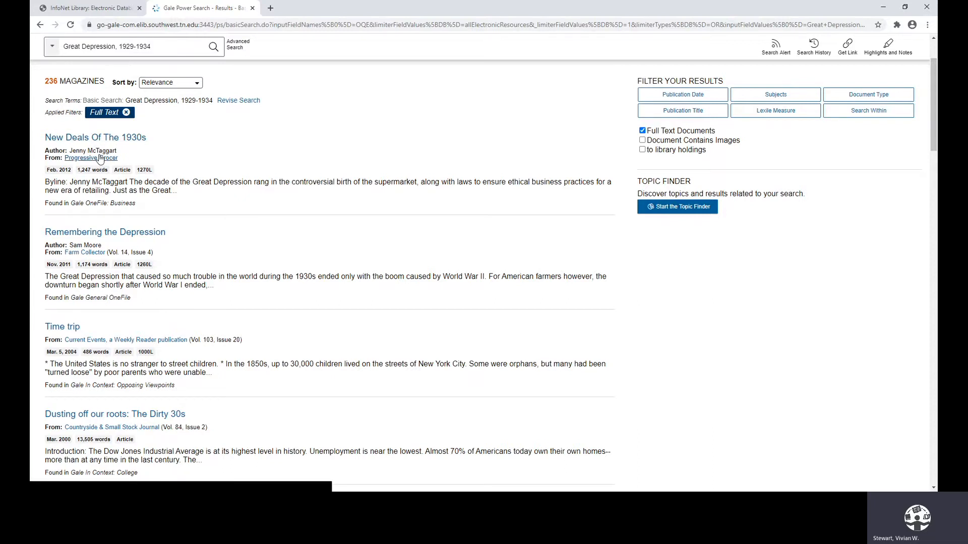
pyautogui.moveTo(100, 159)
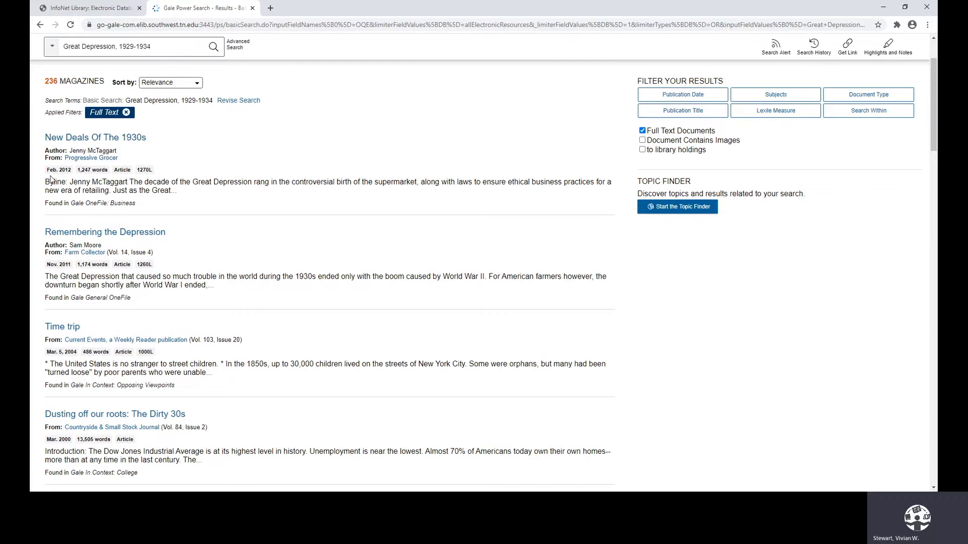
pyautogui.moveTo(96, 178)
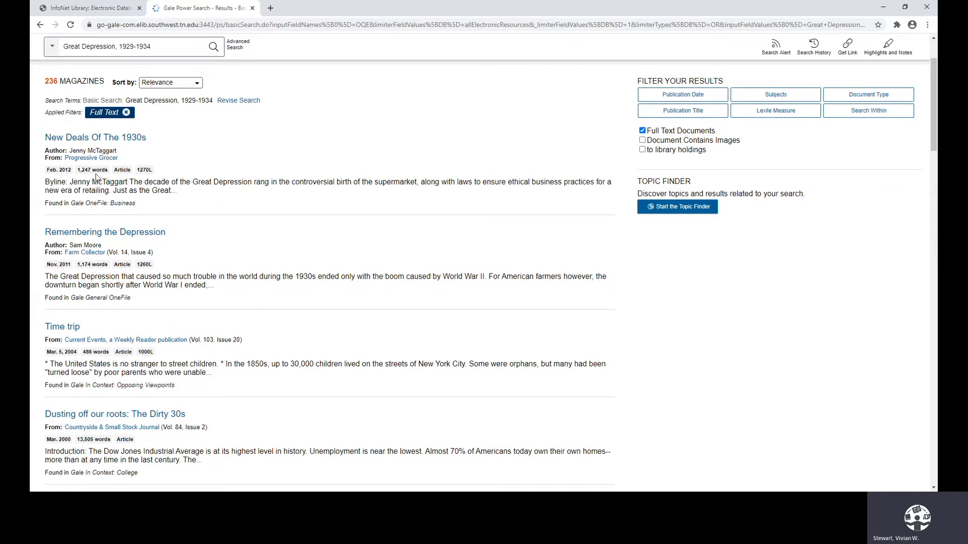
pyautogui.moveTo(126, 179)
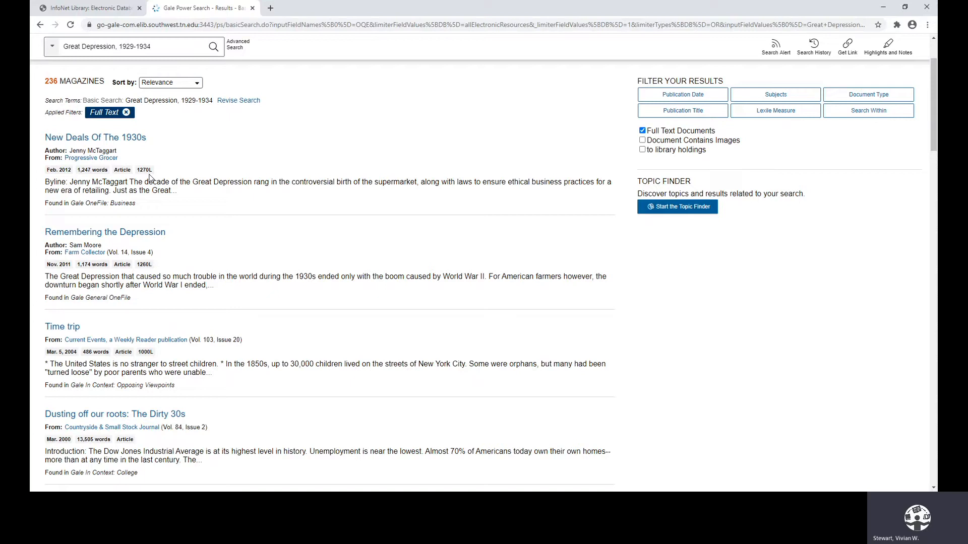
pyautogui.moveTo(179, 198)
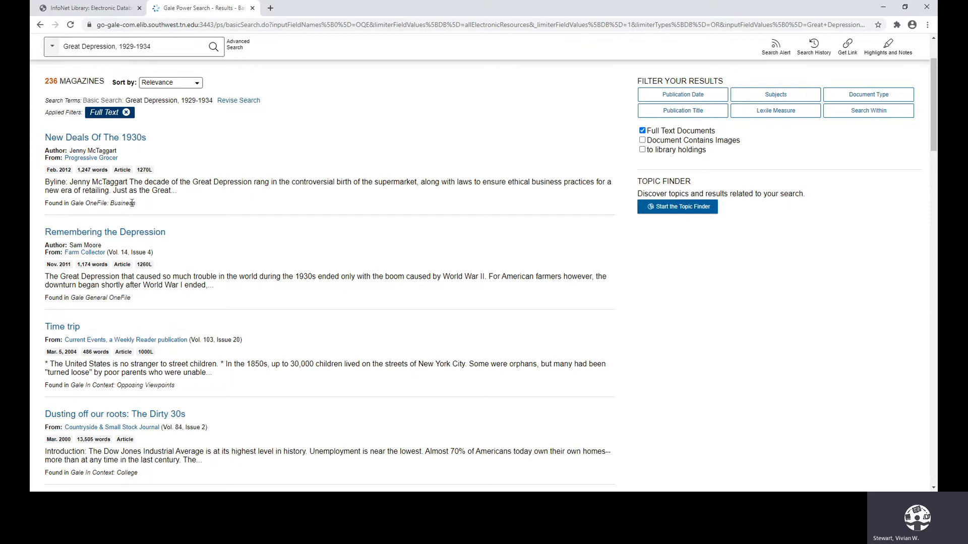
pyautogui.moveTo(147, 206)
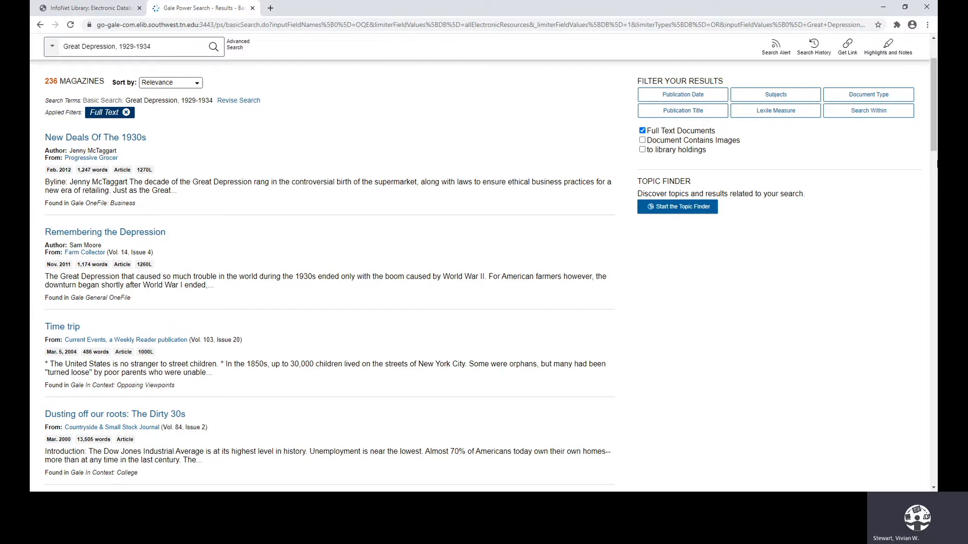
pyautogui.scroll(-3)
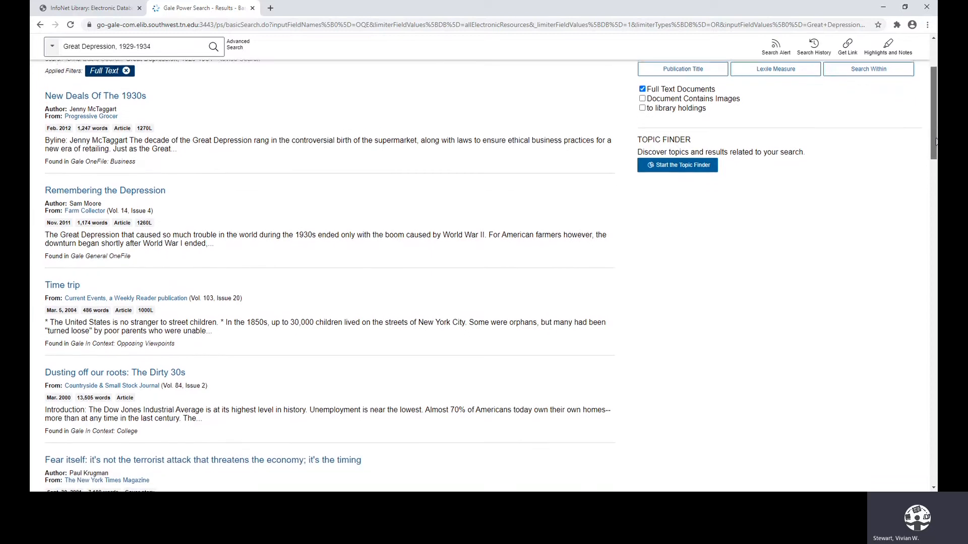
pyautogui.scroll(-3)
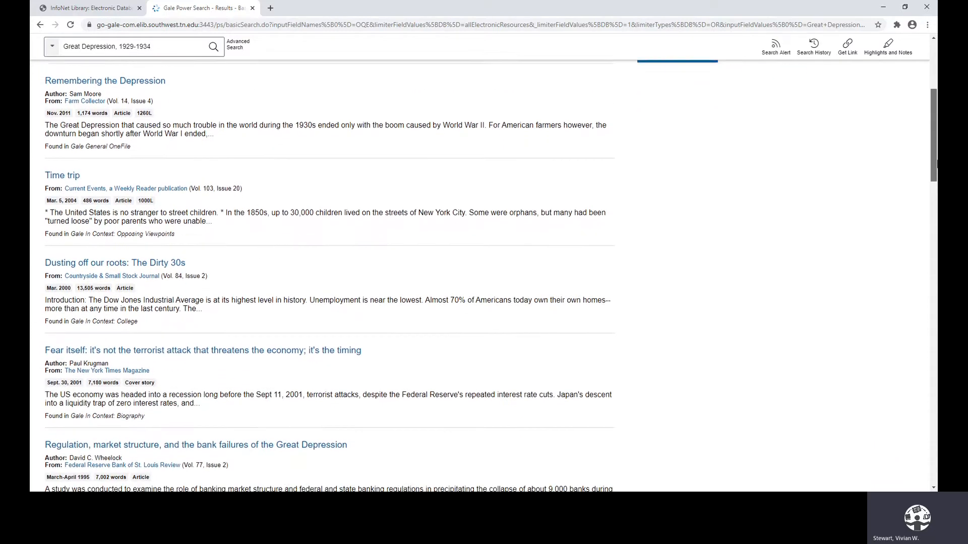
pyautogui.scroll(-3)
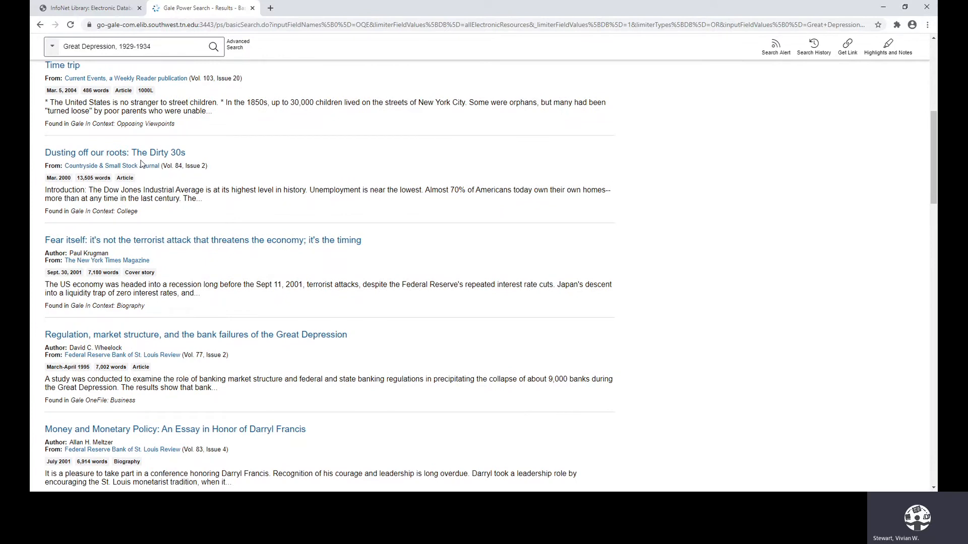
pyautogui.click(115, 153)
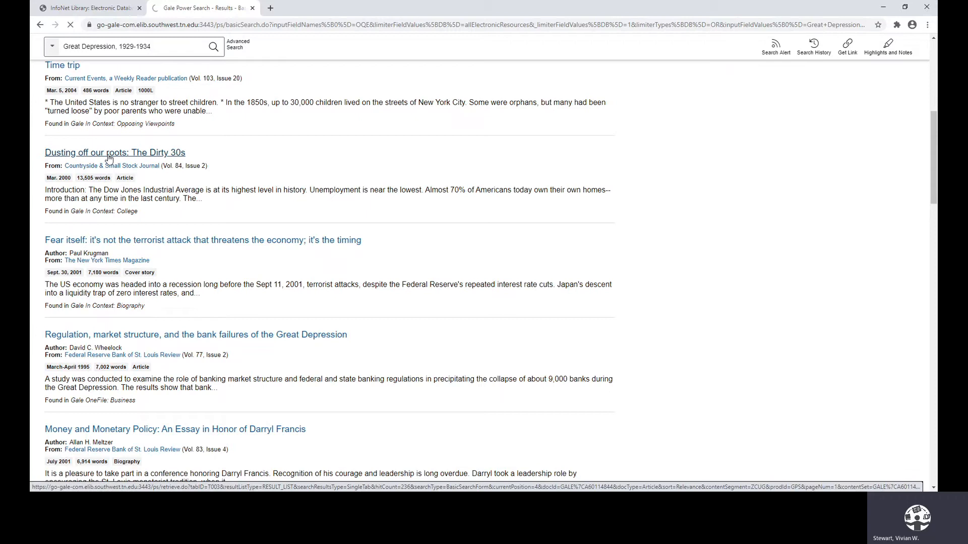
# - Open the Countryside & Small Stock Journal article 'Dusting off our roots: The Dirty 30s'
pyautogui.click(115, 152)
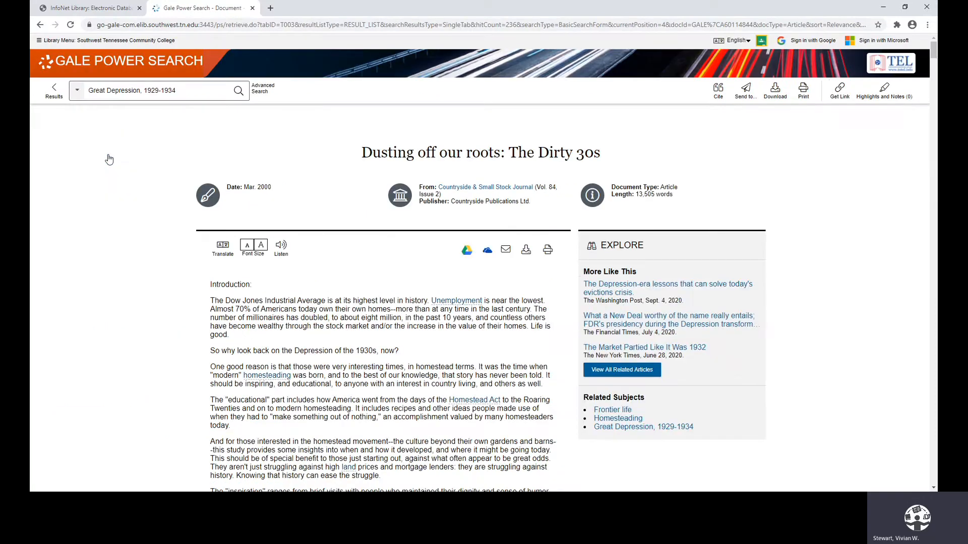
pyautogui.moveTo(157, 145)
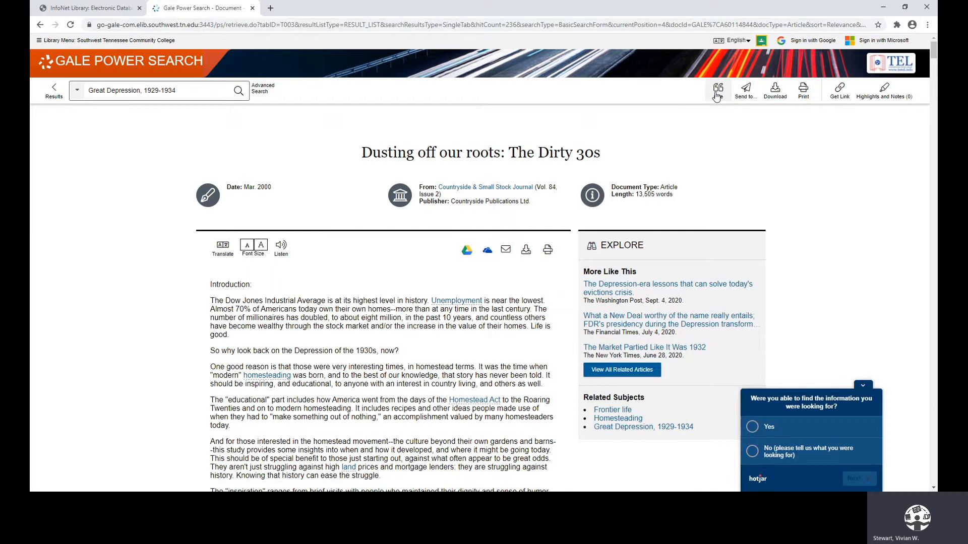
pyautogui.click(718, 87)
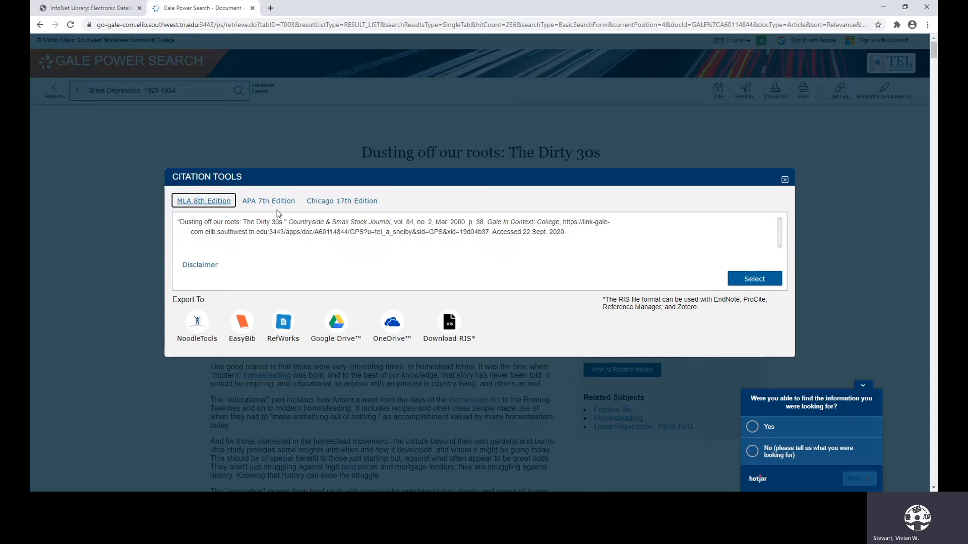
pyautogui.click(268, 200)
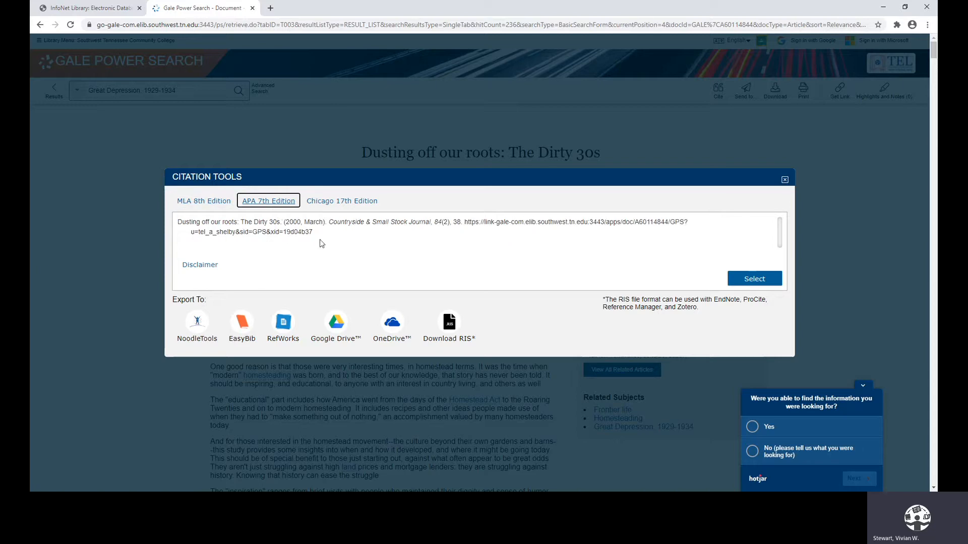
pyautogui.moveTo(224, 245)
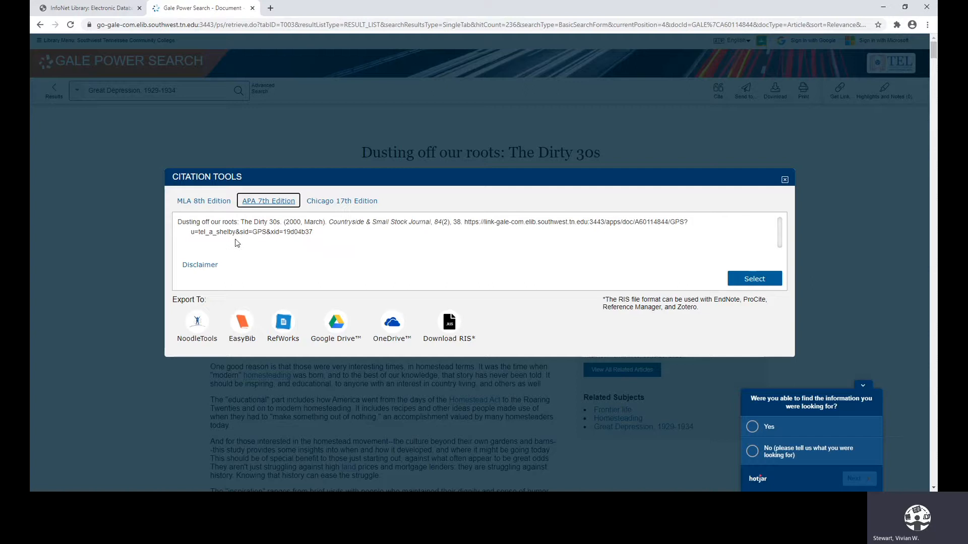
pyautogui.moveTo(449, 261)
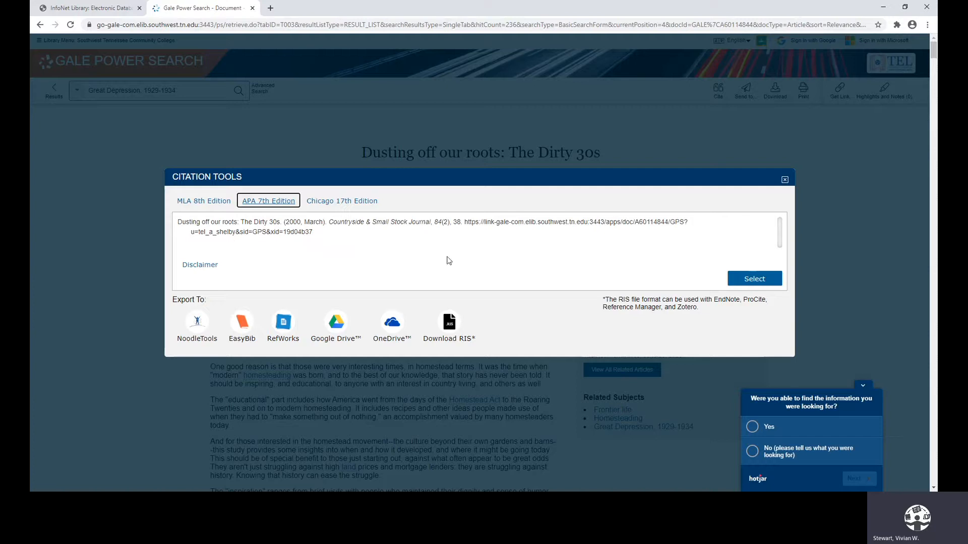
pyautogui.moveTo(424, 220)
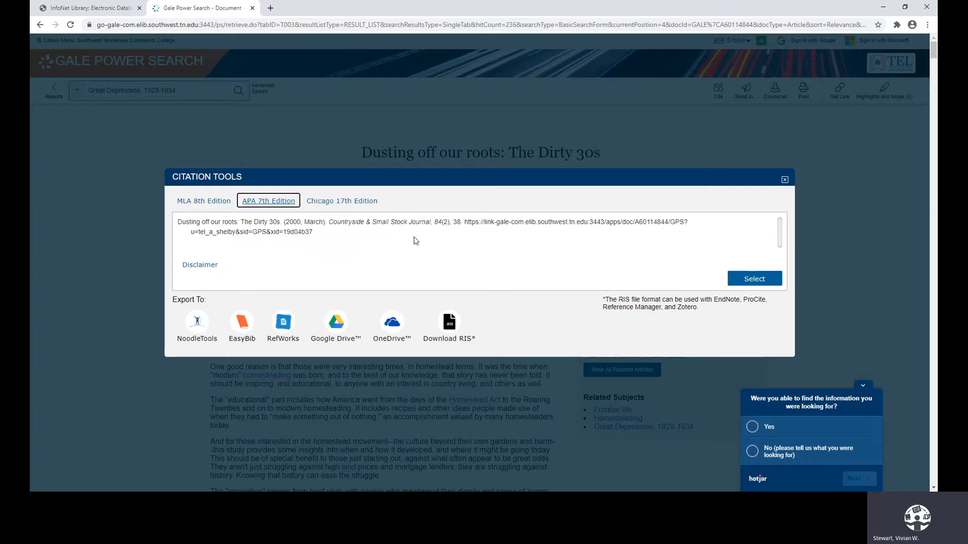
pyautogui.moveTo(785, 209)
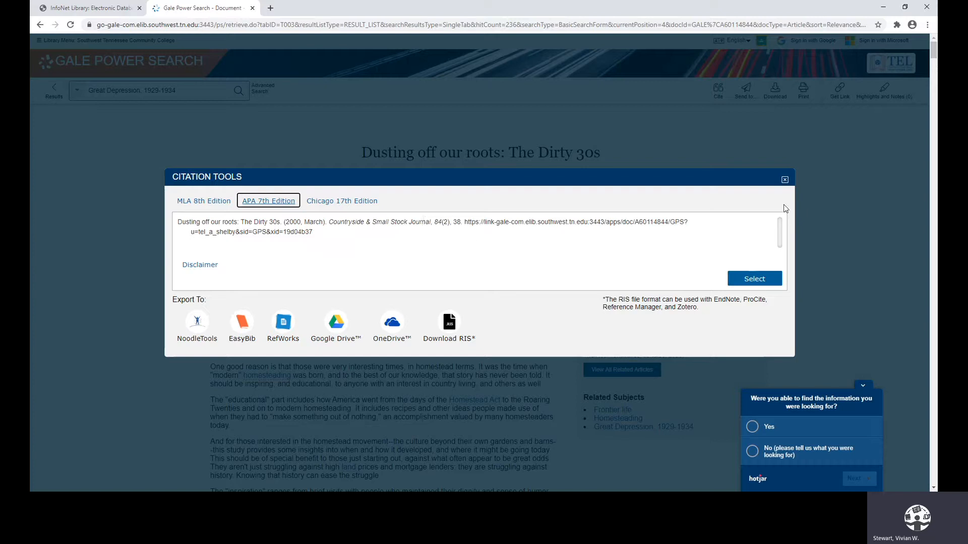
pyautogui.click(783, 179)
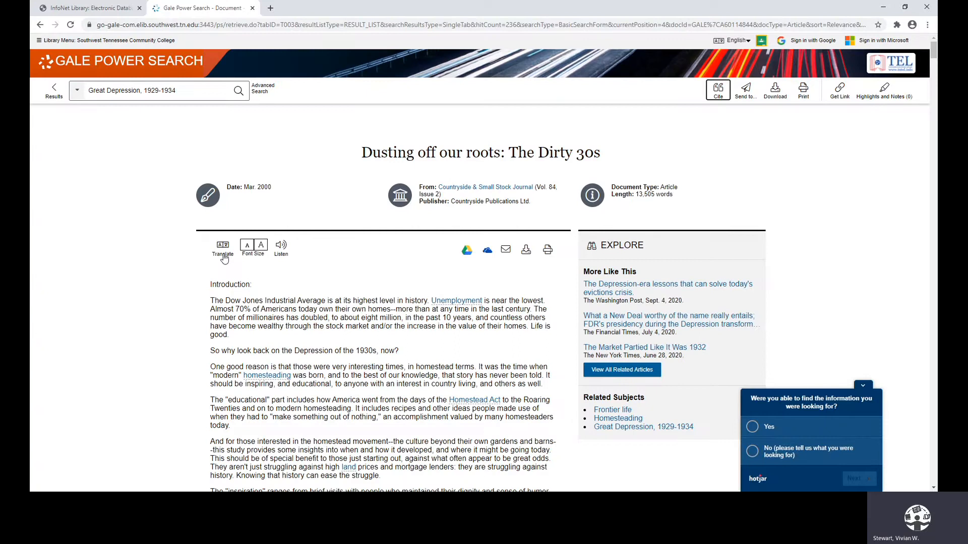
pyautogui.moveTo(255, 258)
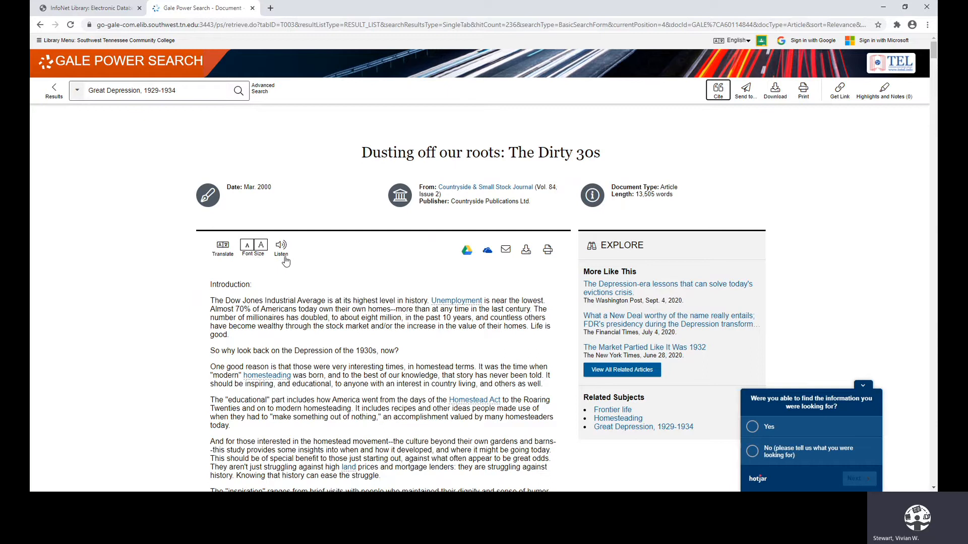
pyautogui.moveTo(466, 250)
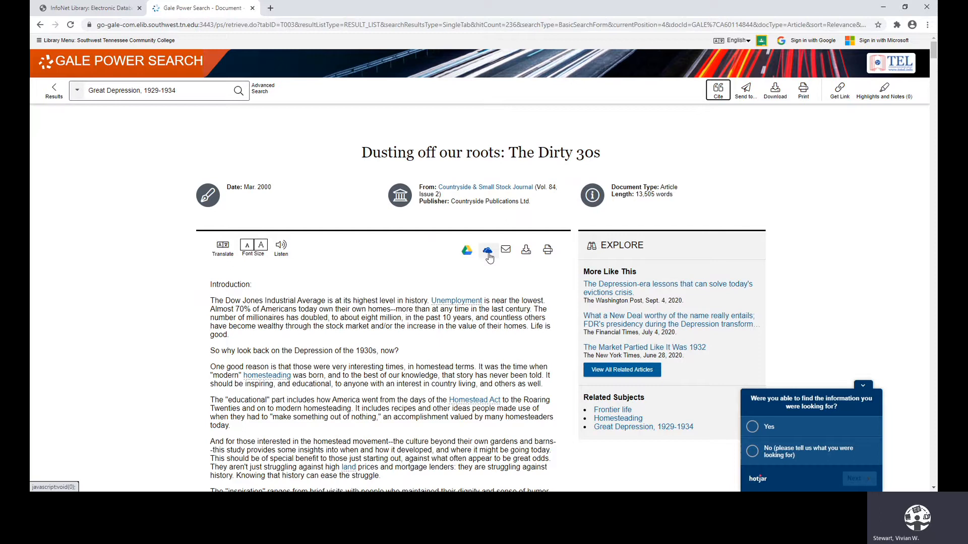
pyautogui.moveTo(506, 249)
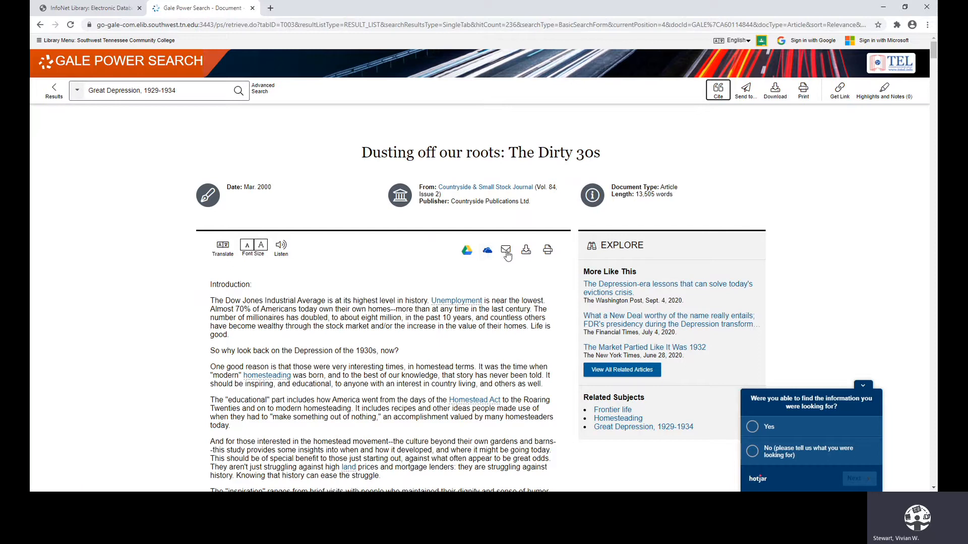
pyautogui.moveTo(525, 253)
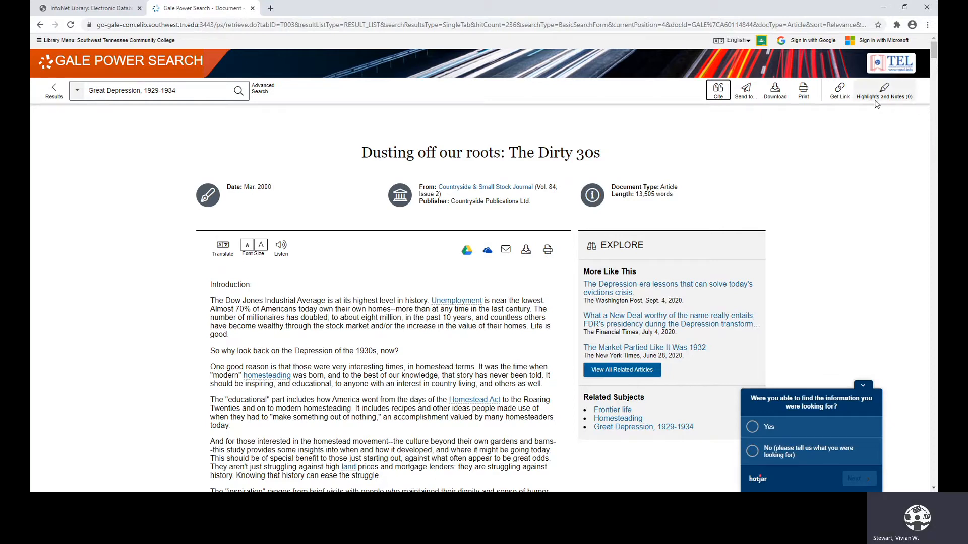
pyautogui.moveTo(918, 161)
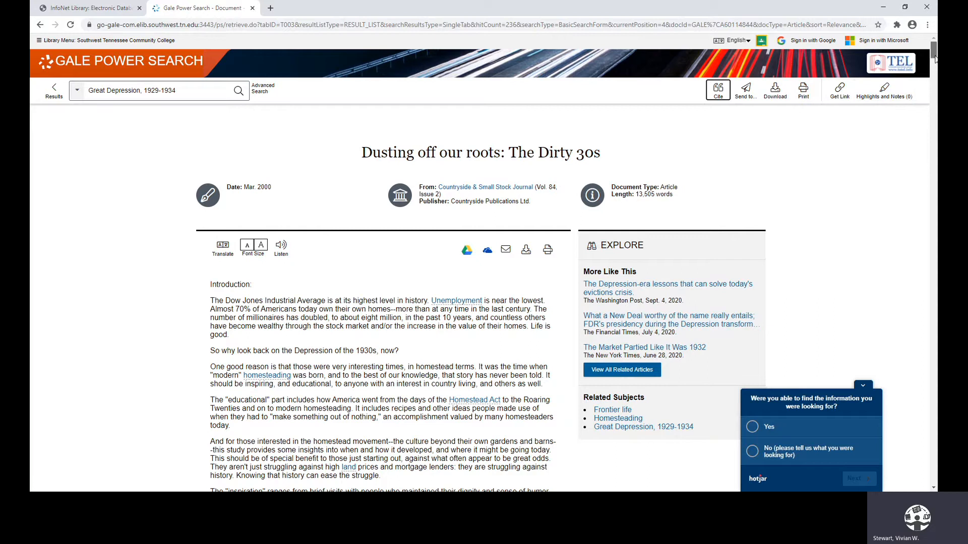
# - Highlight the paragraph about homesteading's educational part in yellow
pyautogui.scroll(-3)
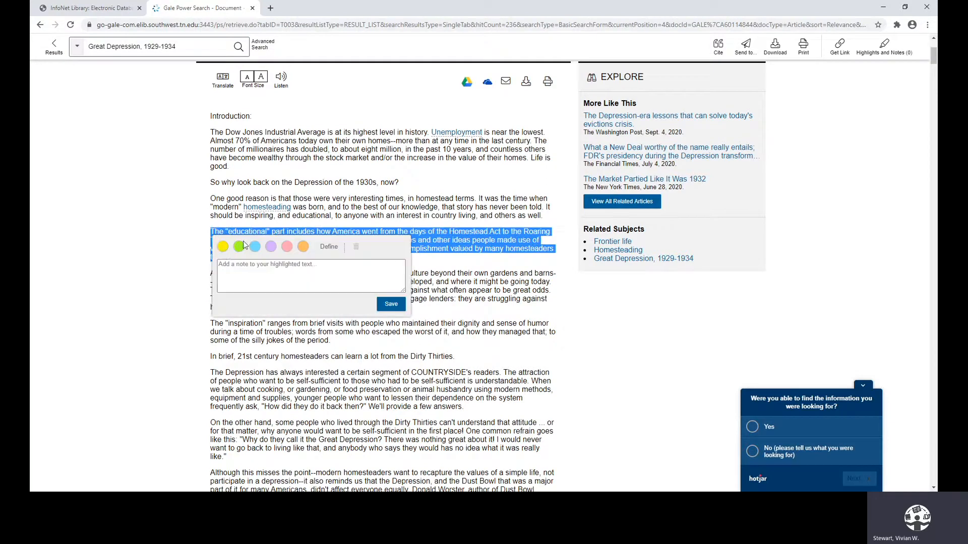
pyautogui.click(222, 247)
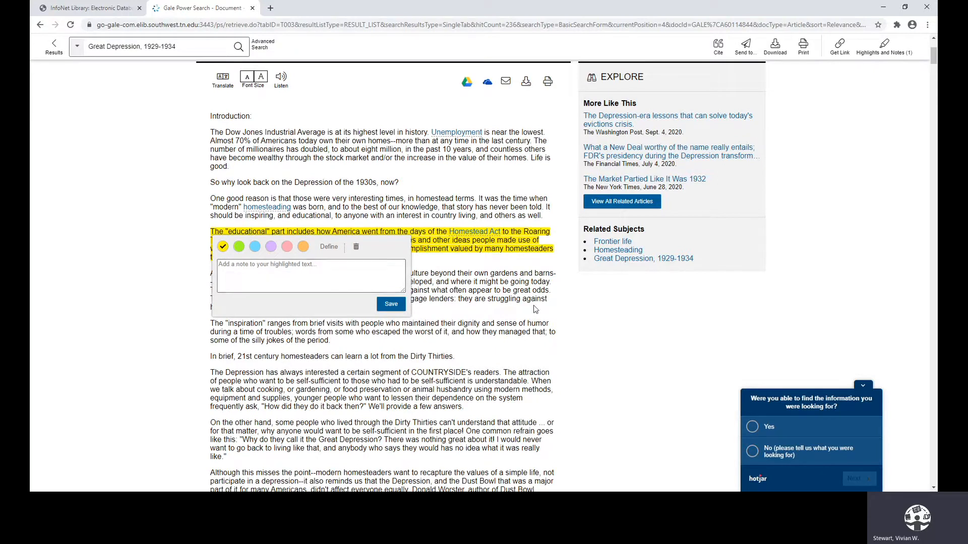
pyautogui.moveTo(553, 311)
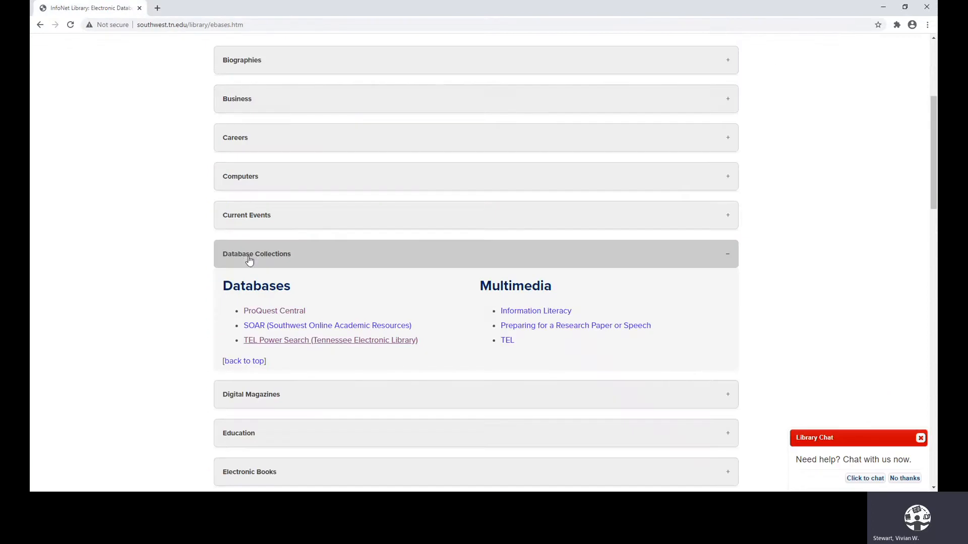
# - Collapse Database Collections, expand Electronic Books, and open Credo Reference
pyautogui.click(256, 254)
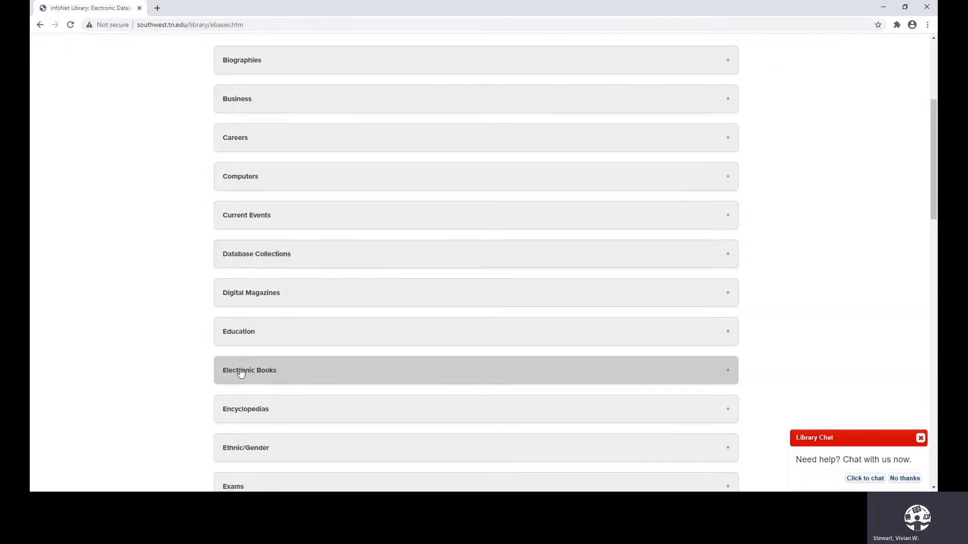
pyautogui.click(250, 370)
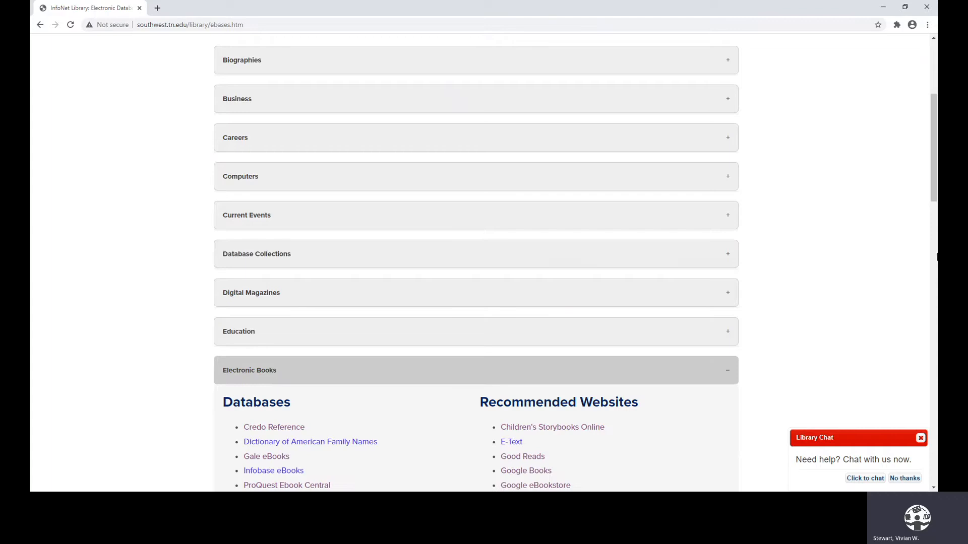
pyautogui.scroll(-3)
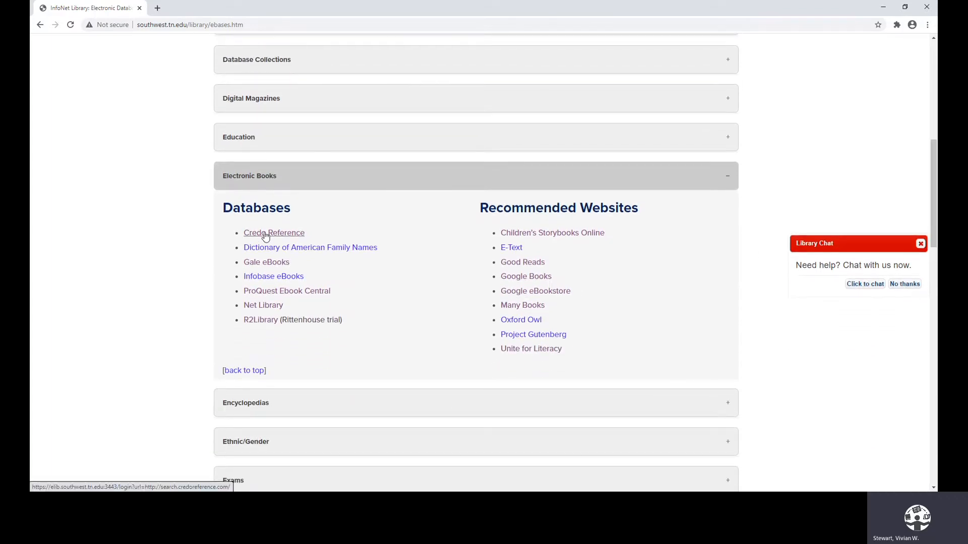
pyautogui.click(273, 233)
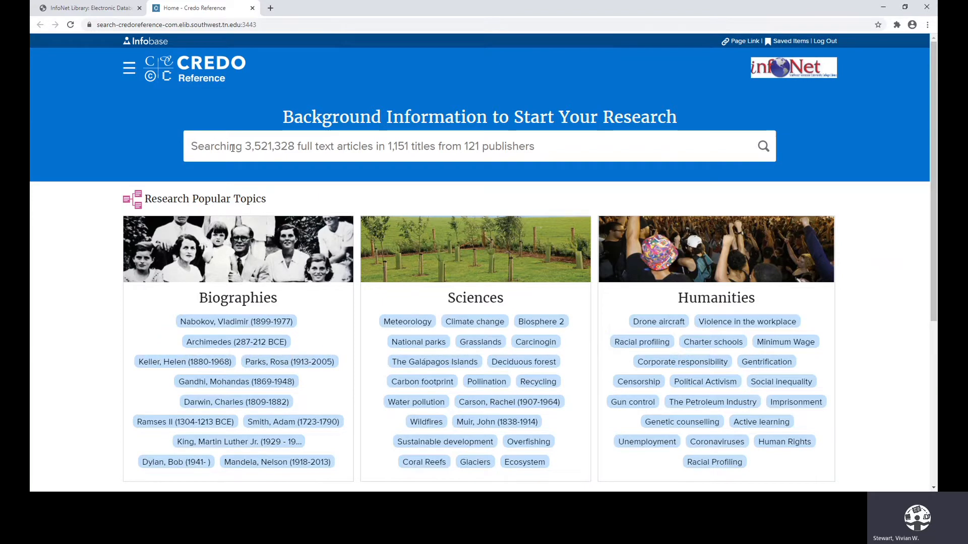
# - Search Credo Reference for 'pearl harbor', getting 1,669 results
pyautogui.write('pearl harbor')
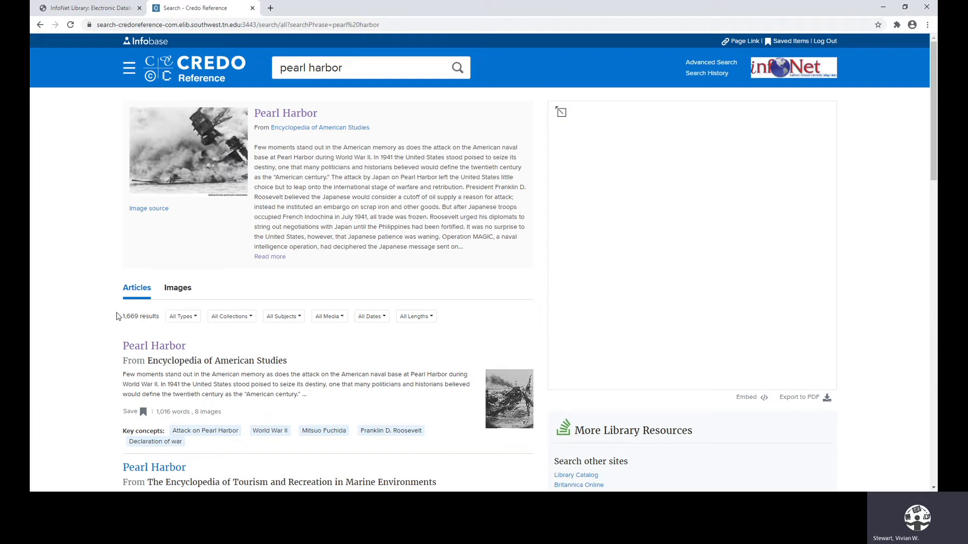
pyautogui.moveTo(140, 325)
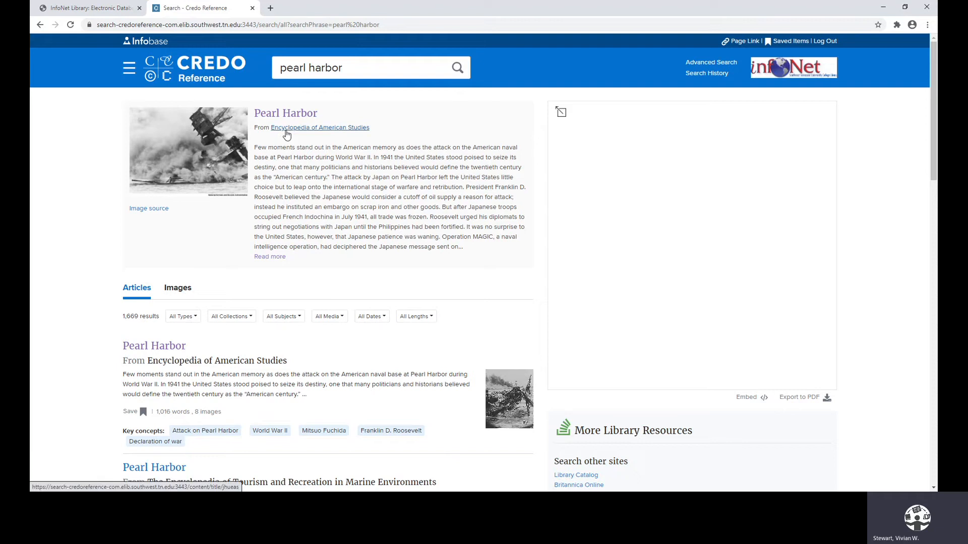
pyautogui.moveTo(354, 135)
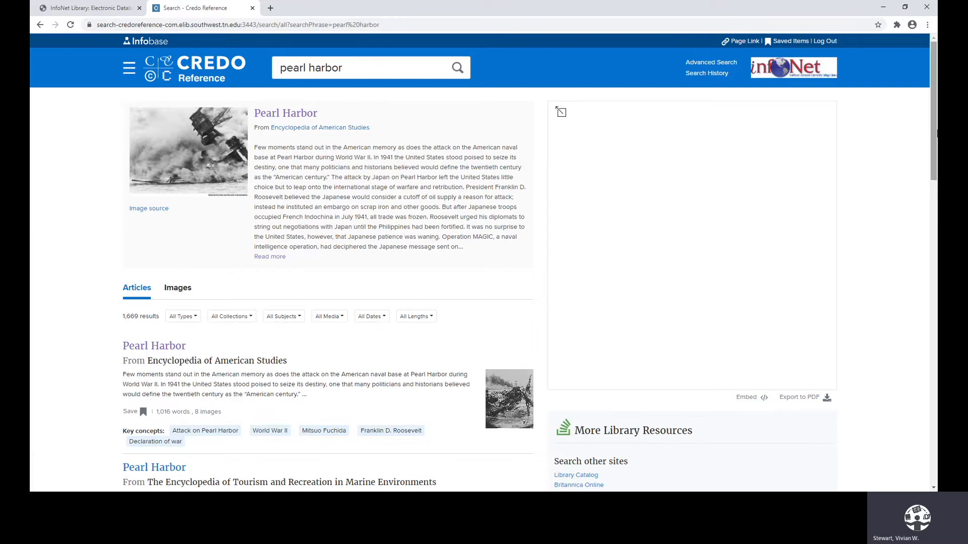
# - Scroll the pearl harbor results and save the first Pearl Harbor article
pyautogui.scroll(-3)
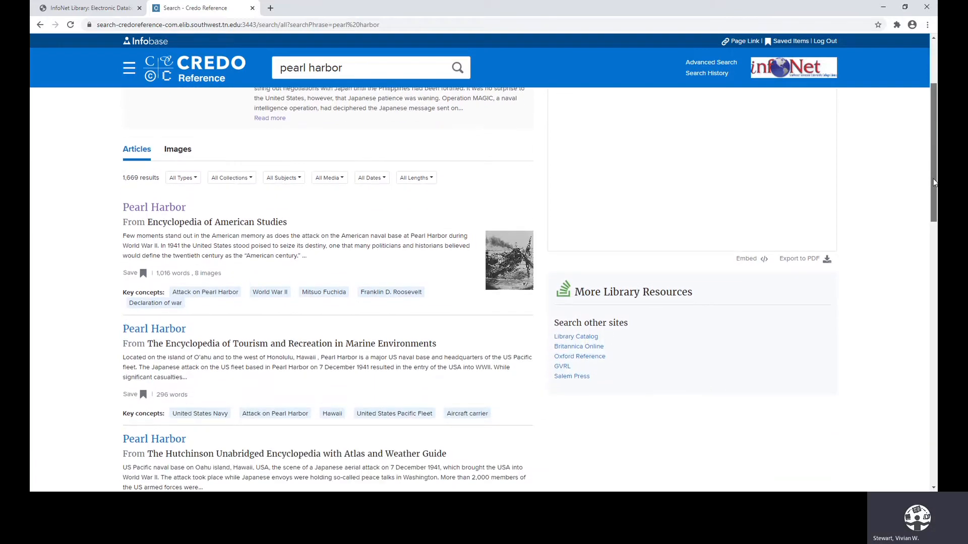
pyautogui.scroll(-3)
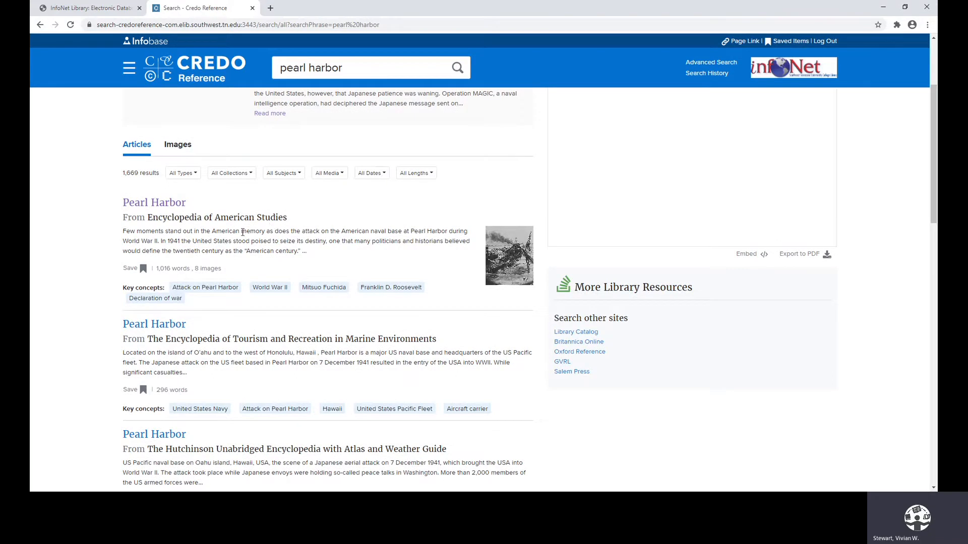
pyautogui.moveTo(302, 261)
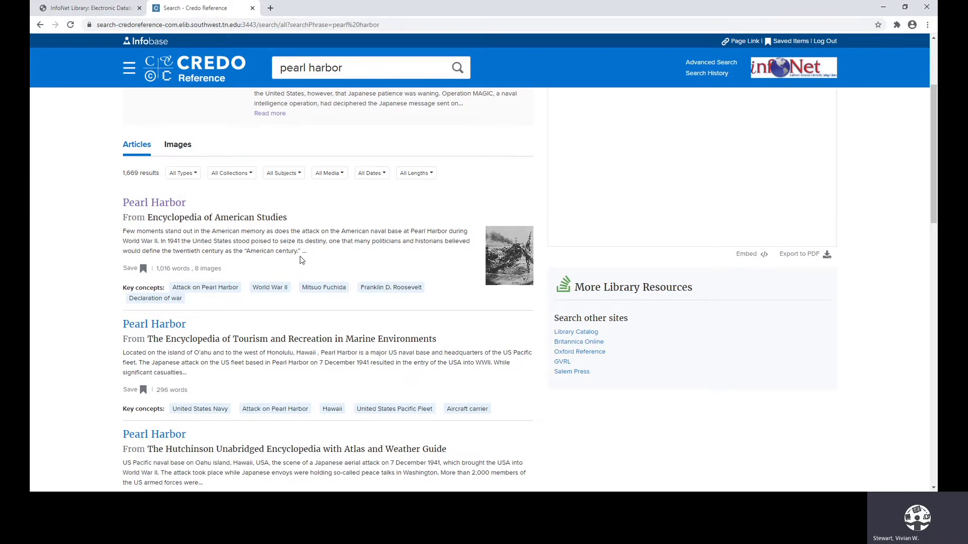
pyautogui.click(143, 272)
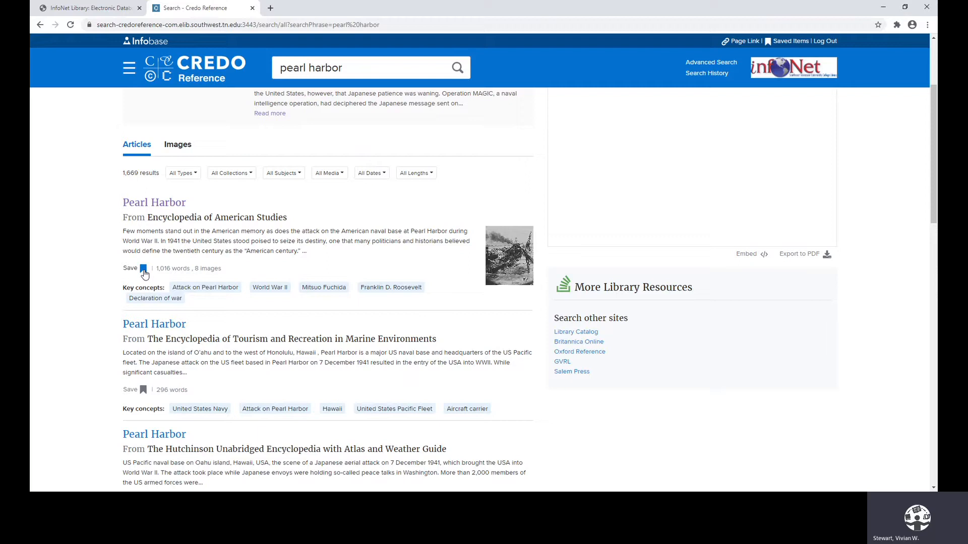
pyautogui.click(143, 267)
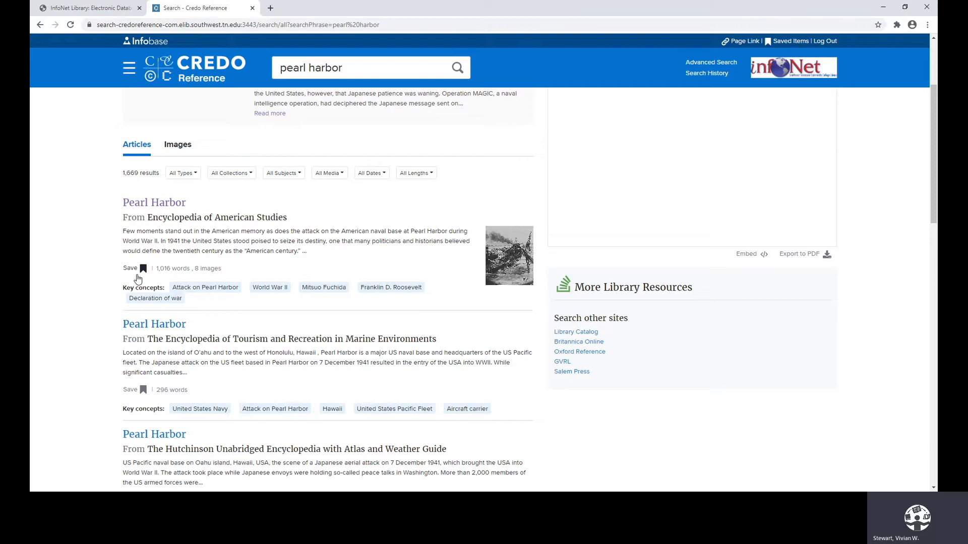
pyautogui.moveTo(162, 281)
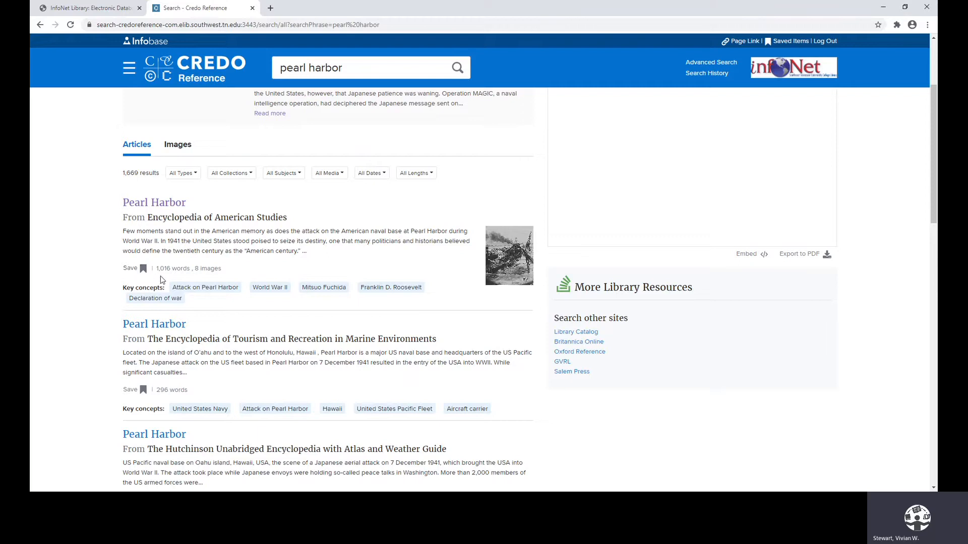
pyautogui.moveTo(198, 278)
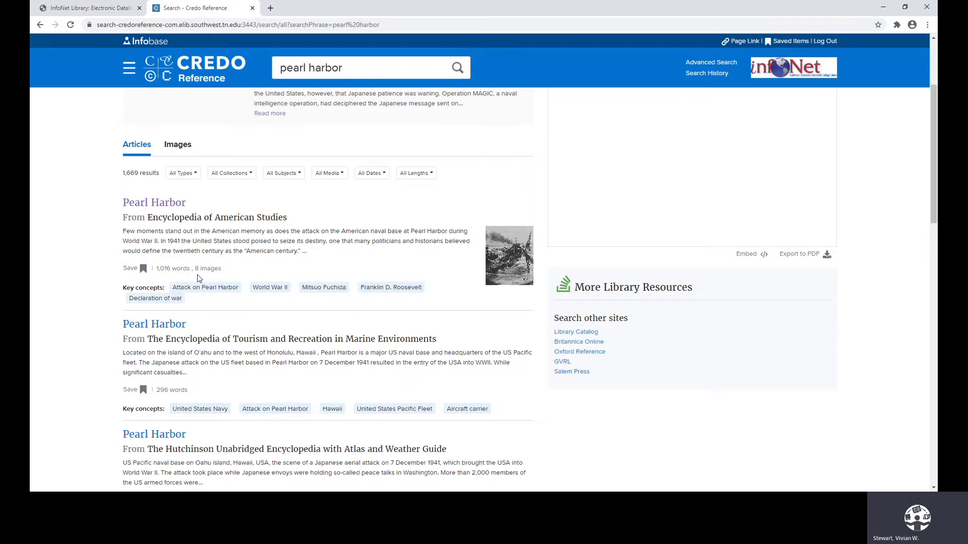
pyautogui.moveTo(155, 298)
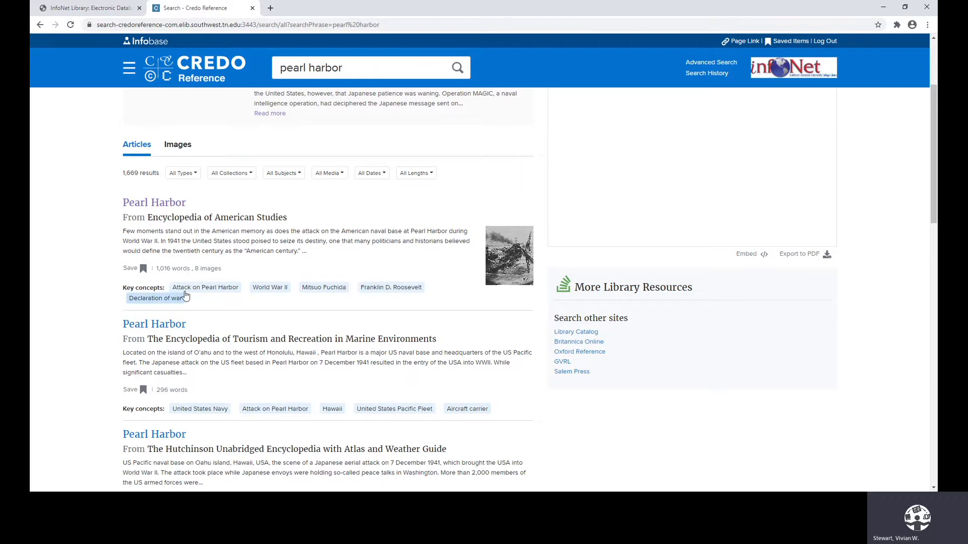
pyautogui.moveTo(269, 303)
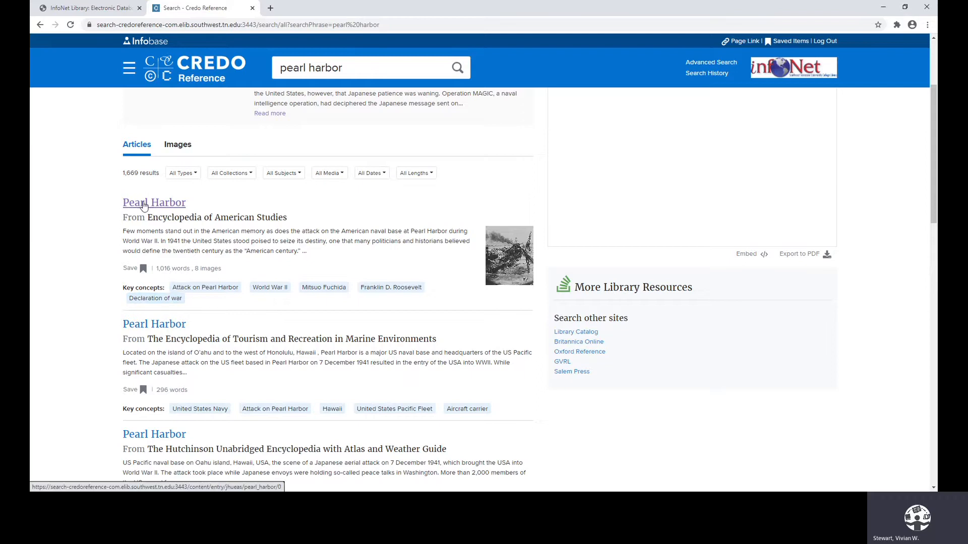
# - Open and read through the Encyclopedia of American Studies Pearl Harbor entry
pyautogui.click(154, 203)
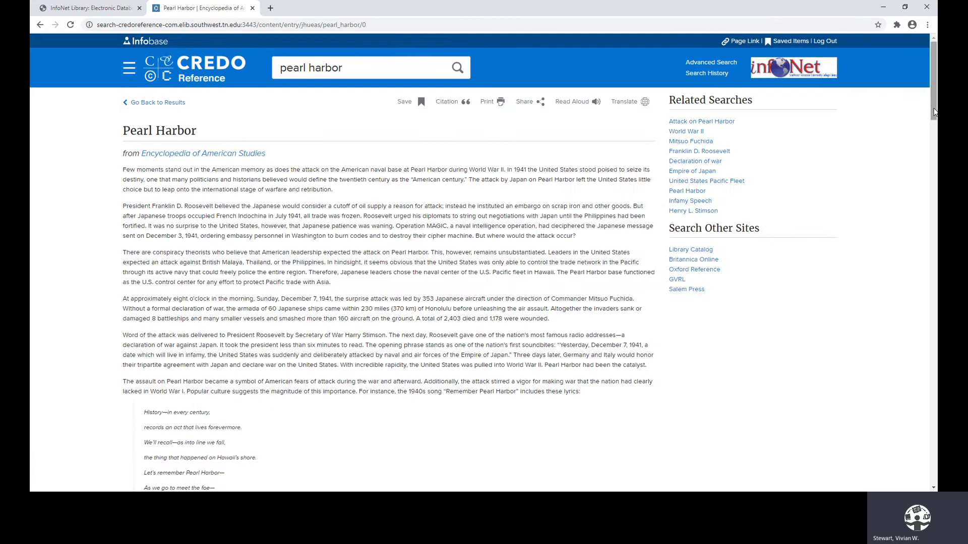
pyautogui.scroll(-3)
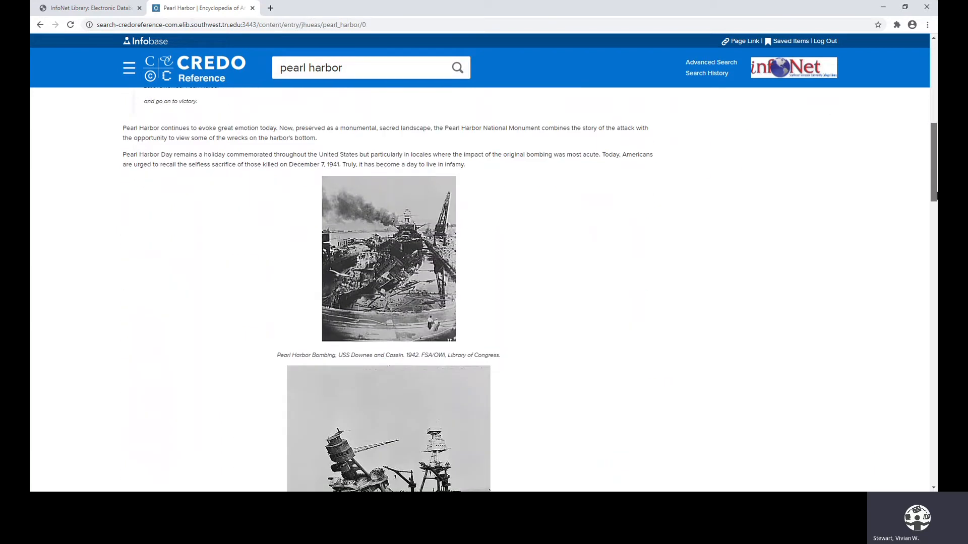
pyautogui.scroll(3)
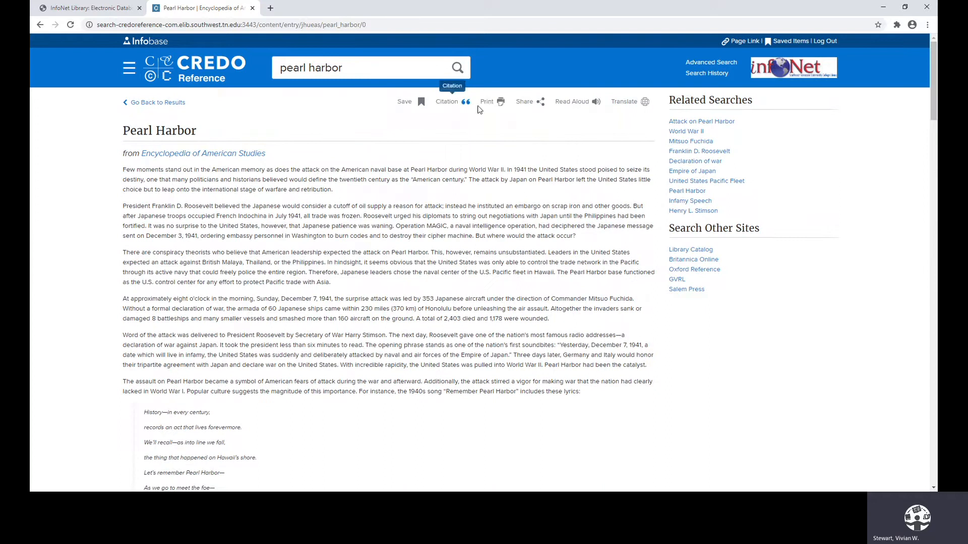
pyautogui.moveTo(450, 105)
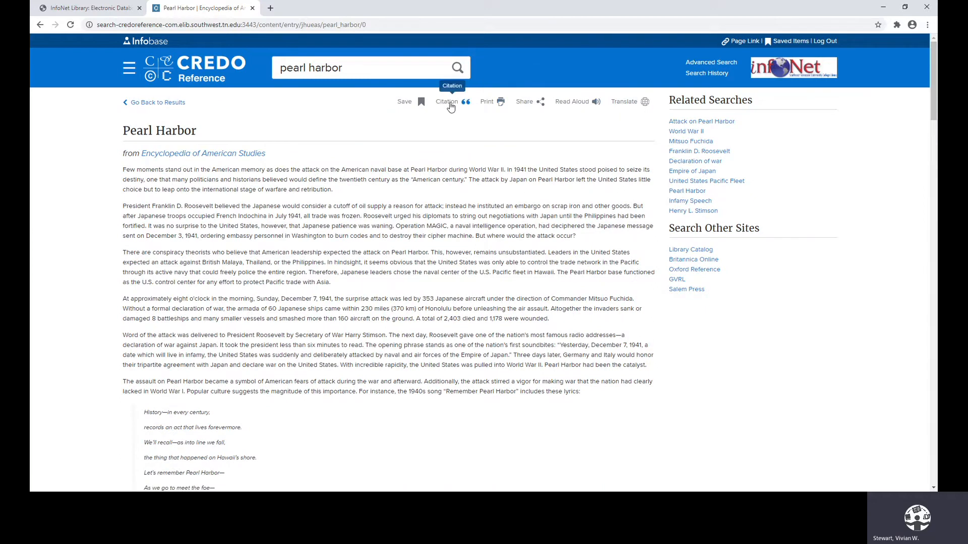
pyautogui.moveTo(699, 119)
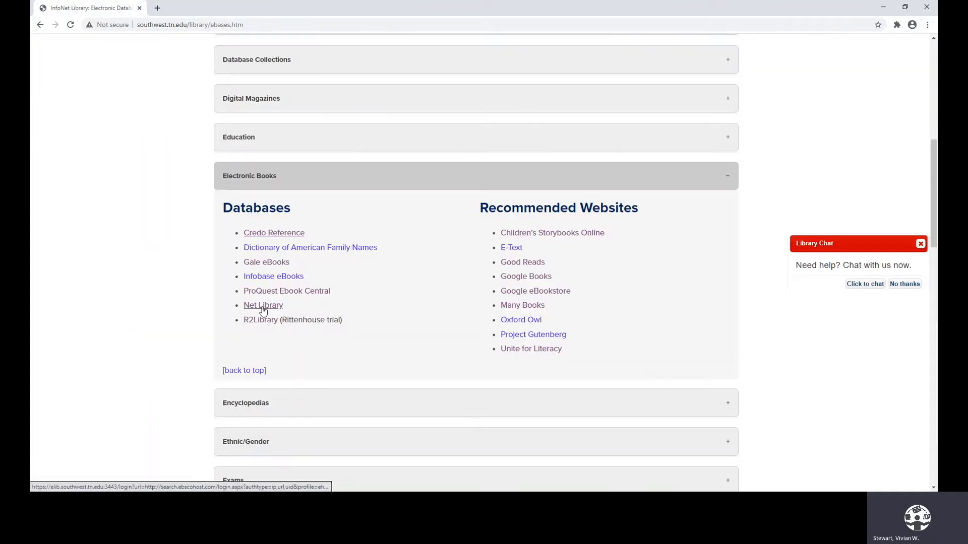
# - Open Net Library's eBook Collection and search for 'vietnam war', returning 766 ebooks
pyautogui.click(263, 305)
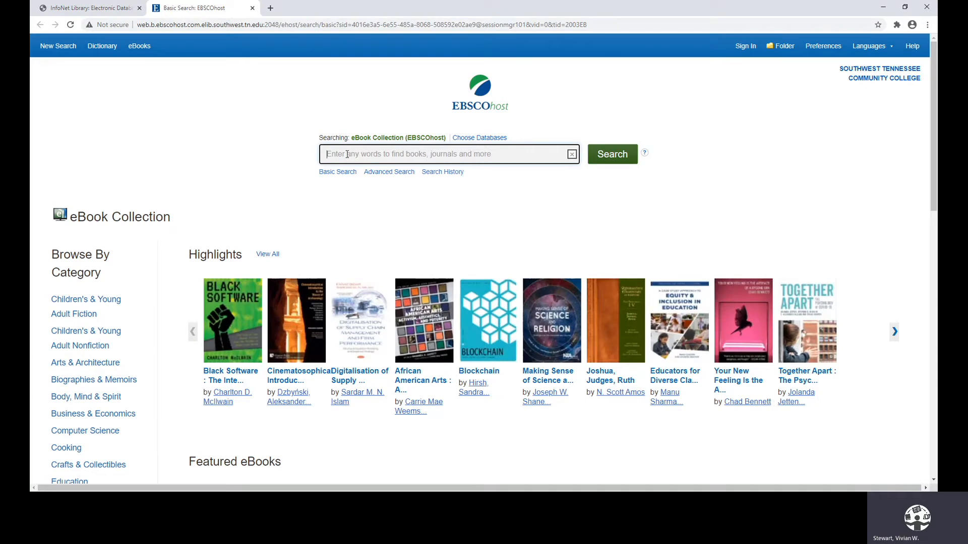
pyautogui.write('viet')
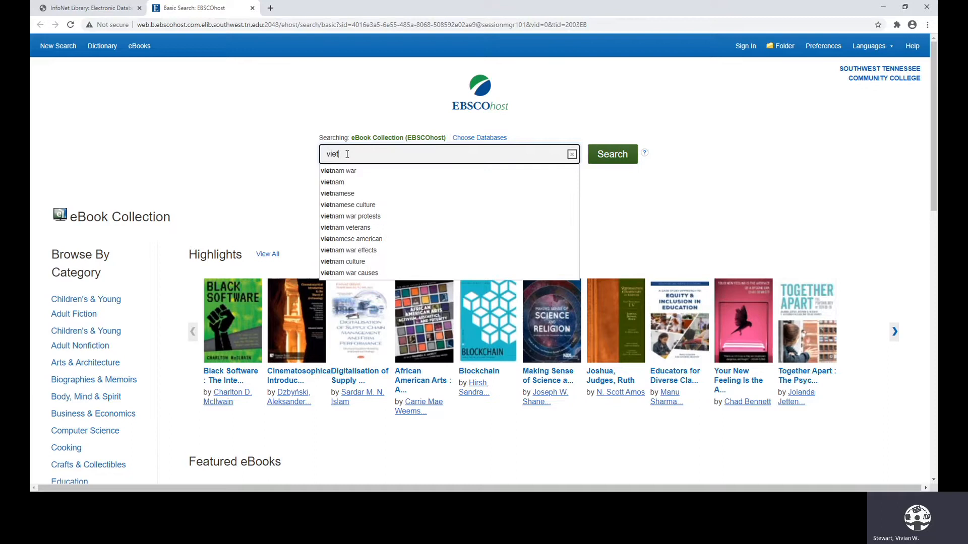
pyautogui.write('nam')
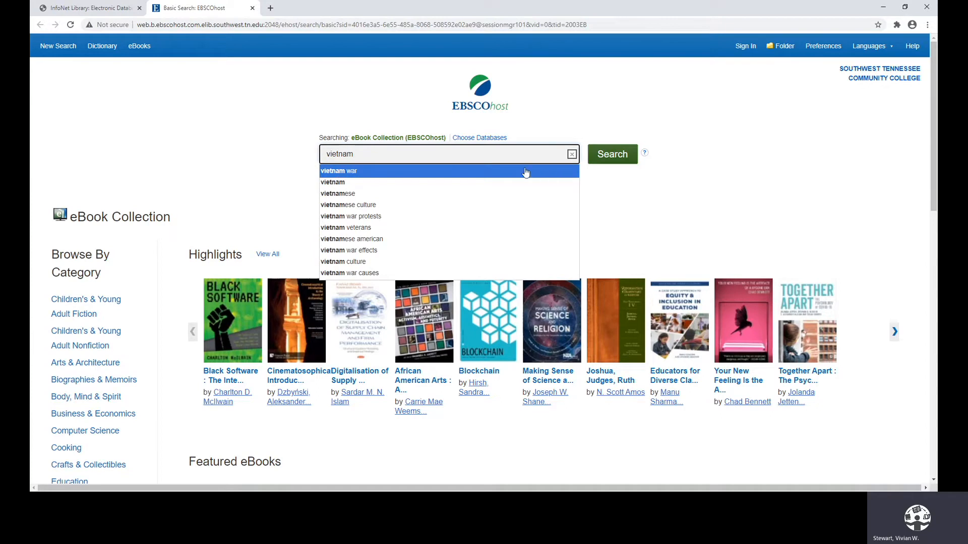
pyautogui.click(338, 171)
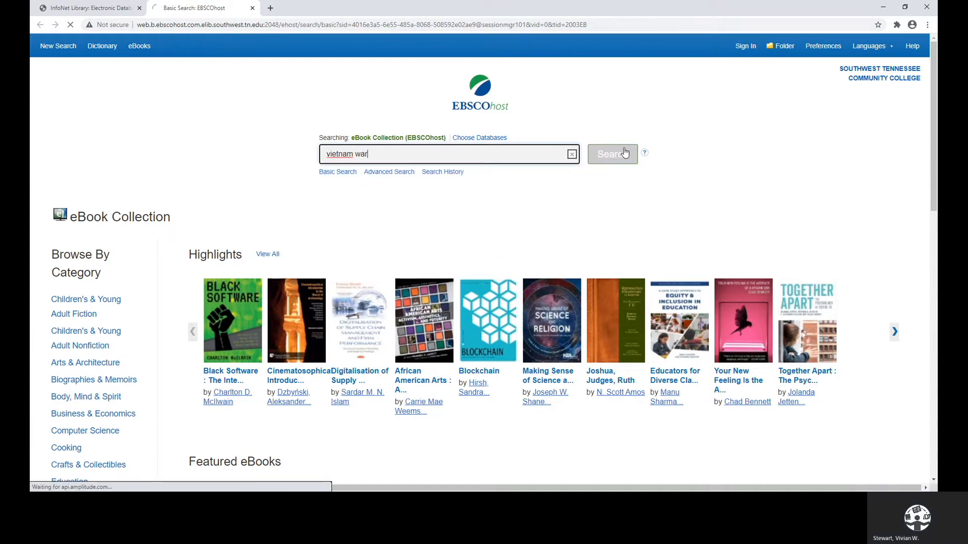
pyautogui.click(611, 153)
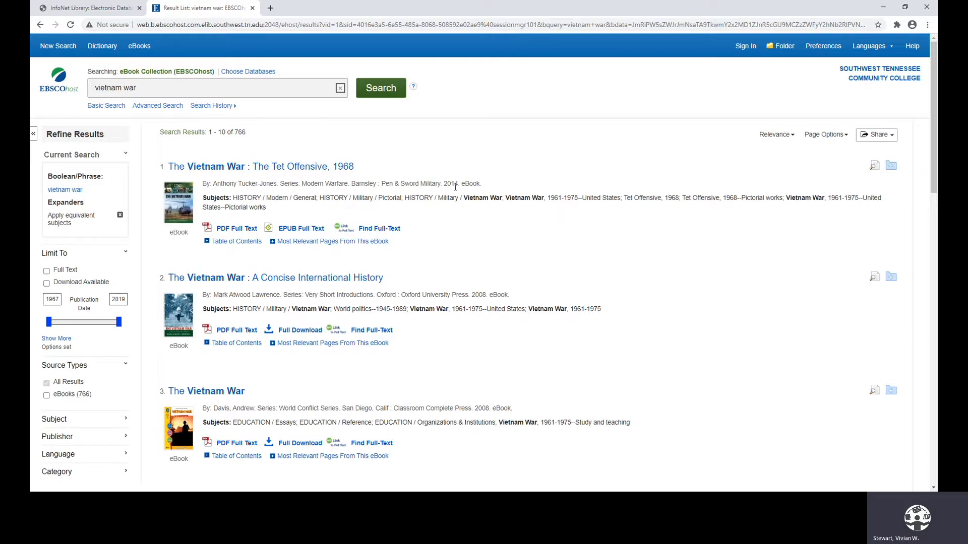
pyautogui.moveTo(299, 256)
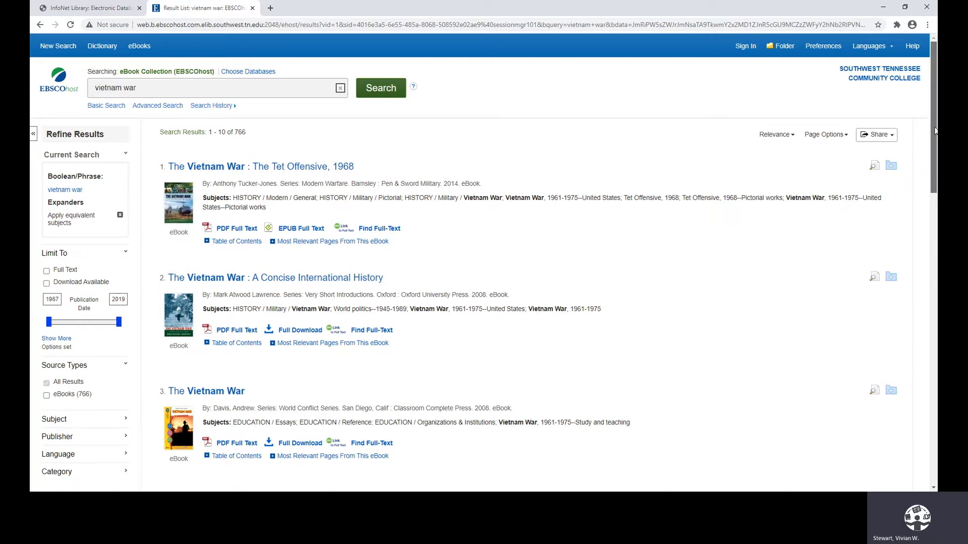
# - Open Andrew Davis's 2008 ebook record The Vietnam War and load its PDF full text
pyautogui.scroll(-3)
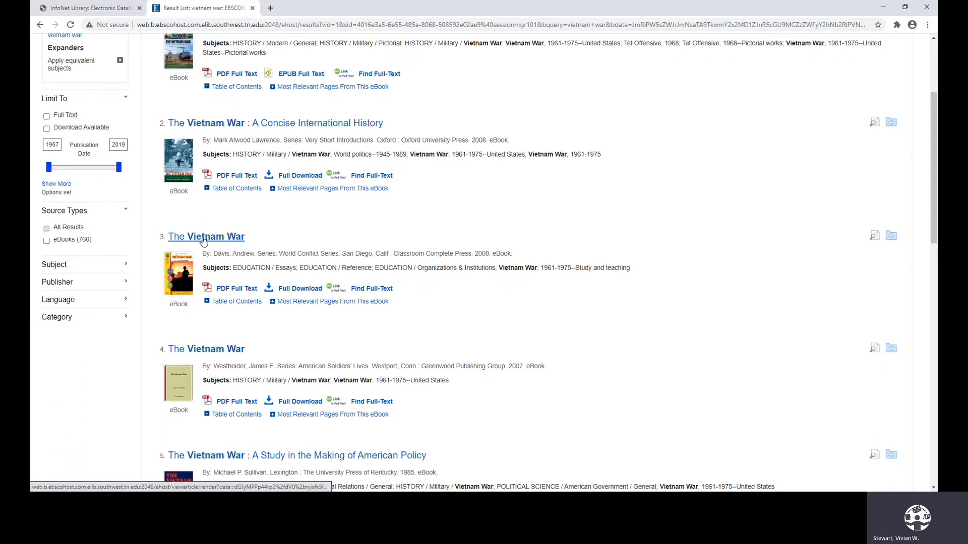
pyautogui.click(206, 236)
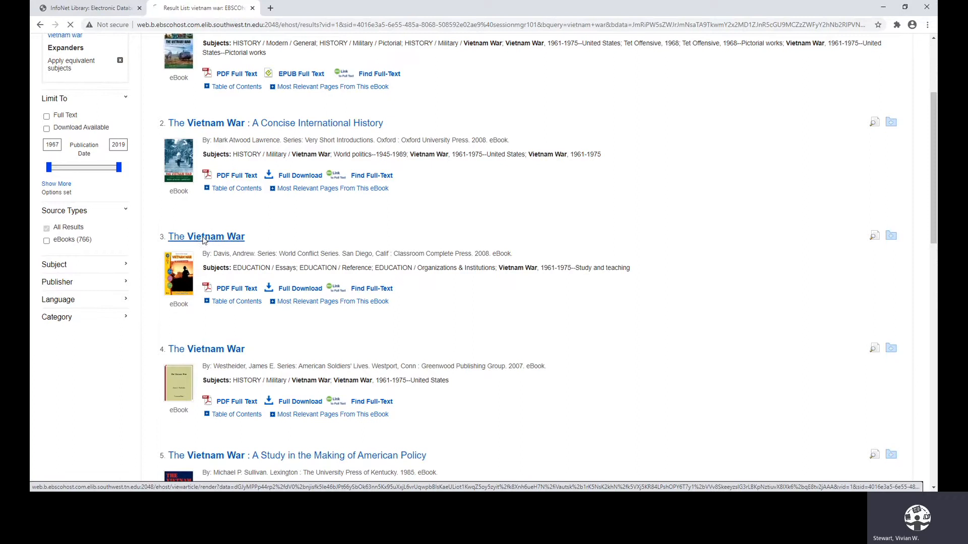
pyautogui.click(206, 236)
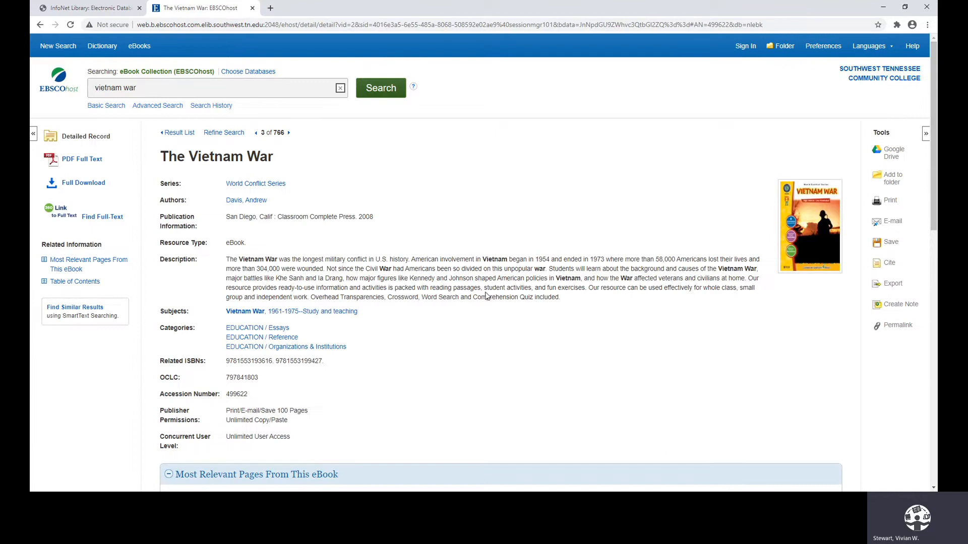
pyautogui.moveTo(199, 259)
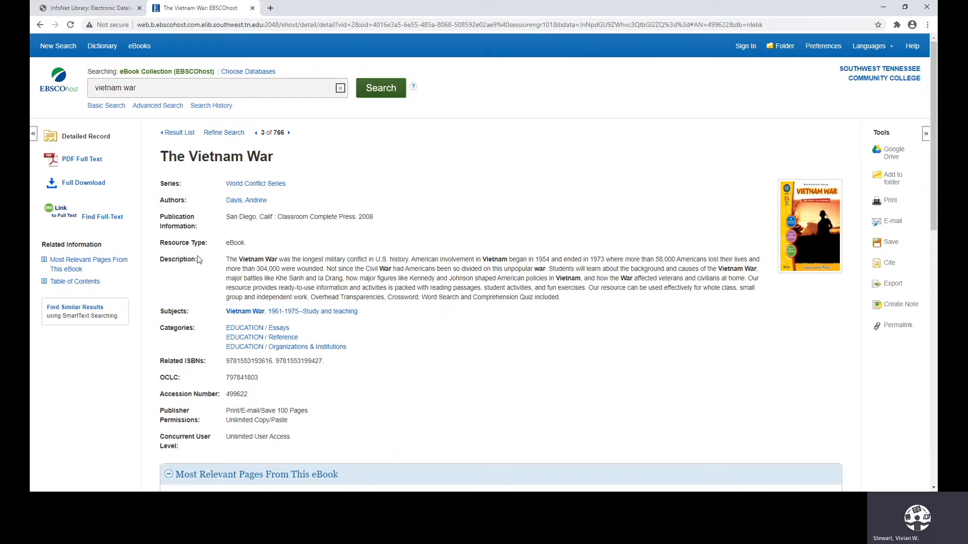
pyautogui.moveTo(74, 281)
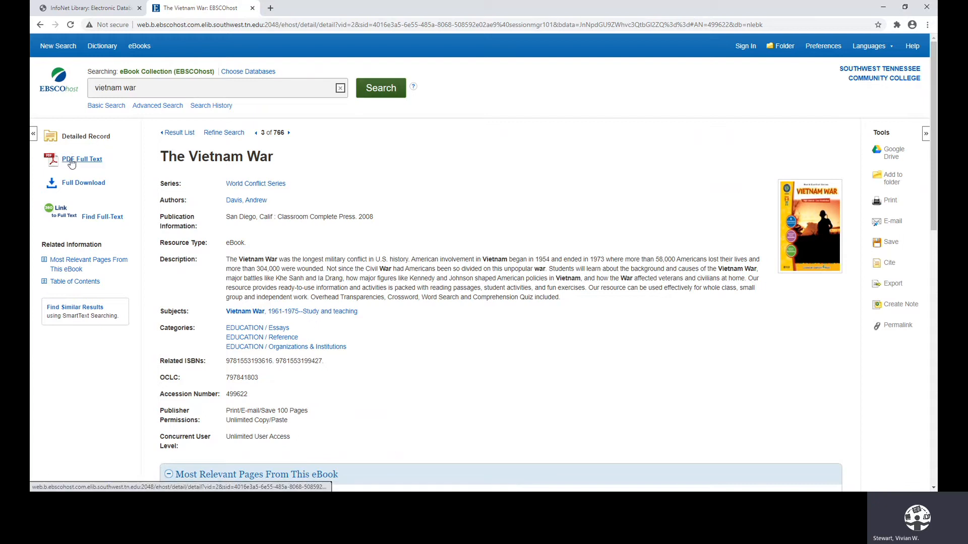
pyautogui.click(82, 159)
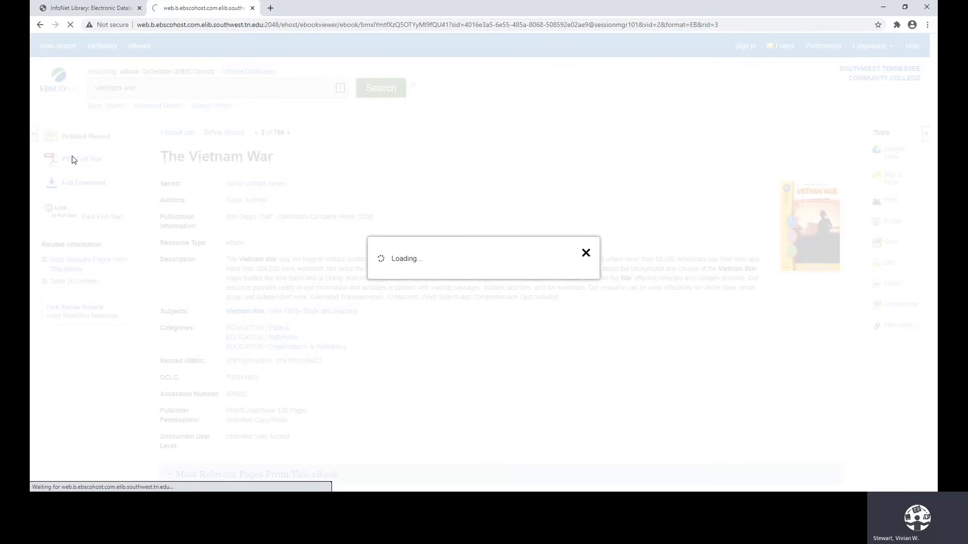
# - Page through The Vietnam War's opening pages, then close the EBSCOhost tab
pyautogui.click(82, 159)
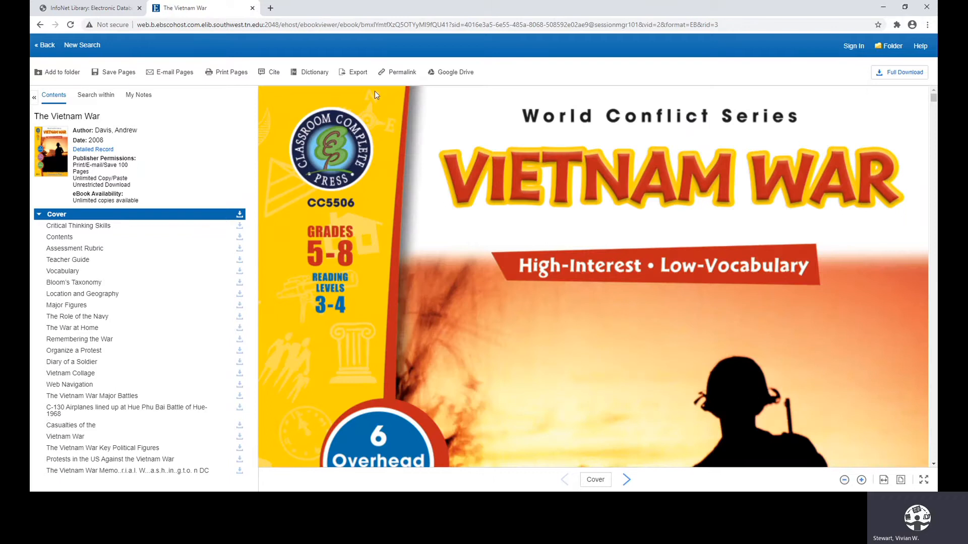
pyautogui.moveTo(735, 318)
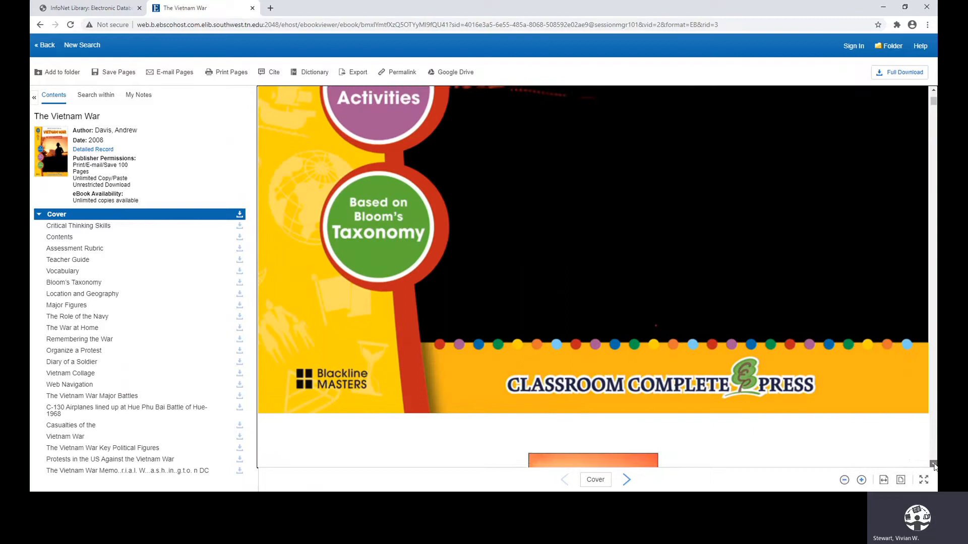
pyautogui.click(626, 479)
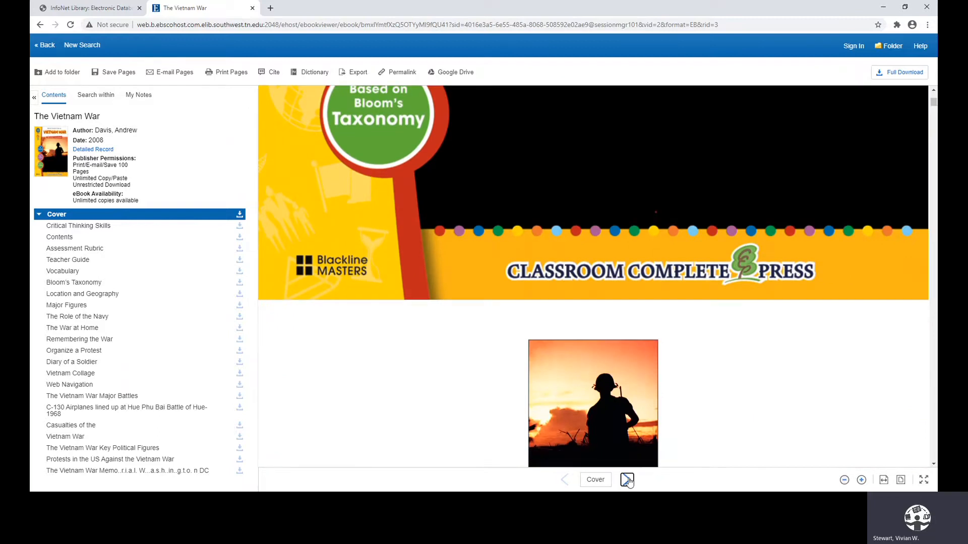
pyautogui.click(626, 480)
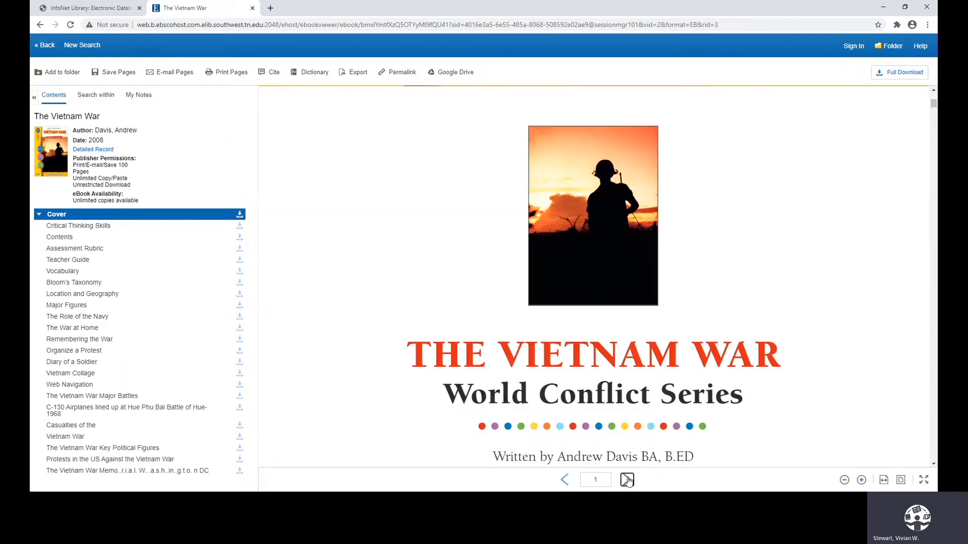
pyautogui.click(626, 479)
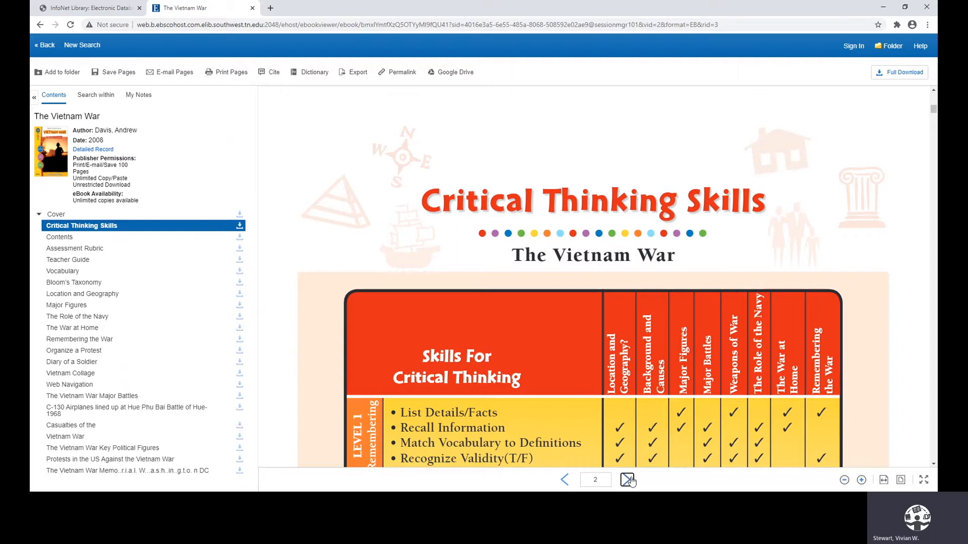
pyautogui.click(628, 479)
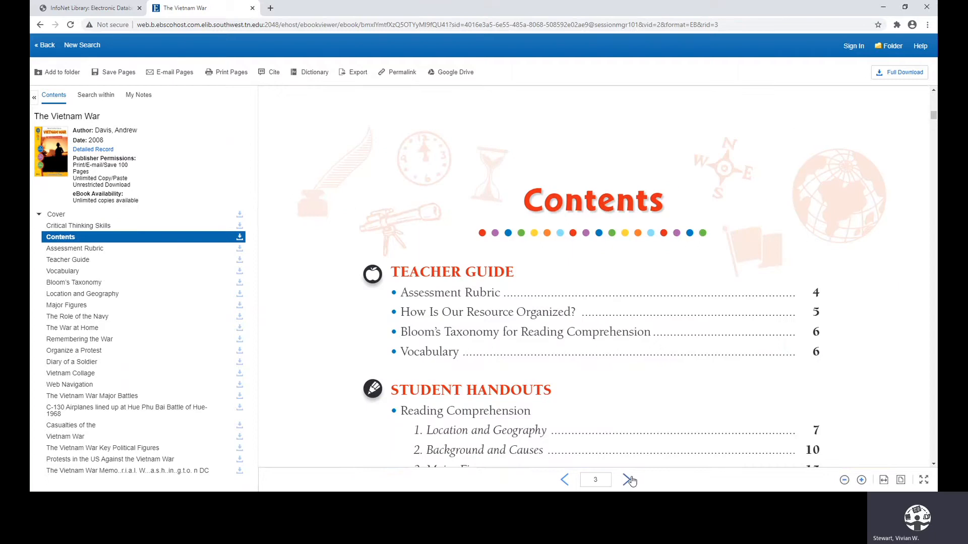
pyautogui.click(630, 480)
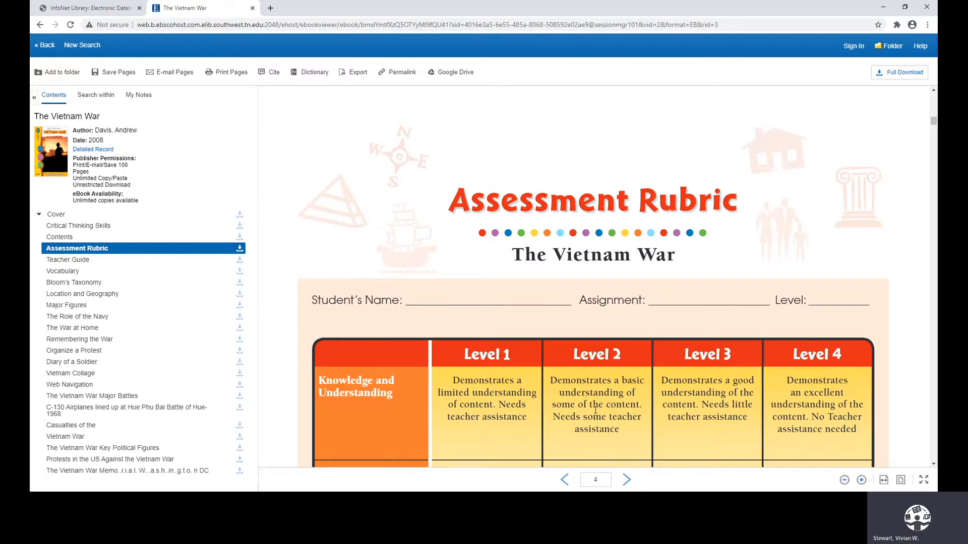
pyautogui.click(86, 7)
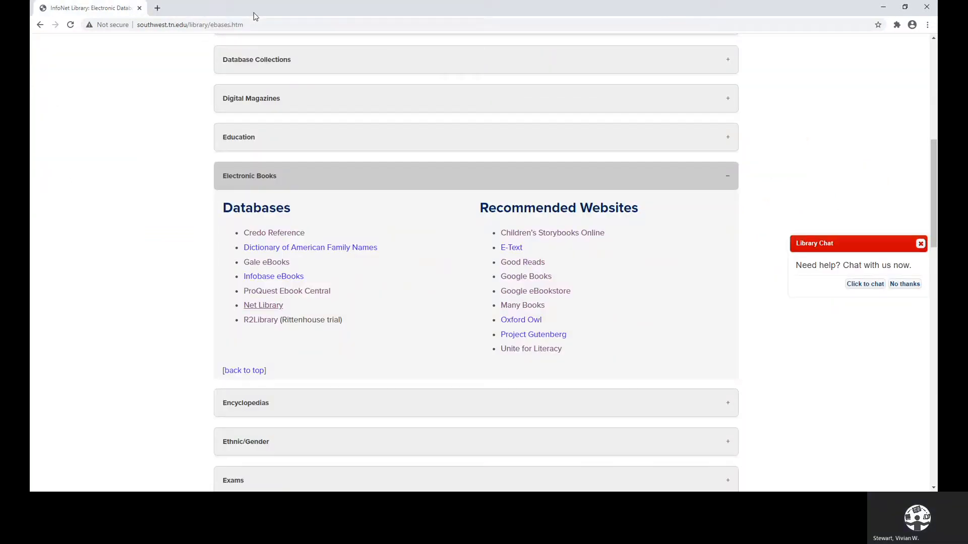
pyautogui.moveTo(263, 305)
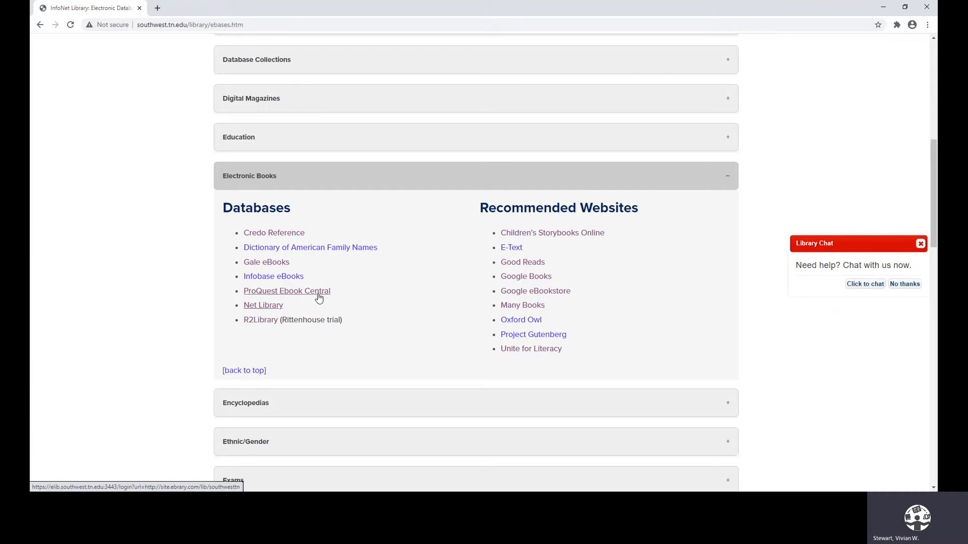
pyautogui.moveTo(320, 299)
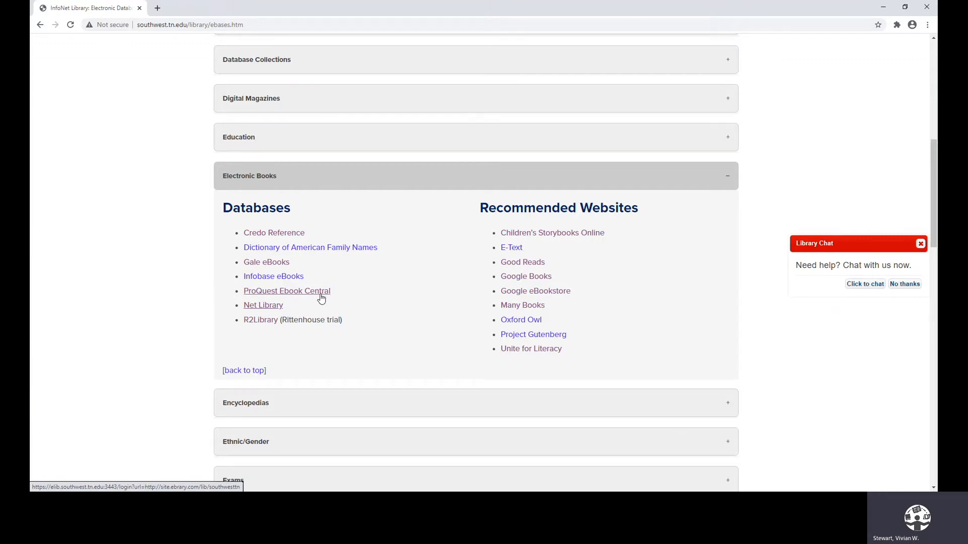
# - Expand History databases, open 1960's in America, and select its Agent Orange Controversy entry
pyautogui.click(250, 176)
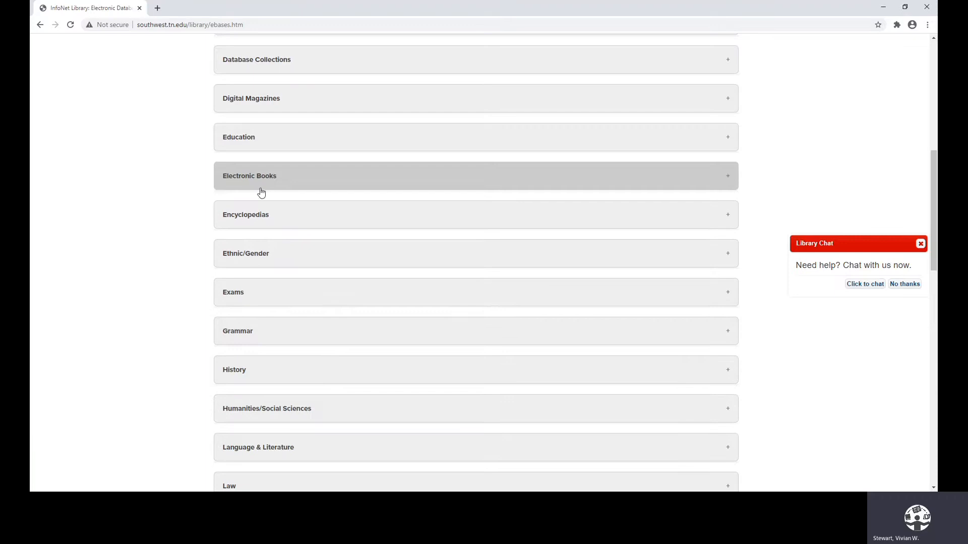
pyautogui.moveTo(232, 374)
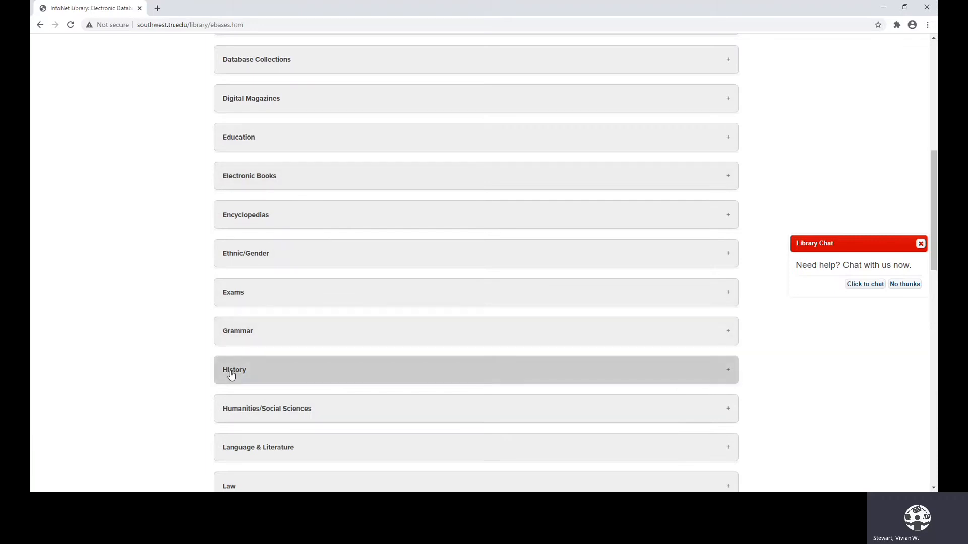
pyautogui.click(233, 370)
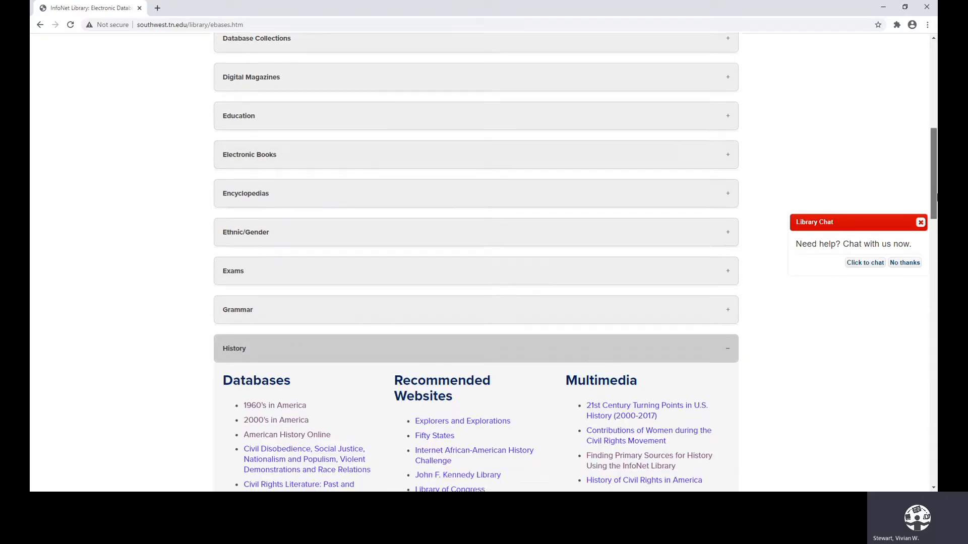
pyautogui.scroll(-3)
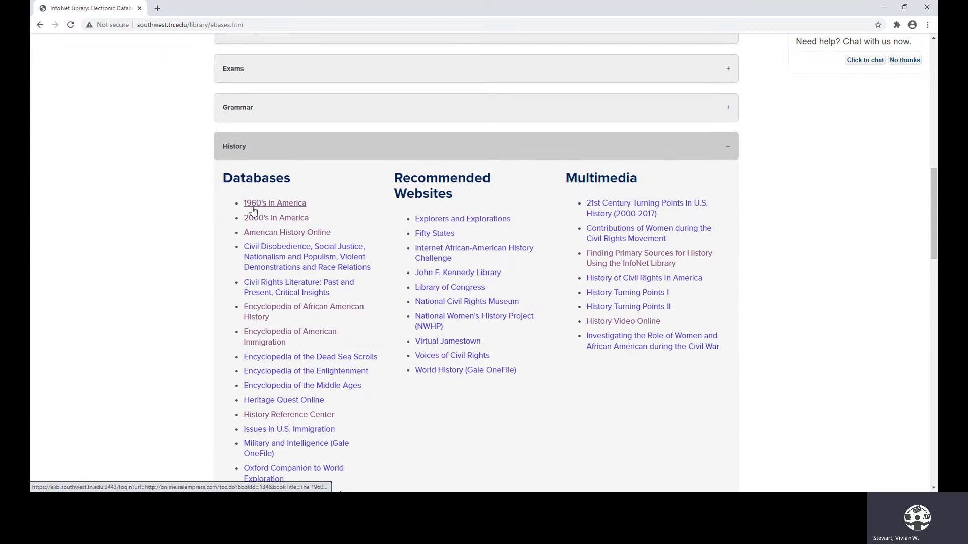
pyautogui.click(275, 203)
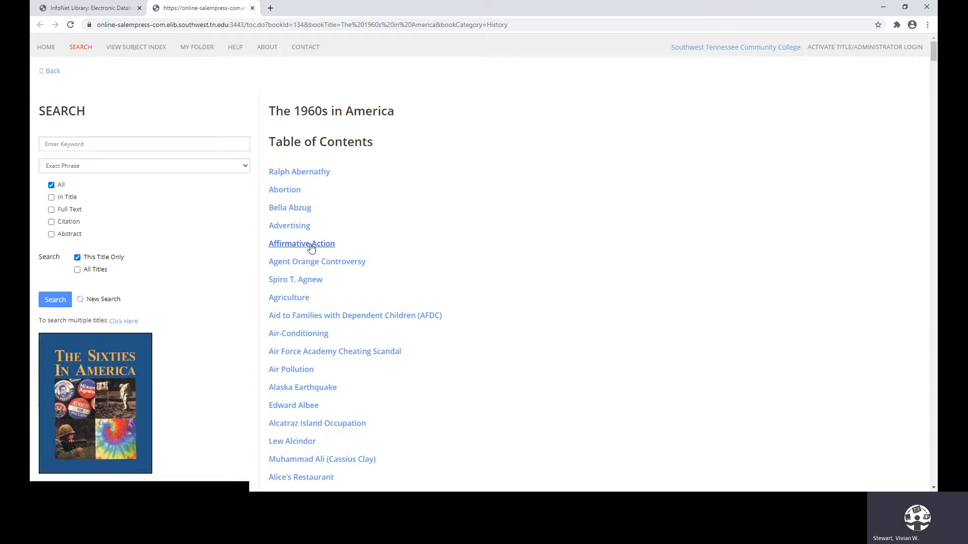
pyautogui.moveTo(353, 327)
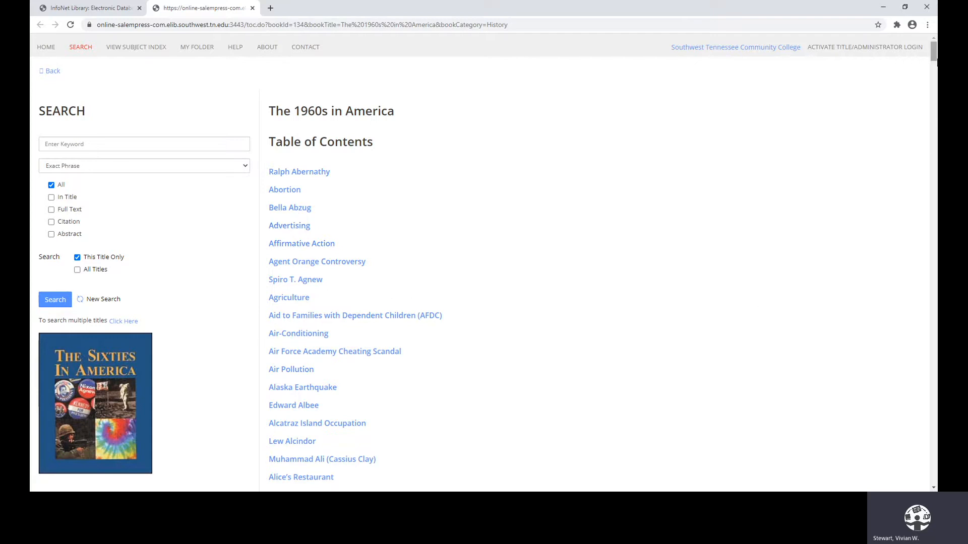
pyautogui.scroll(-3)
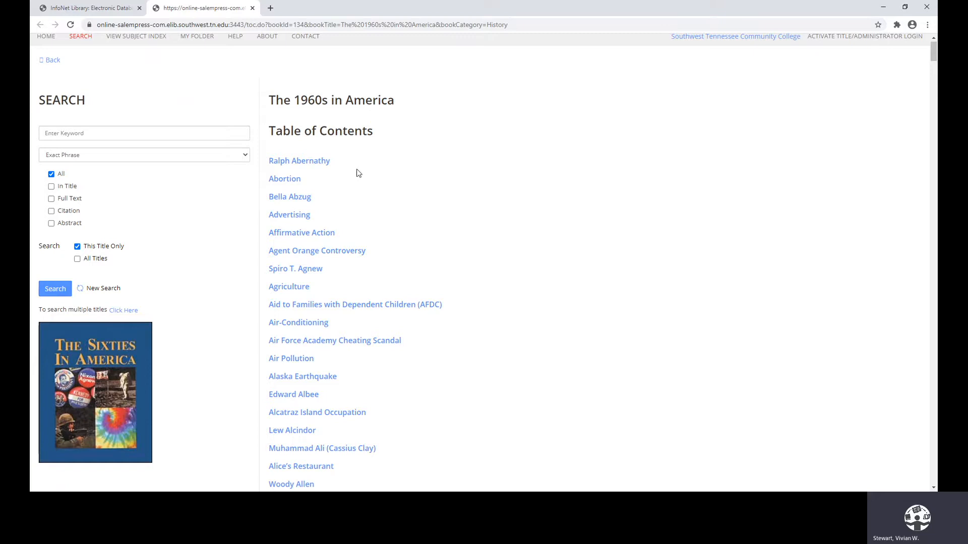
pyautogui.moveTo(316, 250)
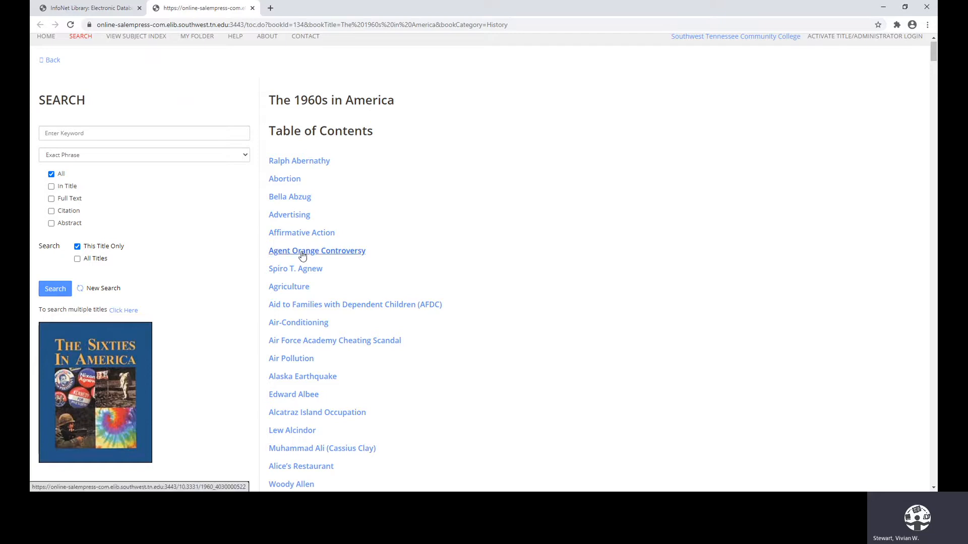
pyautogui.click(316, 251)
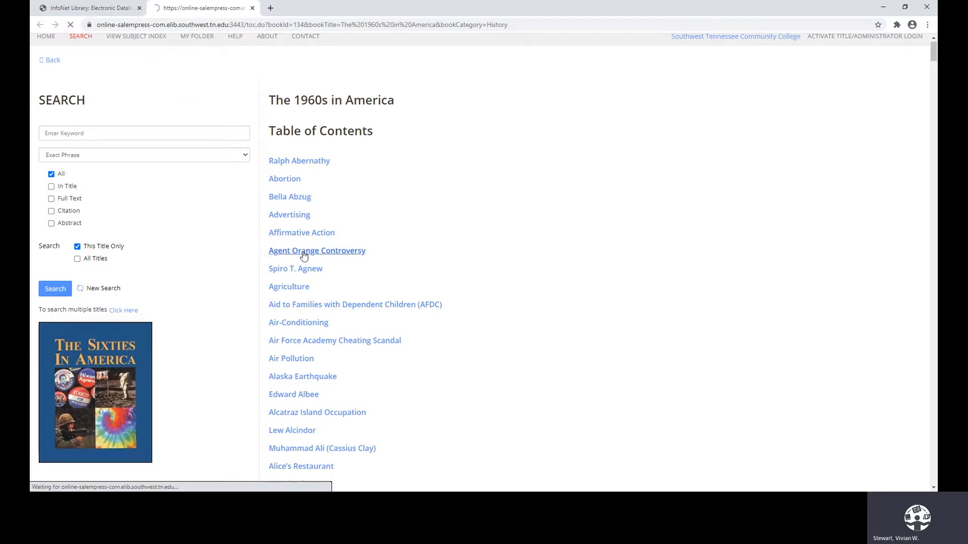
# - Open the Agent Orange Controversy article and scroll down to its MLA, APA and CMOS citations
pyautogui.click(316, 251)
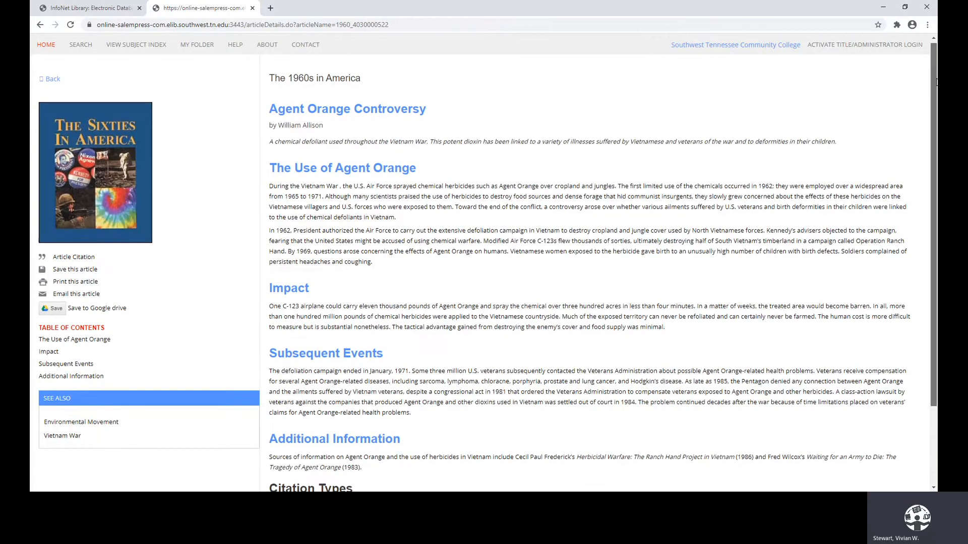
pyautogui.scroll(-3)
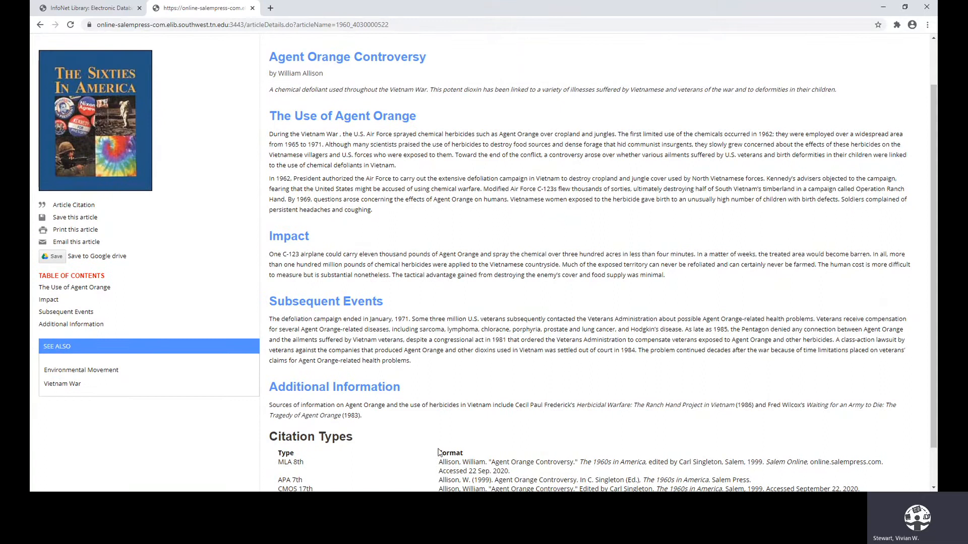
pyautogui.scroll(-3)
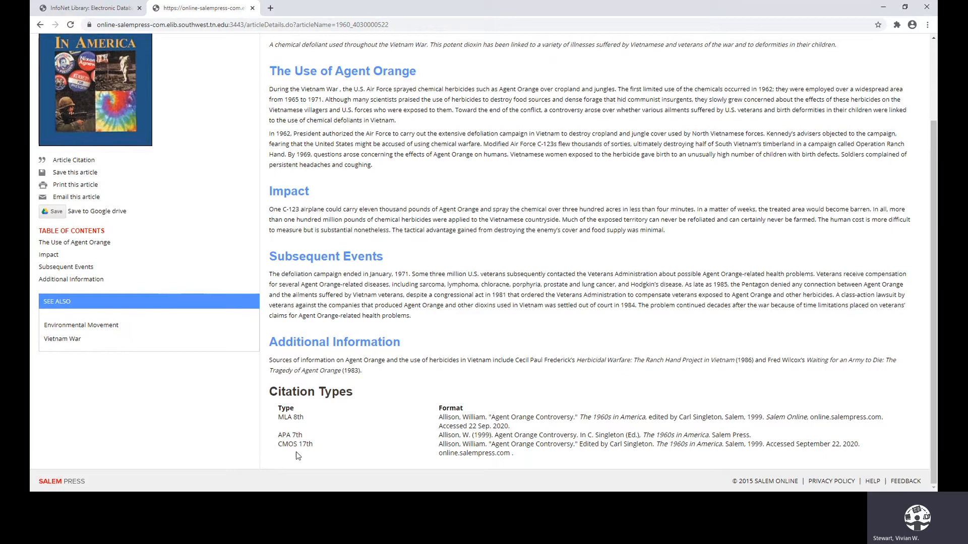
pyautogui.moveTo(319, 456)
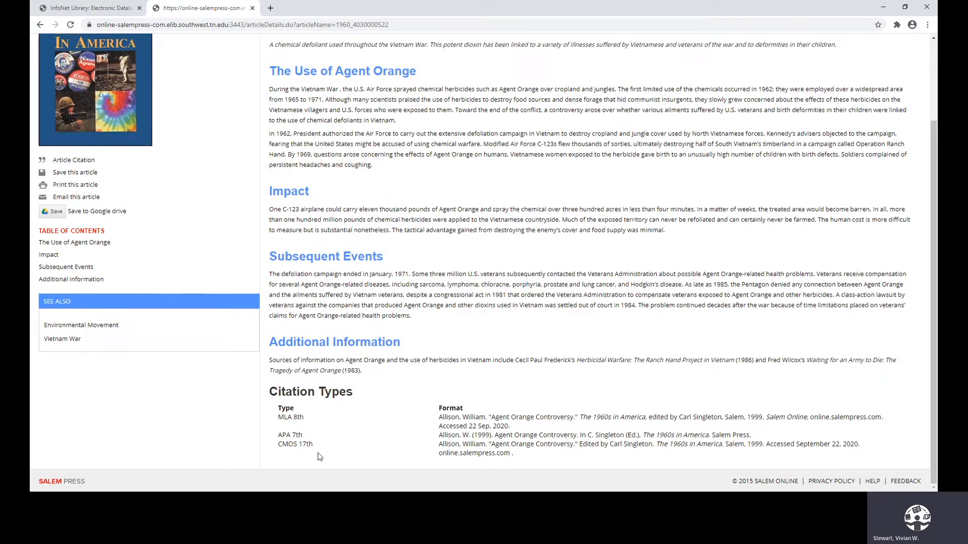
pyautogui.moveTo(664, 454)
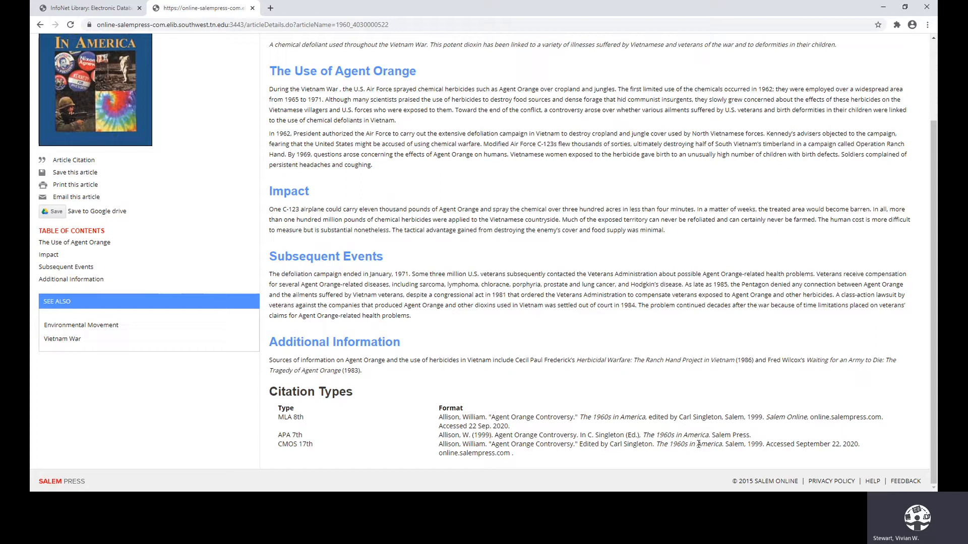
pyautogui.moveTo(475, 195)
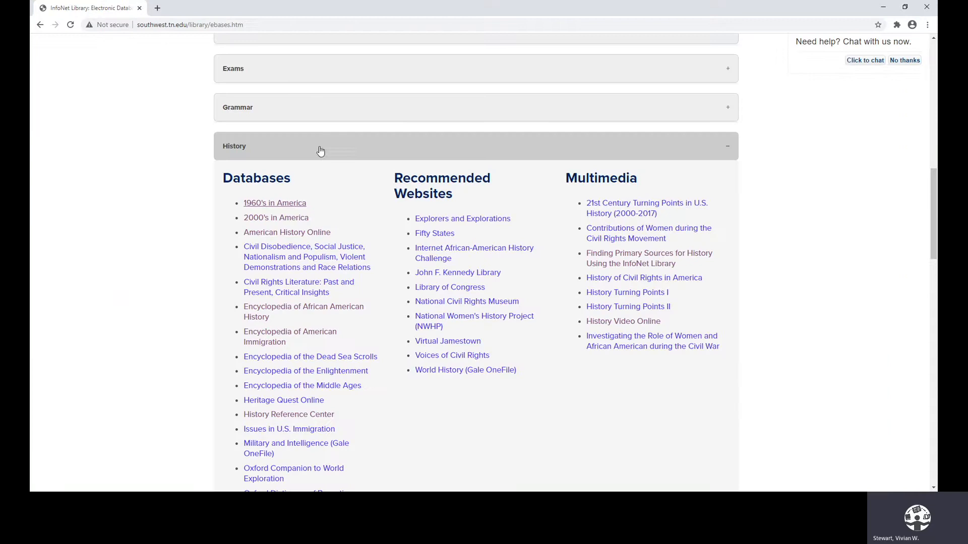
# - Open 2000's in America and scroll through its full table of contents
pyautogui.click(275, 217)
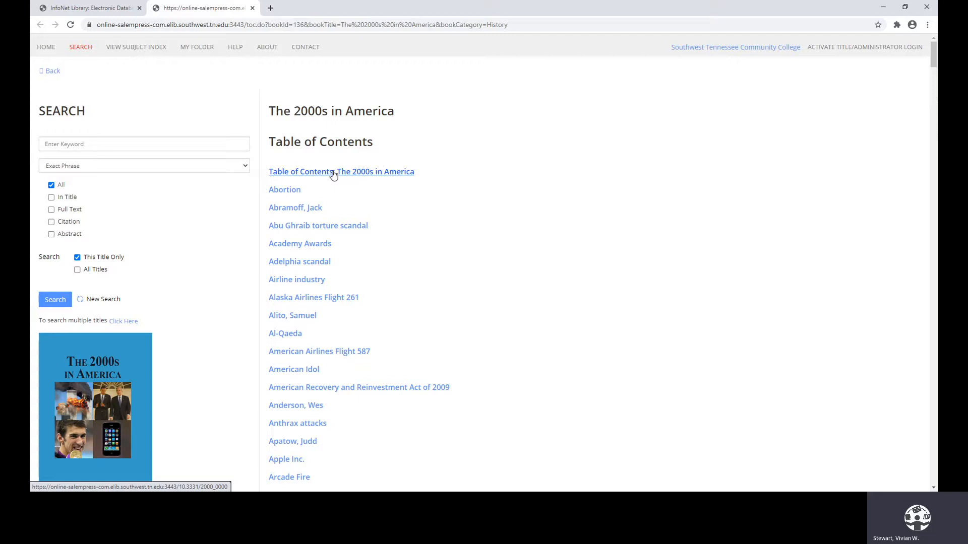
pyautogui.click(340, 172)
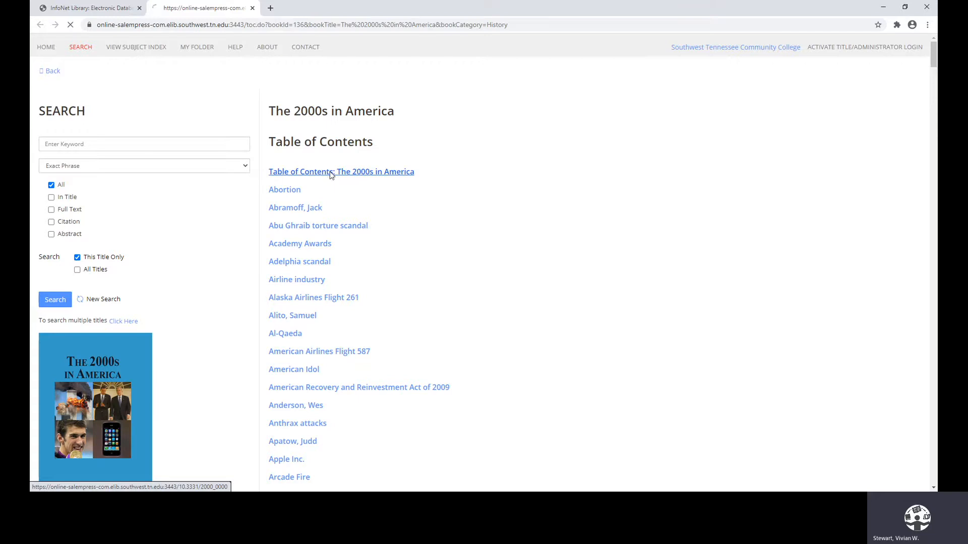
pyautogui.click(341, 172)
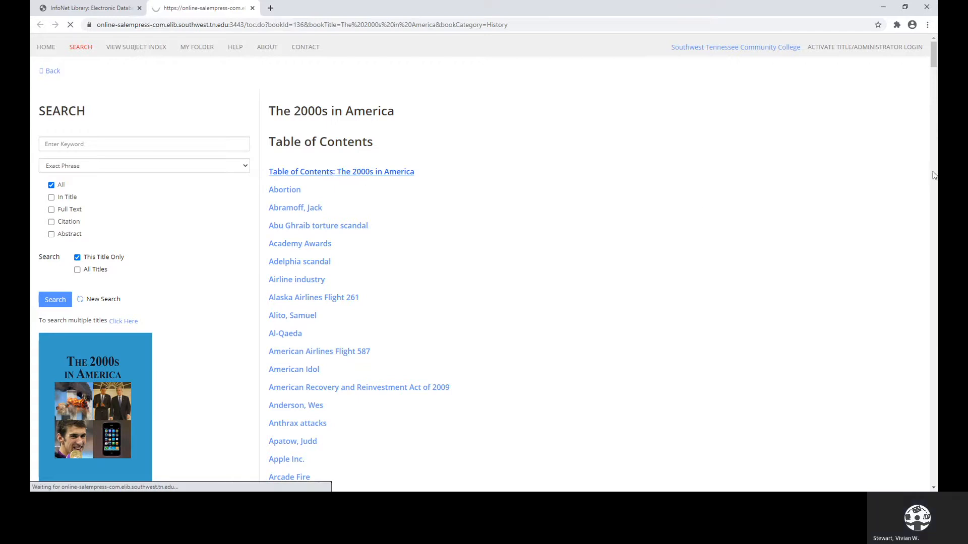
pyautogui.click(340, 172)
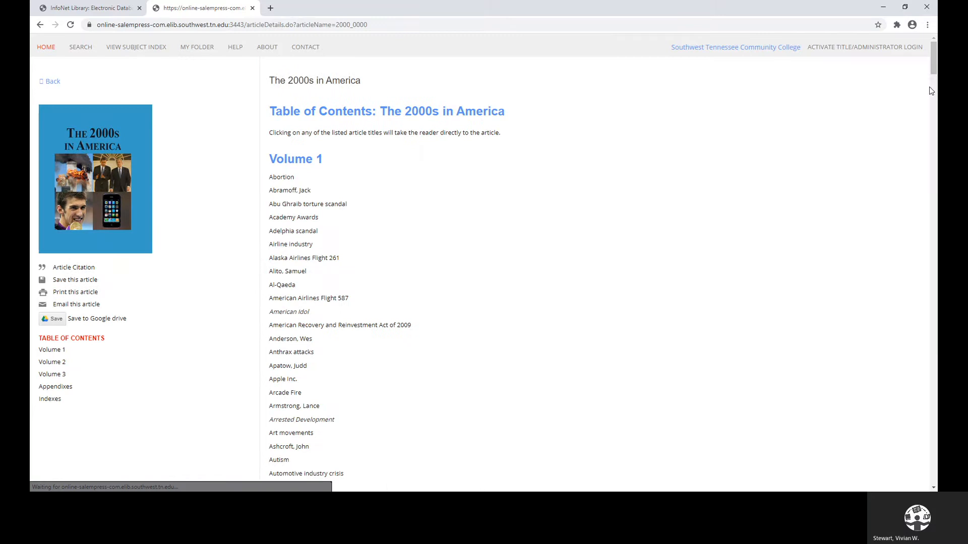
pyautogui.scroll(-3)
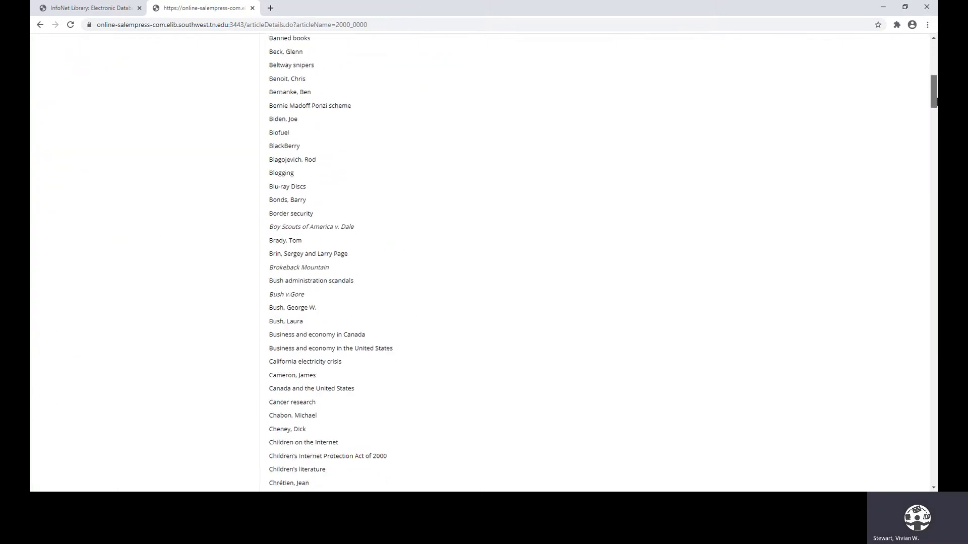
pyautogui.scroll(-3)
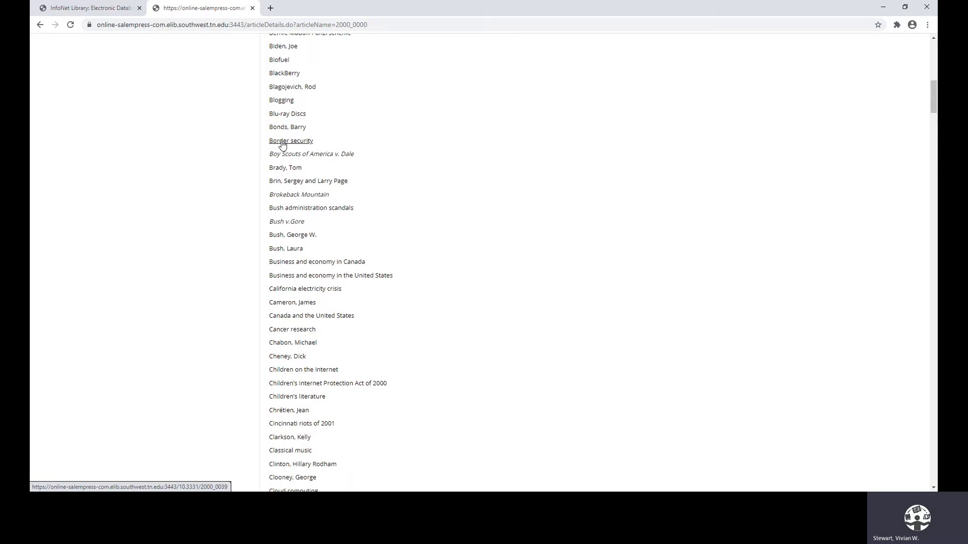
# - Open the Border security article and scroll through it
pyautogui.click(291, 140)
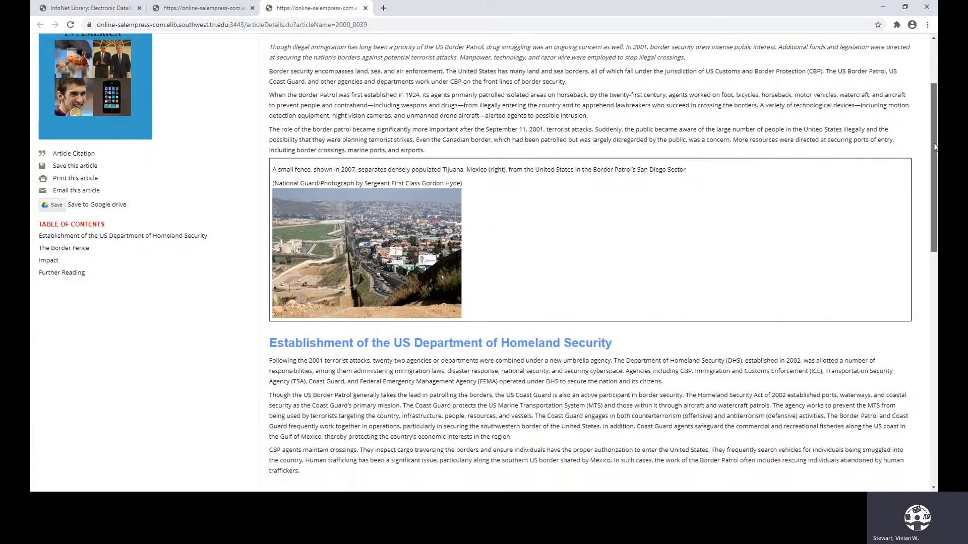
pyautogui.scroll(-3)
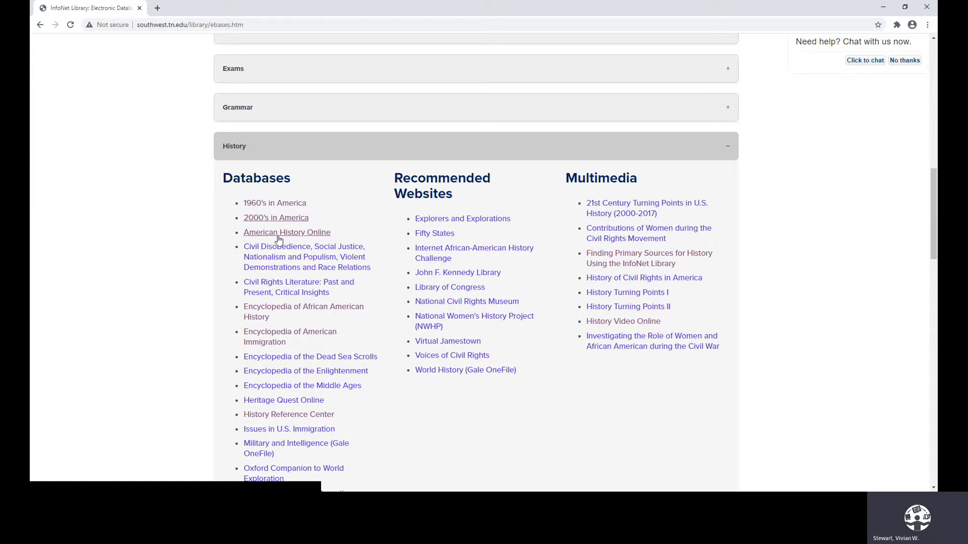
pyautogui.click(286, 232)
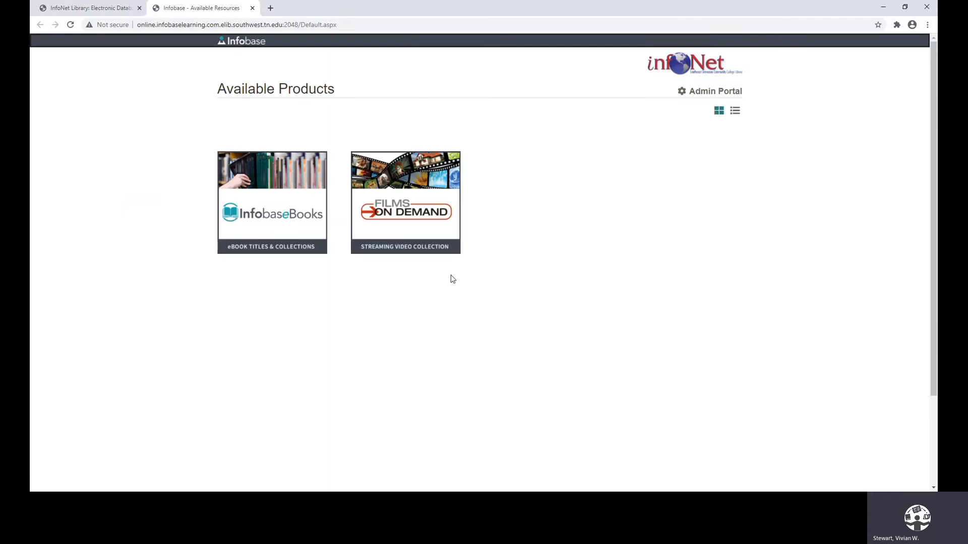
pyautogui.moveTo(438, 278)
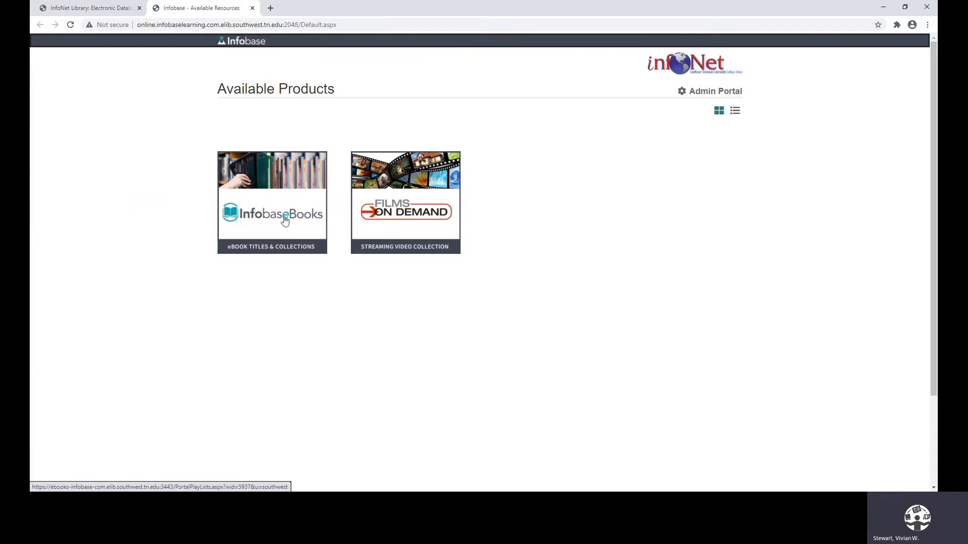
pyautogui.moveTo(284, 209)
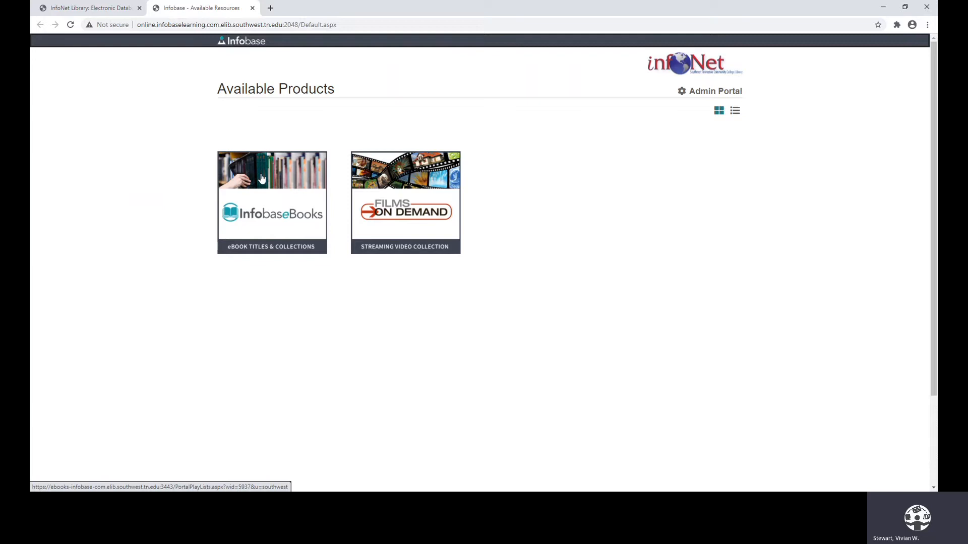
pyautogui.moveTo(325, 190)
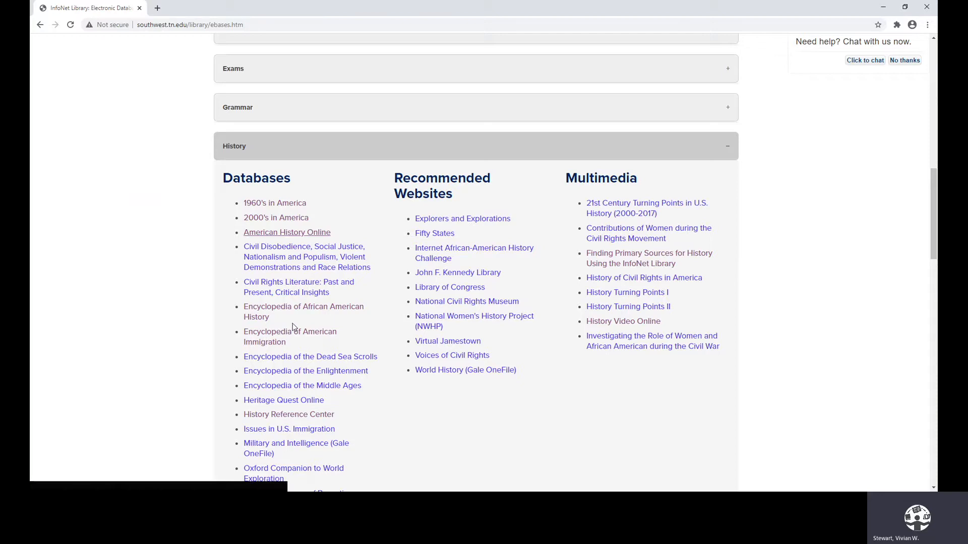
pyautogui.moveTo(285, 311)
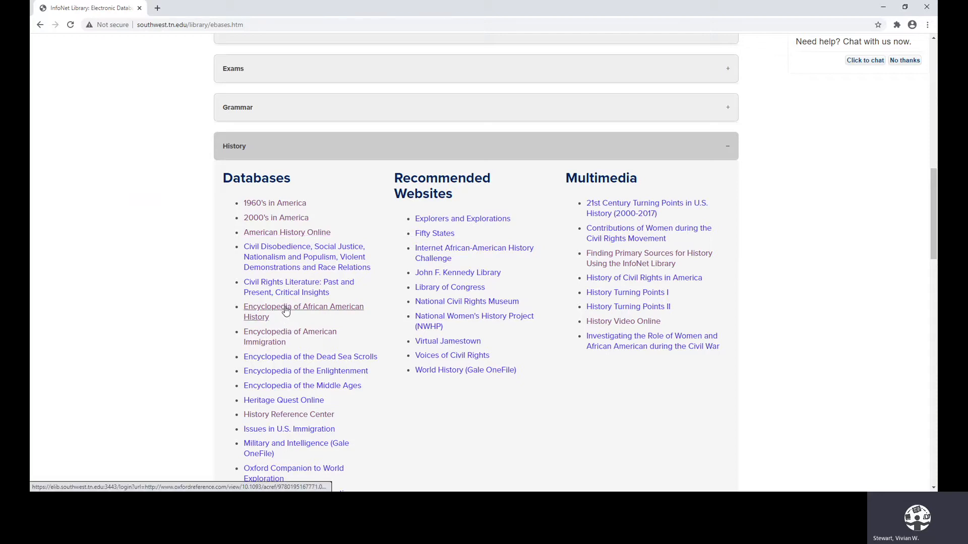
# - Search Oxford Reference for jim crow laws and scroll through the results
pyautogui.click(303, 307)
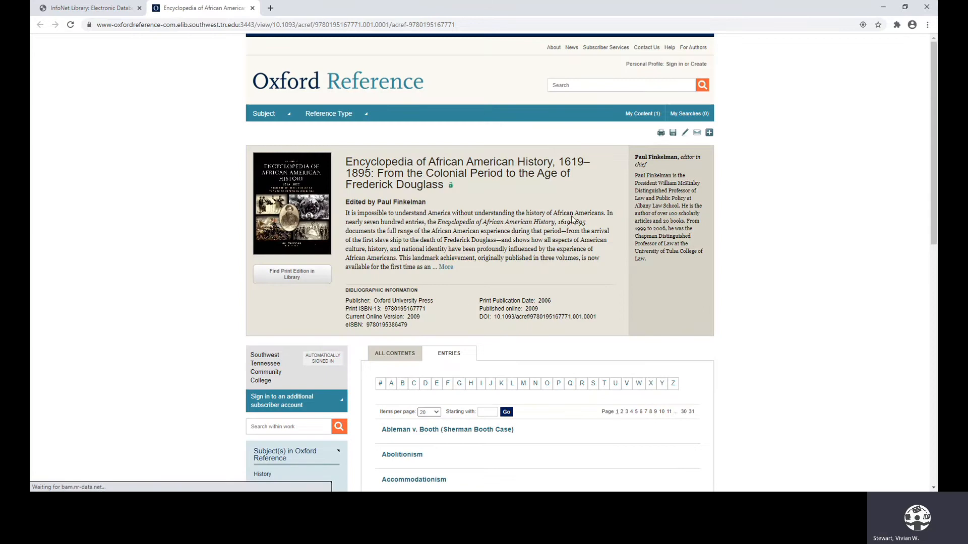
pyautogui.click(621, 85)
pyautogui.write('jim crow')
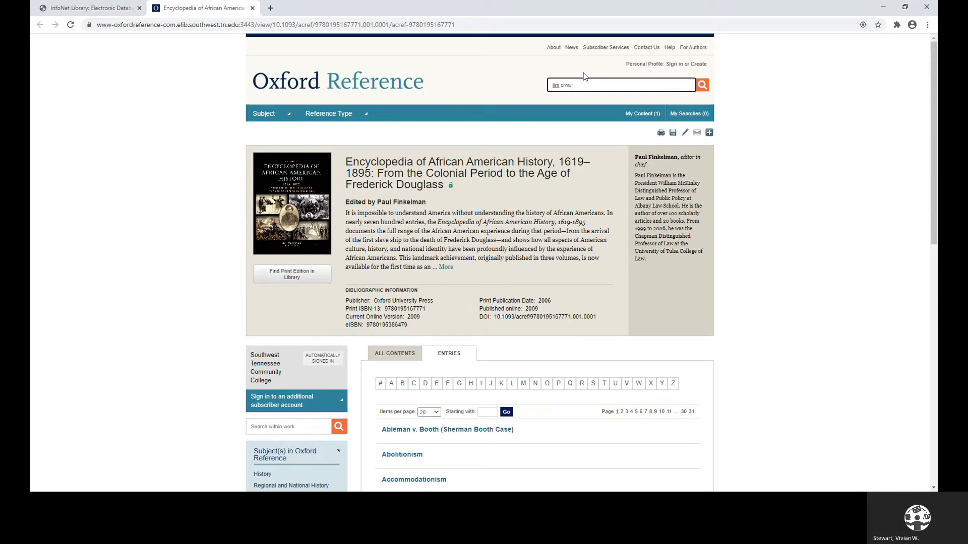
pyautogui.write('laws')
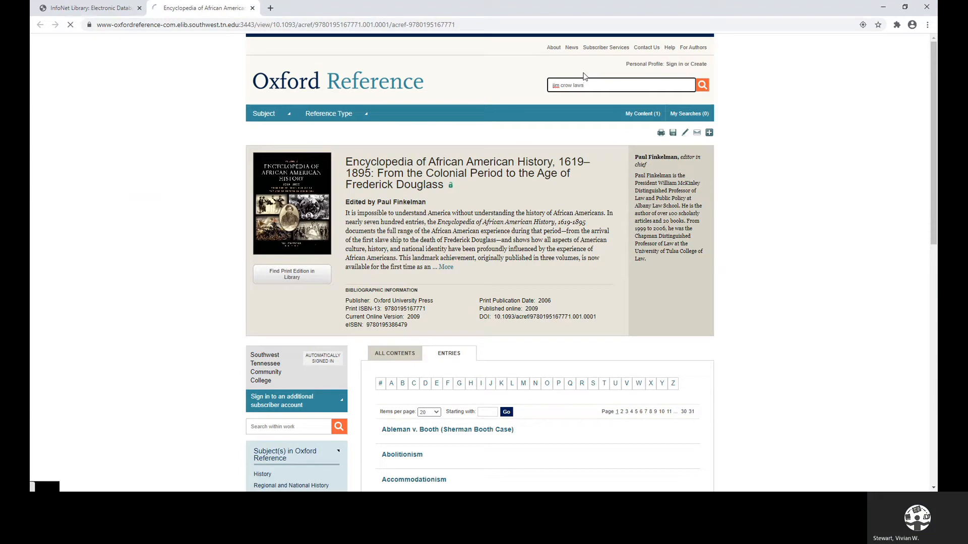
pyautogui.moveTo(622, 109)
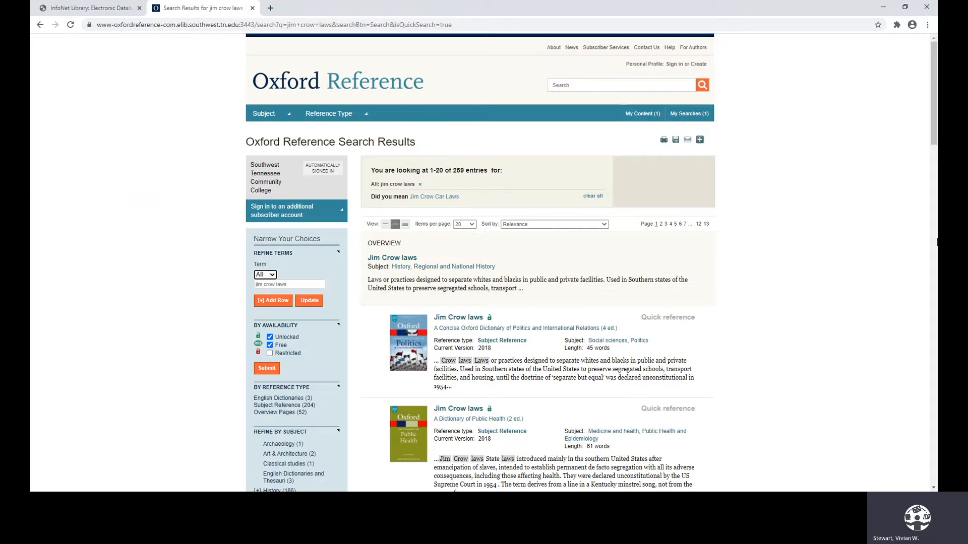
pyautogui.scroll(-3)
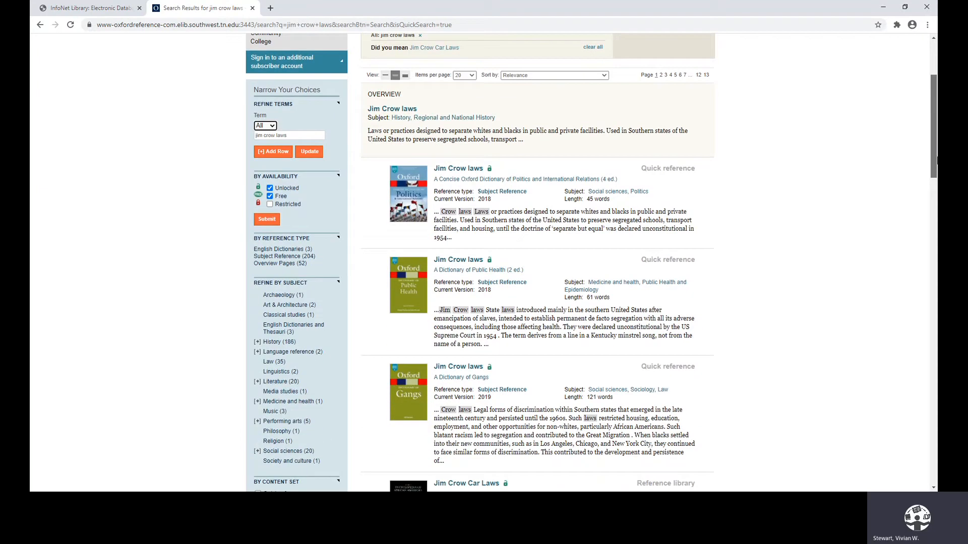
pyautogui.scroll(-3)
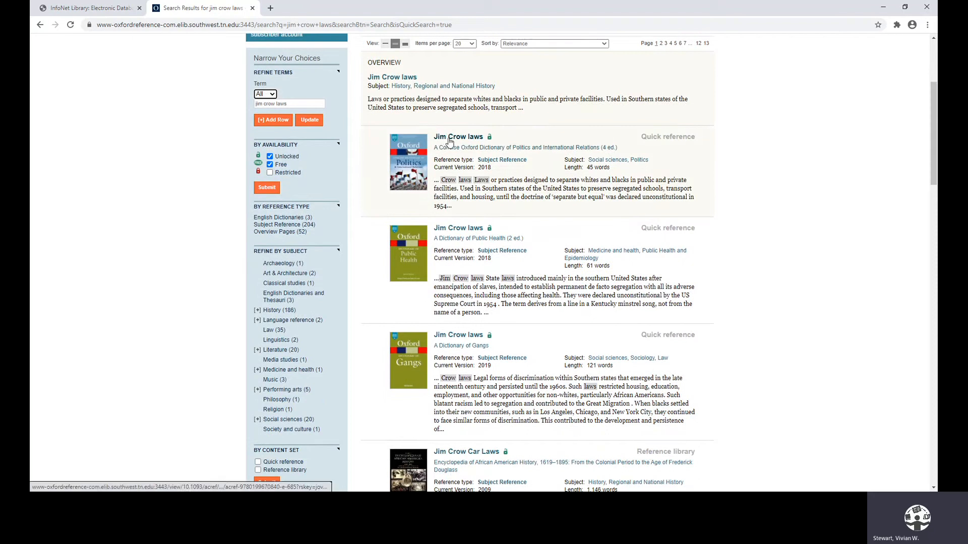
pyautogui.moveTo(533, 157)
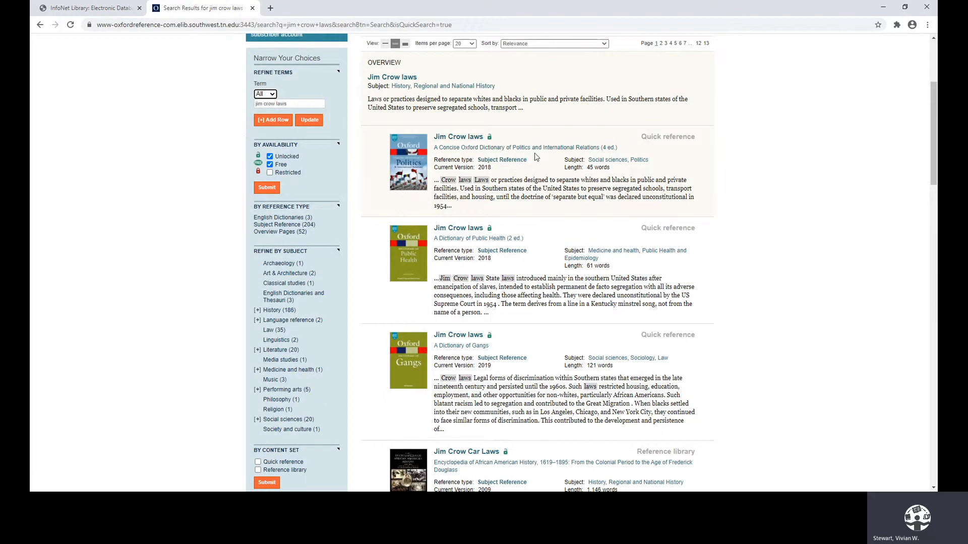
pyautogui.moveTo(570, 177)
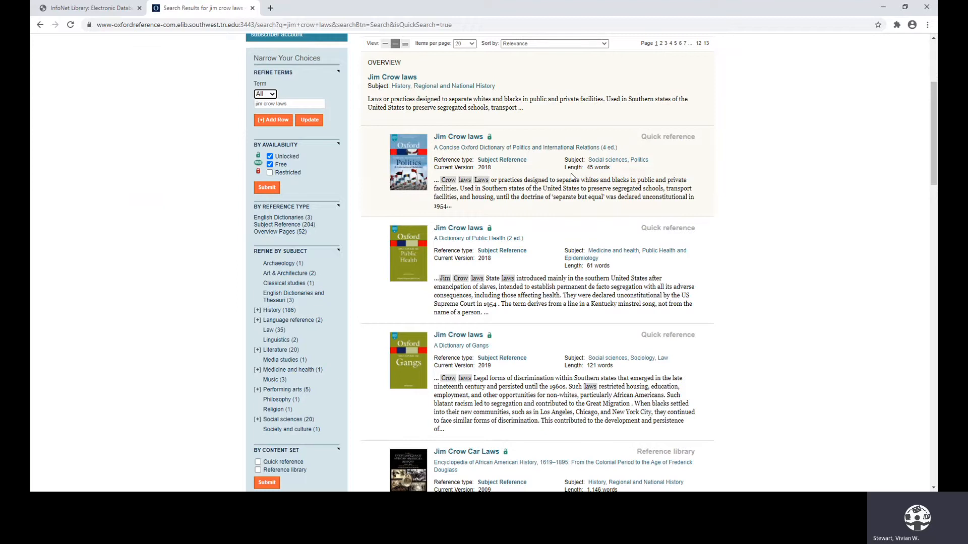
pyautogui.moveTo(594, 175)
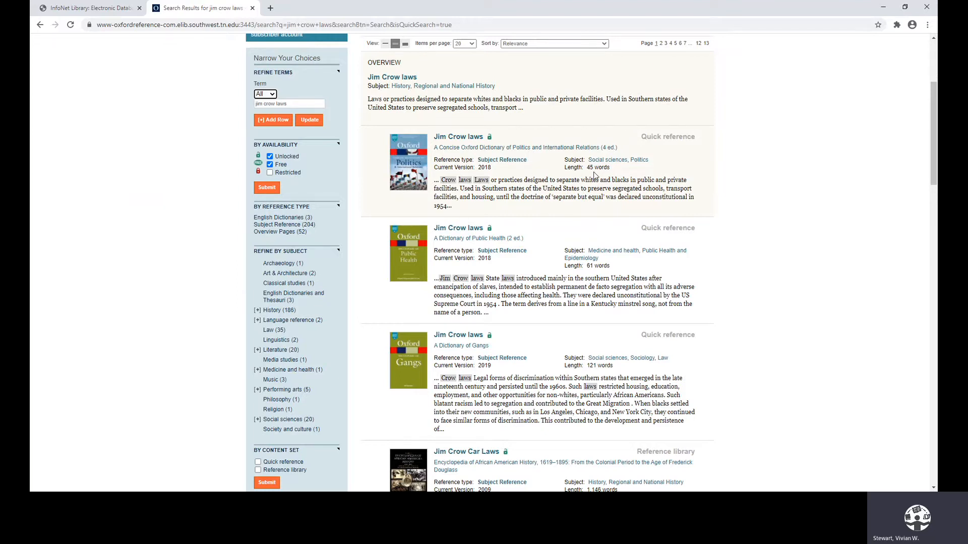
pyautogui.moveTo(627, 196)
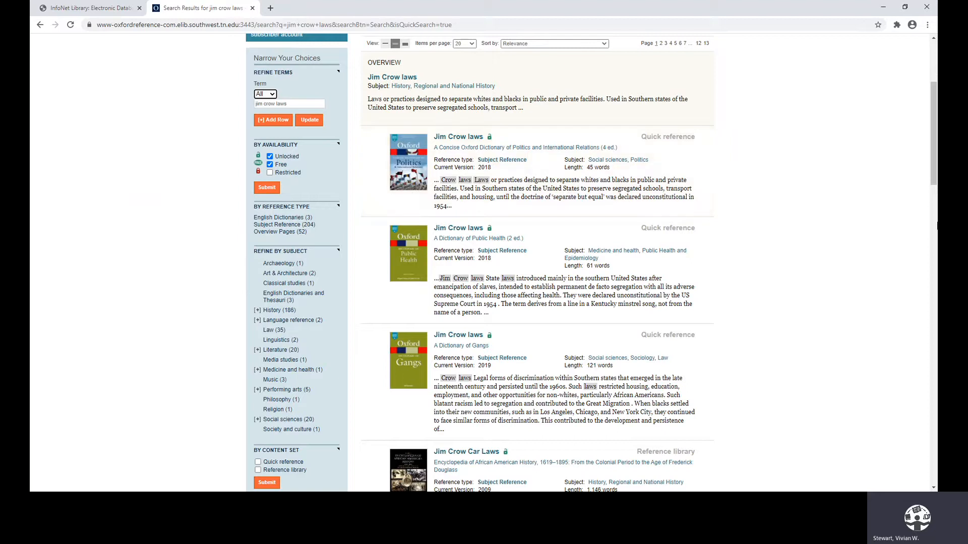
pyautogui.scroll(-3)
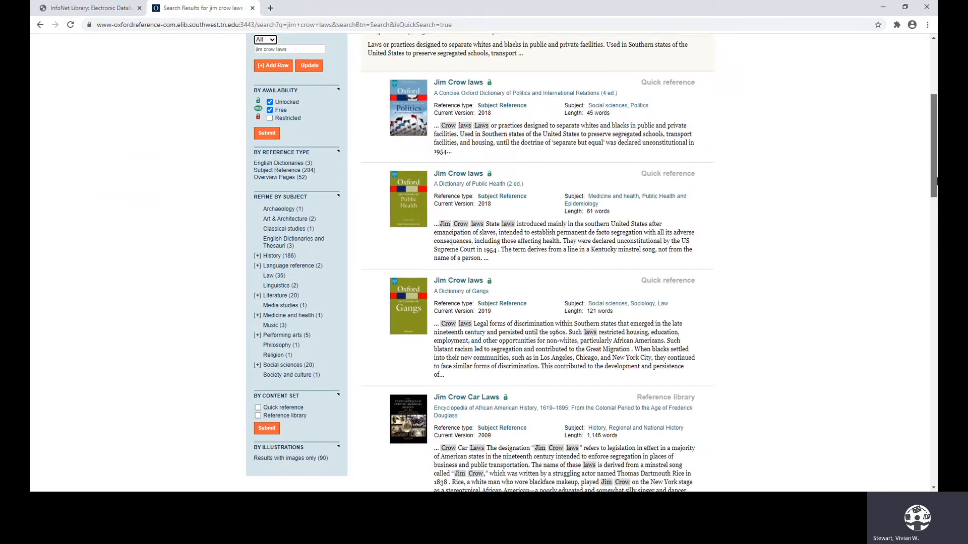
pyautogui.scroll(-3)
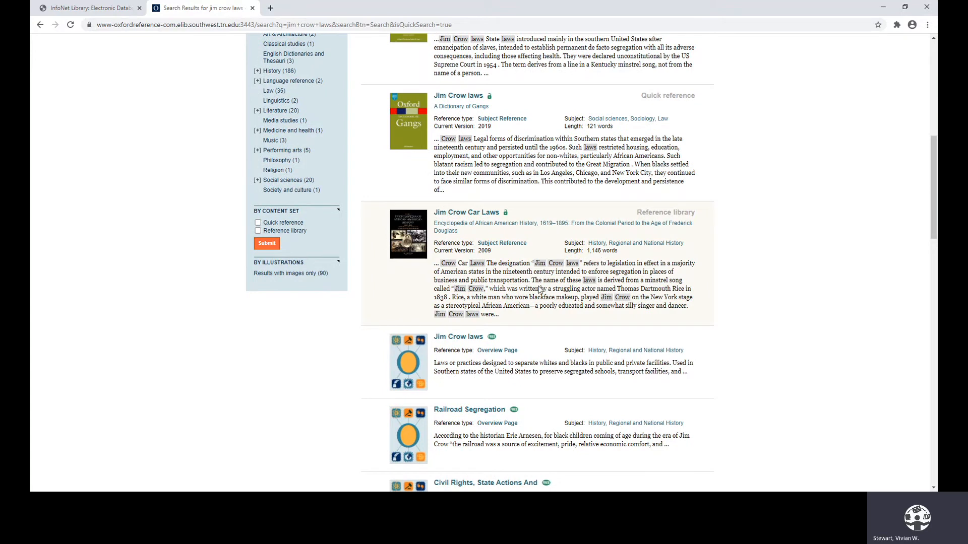
pyautogui.moveTo(543, 295)
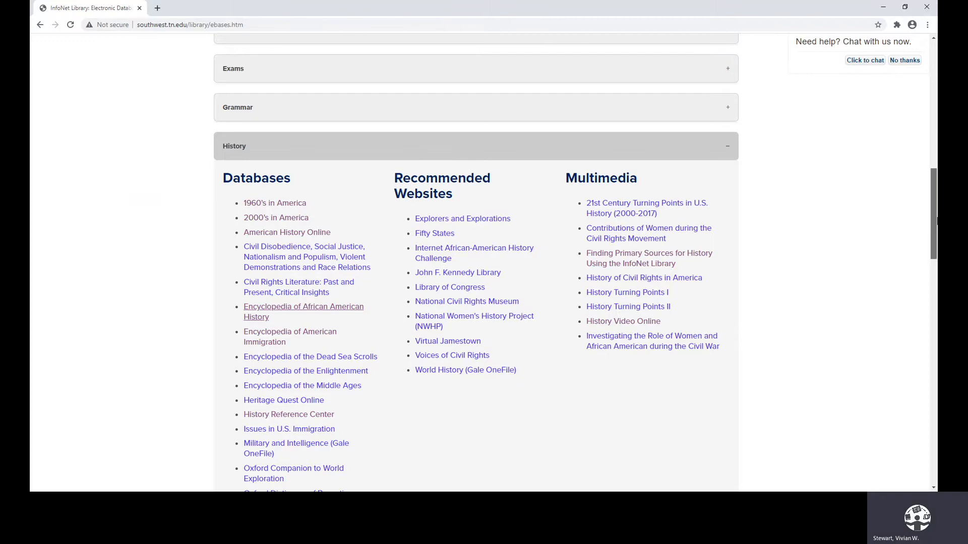
pyautogui.scroll(-3)
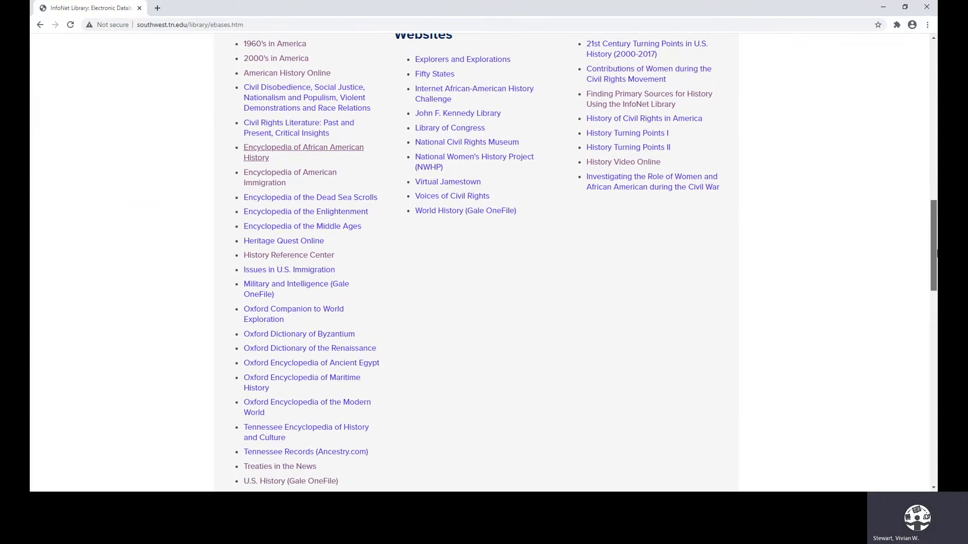
pyautogui.scroll(-3)
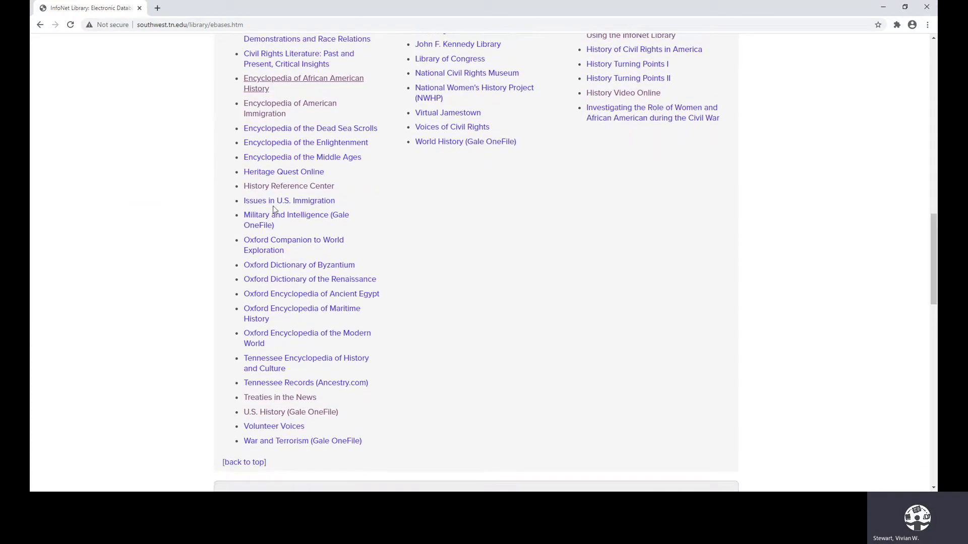
pyautogui.moveTo(289, 201)
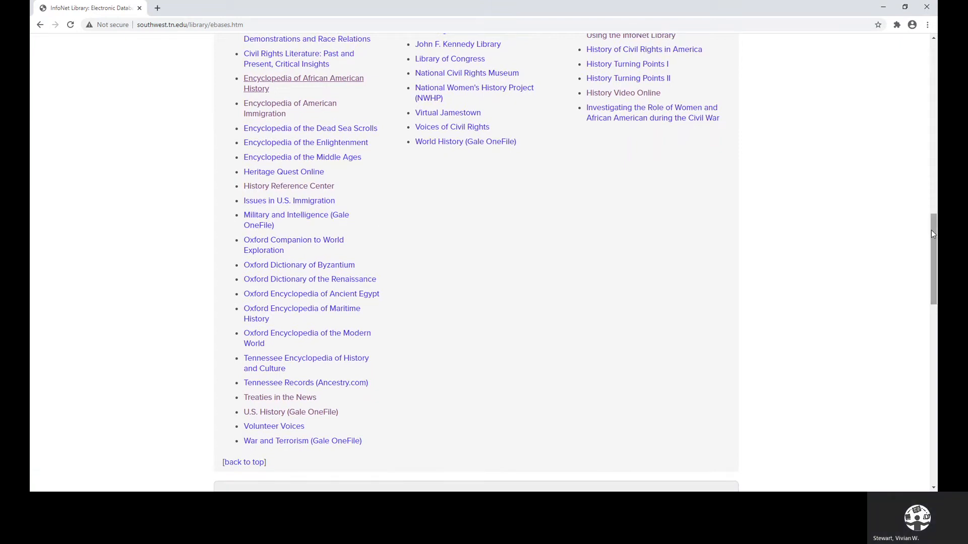
pyautogui.scroll(-3)
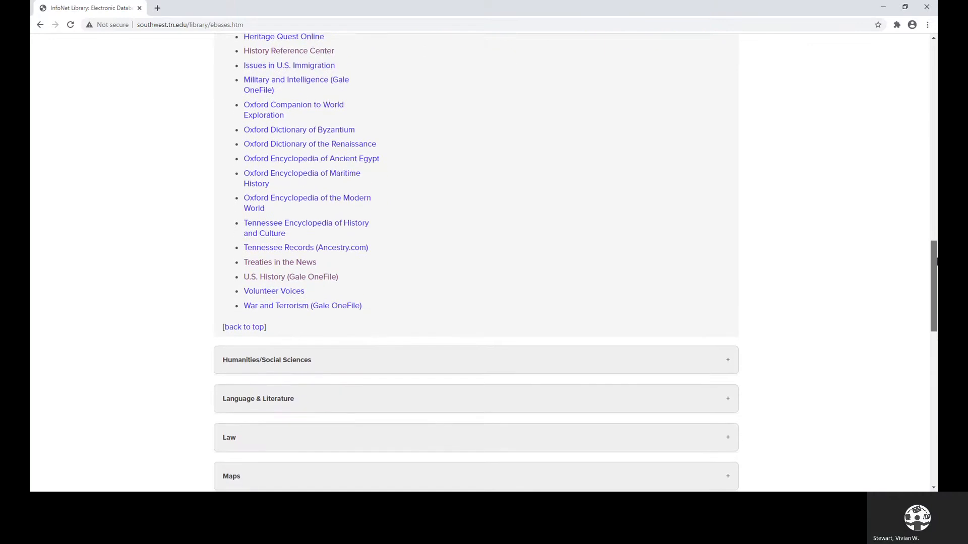
pyautogui.scroll(-3)
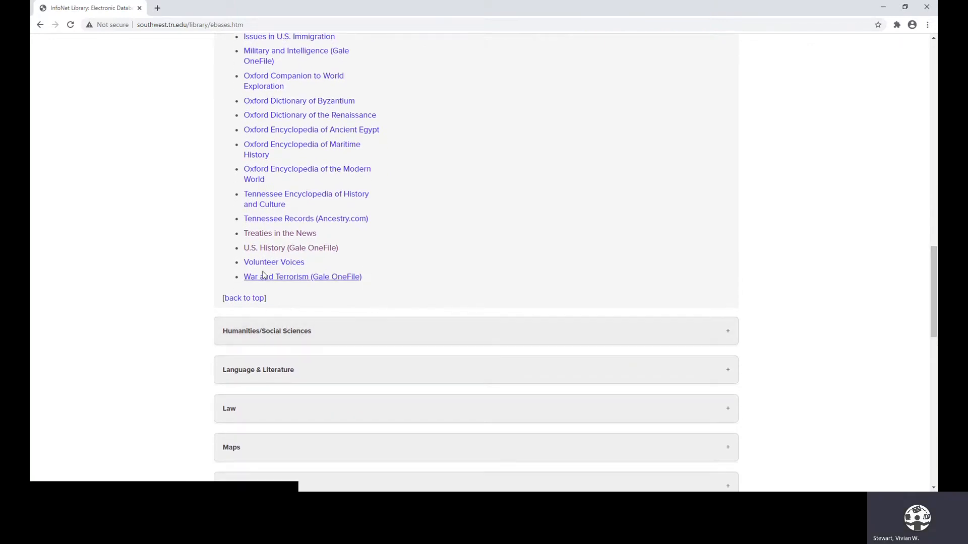
# - Open U.S. History (Gale OneFile) and search for prohibition, getting 377 magazine results
pyautogui.click(291, 247)
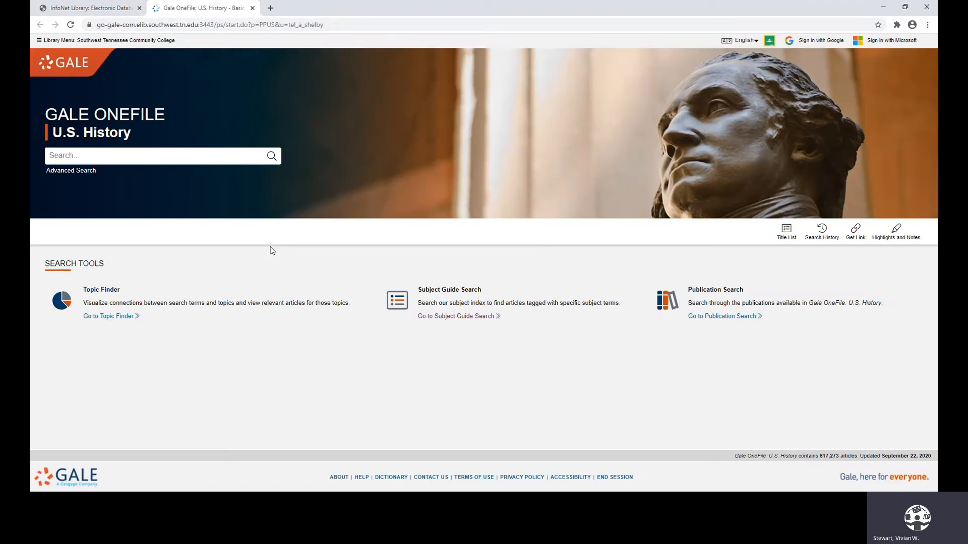
pyautogui.moveTo(274, 250)
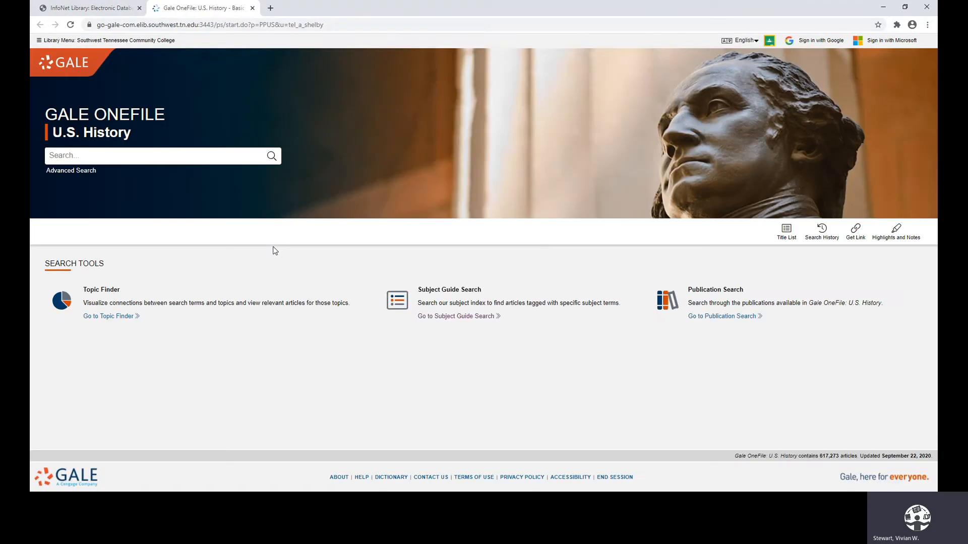
pyautogui.click(154, 156)
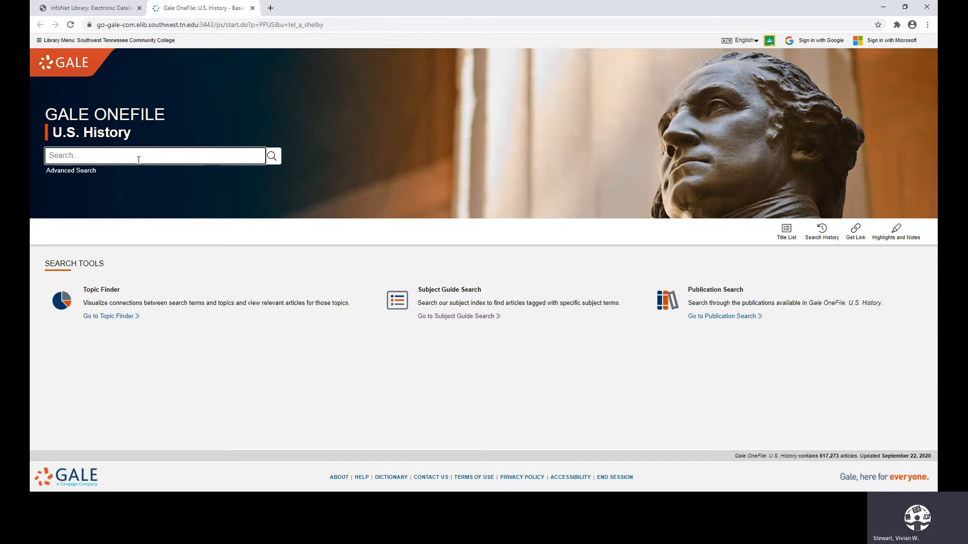
pyautogui.write('proh')
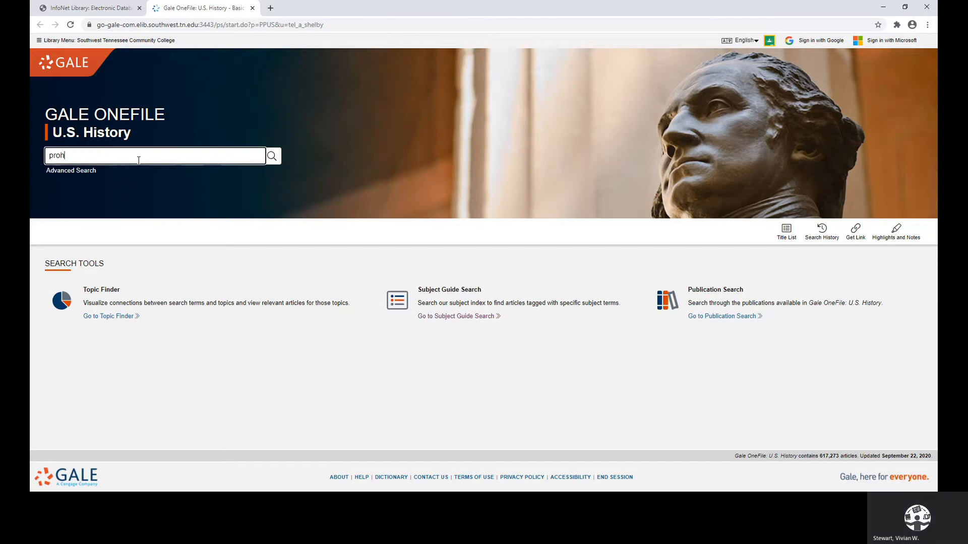
pyautogui.write('ib')
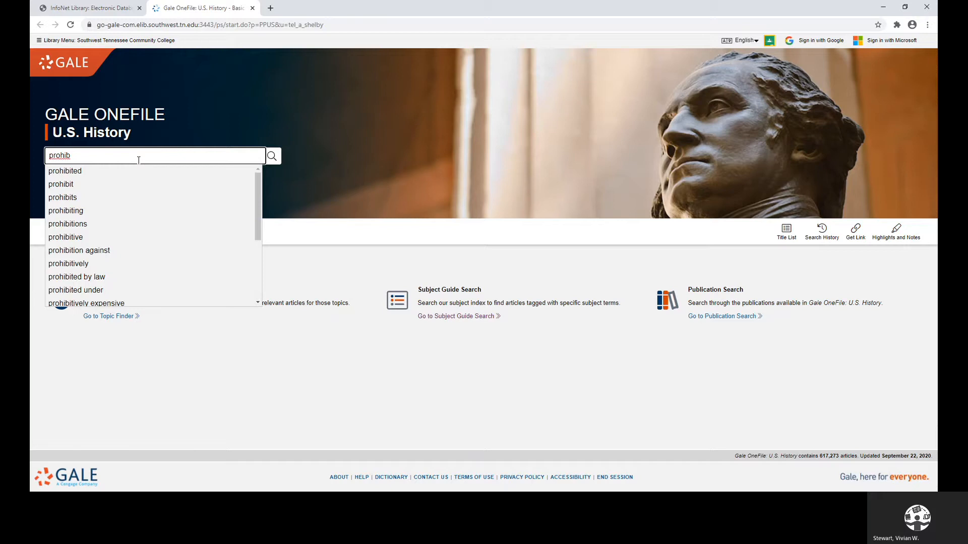
pyautogui.moveTo(68, 264)
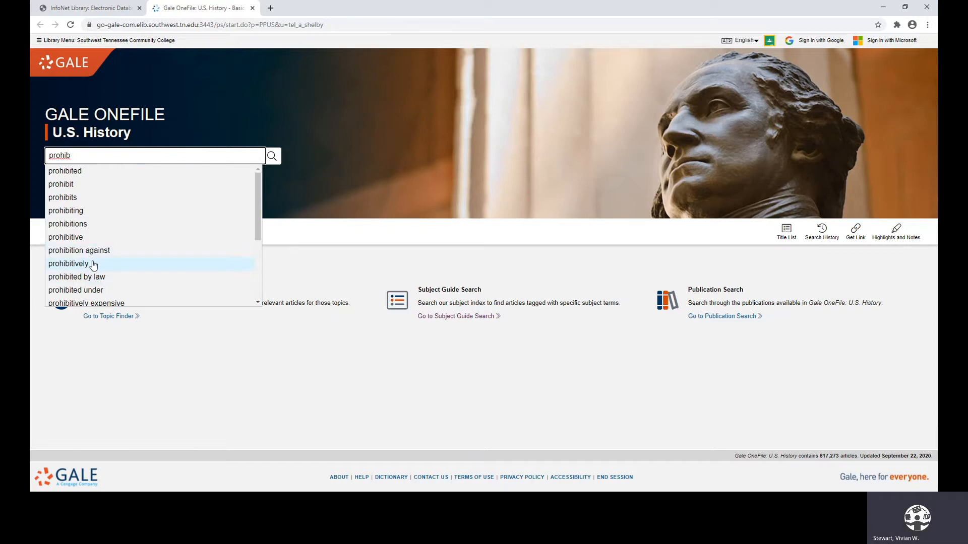
pyautogui.moveTo(79, 250)
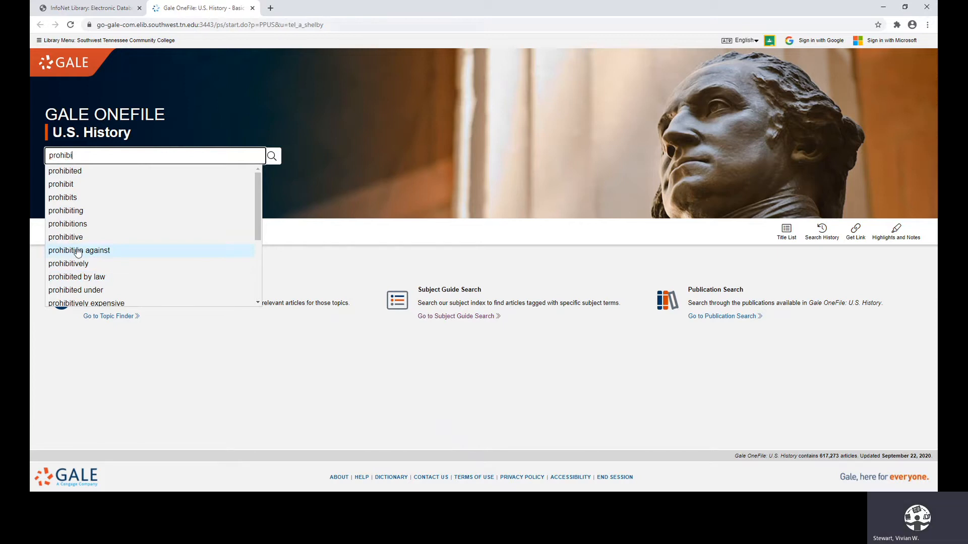
pyautogui.press('Backspace')
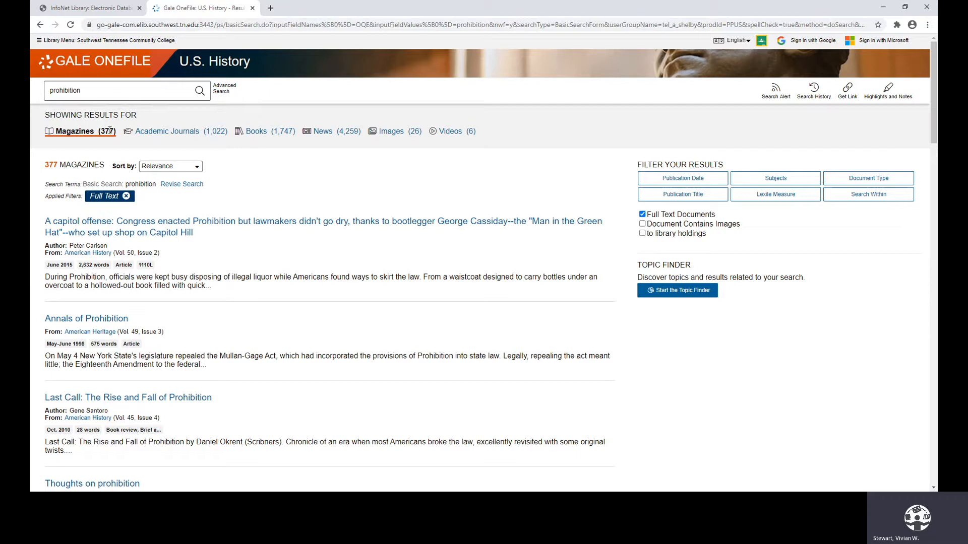
# - Refine the search to the 'alcohol prohibition' suggestion, leaving 8 full-text results
pyautogui.click(117, 90)
pyautogui.write(' and alcohol')
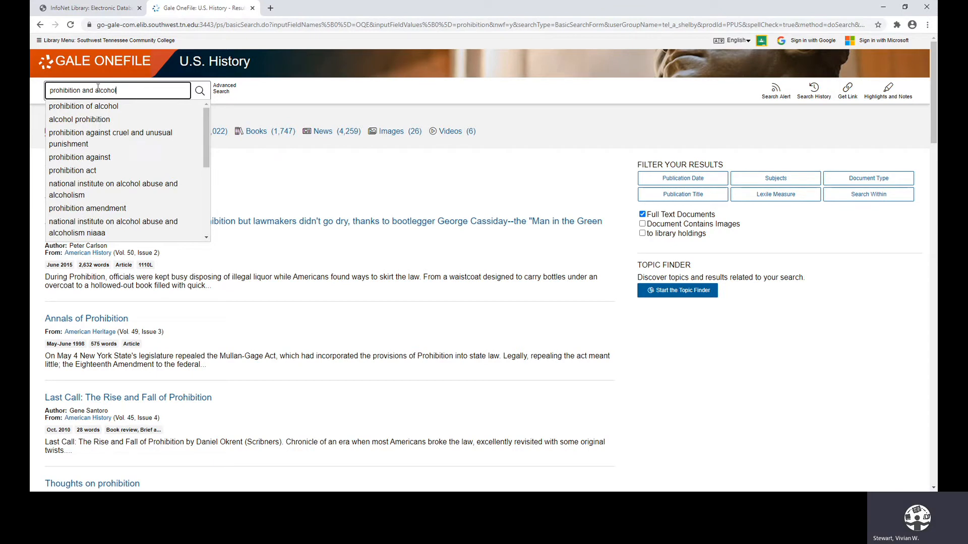
pyautogui.moveTo(79, 119)
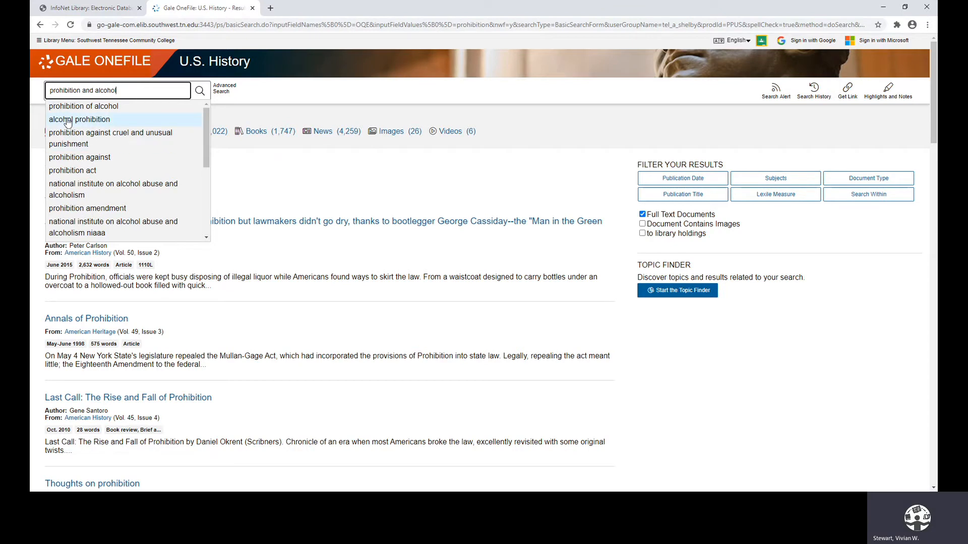
pyautogui.click(78, 119)
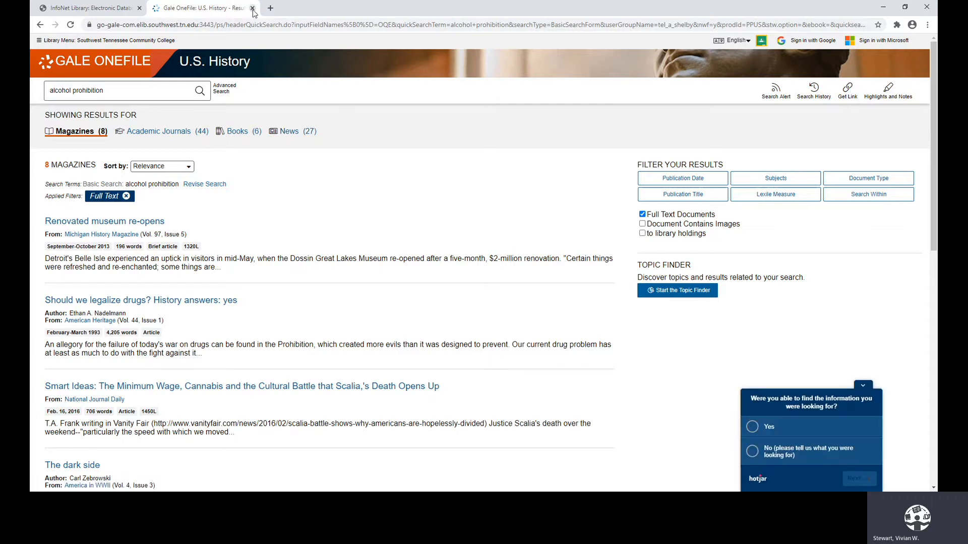
# - Close the Gale tab, scroll the InfoNet databases page, and expand Multimedia
pyautogui.click(253, 8)
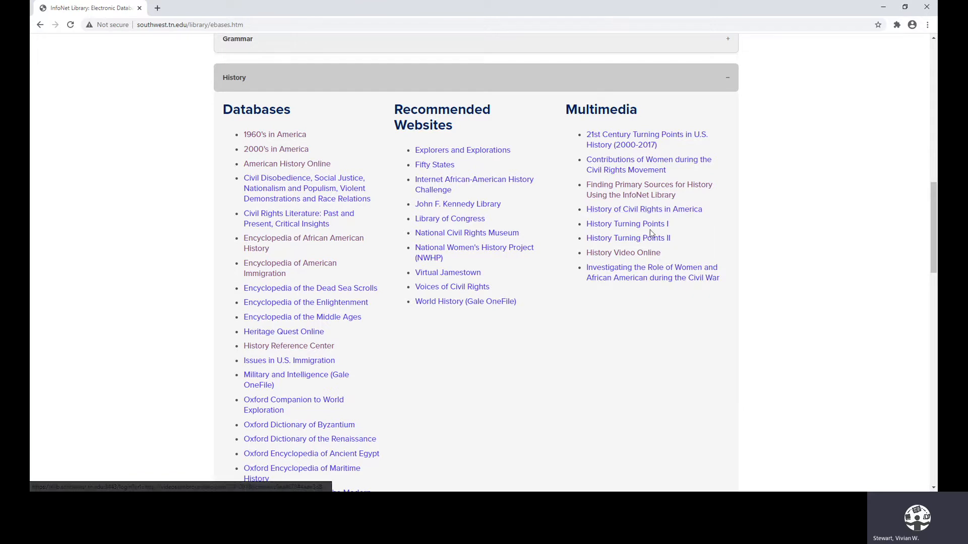
pyautogui.moveTo(623, 252)
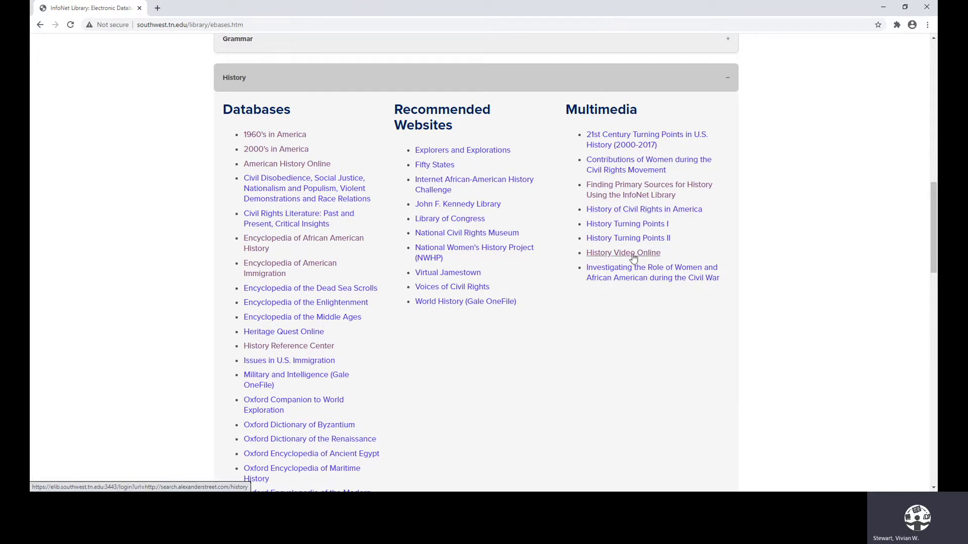
pyautogui.moveTo(642, 253)
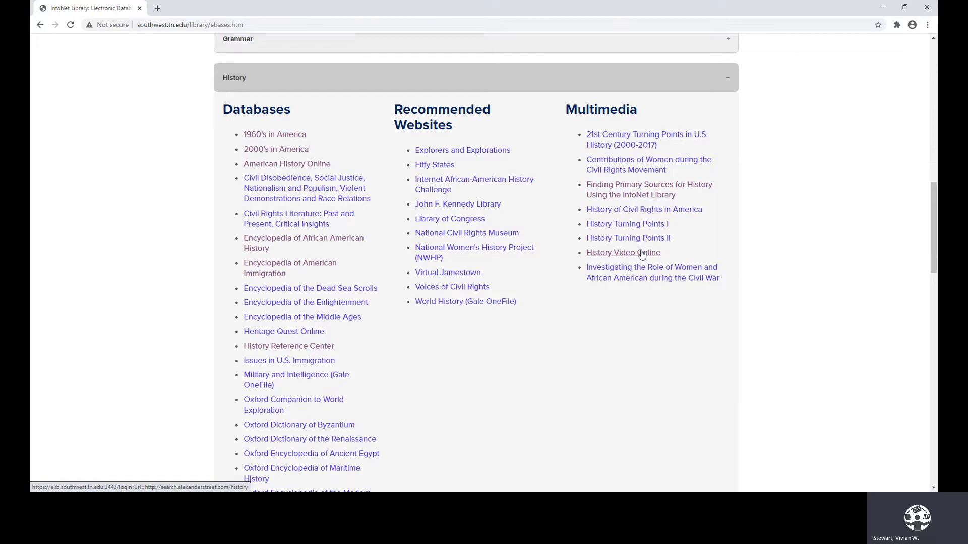
pyautogui.moveTo(632, 254)
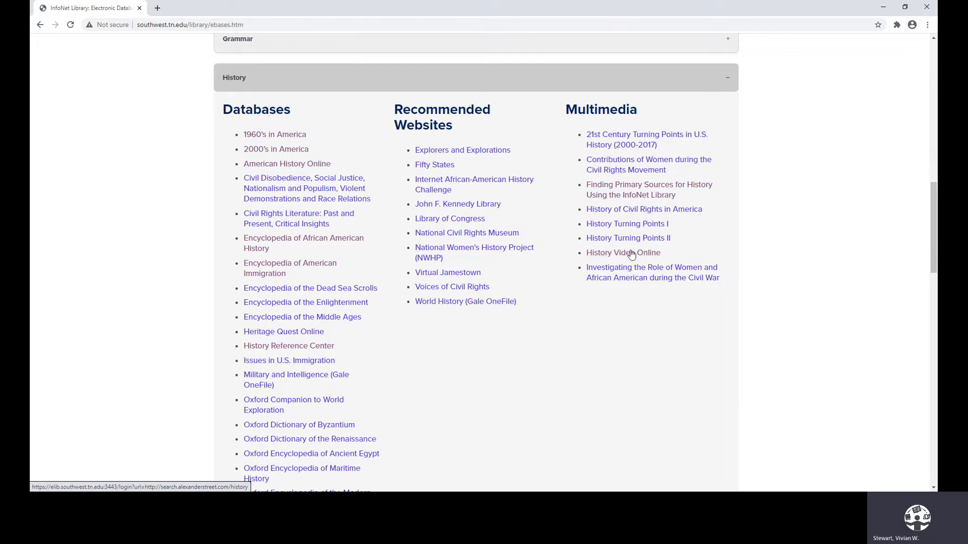
pyautogui.moveTo(623, 252)
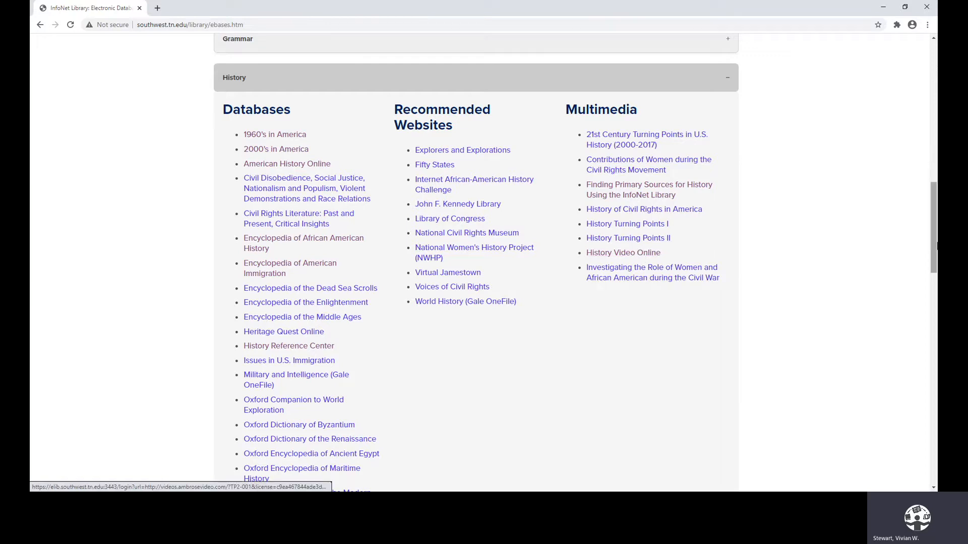
pyautogui.scroll(-3)
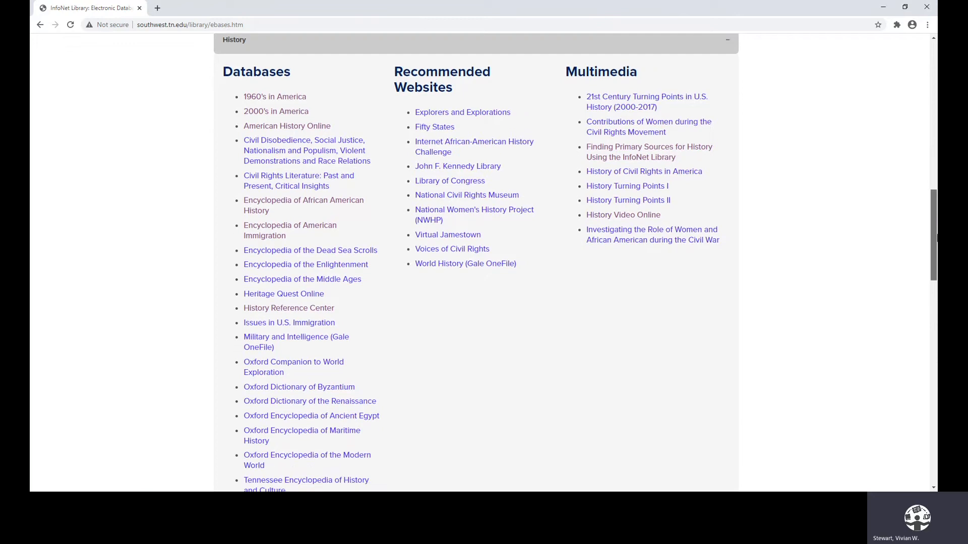
pyautogui.scroll(-3)
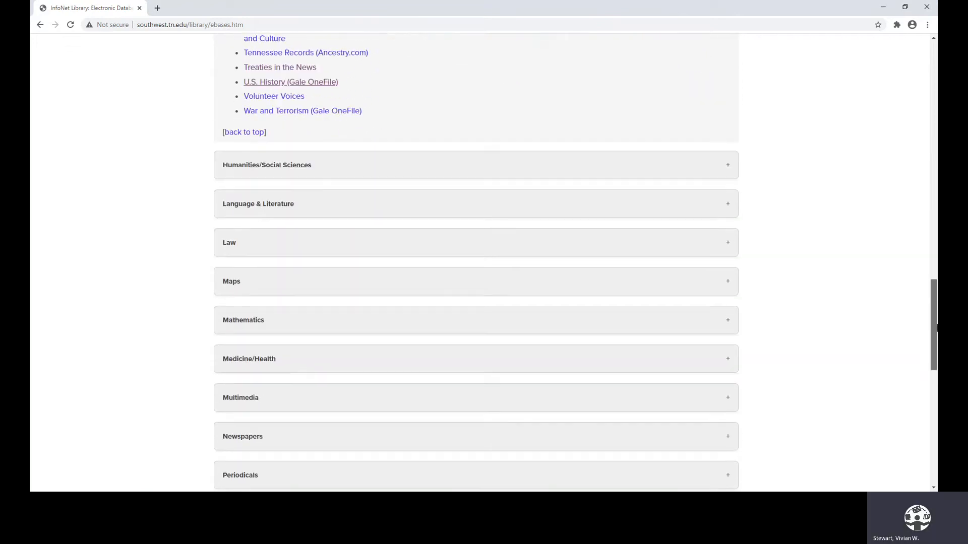
pyautogui.scroll(-3)
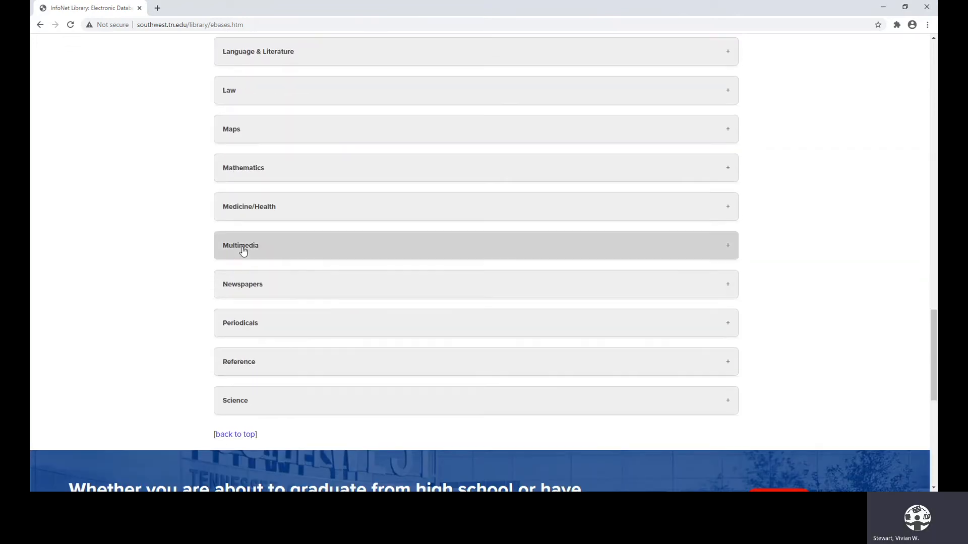
pyautogui.click(241, 245)
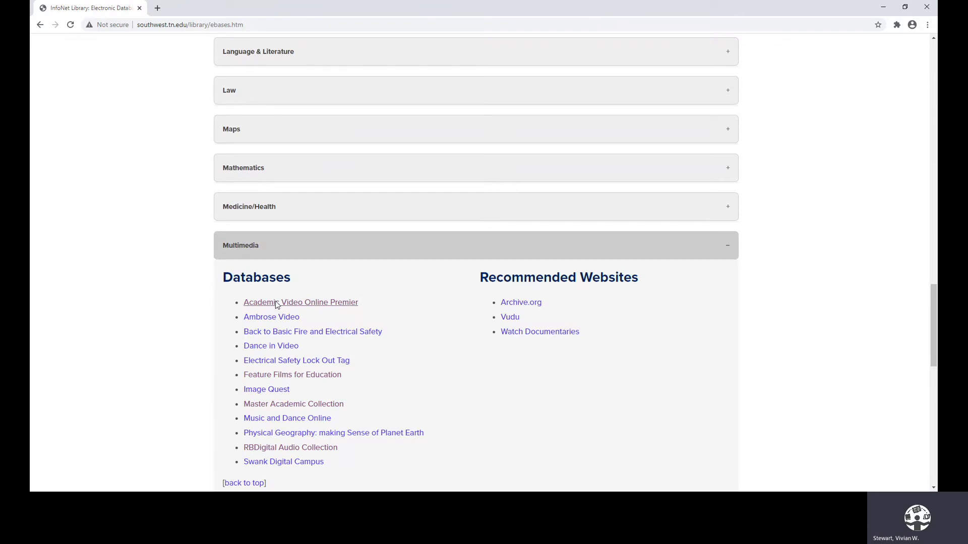
# - Open Academic Video Online Premier, search 'world war 1', and scroll the 9,790 results
pyautogui.click(300, 302)
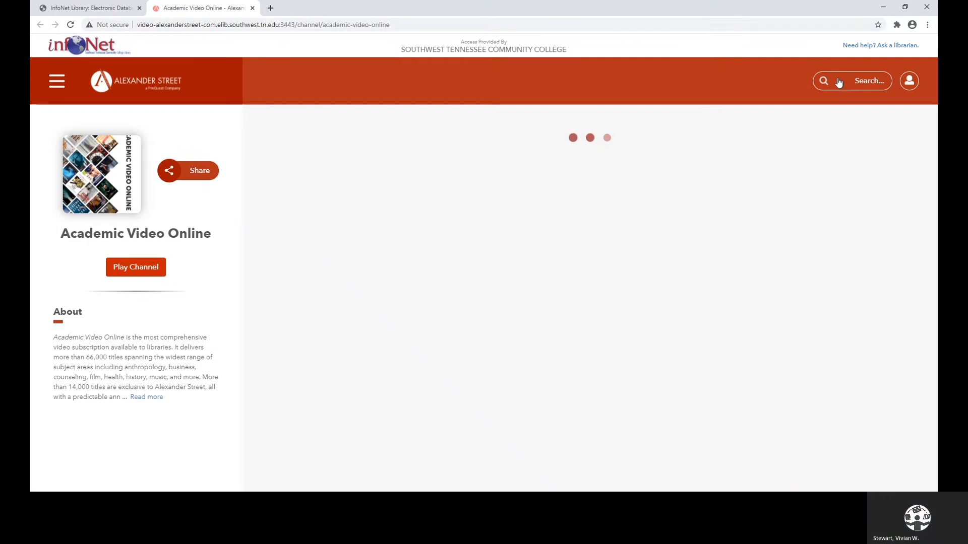
pyautogui.click(823, 81)
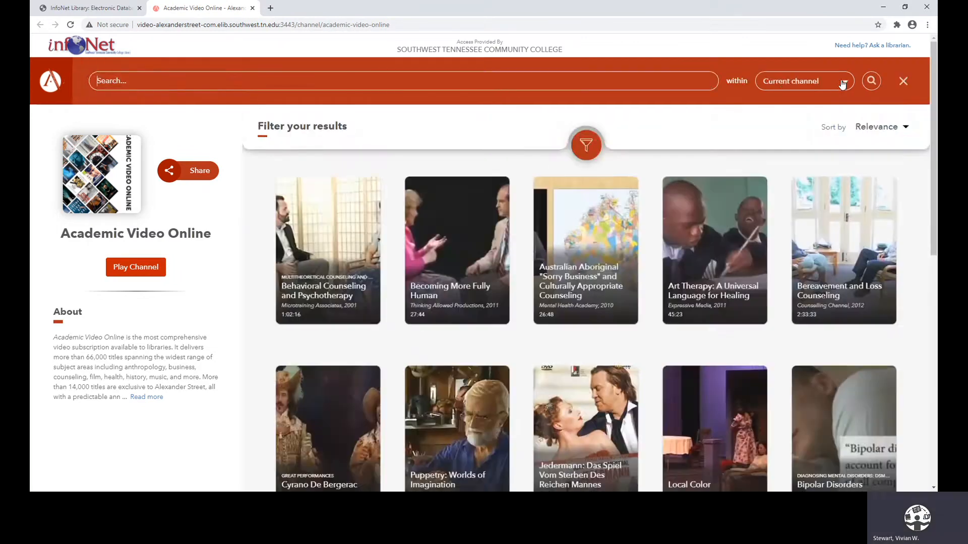
pyautogui.write('w')
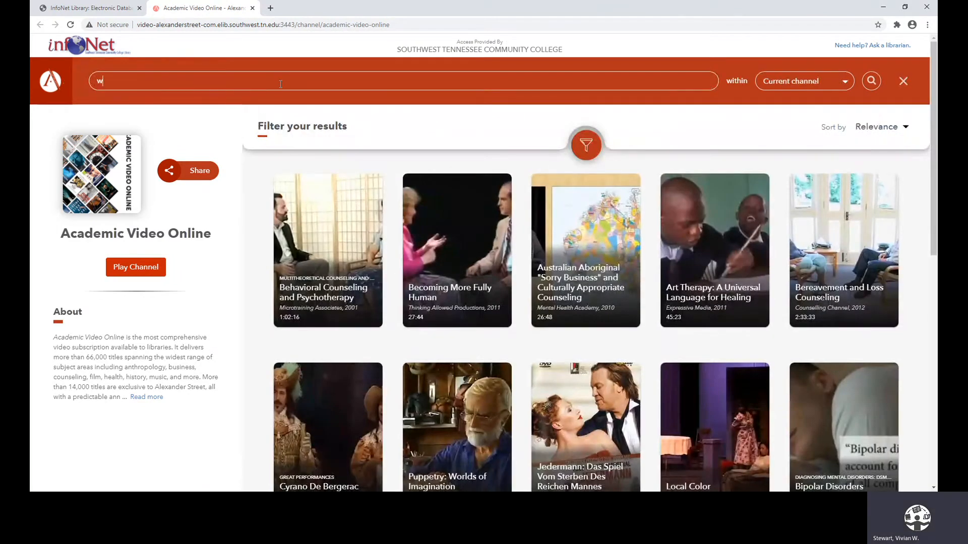
pyautogui.write('orld war 1')
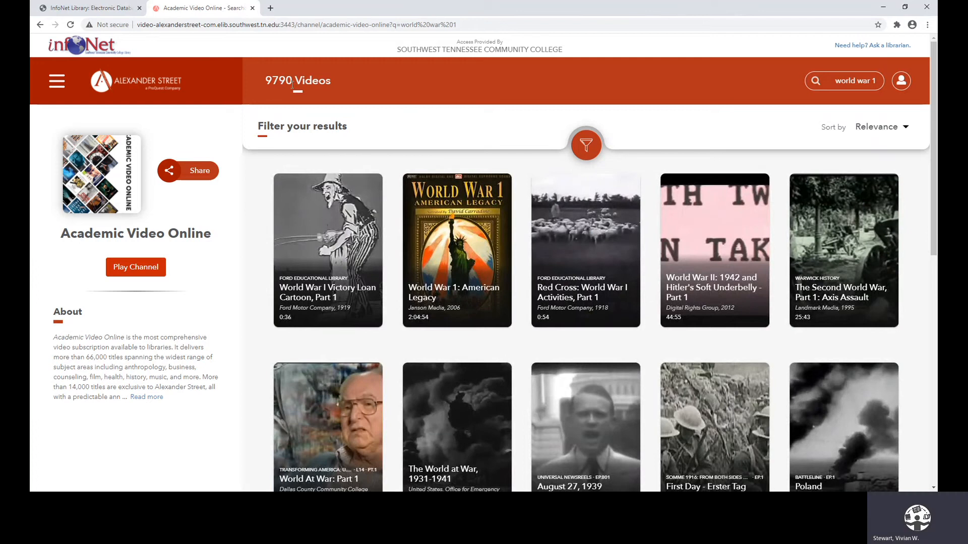
pyautogui.moveTo(934, 105)
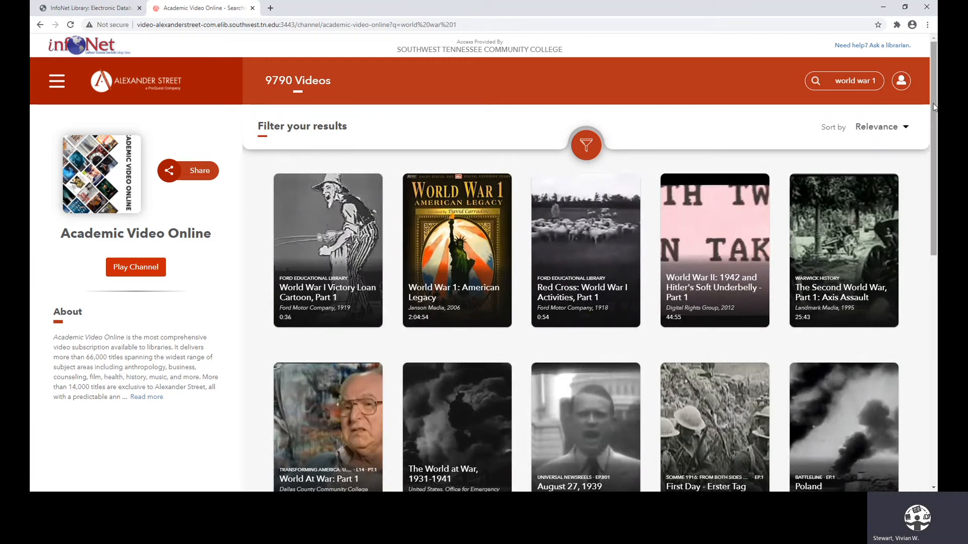
pyautogui.scroll(-3)
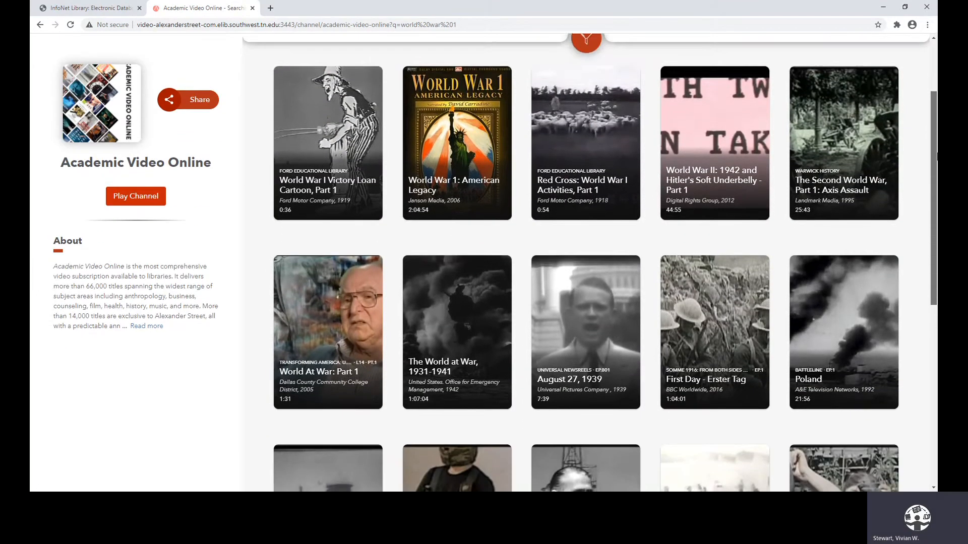
pyautogui.scroll(-3)
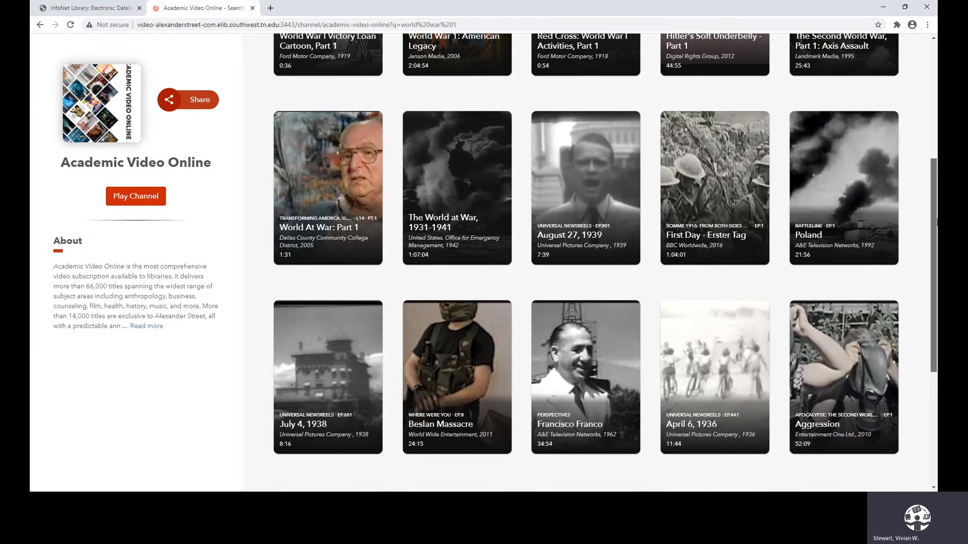
pyautogui.scroll(-3)
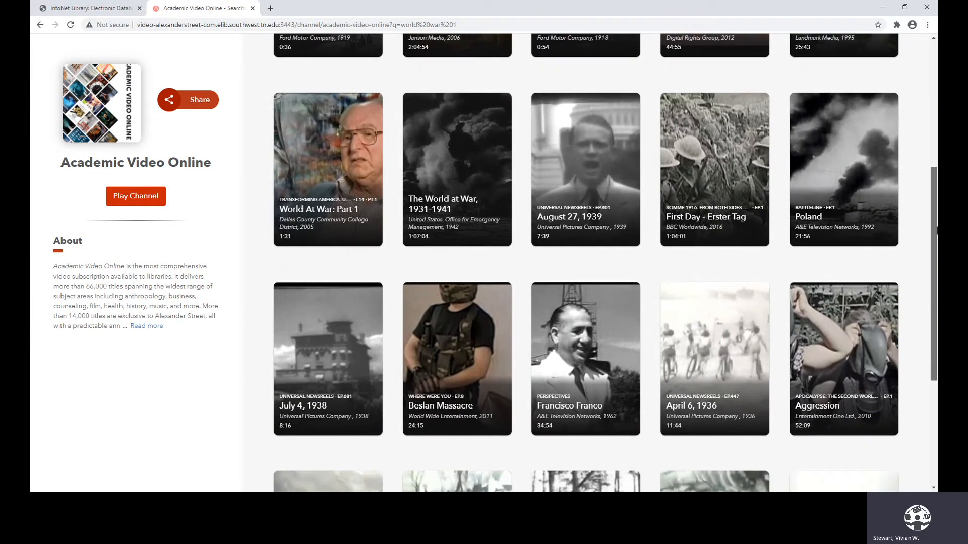
pyautogui.scroll(-3)
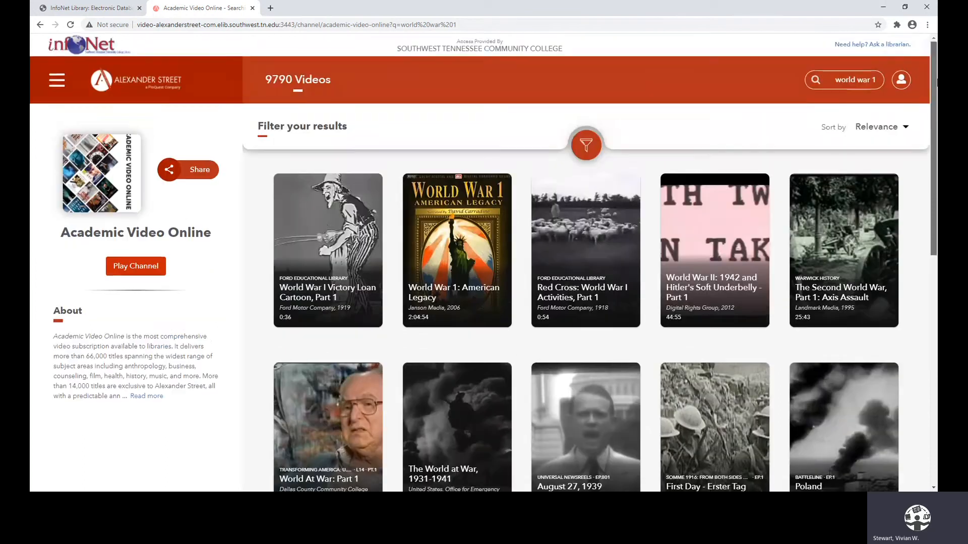
# - Close the Academic Video Online tab to get back to the InfoNet Multimedia video databases
pyautogui.click(253, 8)
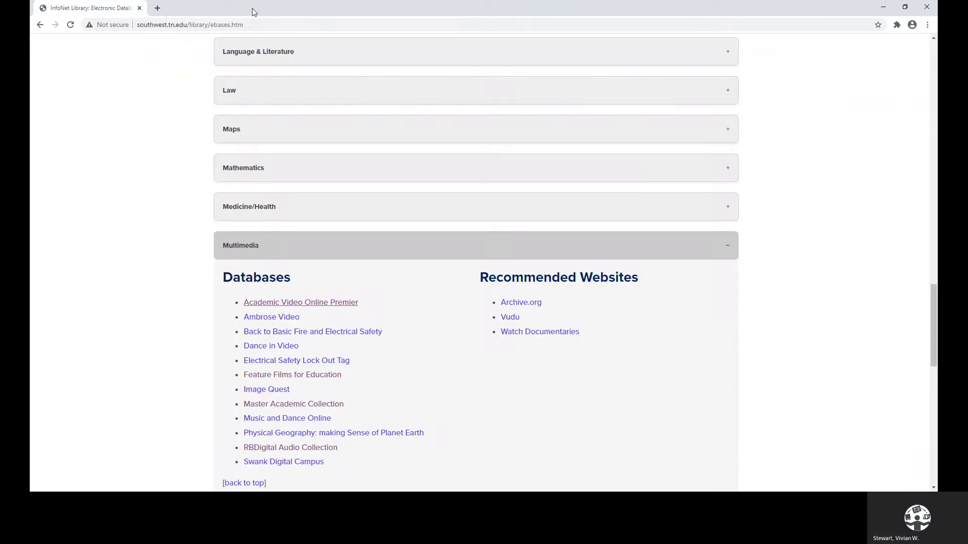
pyautogui.moveTo(348, 418)
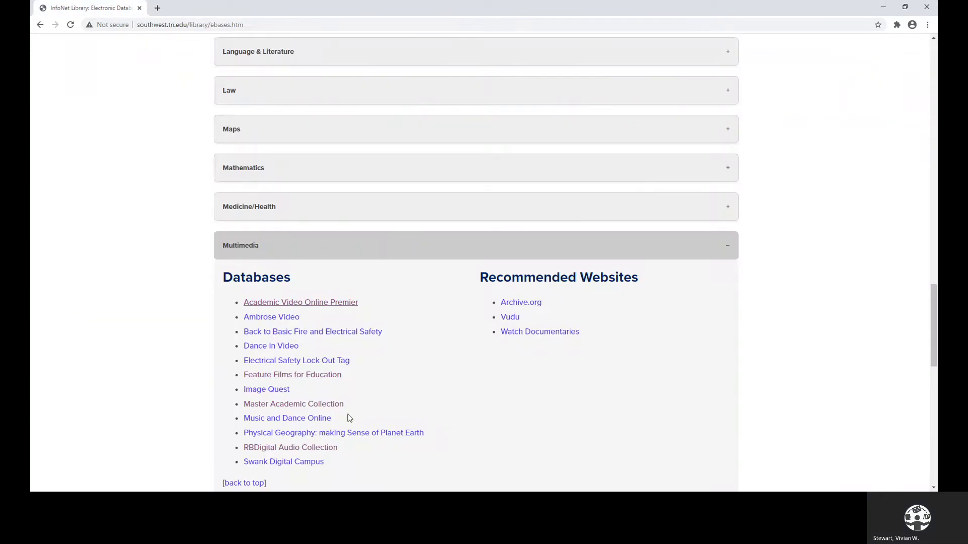
pyautogui.moveTo(293, 404)
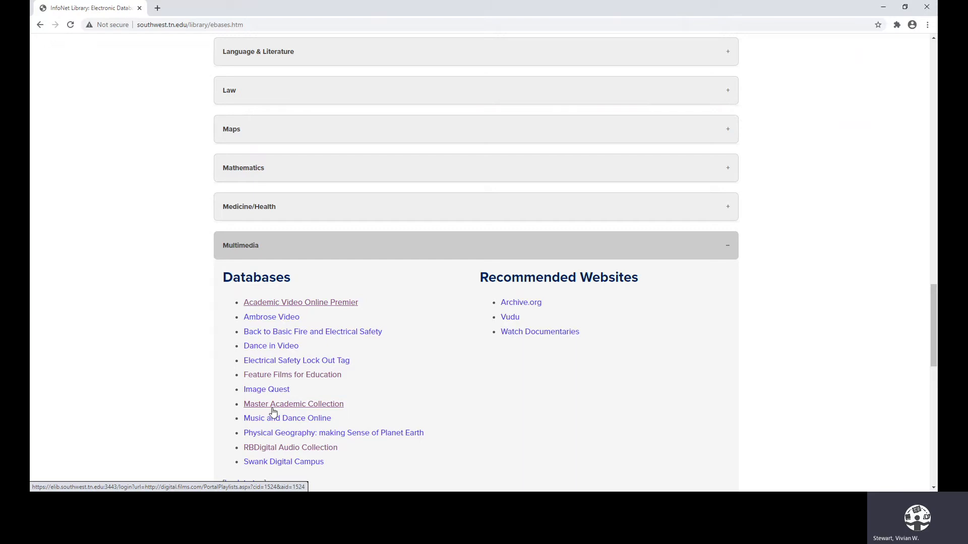
pyautogui.moveTo(266, 413)
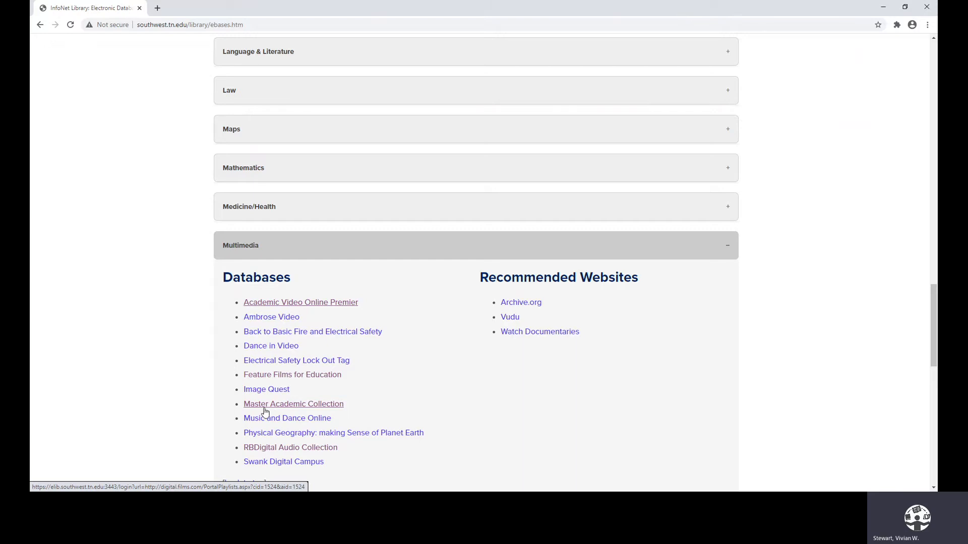
pyautogui.moveTo(283, 409)
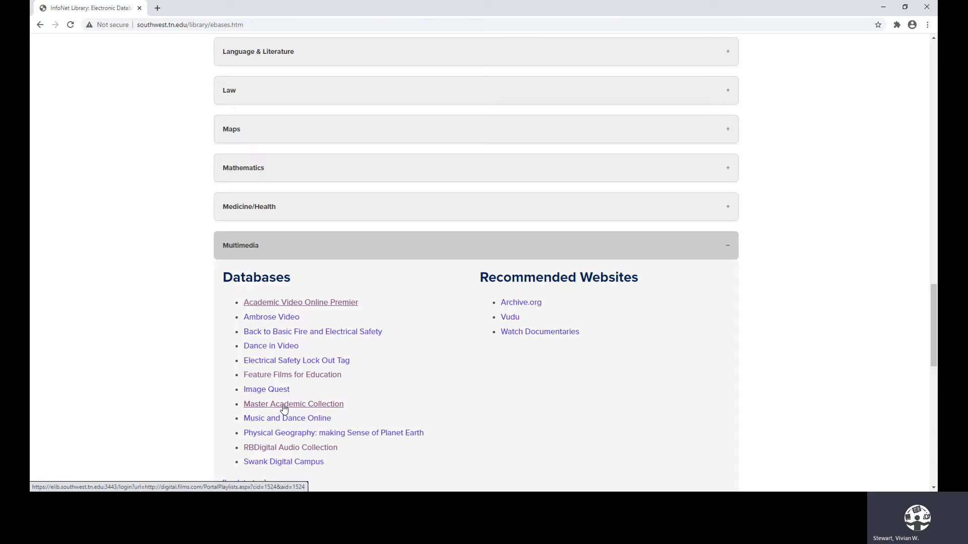
# - Open Master Academic Collection, search 'industrial revolution', and browse the 6 results
pyautogui.click(293, 404)
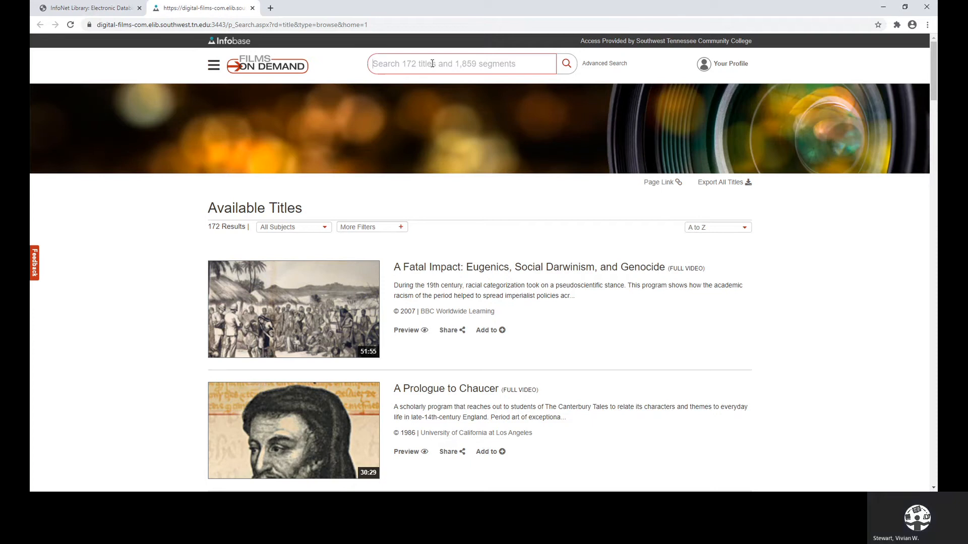
pyautogui.write('industrial revolution')
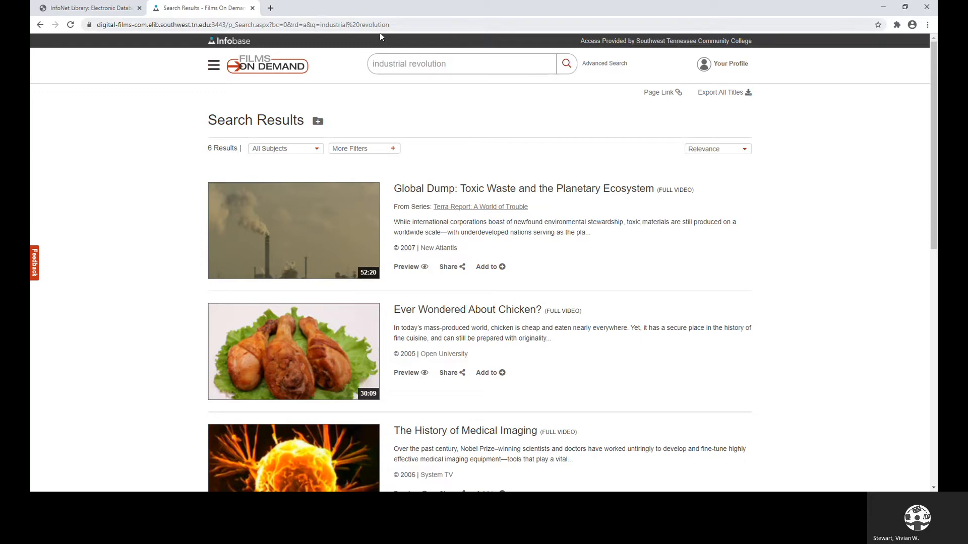
pyautogui.moveTo(296, 154)
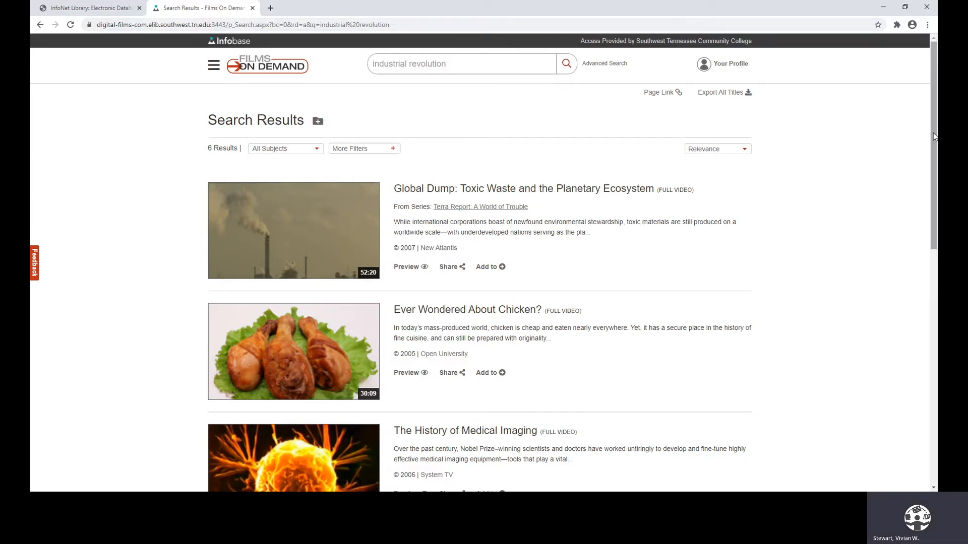
pyautogui.scroll(-3)
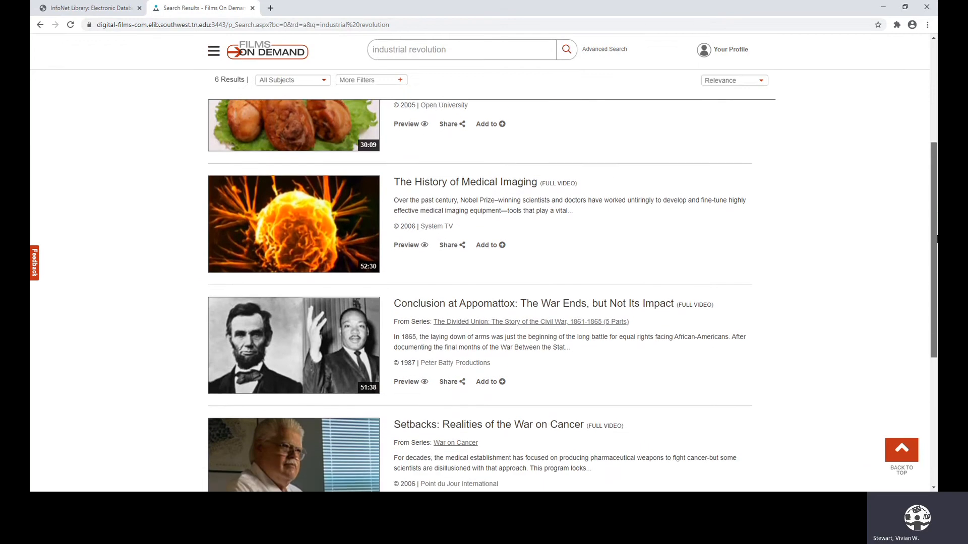
pyautogui.scroll(-3)
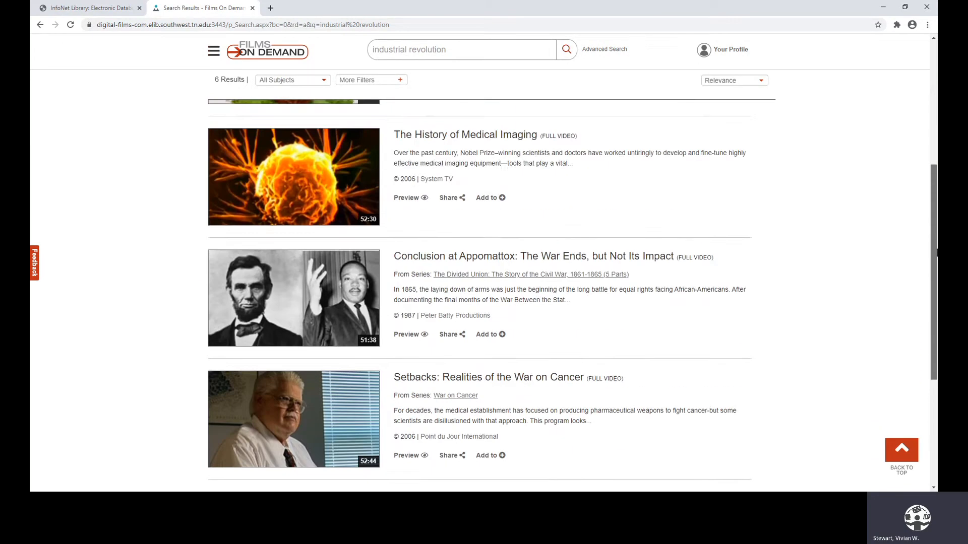
pyautogui.scroll(3)
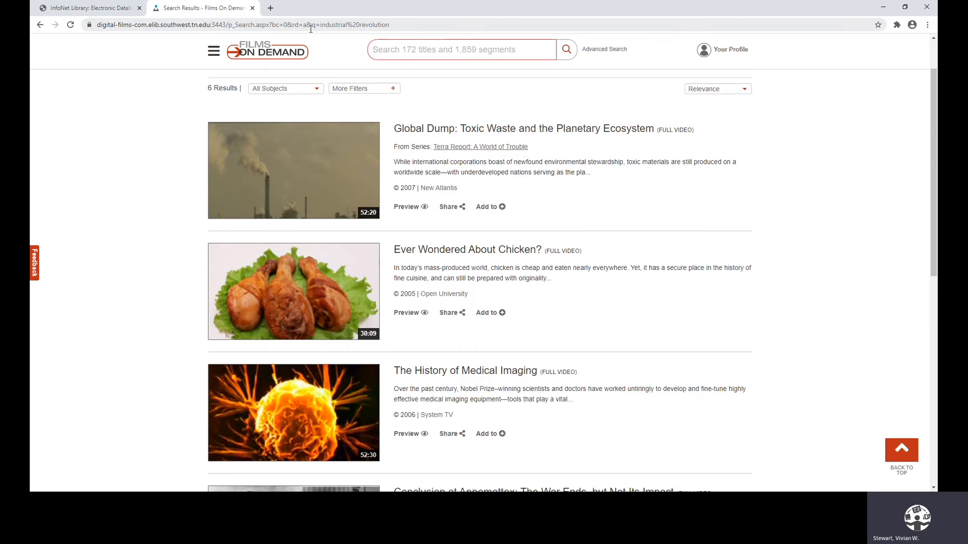
# - Search 'civil rights movement' and open the Frustration with Civil Rights Movement segment
pyautogui.write('civil rights movement')
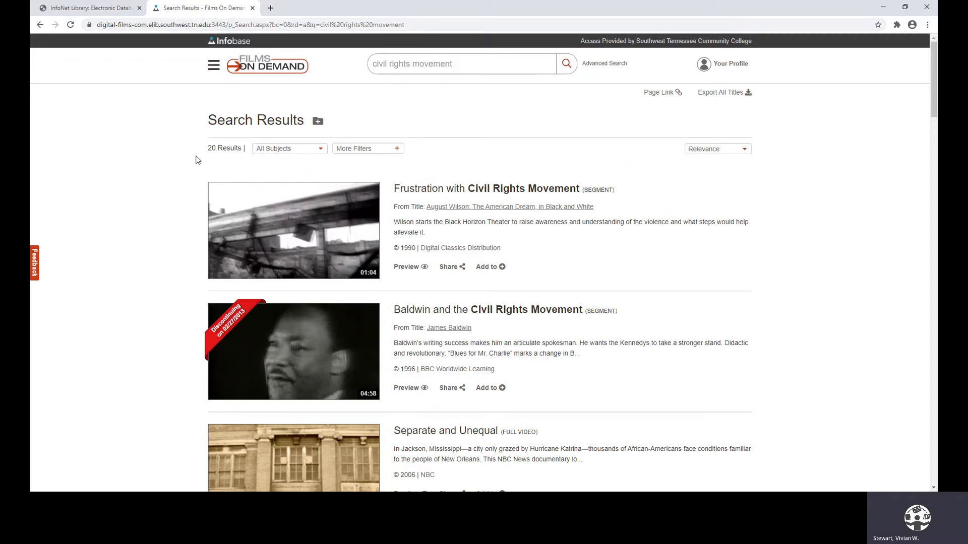
pyautogui.moveTo(839, 187)
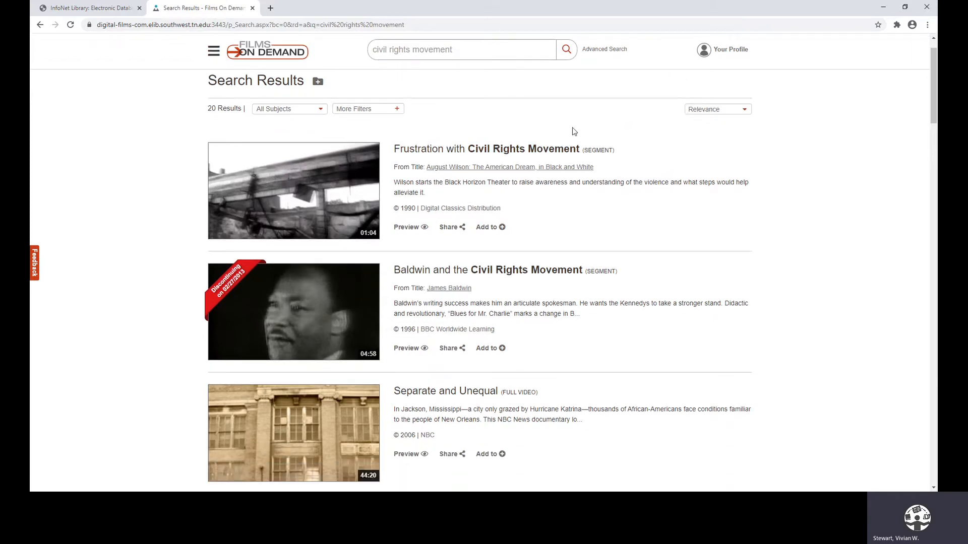
pyautogui.click(485, 149)
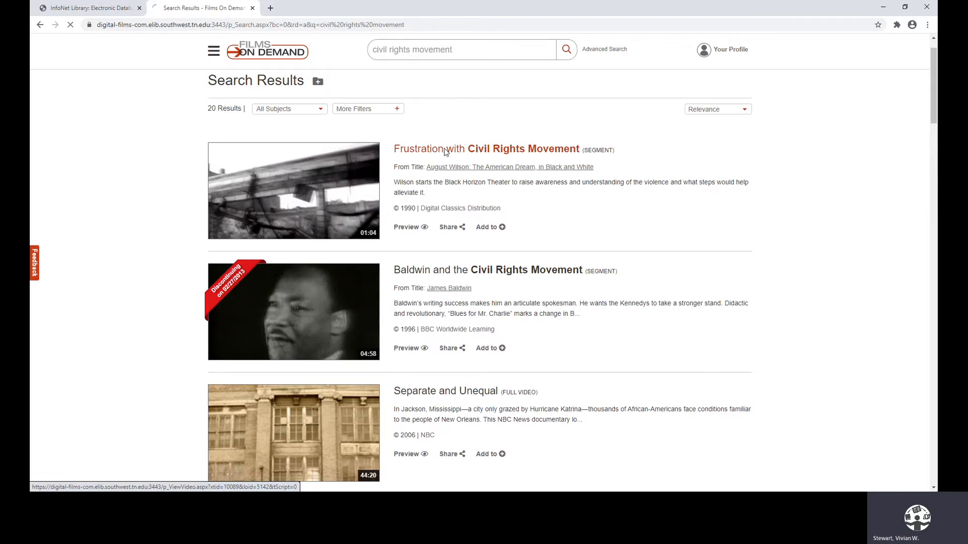
pyautogui.click(428, 149)
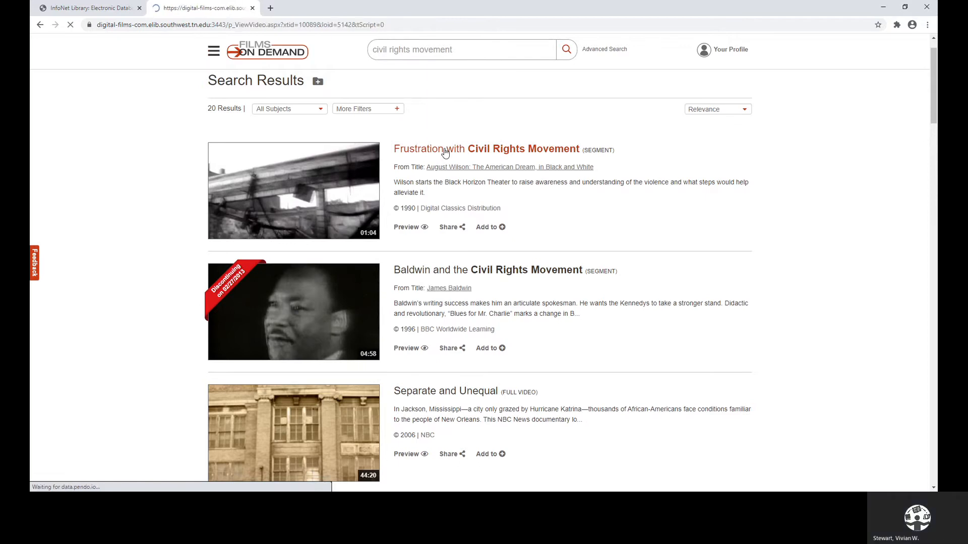
pyautogui.click(487, 149)
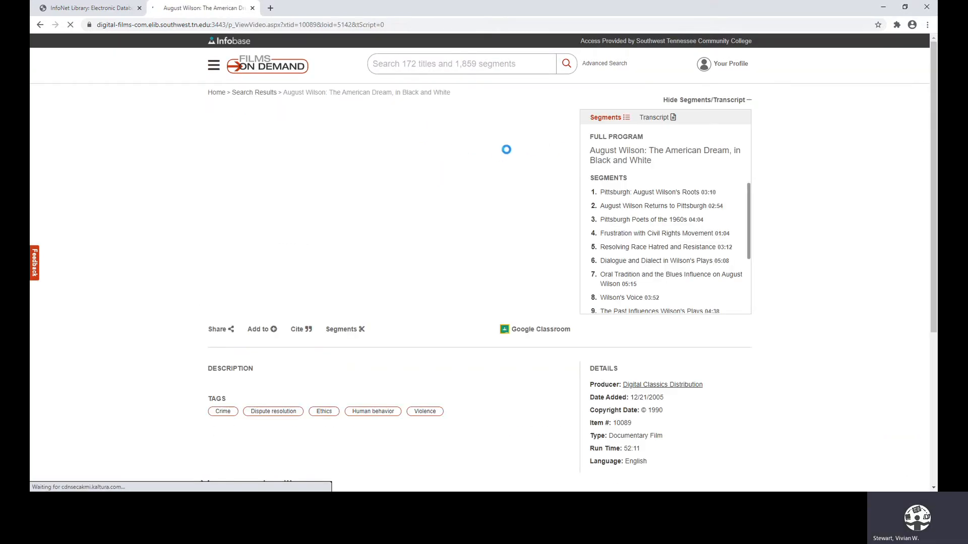
pyautogui.click(664, 234)
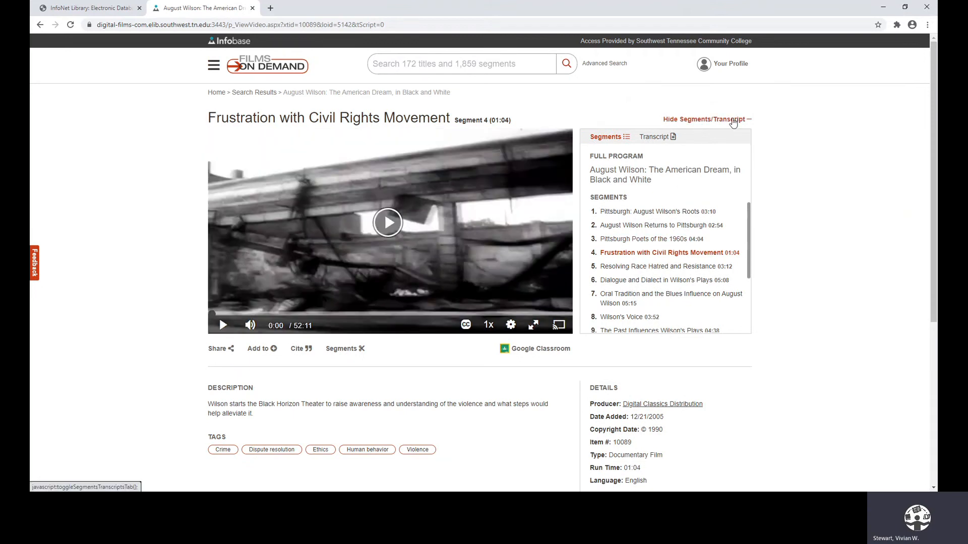
pyautogui.moveTo(302, 336)
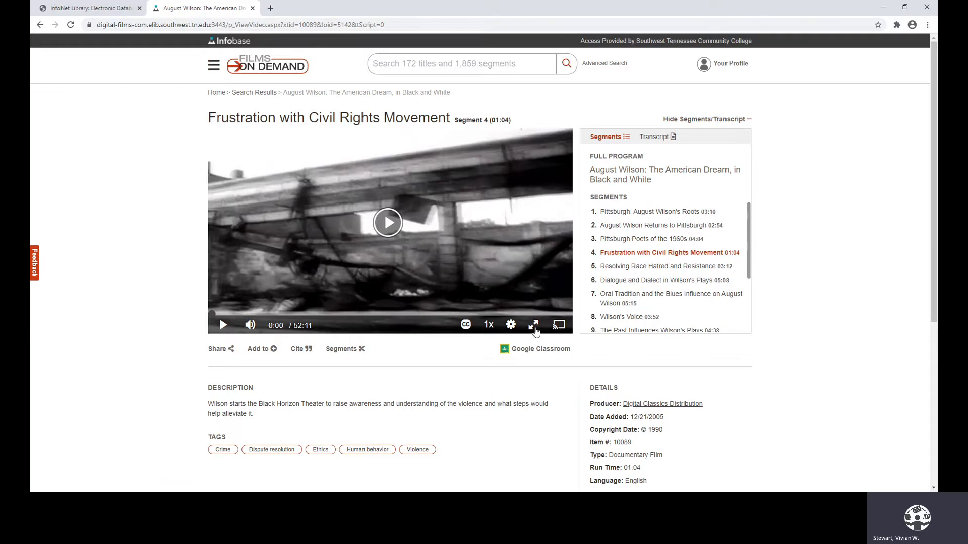
pyautogui.moveTo(533, 324)
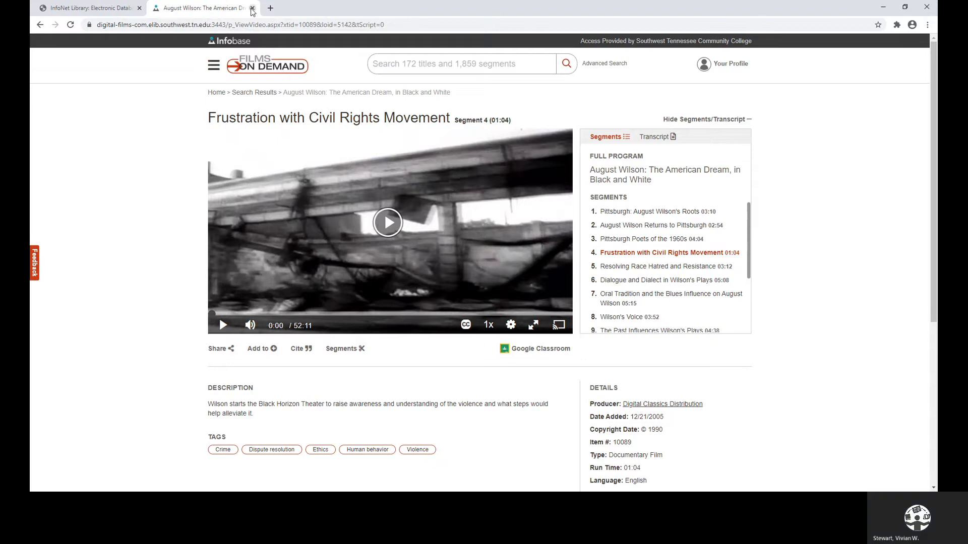
# - Close the Films On Demand video, expand Grammar, and scroll through its writing websites
pyautogui.click(252, 8)
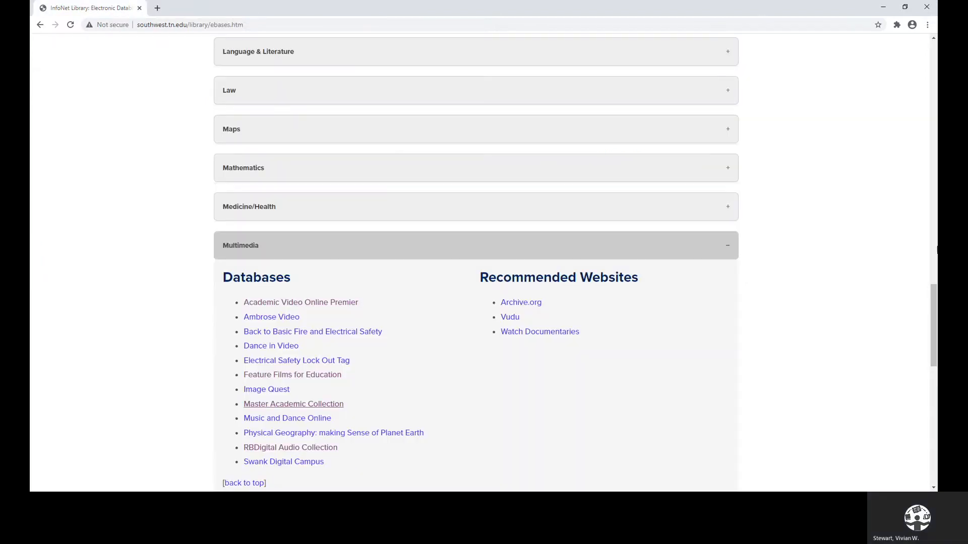
pyautogui.scroll(-3)
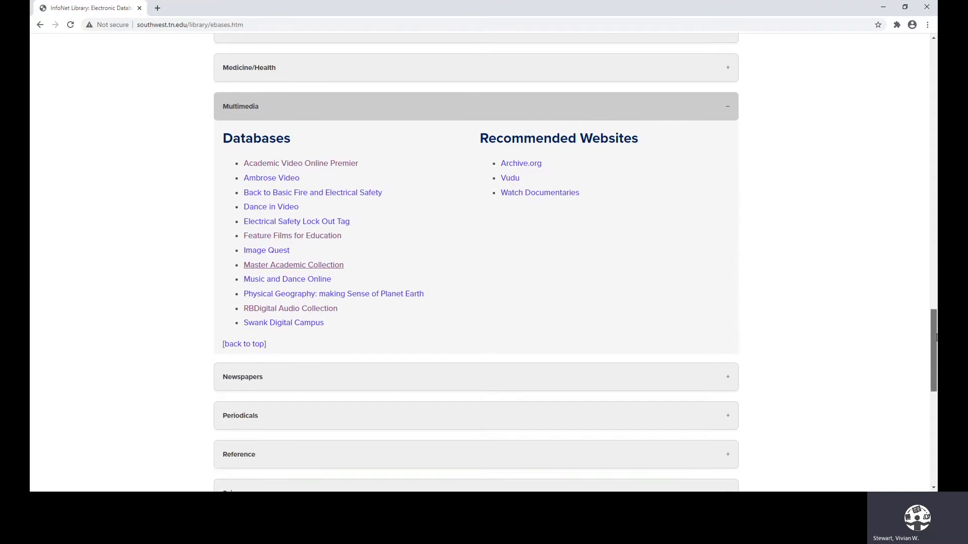
pyautogui.scroll(-3)
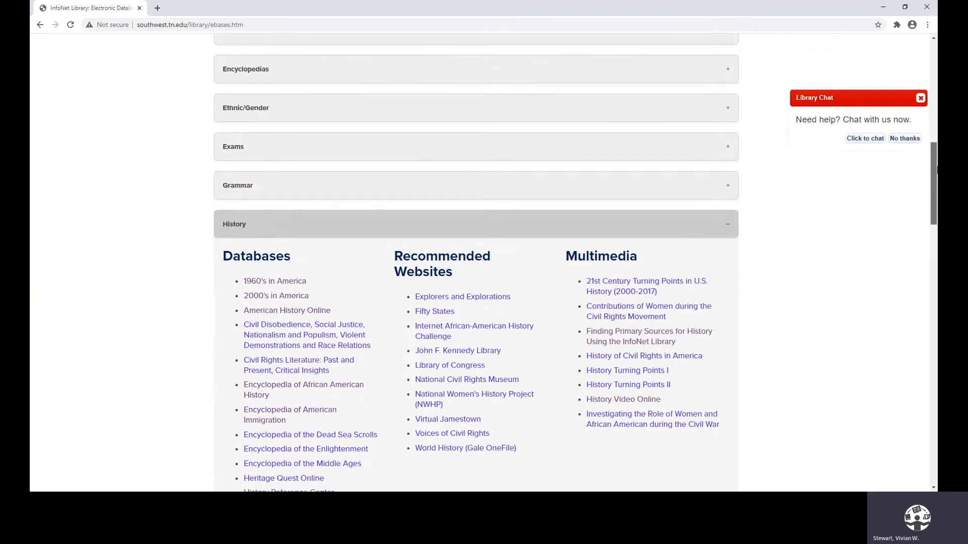
pyautogui.click(277, 185)
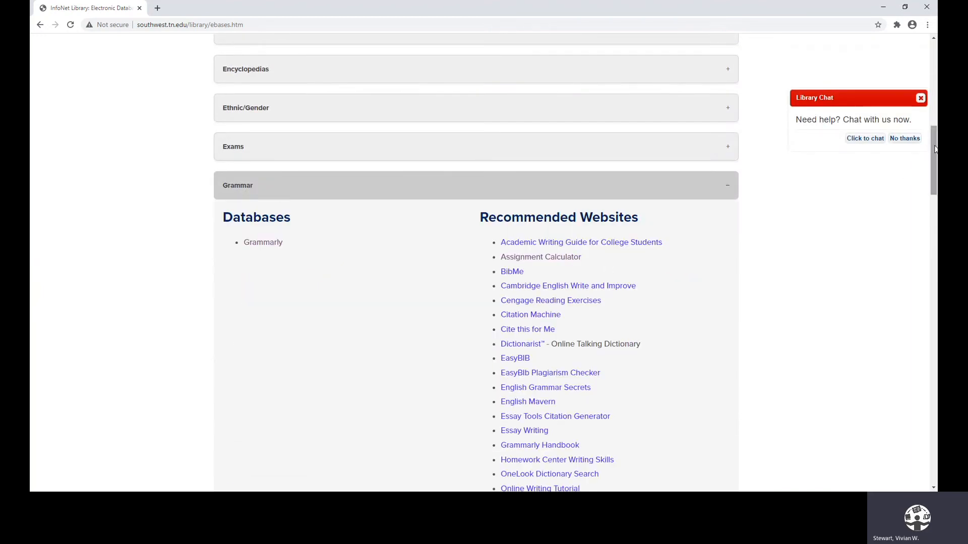
pyautogui.scroll(-3)
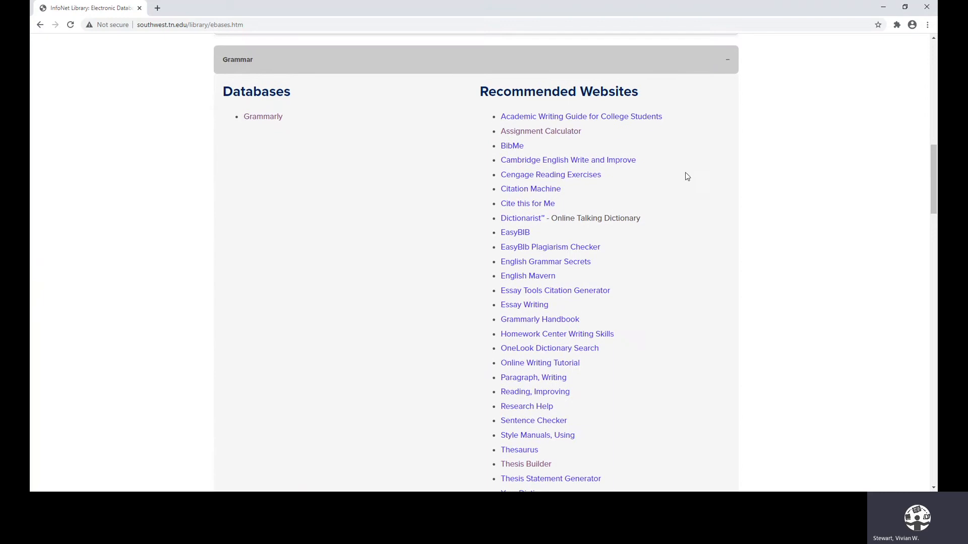
pyautogui.moveTo(527, 203)
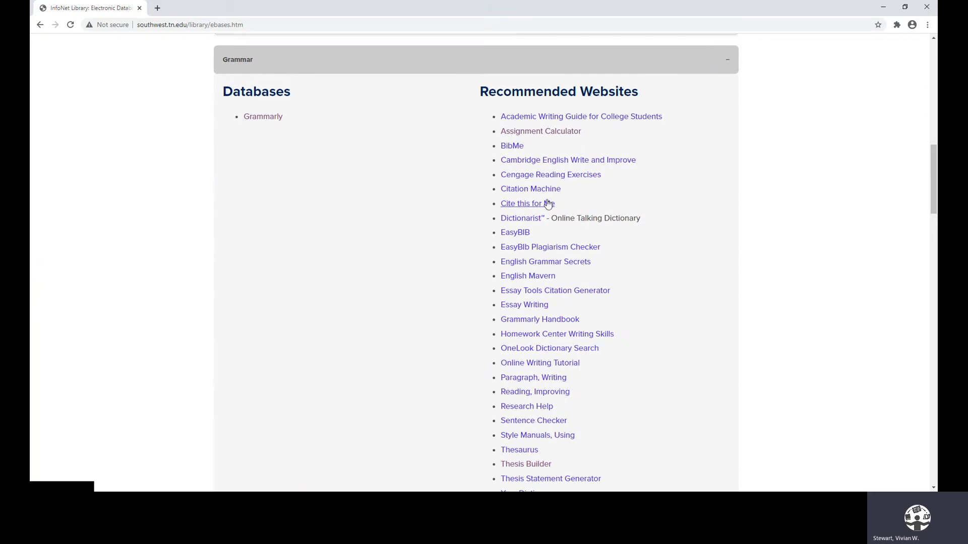
pyautogui.moveTo(516, 208)
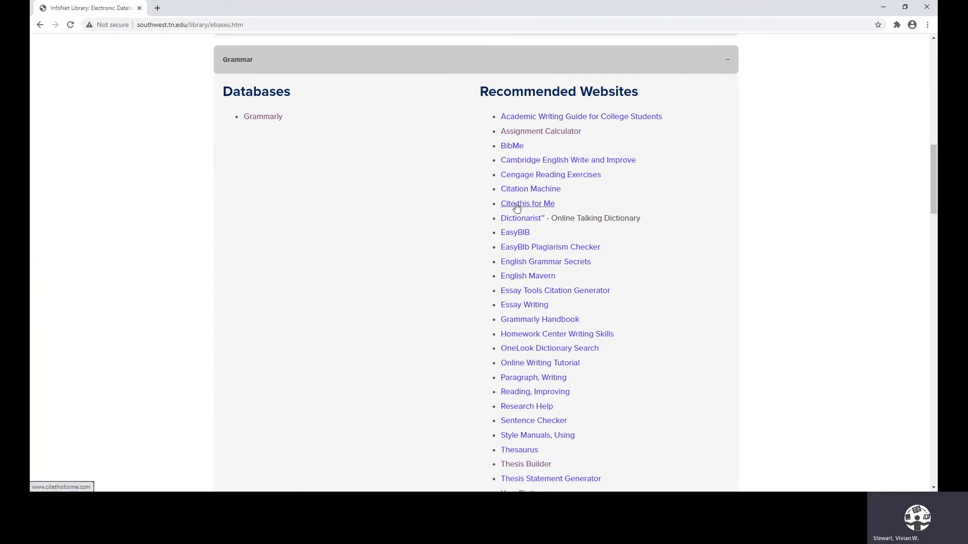
pyautogui.moveTo(558, 321)
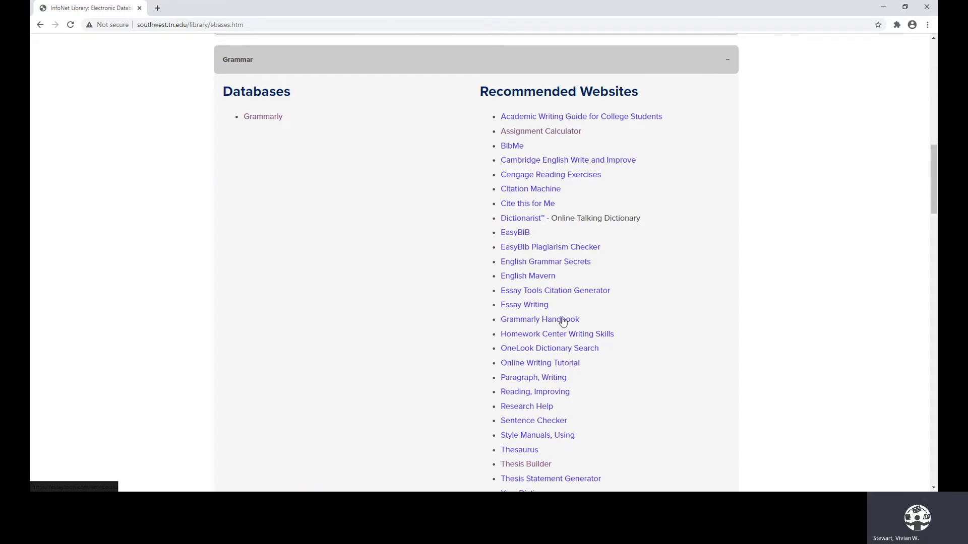
pyautogui.scroll(-3)
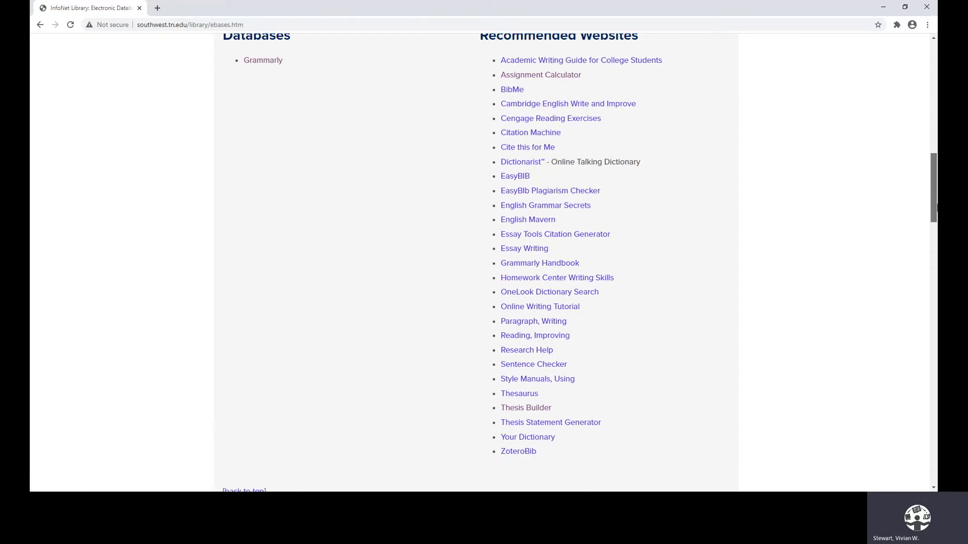
pyautogui.scroll(-3)
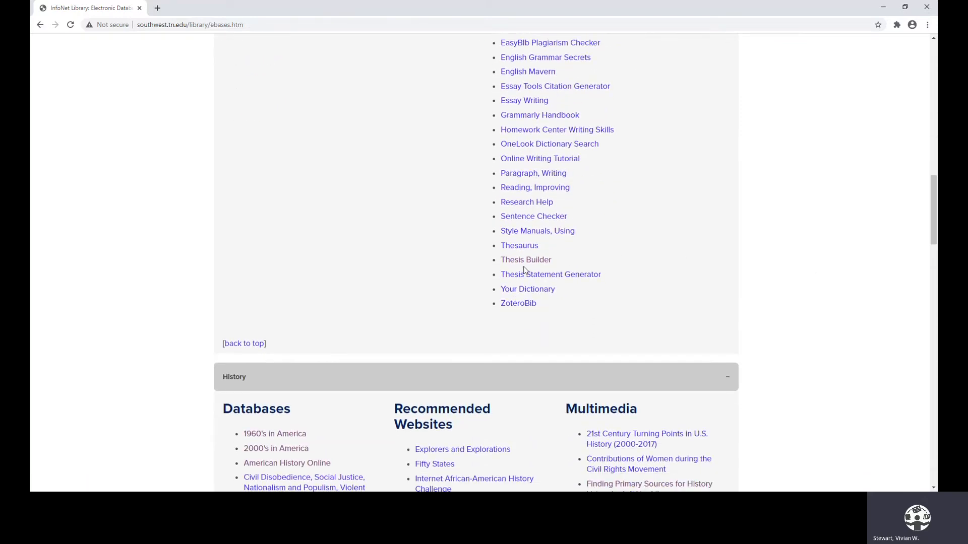
# - Open Thesis Builder from the recommended websites and scroll to its question form
pyautogui.click(525, 259)
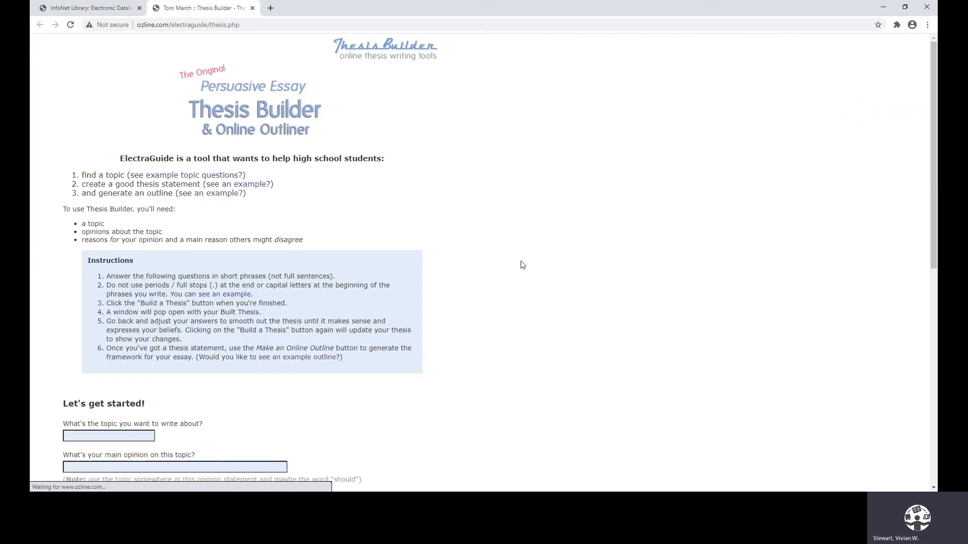
pyautogui.scroll(-3)
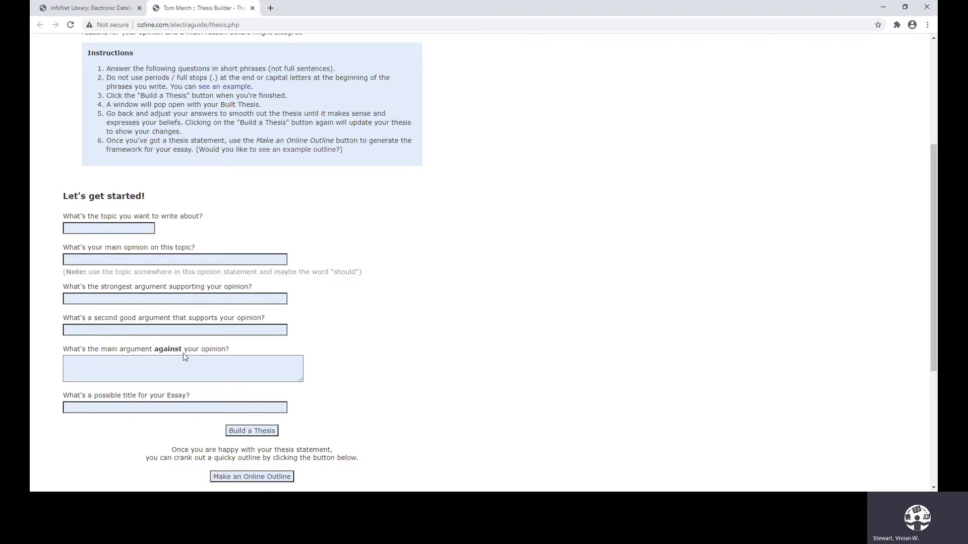
pyautogui.moveTo(206, 352)
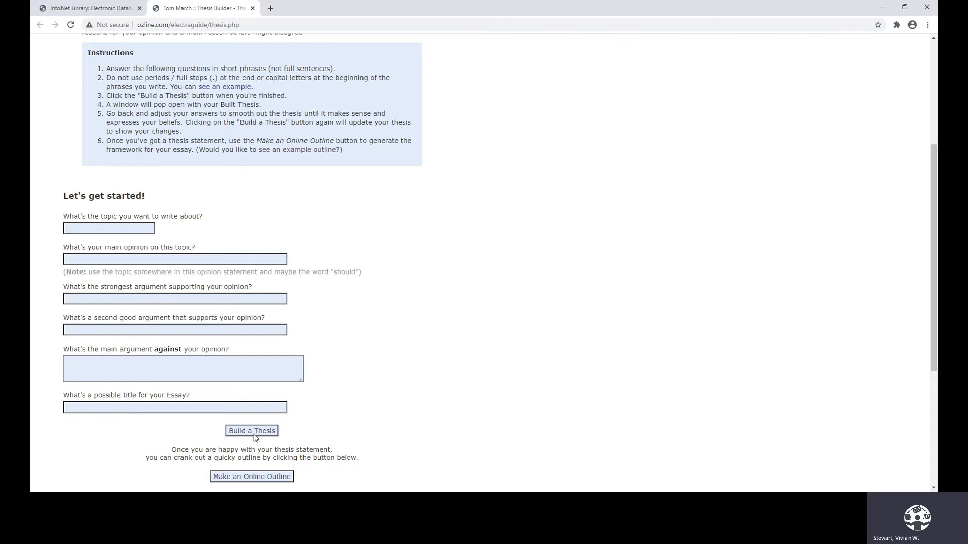
pyautogui.moveTo(233, 311)
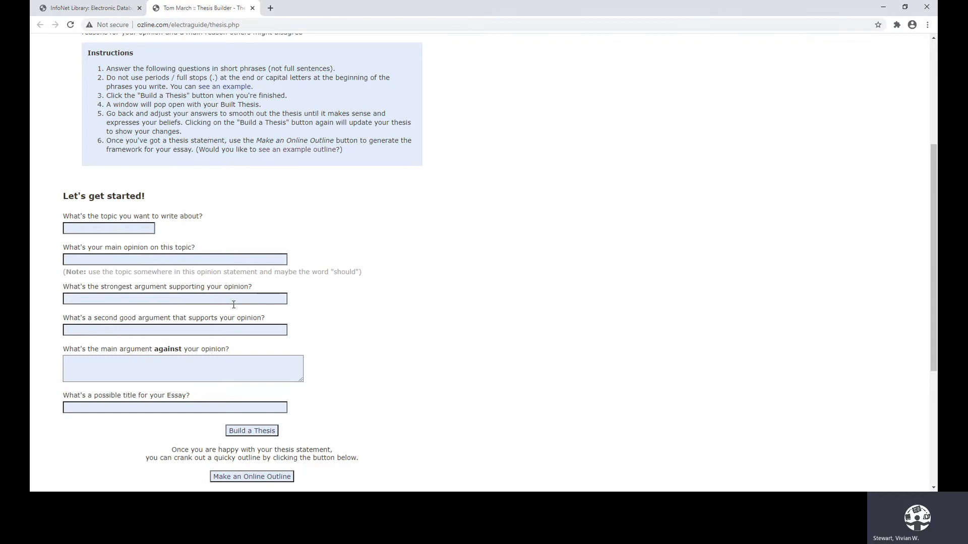
pyautogui.moveTo(212, 468)
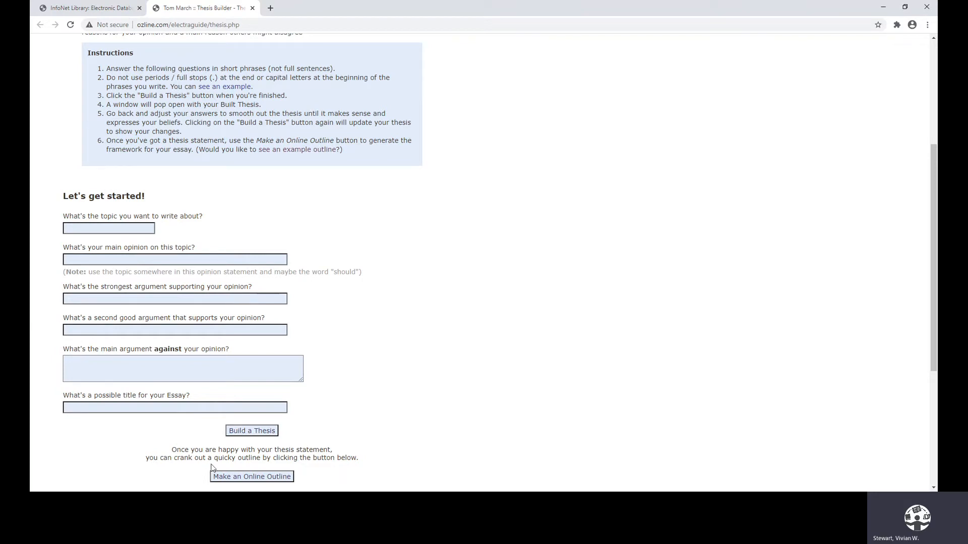
pyautogui.moveTo(216, 484)
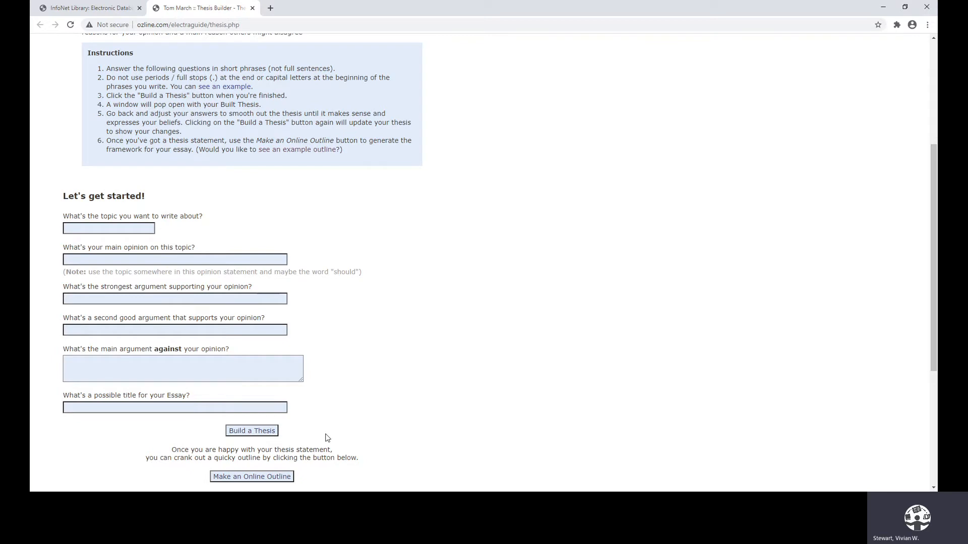
pyautogui.moveTo(304, 396)
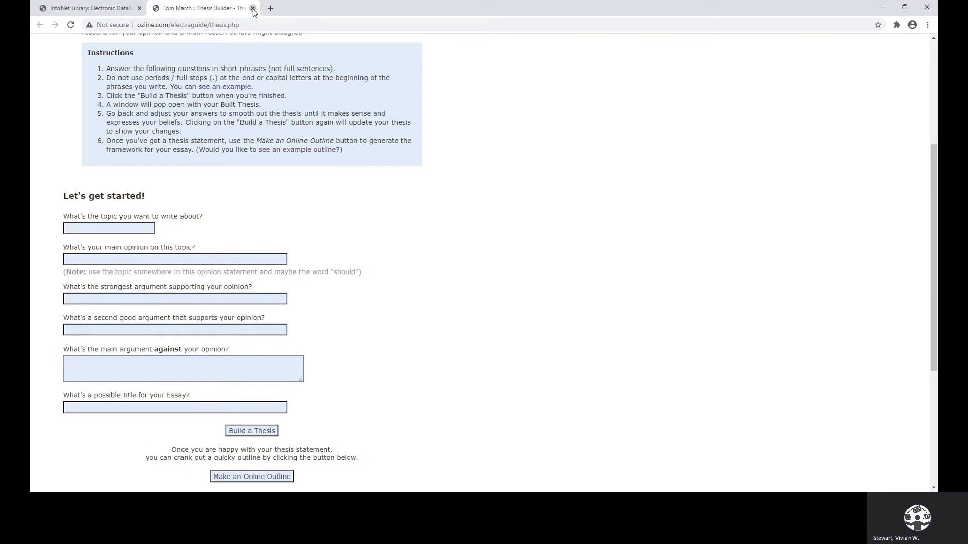
# - Close Thesis Builder, open the Grammarly sign-up page, then close that tab too
pyautogui.click(253, 8)
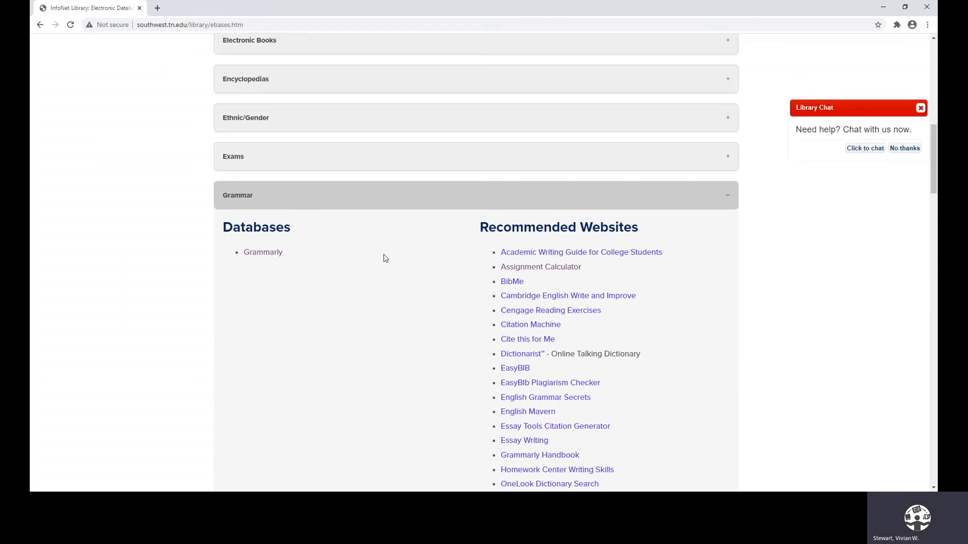
pyautogui.moveTo(263, 253)
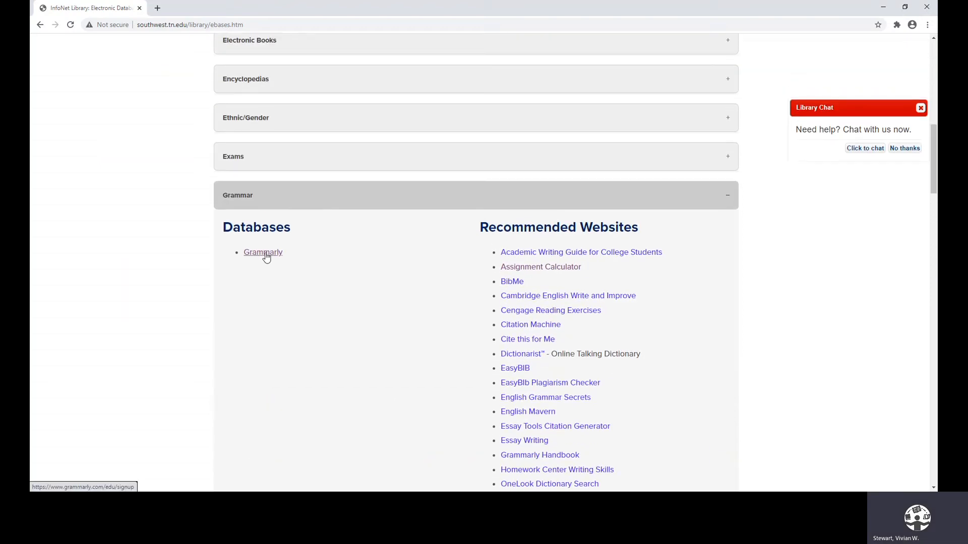
pyautogui.click(263, 252)
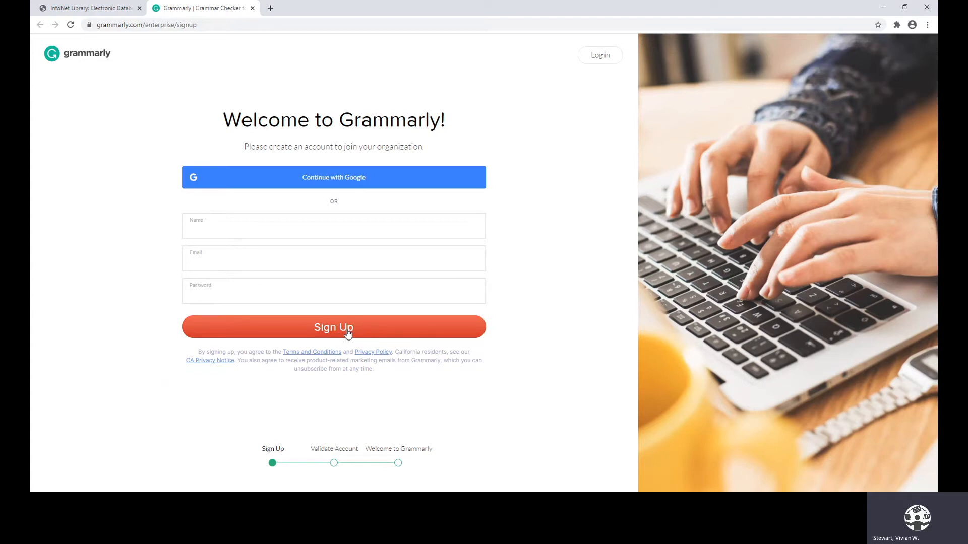
pyautogui.moveTo(347, 458)
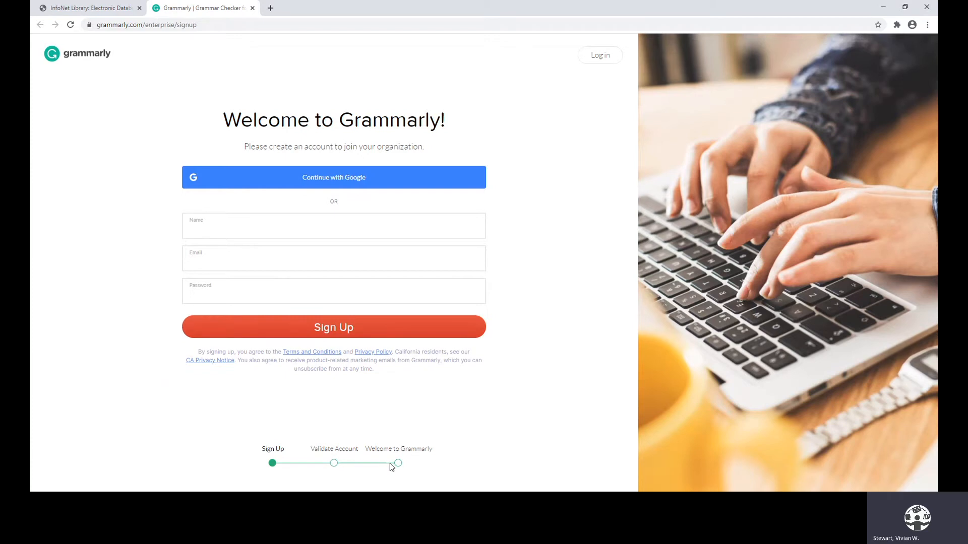
pyautogui.moveTo(413, 464)
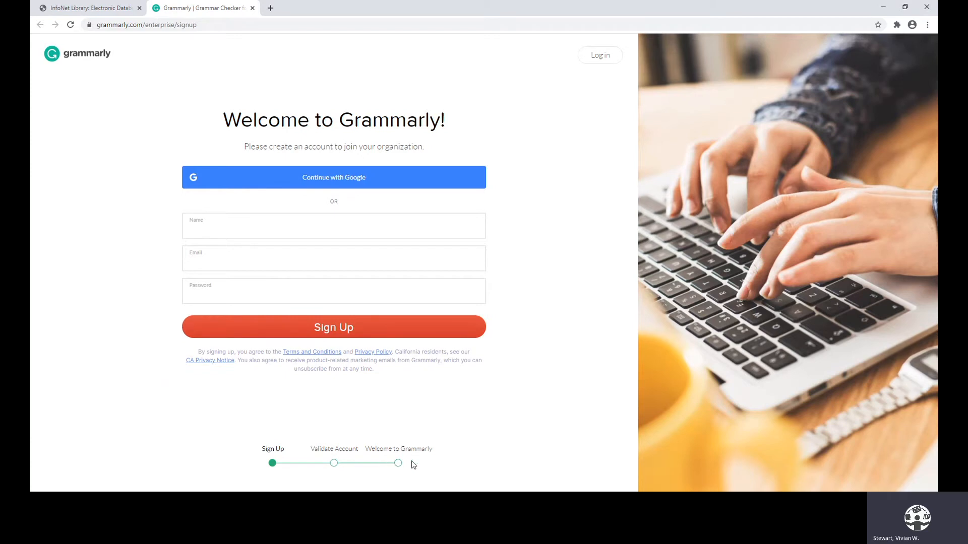
pyautogui.moveTo(535, 357)
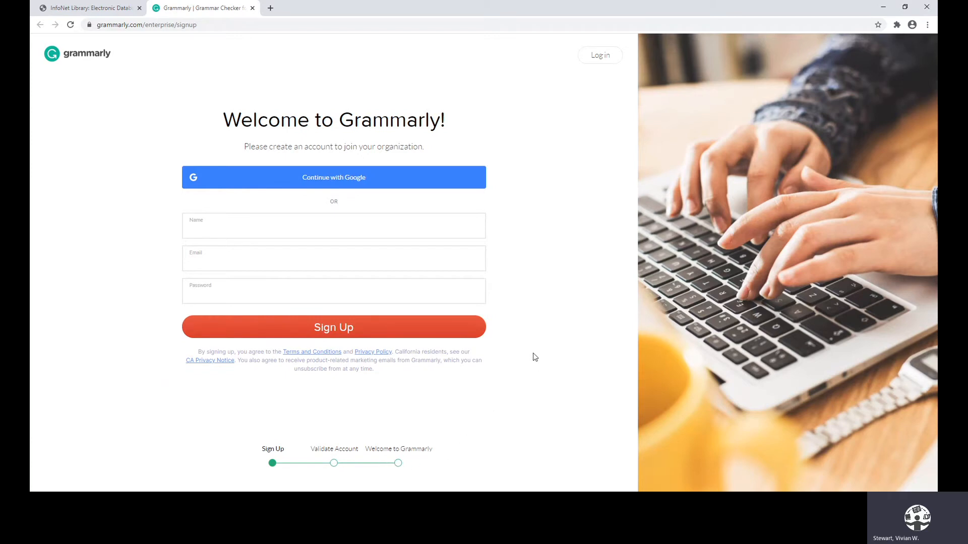
pyautogui.moveTo(541, 352)
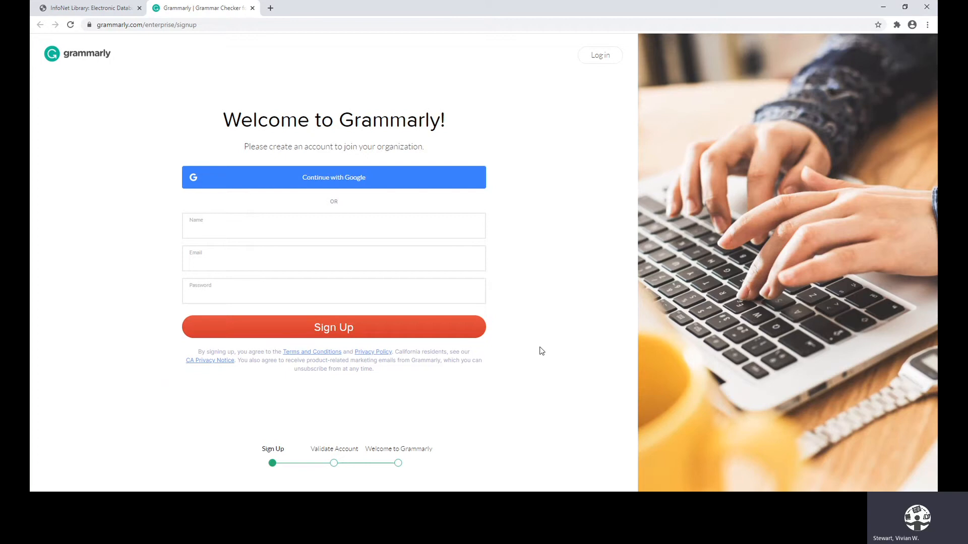
pyautogui.moveTo(528, 336)
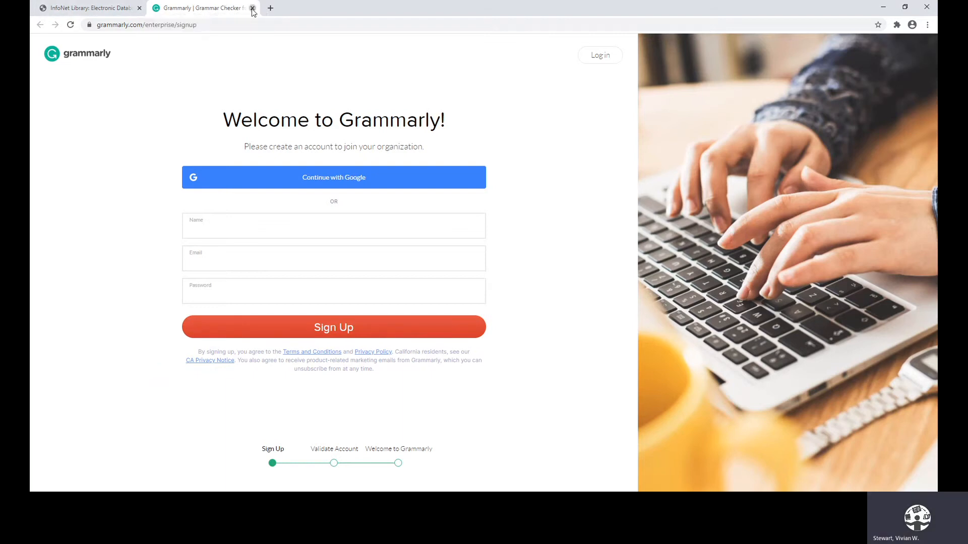
pyautogui.click(252, 8)
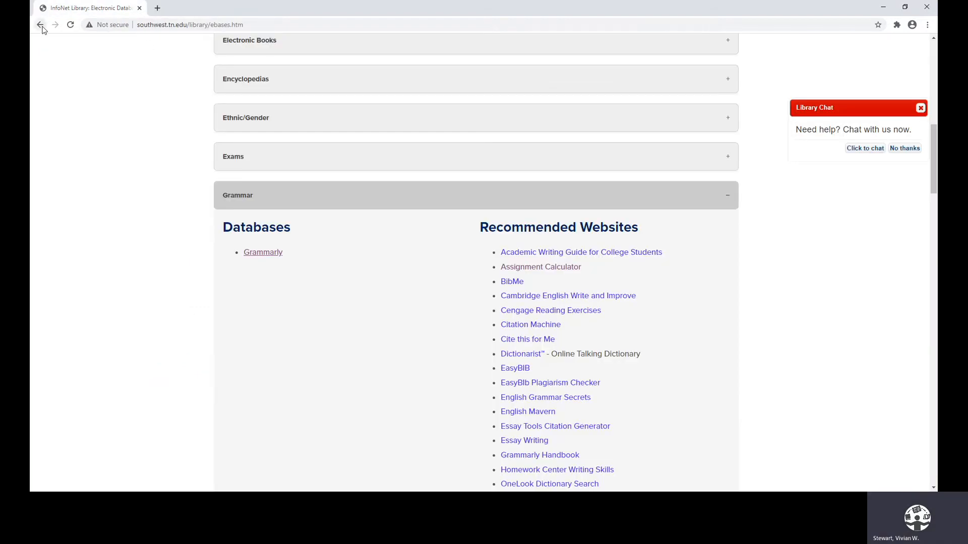
# - Return to the library home page and search SOAR for 'jim crow laws'
pyautogui.click(41, 25)
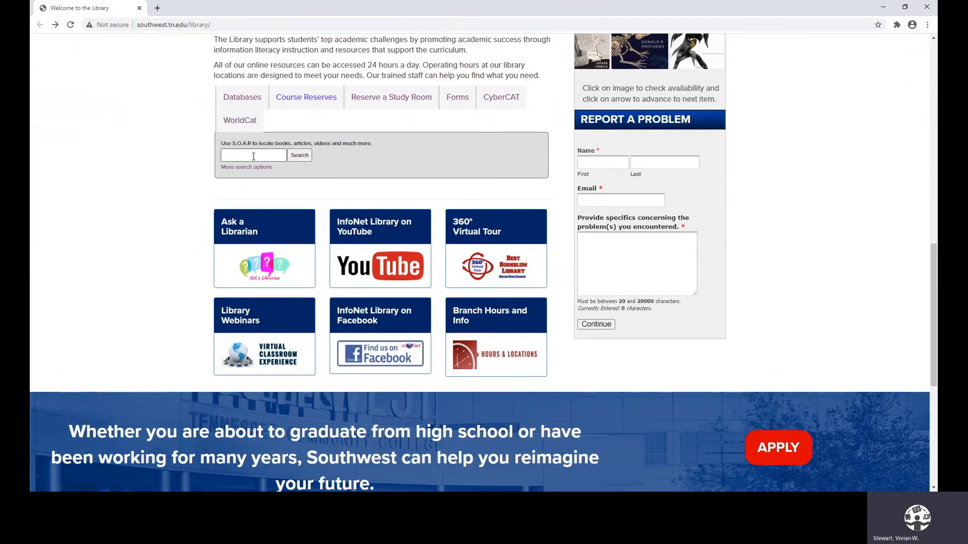
pyautogui.click(253, 155)
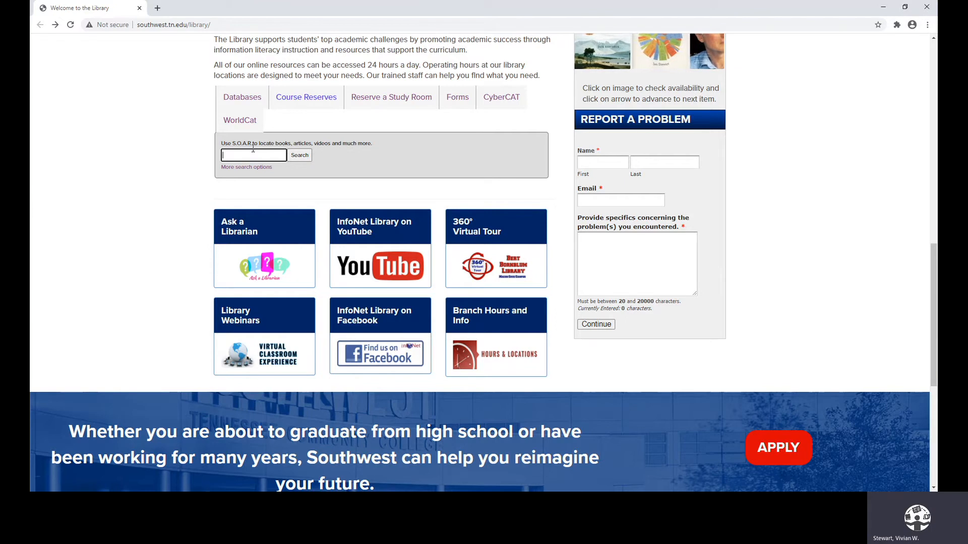
pyautogui.write('jim crow laws')
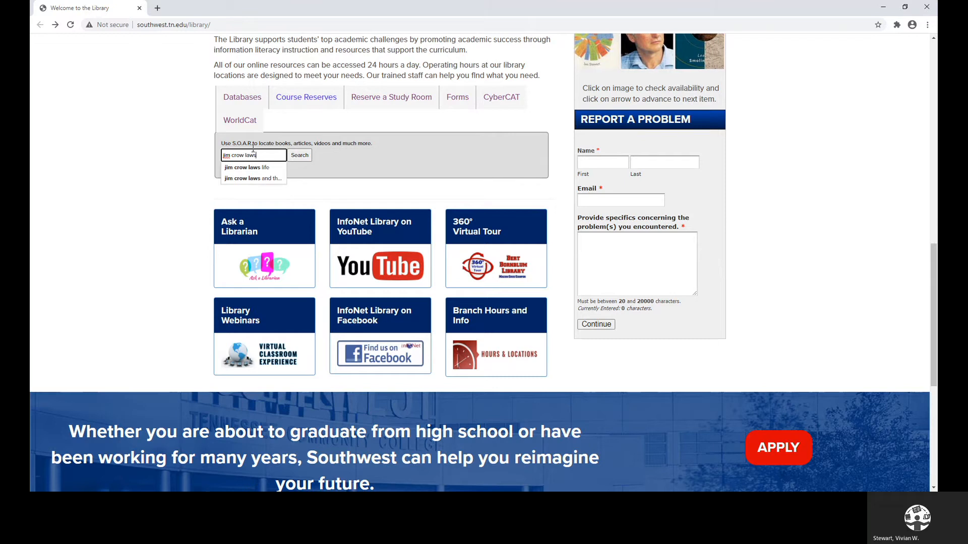
pyautogui.click(299, 154)
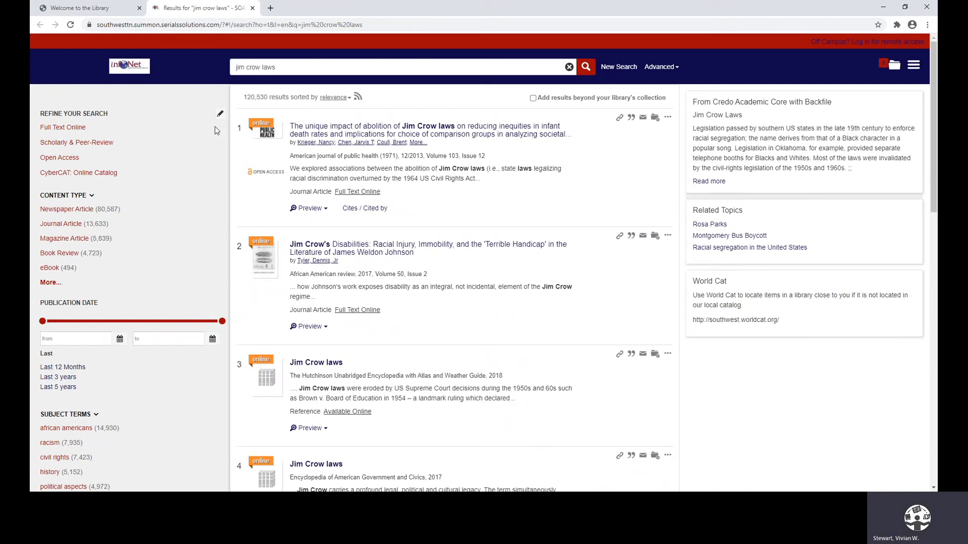
pyautogui.moveTo(269, 105)
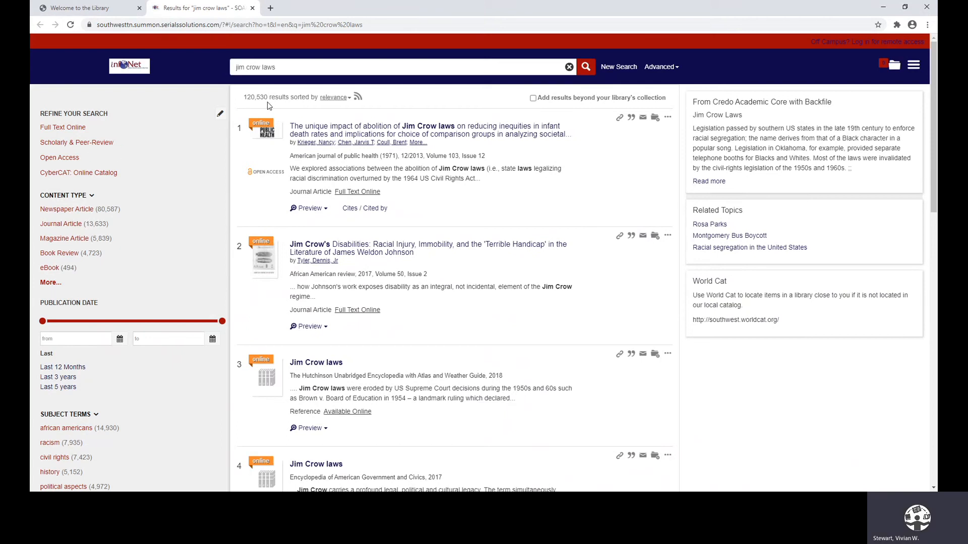
pyautogui.moveTo(387, 248)
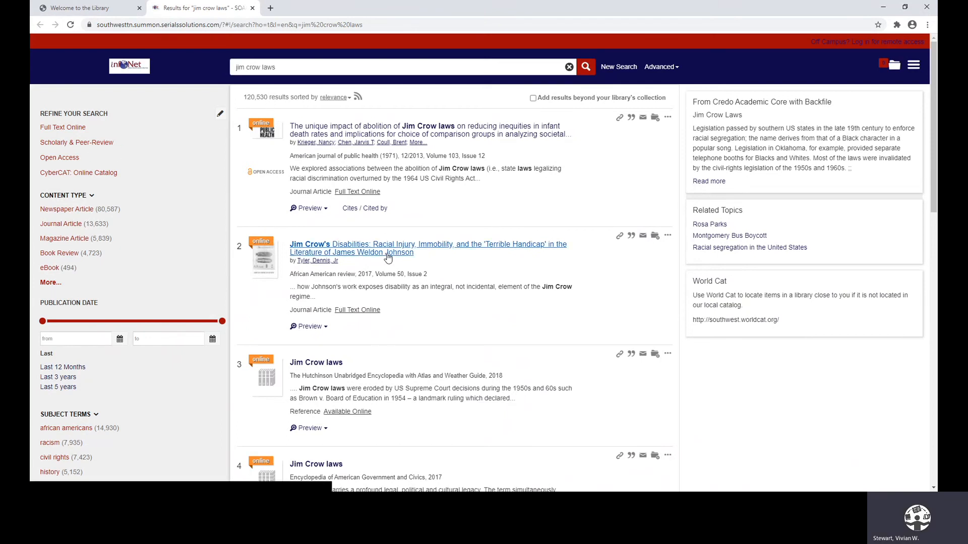
# - Limit the jim crow laws results to CyberCAT: Online Catalog, then remove that limit
pyautogui.click(60, 253)
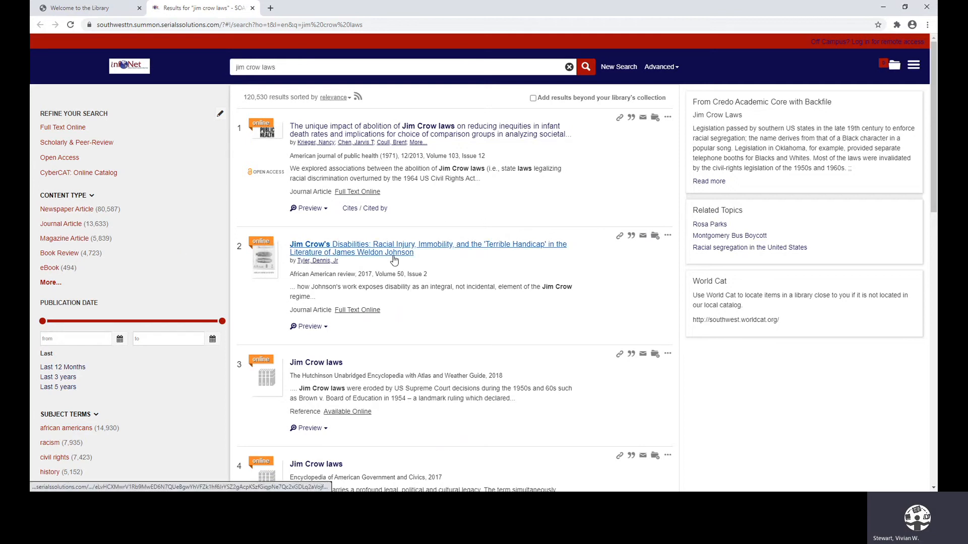
pyautogui.click(60, 157)
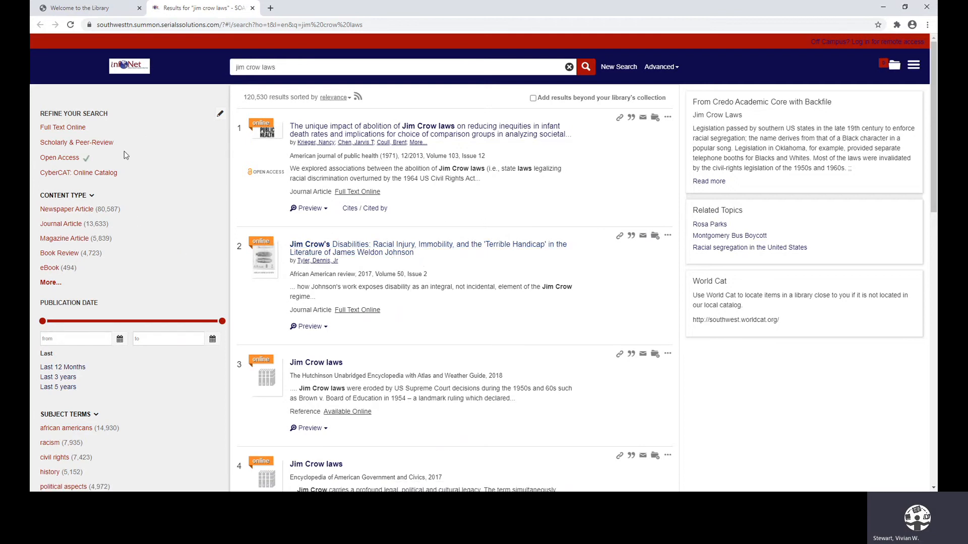
pyautogui.click(79, 173)
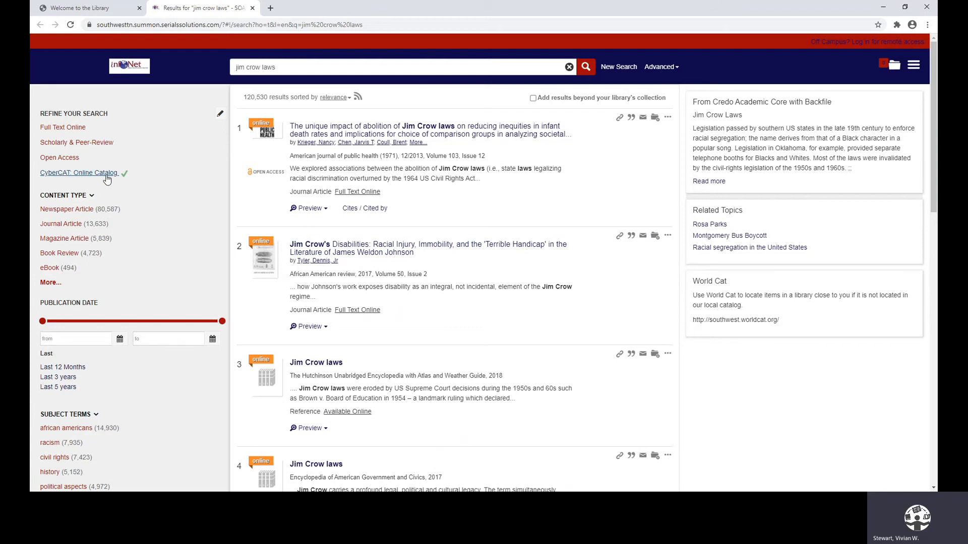
pyautogui.click(79, 173)
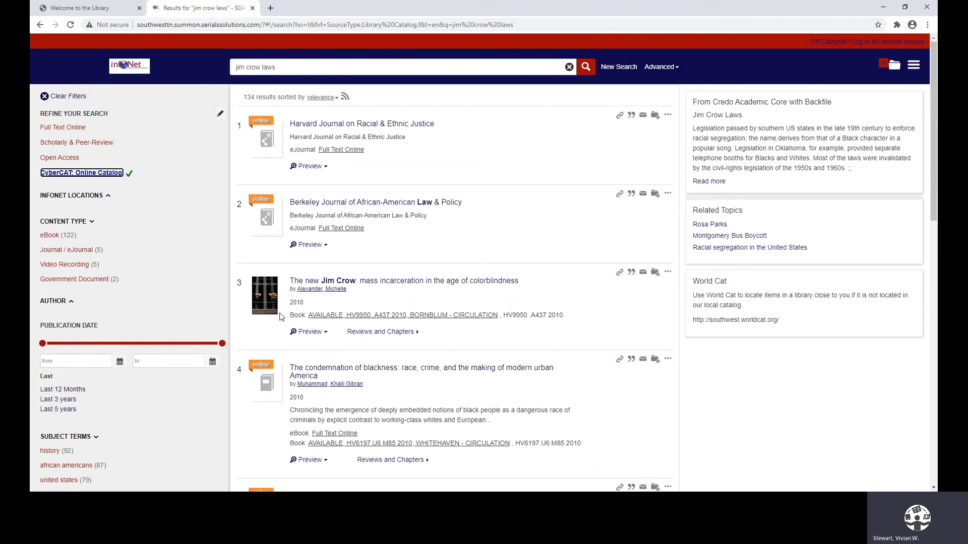
pyautogui.moveTo(374, 326)
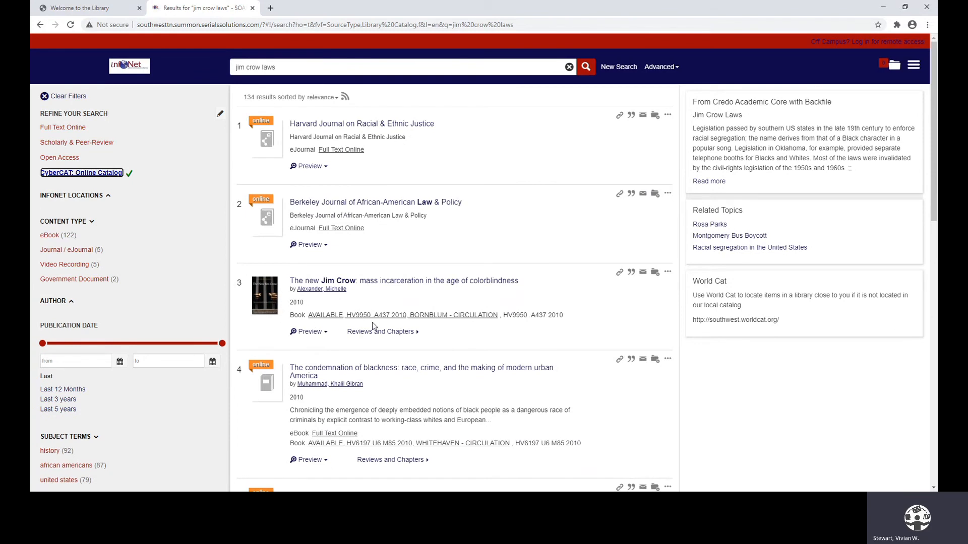
pyautogui.moveTo(459, 326)
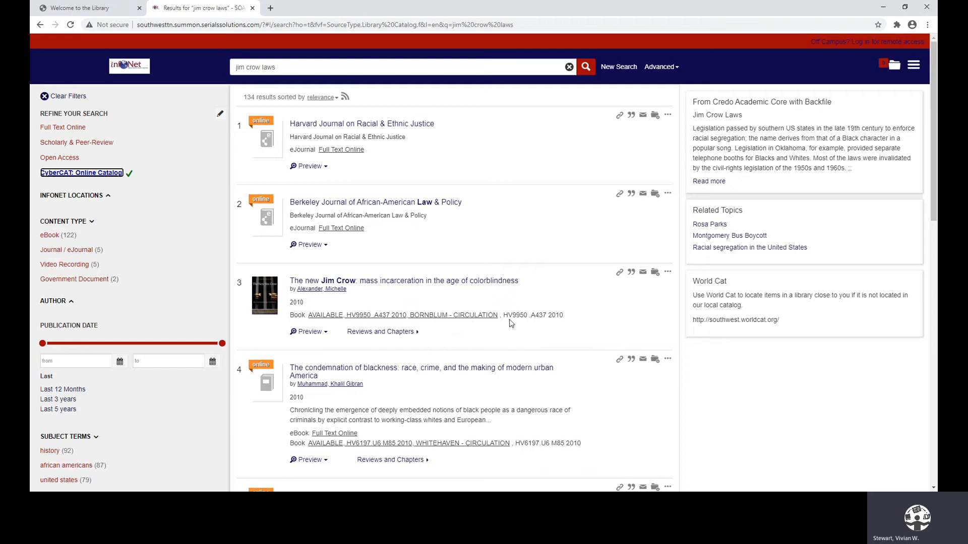
pyautogui.moveTo(555, 327)
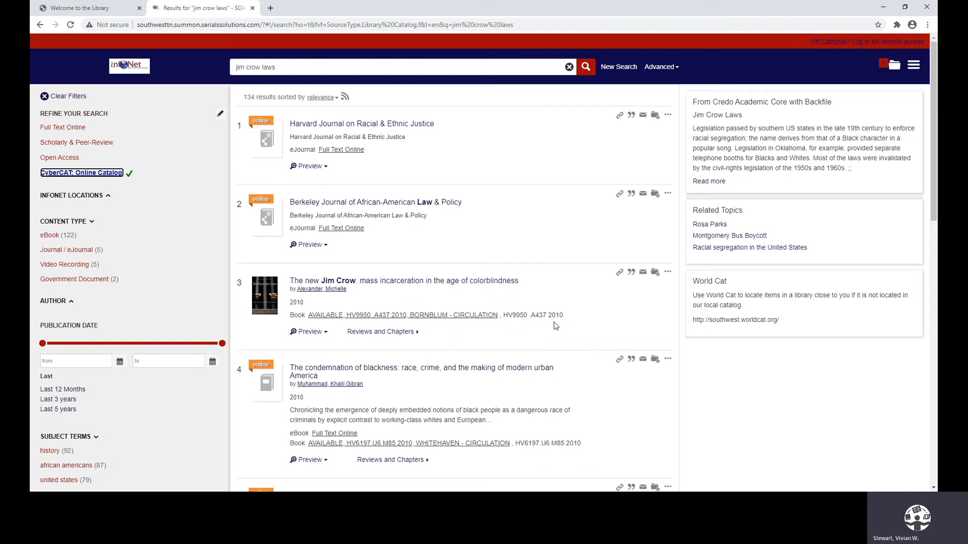
pyautogui.moveTo(538, 327)
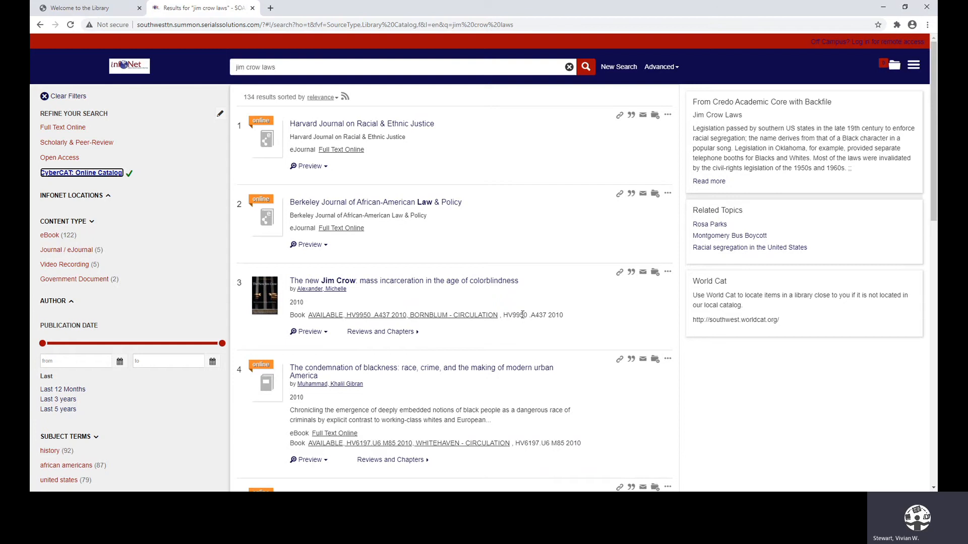
pyautogui.moveTo(425, 300)
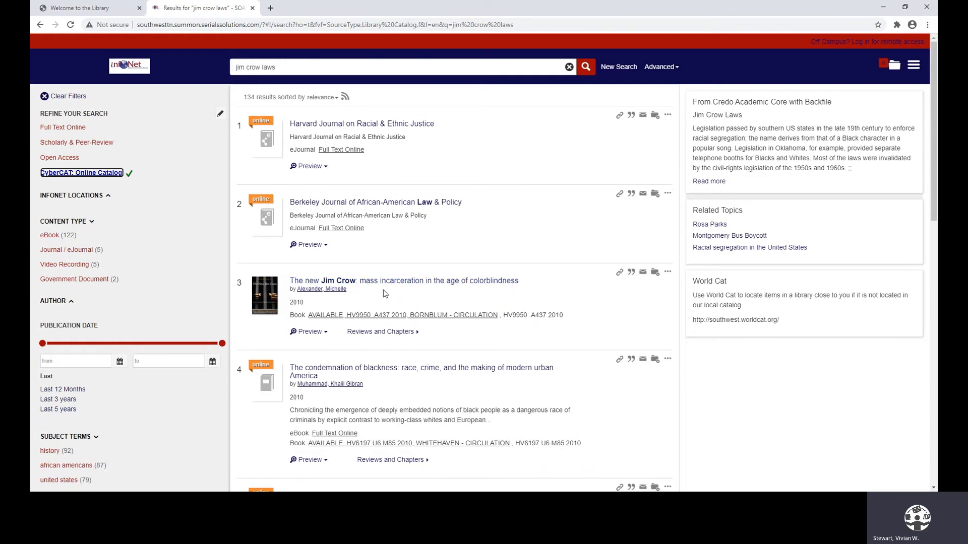
pyautogui.moveTo(377, 297)
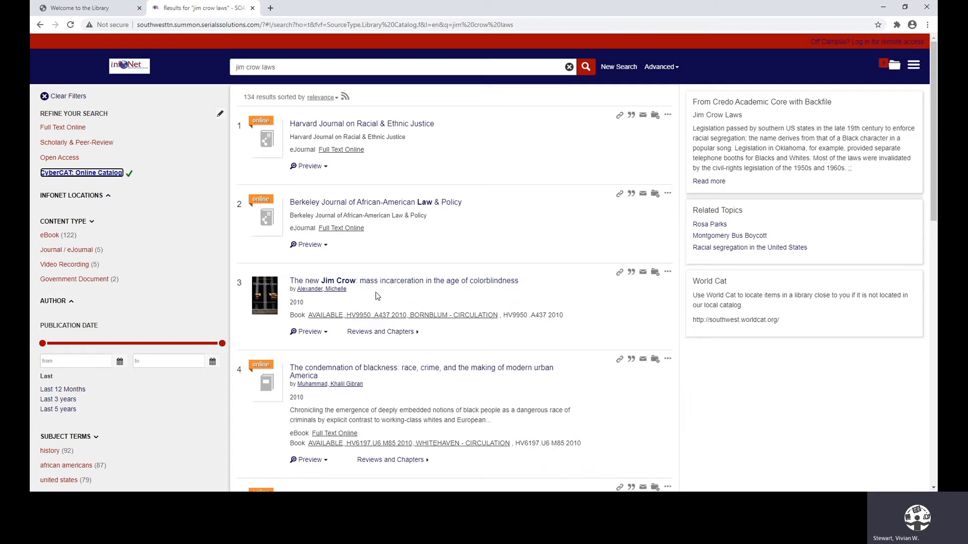
pyautogui.moveTo(388, 297)
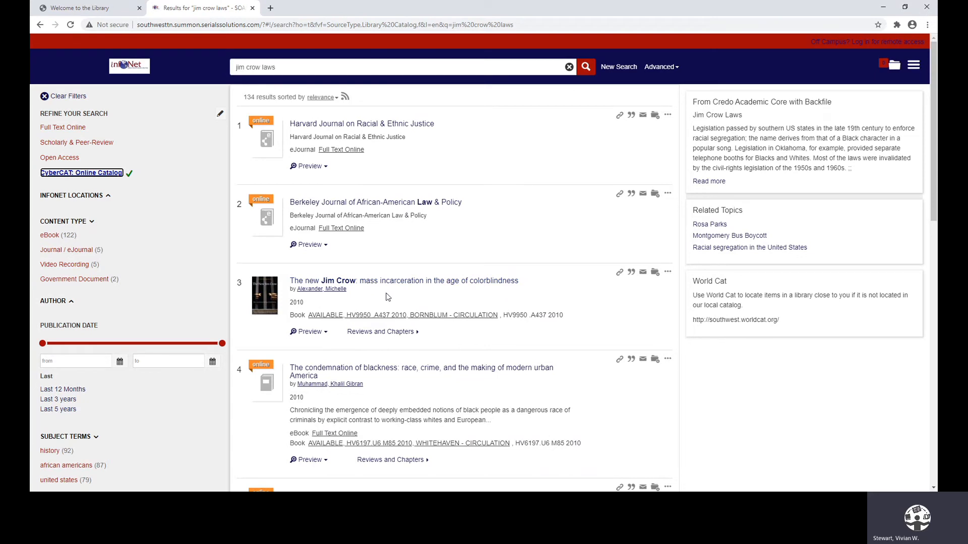
pyautogui.moveTo(129, 181)
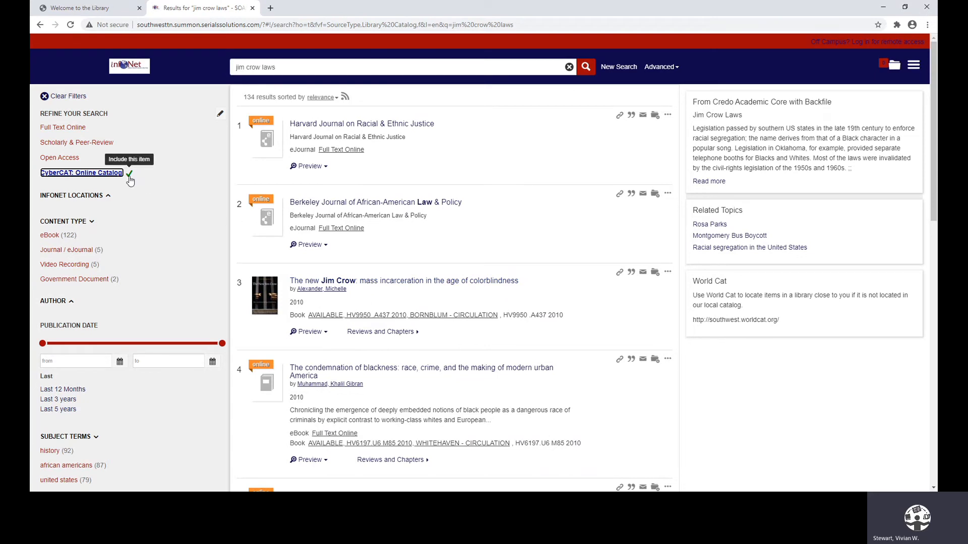
pyautogui.click(130, 173)
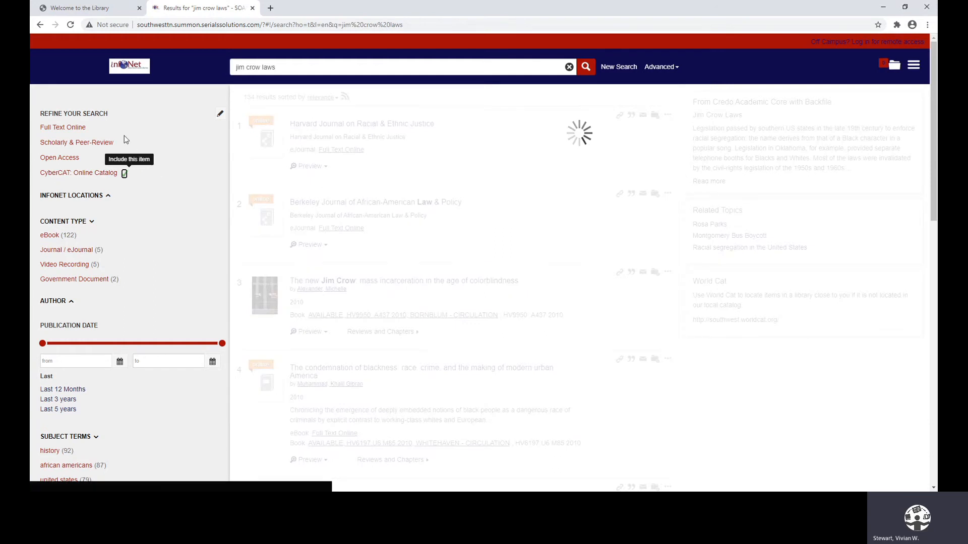
# - Apply Full Text Online, Magazine Article, and Last 5 years filters, giving 1,475 results
pyautogui.click(62, 127)
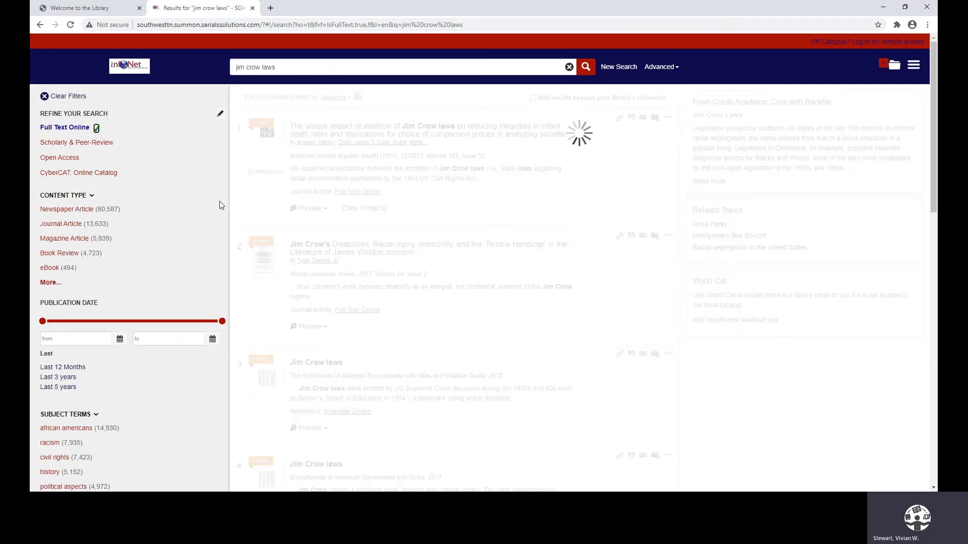
pyautogui.click(67, 209)
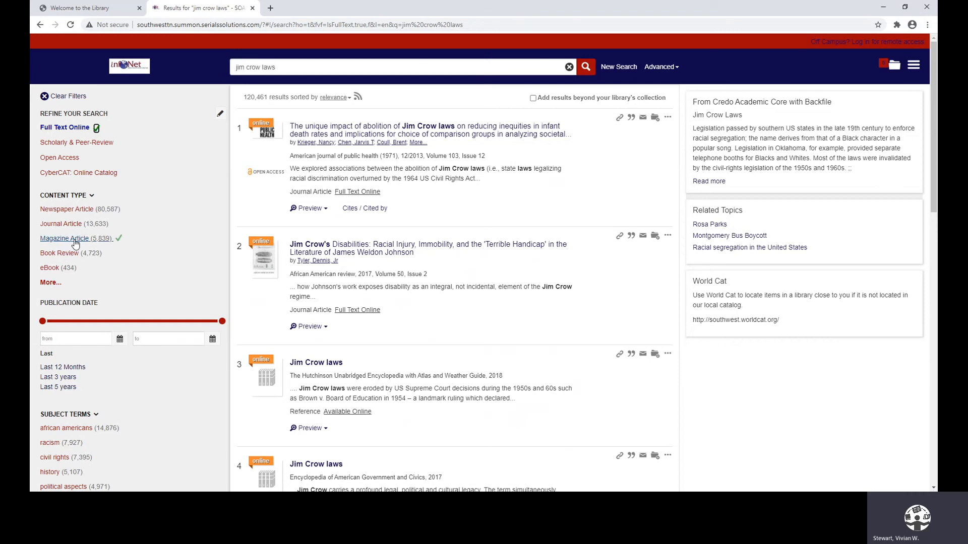
pyautogui.click(65, 241)
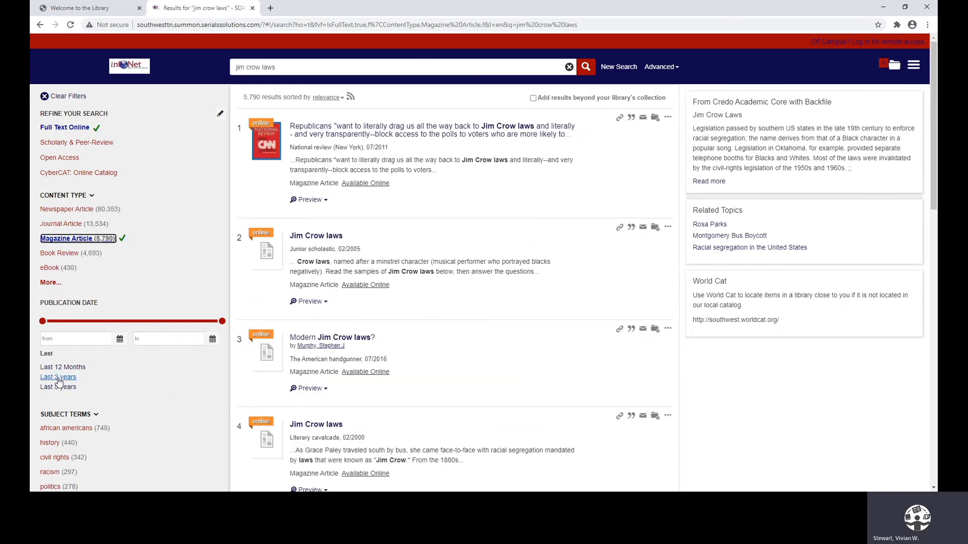
pyautogui.click(58, 387)
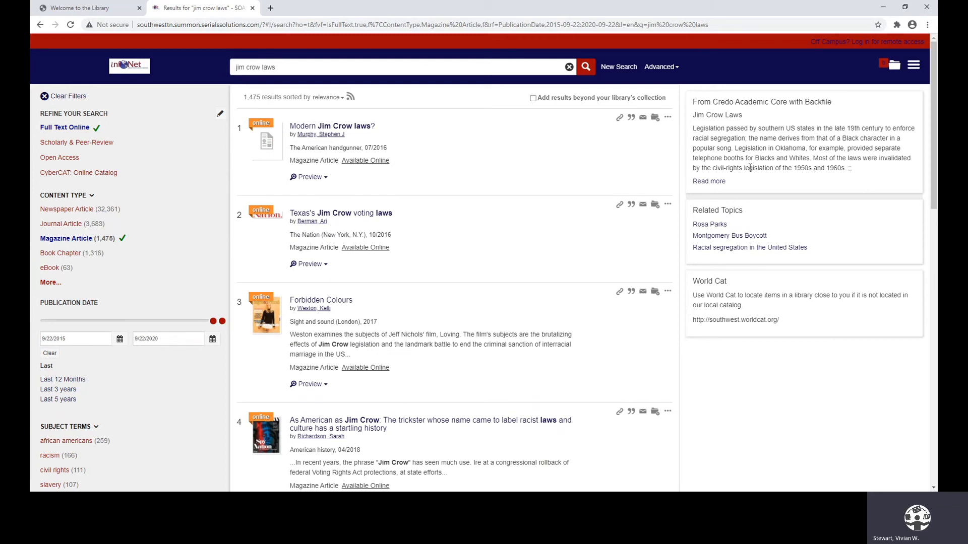
pyautogui.moveTo(442, 221)
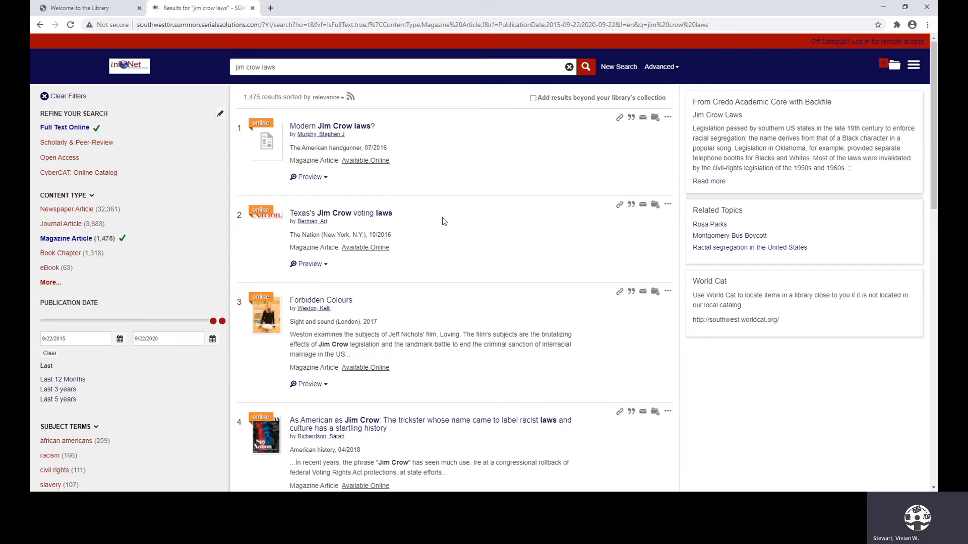
pyautogui.moveTo(314, 284)
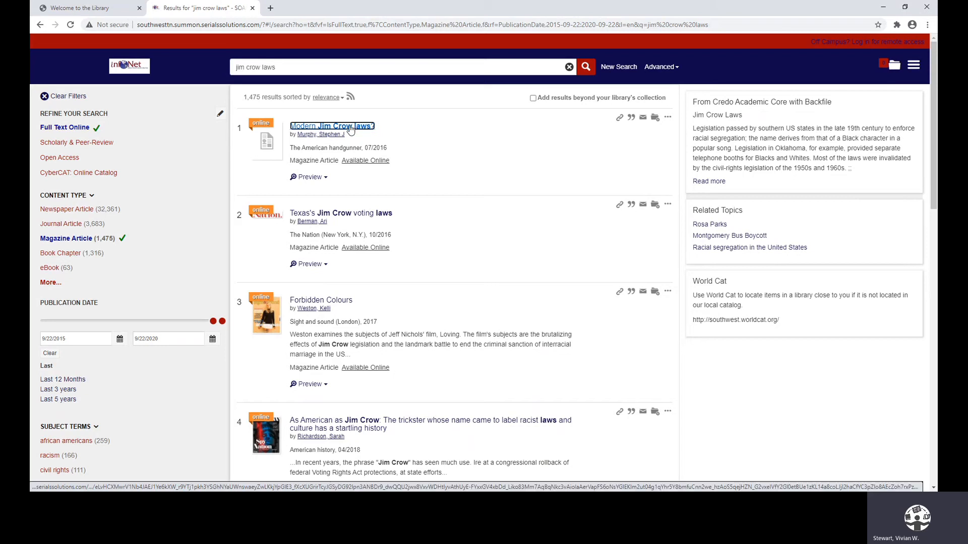
# - Open the letter 'Modern Jim Crow laws?' in Gale, then close it for the library page
pyautogui.click(332, 126)
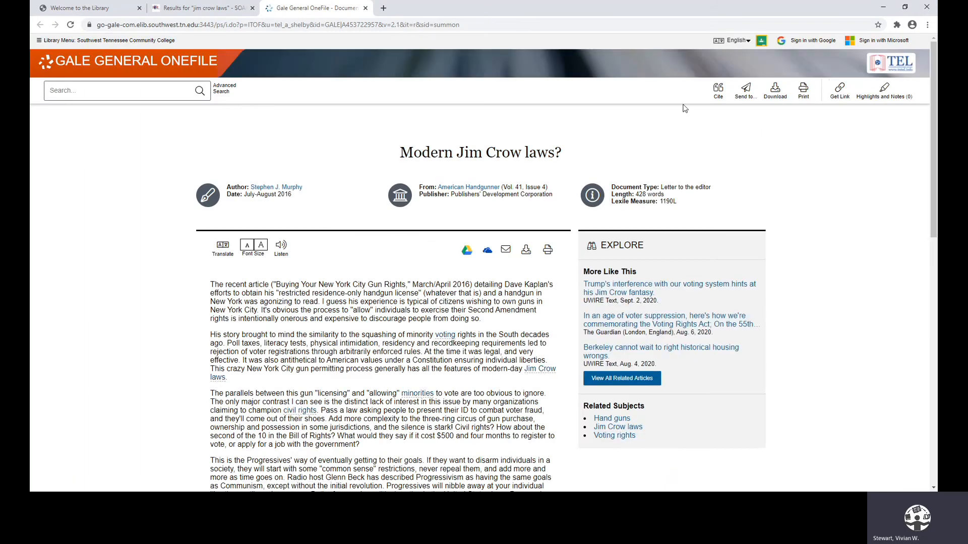
pyautogui.moveTo(310, 191)
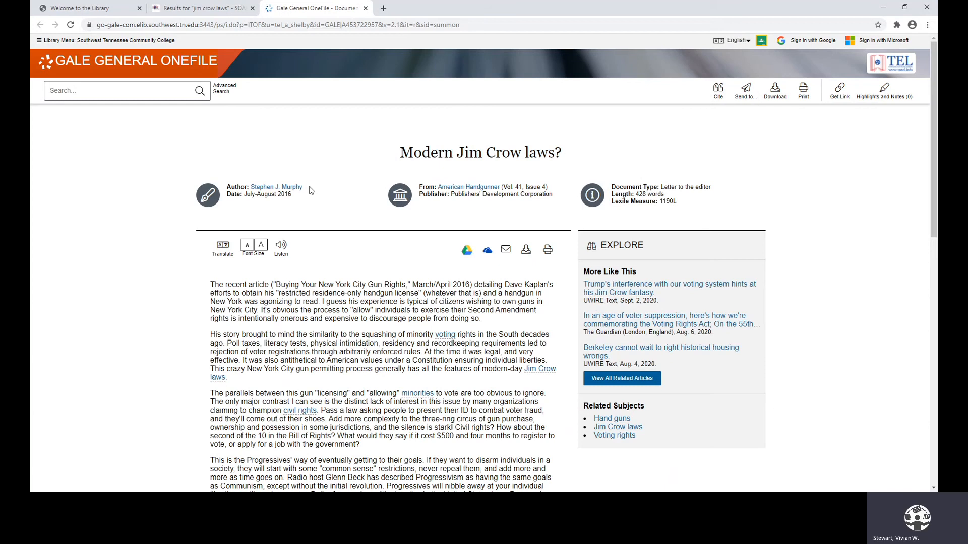
pyautogui.moveTo(343, 71)
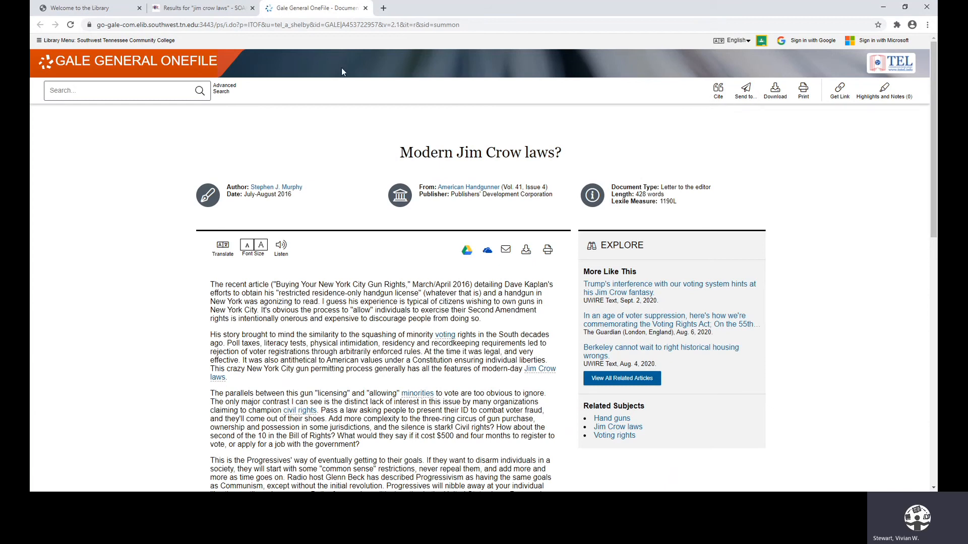
pyautogui.click(200, 7)
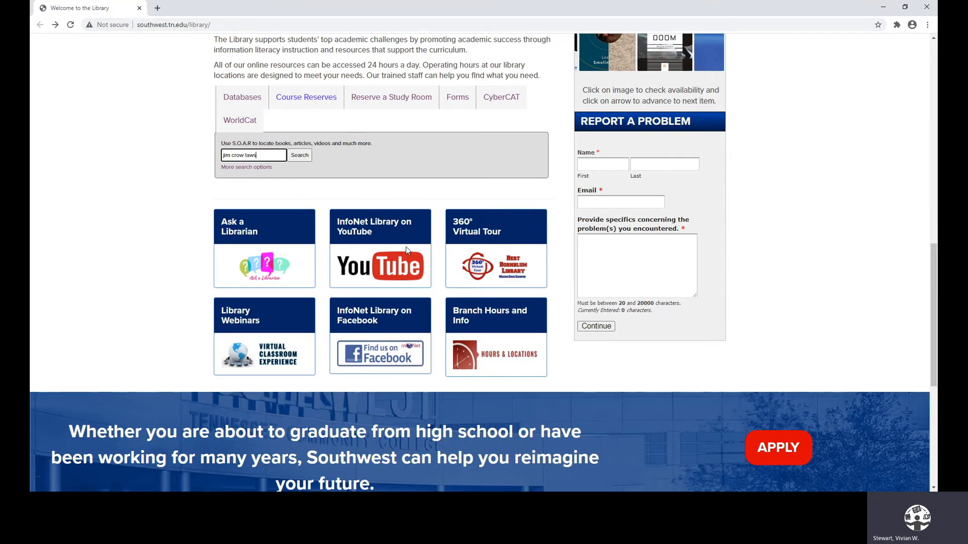
pyautogui.moveTo(355, 238)
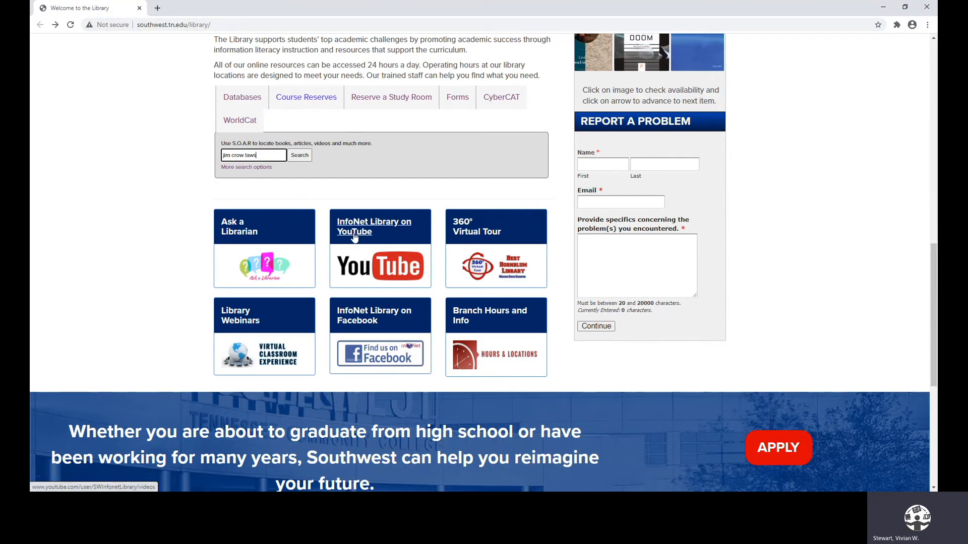
# - Scroll through the SWInfonetLibrary channel's uploaded videos, then return to the Ask a Librarian page
pyautogui.click(374, 226)
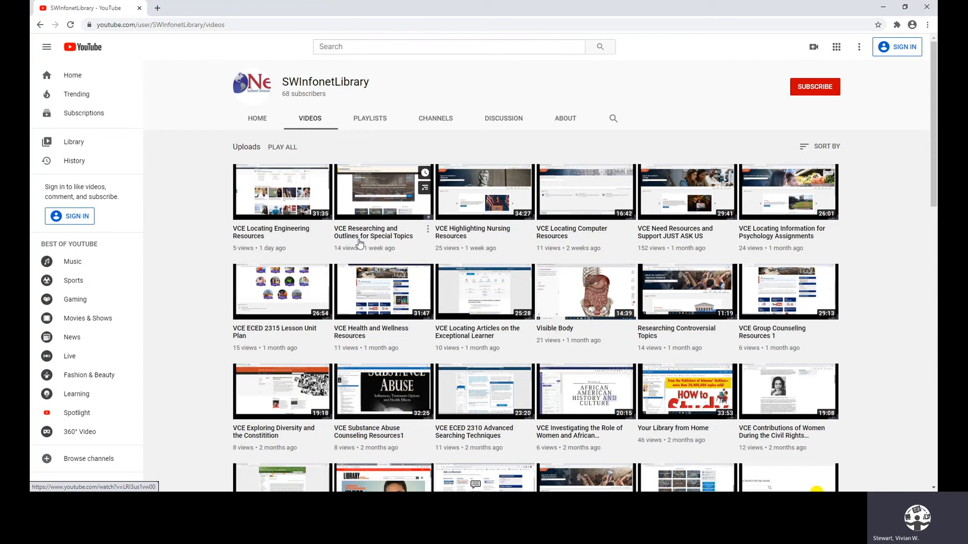
pyautogui.moveTo(437, 311)
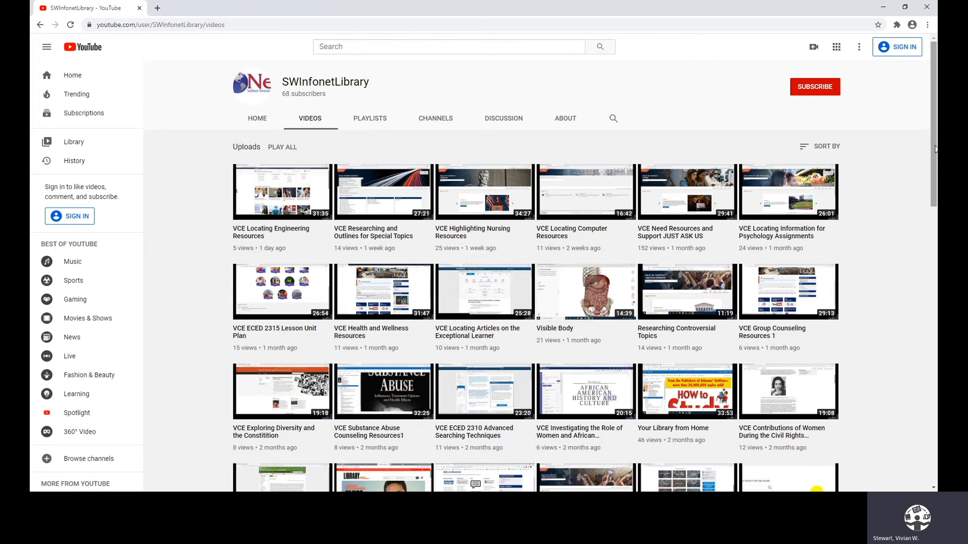
pyautogui.scroll(-3)
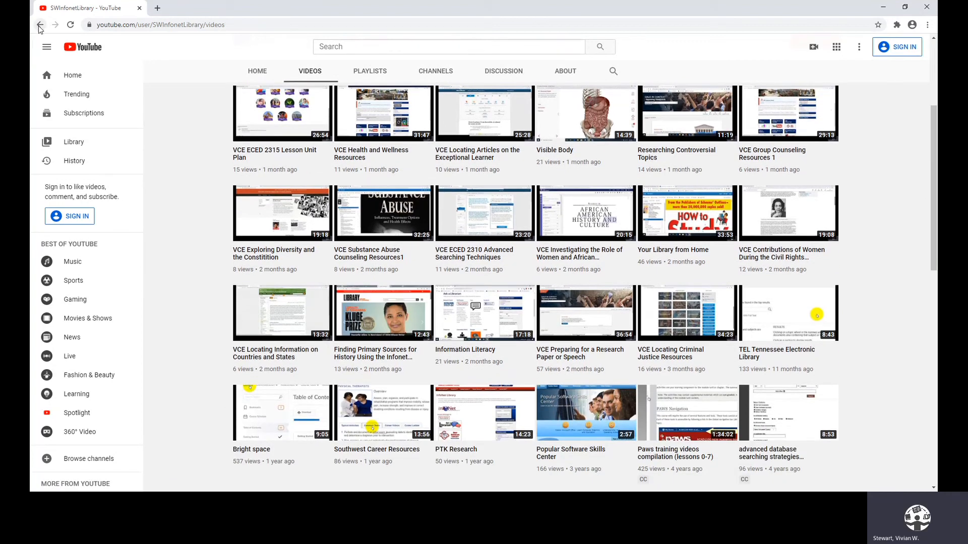
pyautogui.click(39, 25)
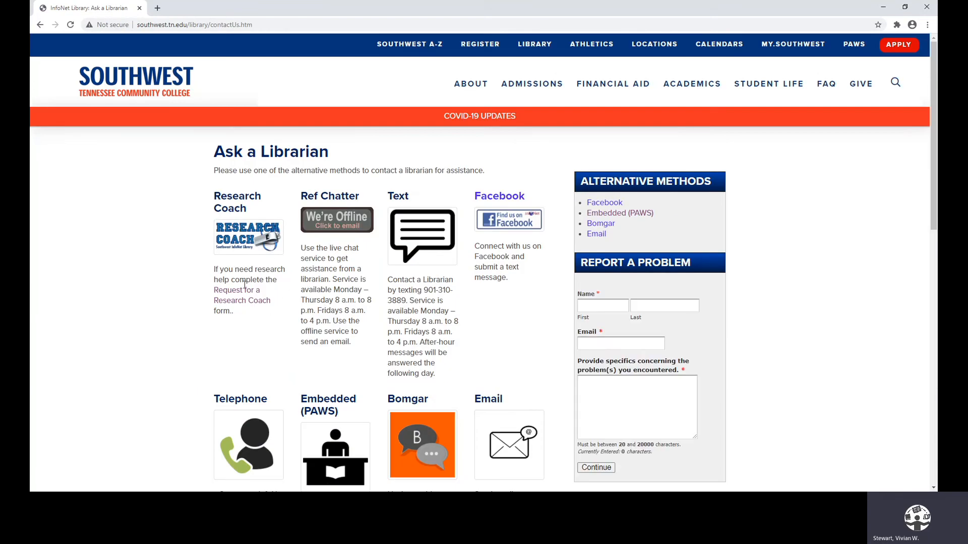
pyautogui.moveTo(275, 297)
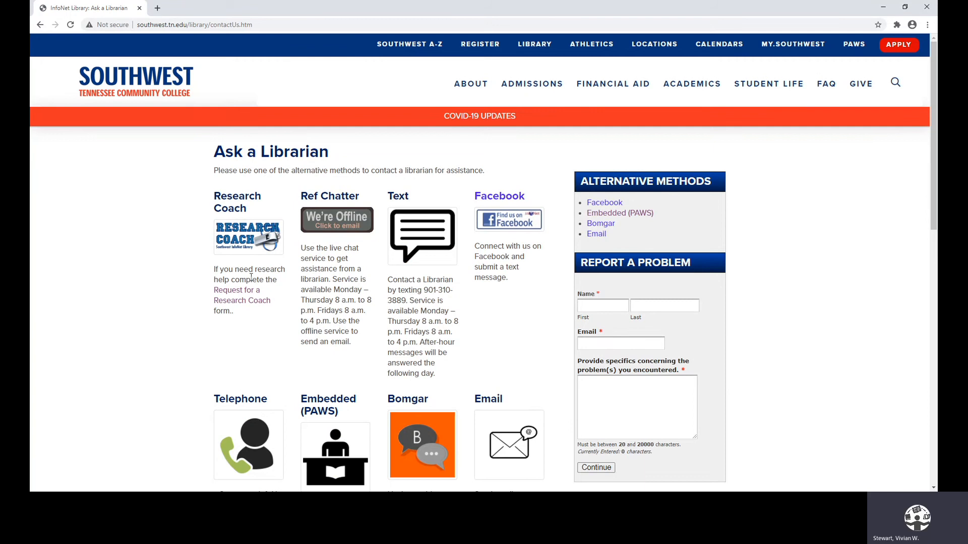
pyautogui.moveTo(240, 300)
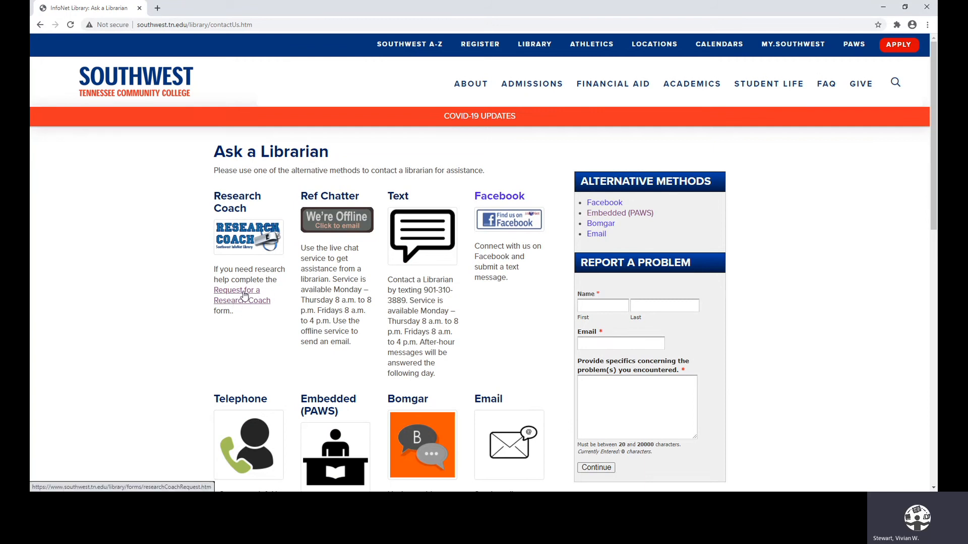
pyautogui.moveTo(331, 237)
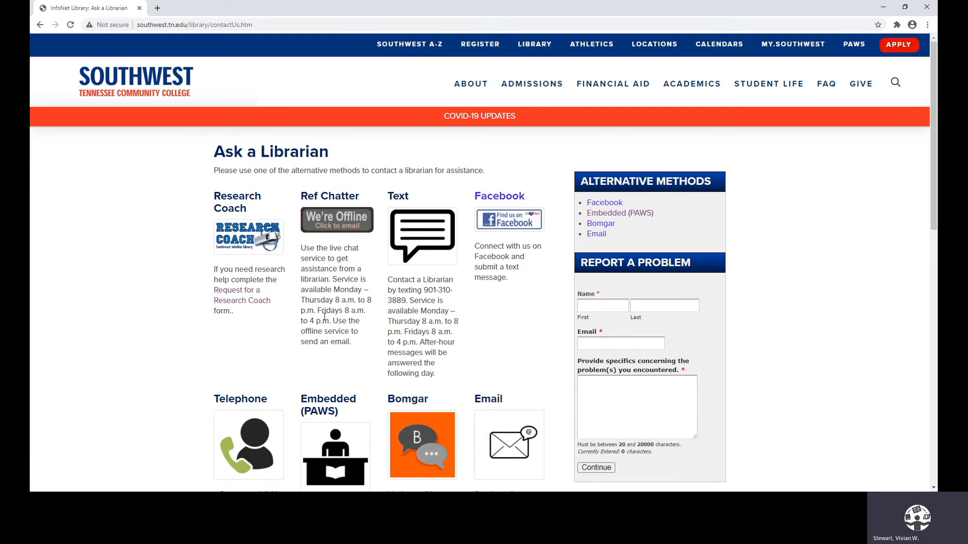
pyautogui.moveTo(449, 300)
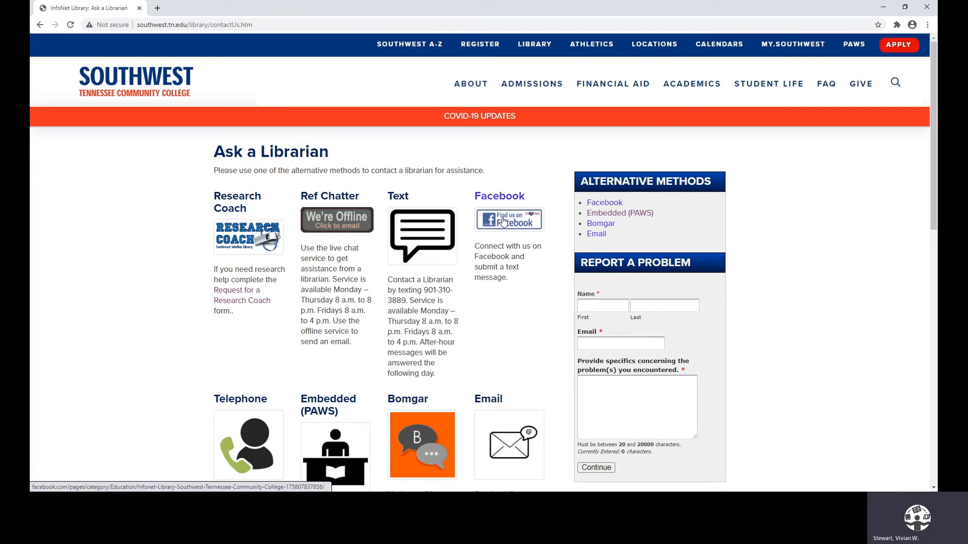
pyautogui.scroll(-3)
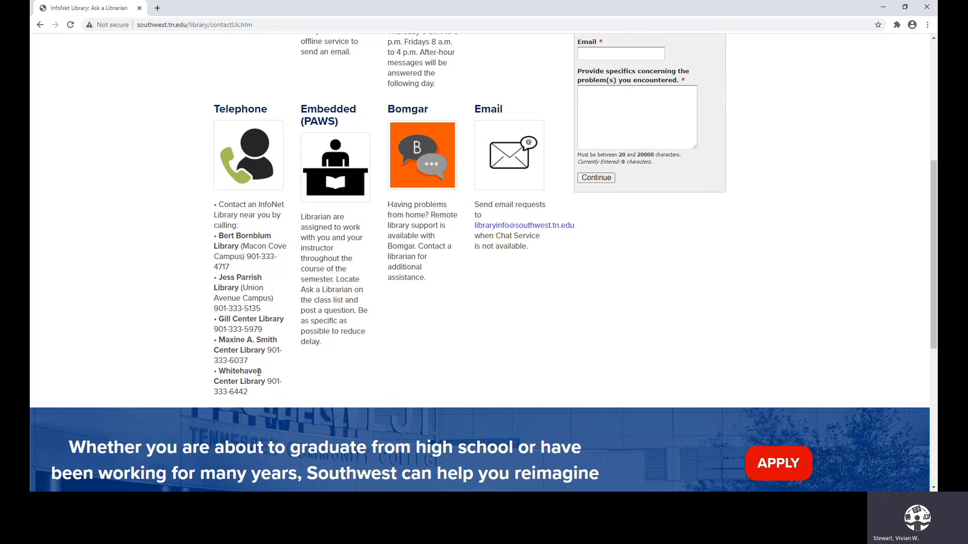
pyautogui.moveTo(289, 321)
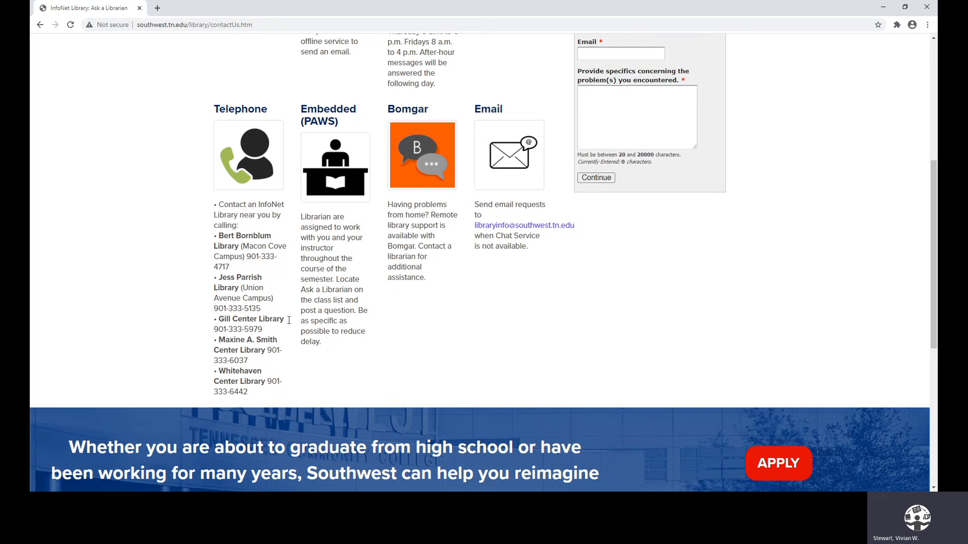
pyautogui.moveTo(324, 243)
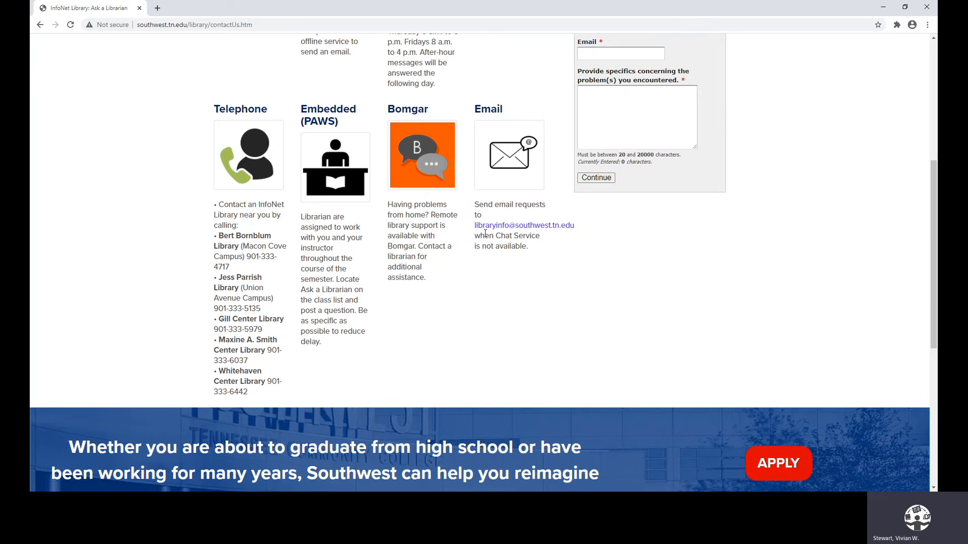
pyautogui.moveTo(507, 235)
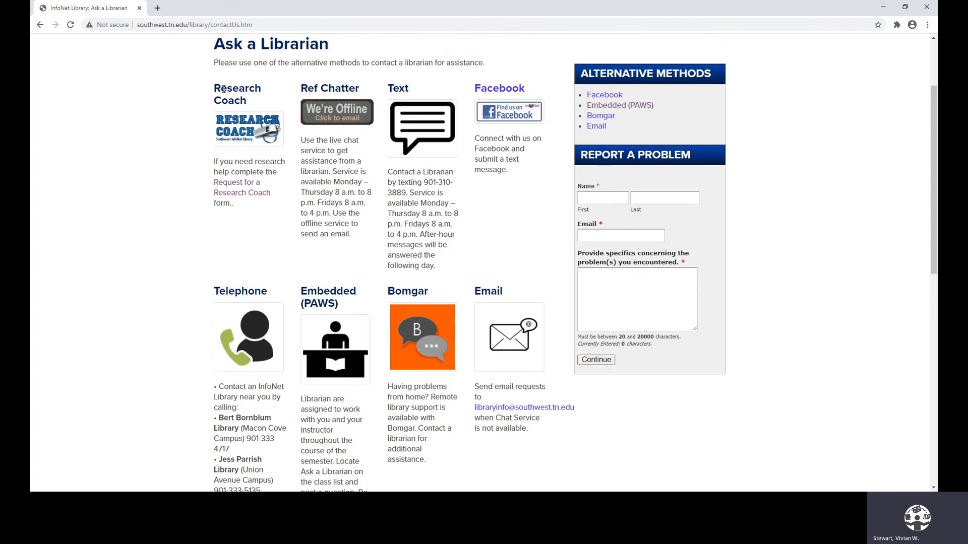
pyautogui.click(41, 24)
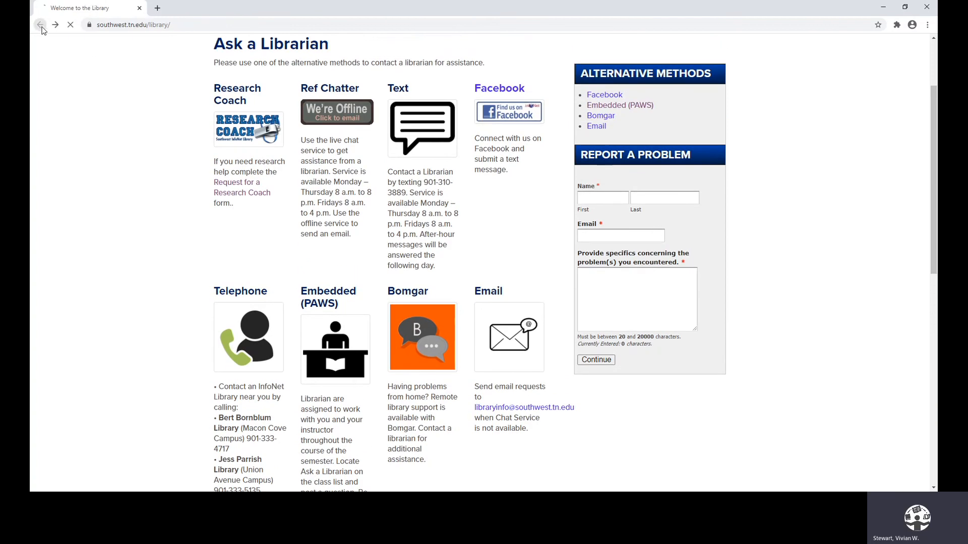